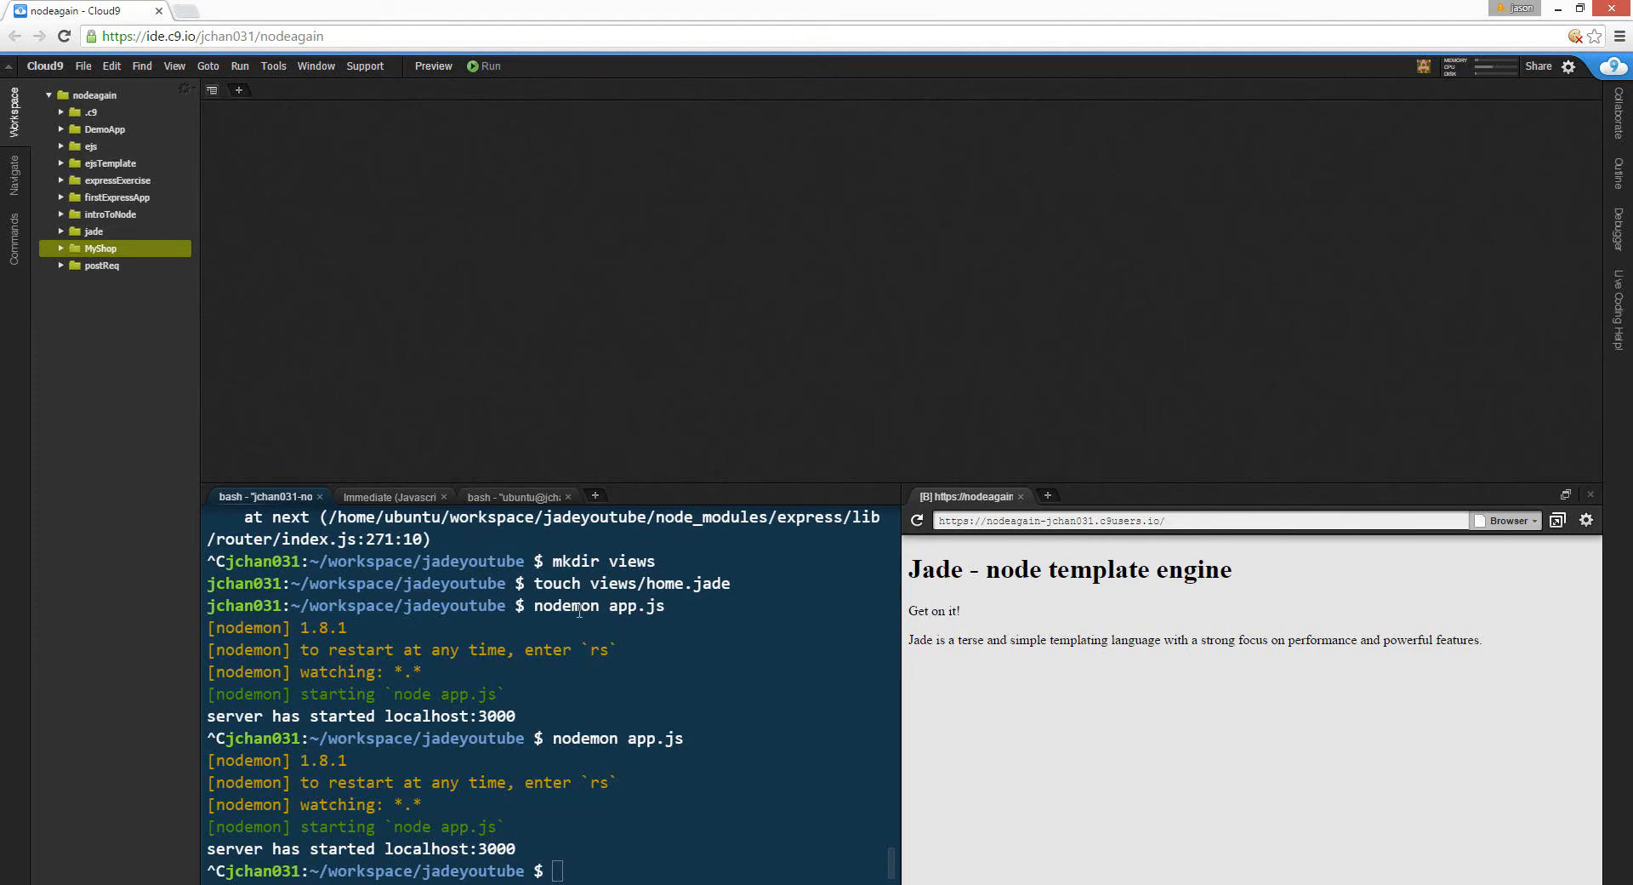
- Clear the terminal output and move up to the workspace root with cd .
type("clear")
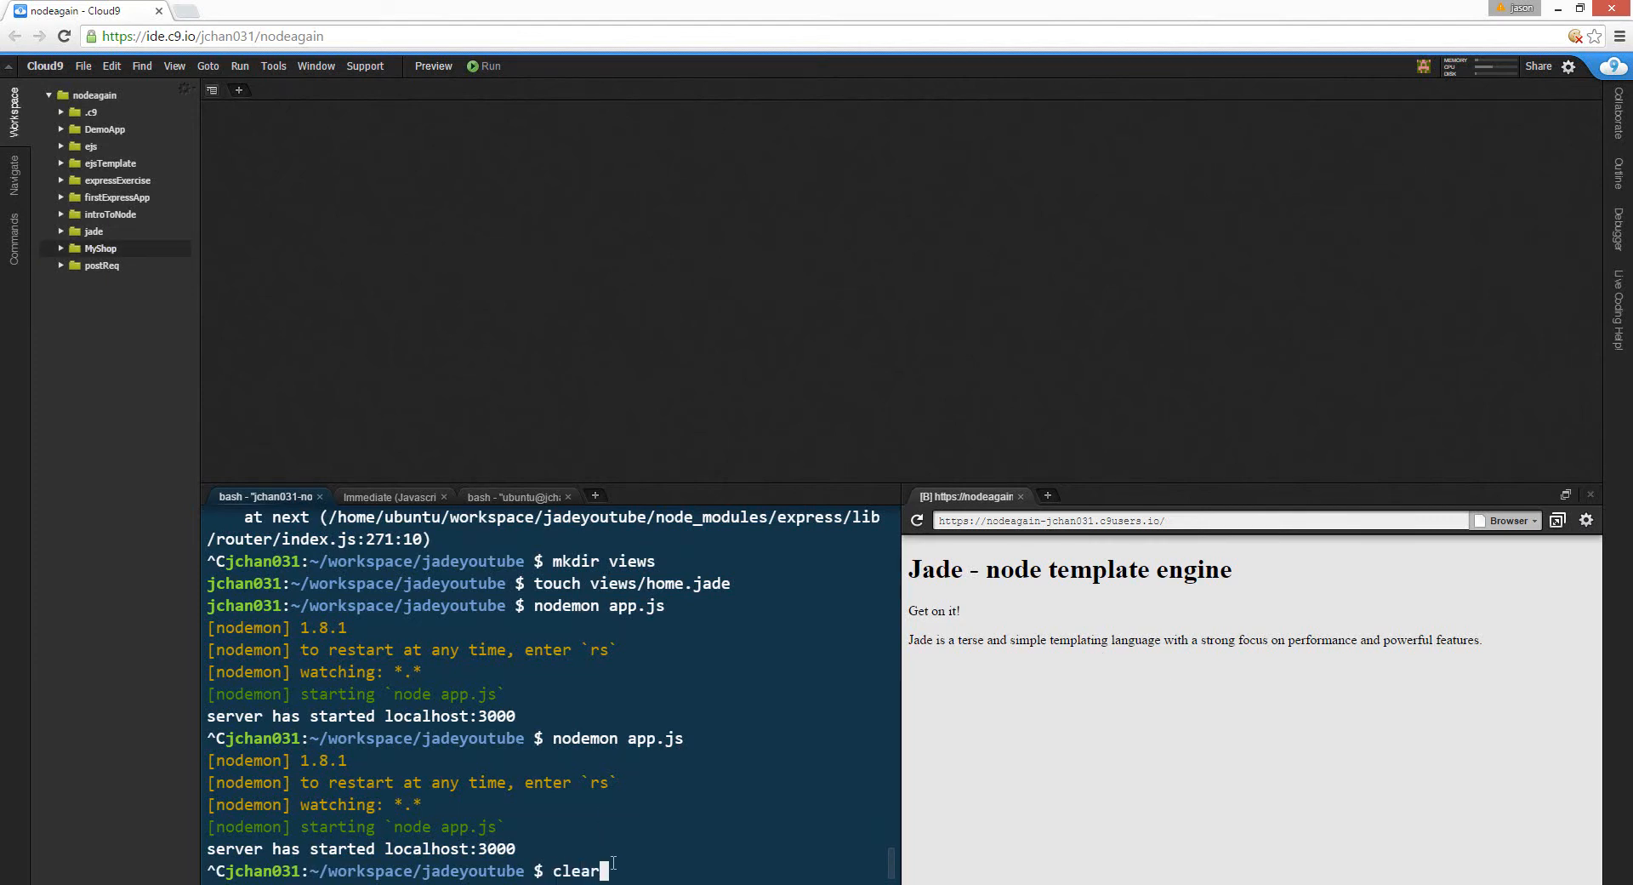
key("Return")
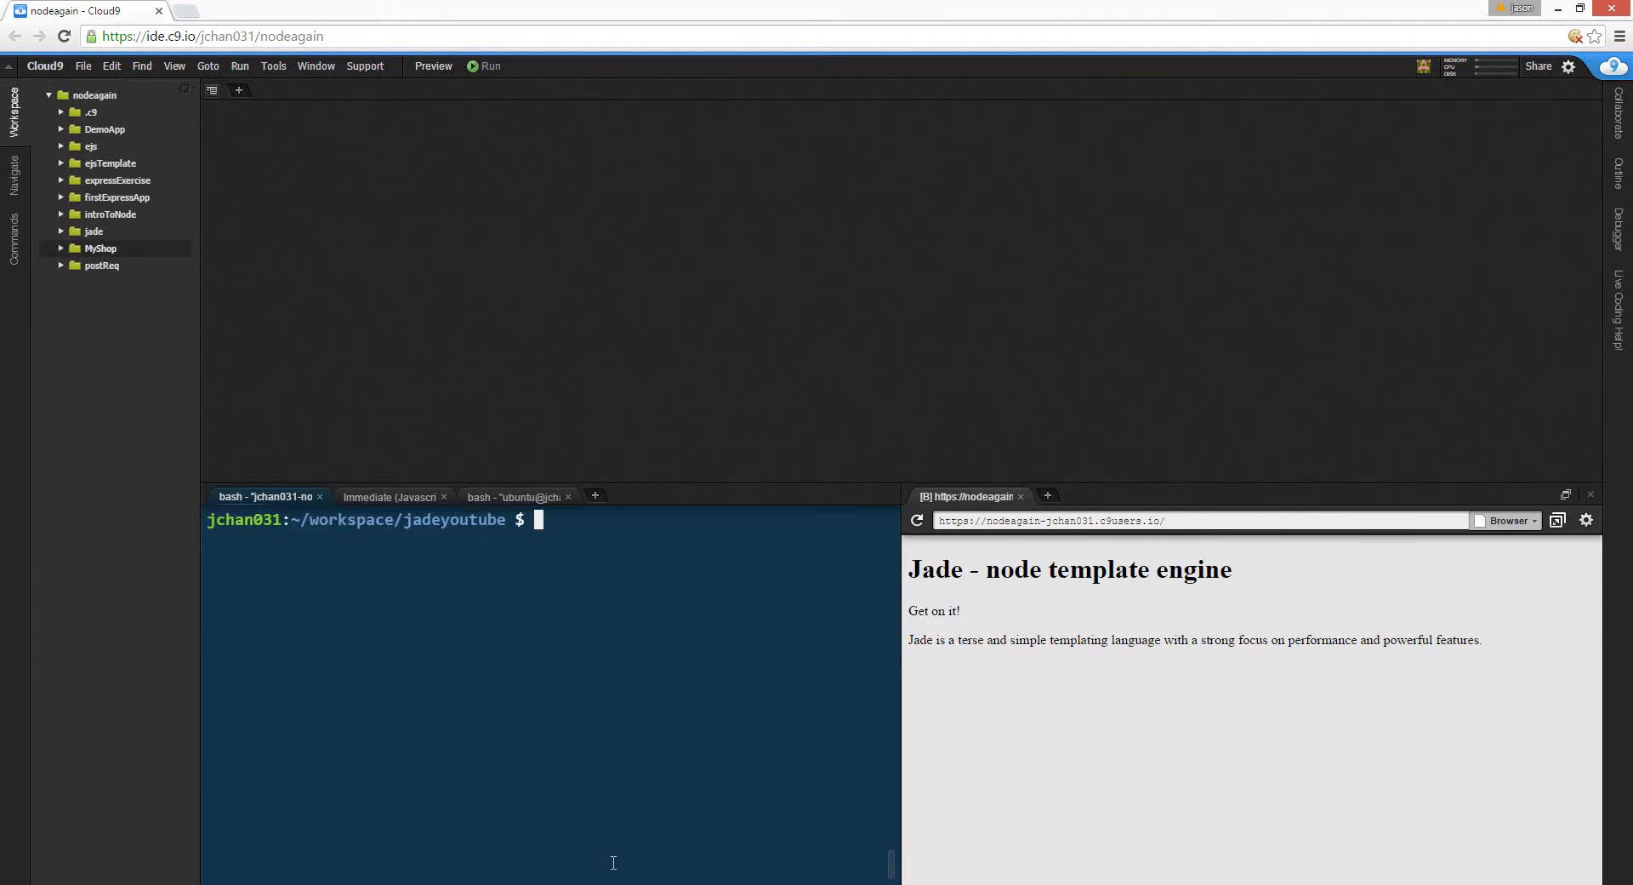
type("cd ..")
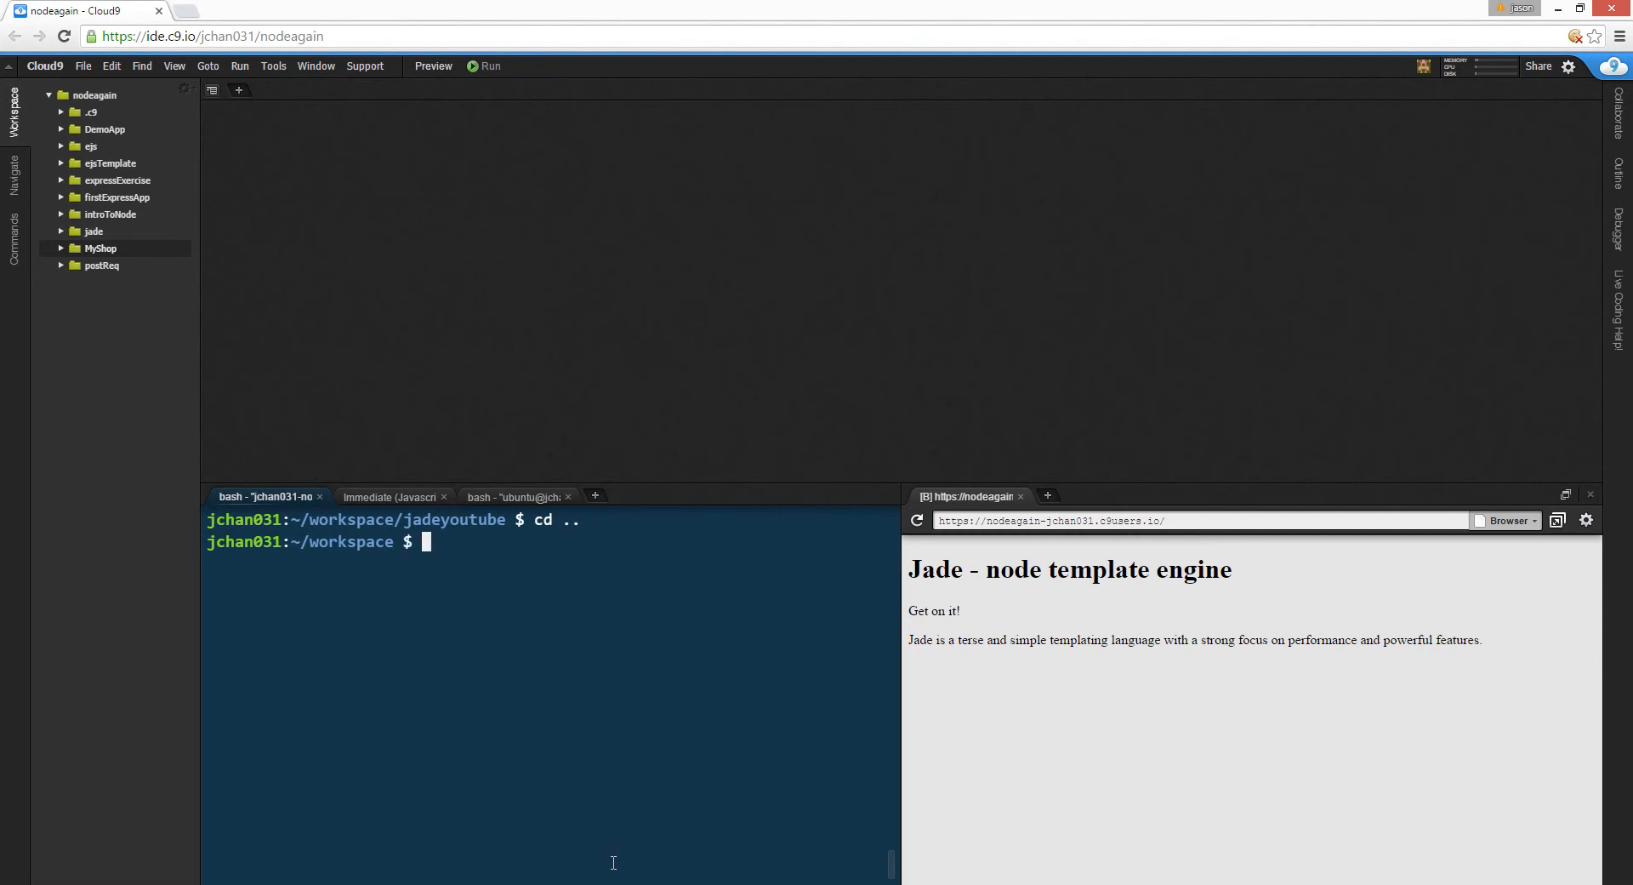
right_click(100, 249)
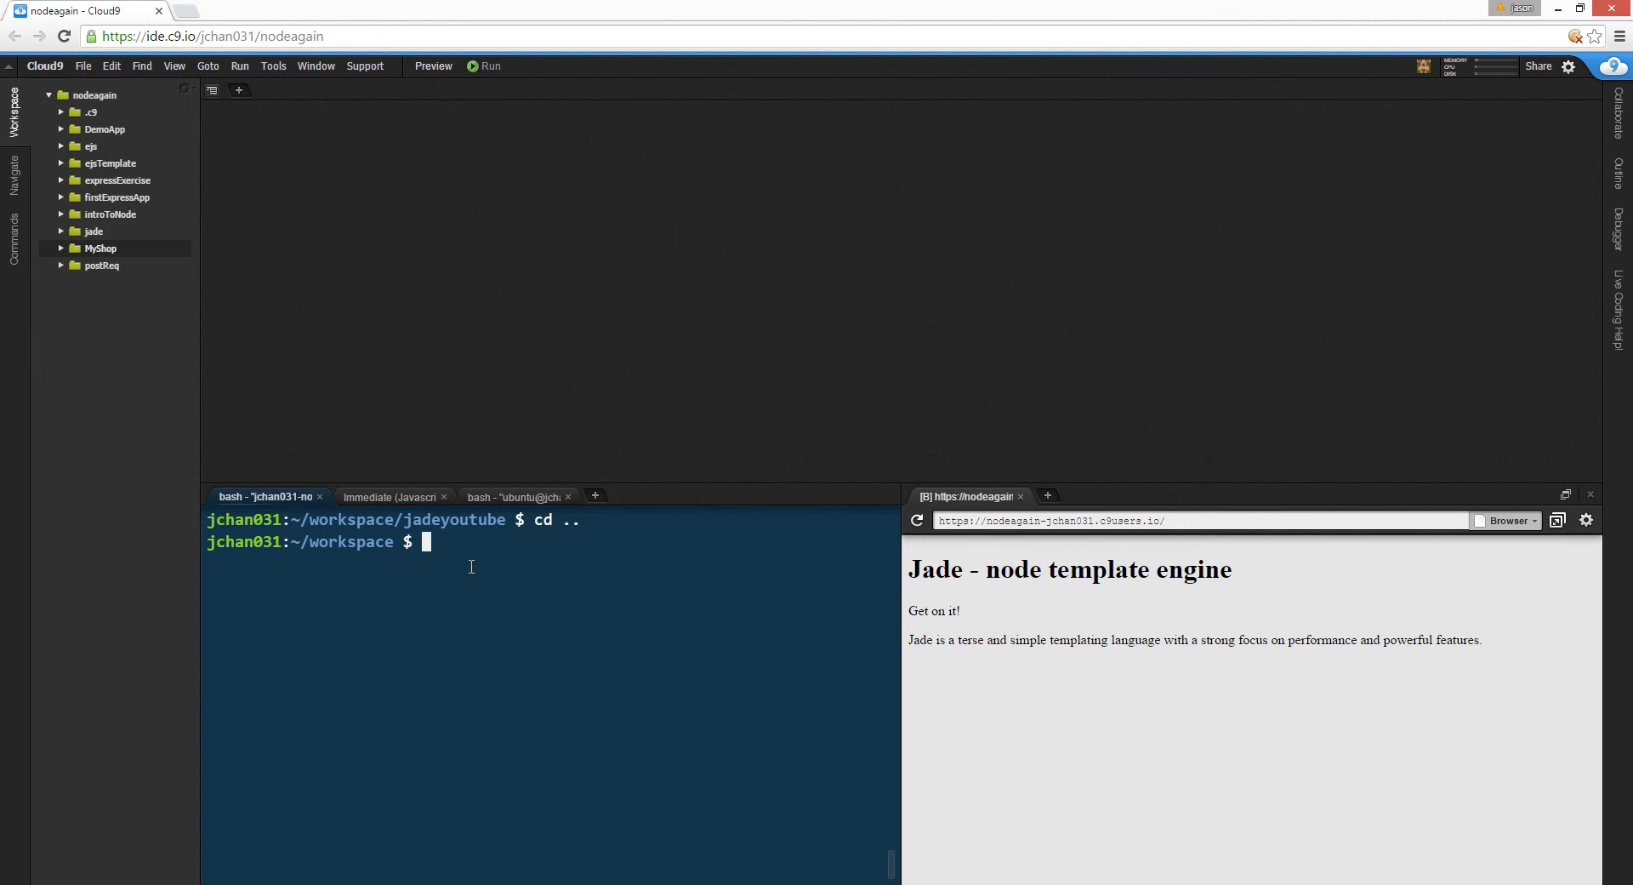
- Create the jadeTutorial folder with mkdir and change into it
type("mkdir jade")
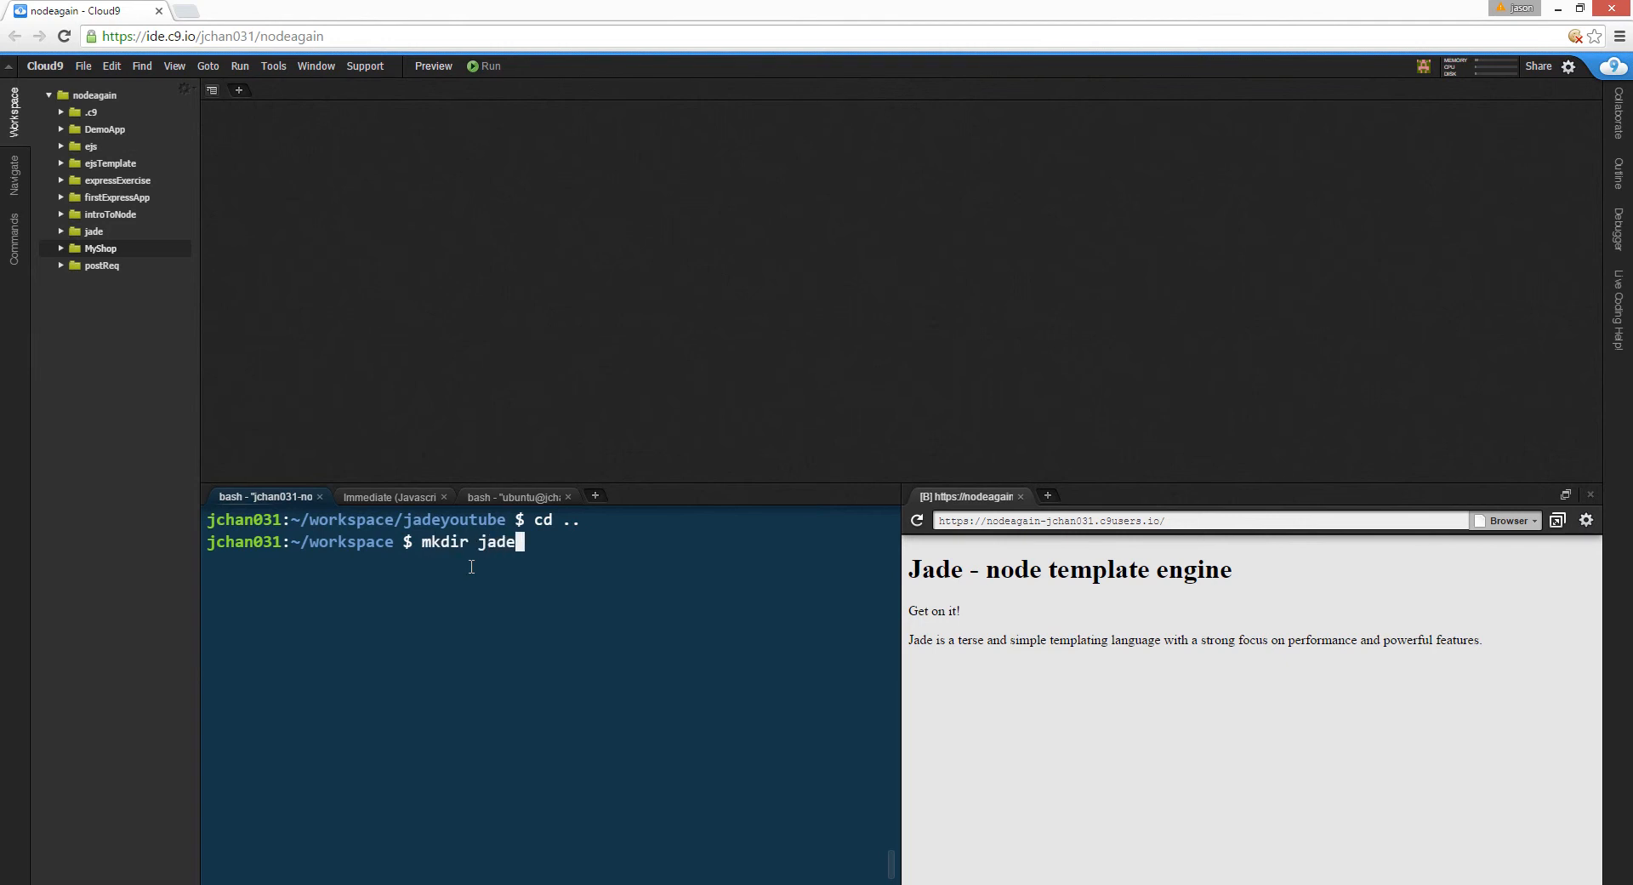
type("Tu")
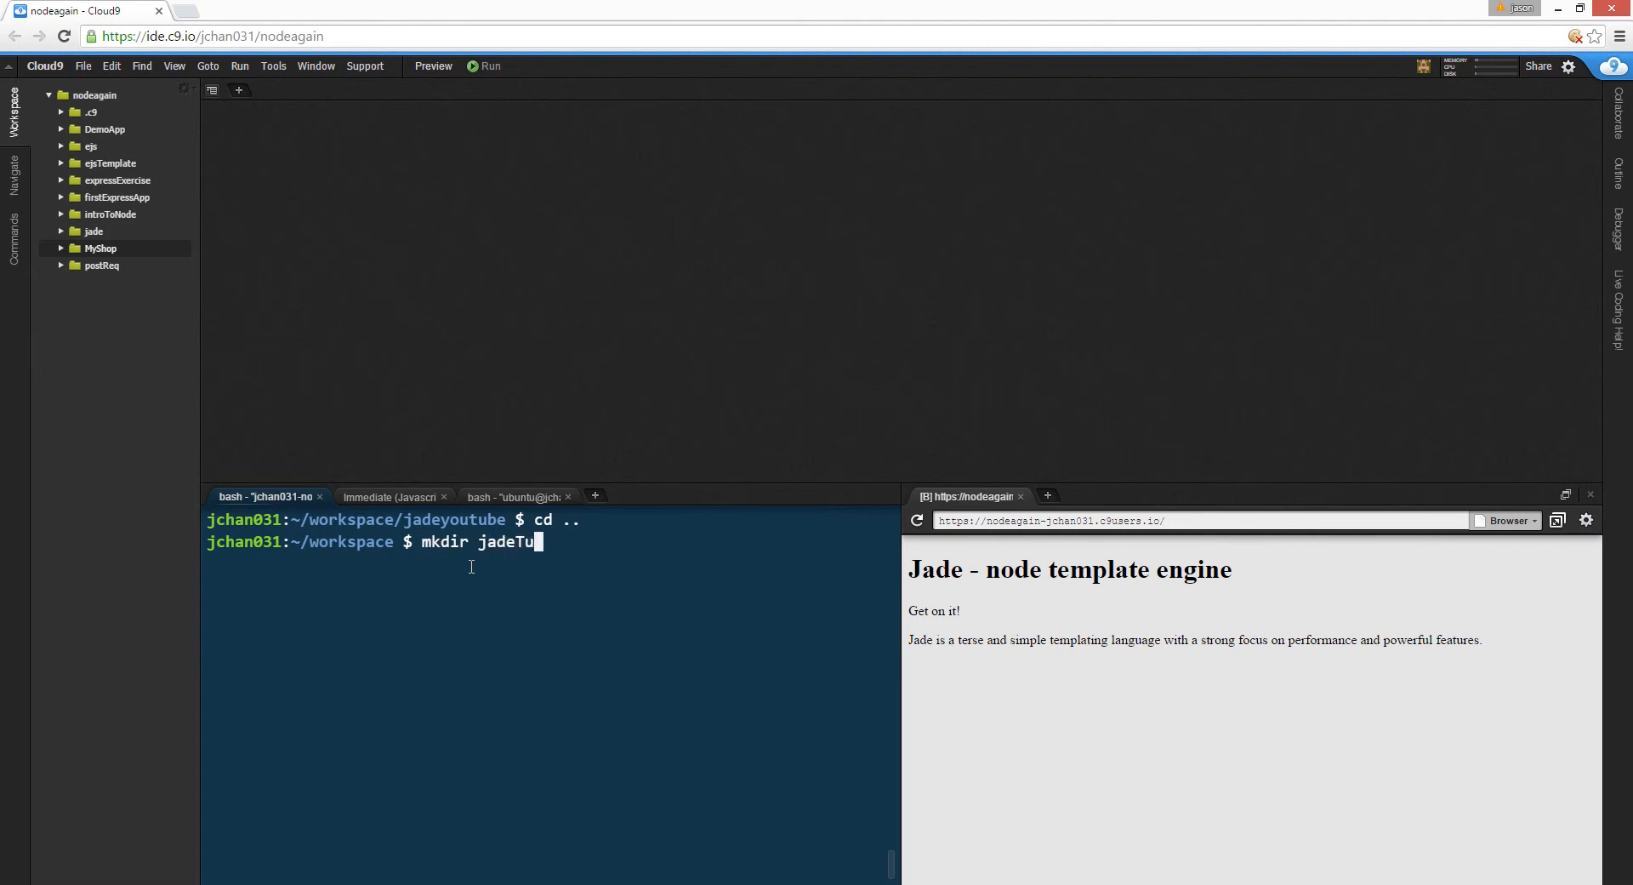
key("Return")
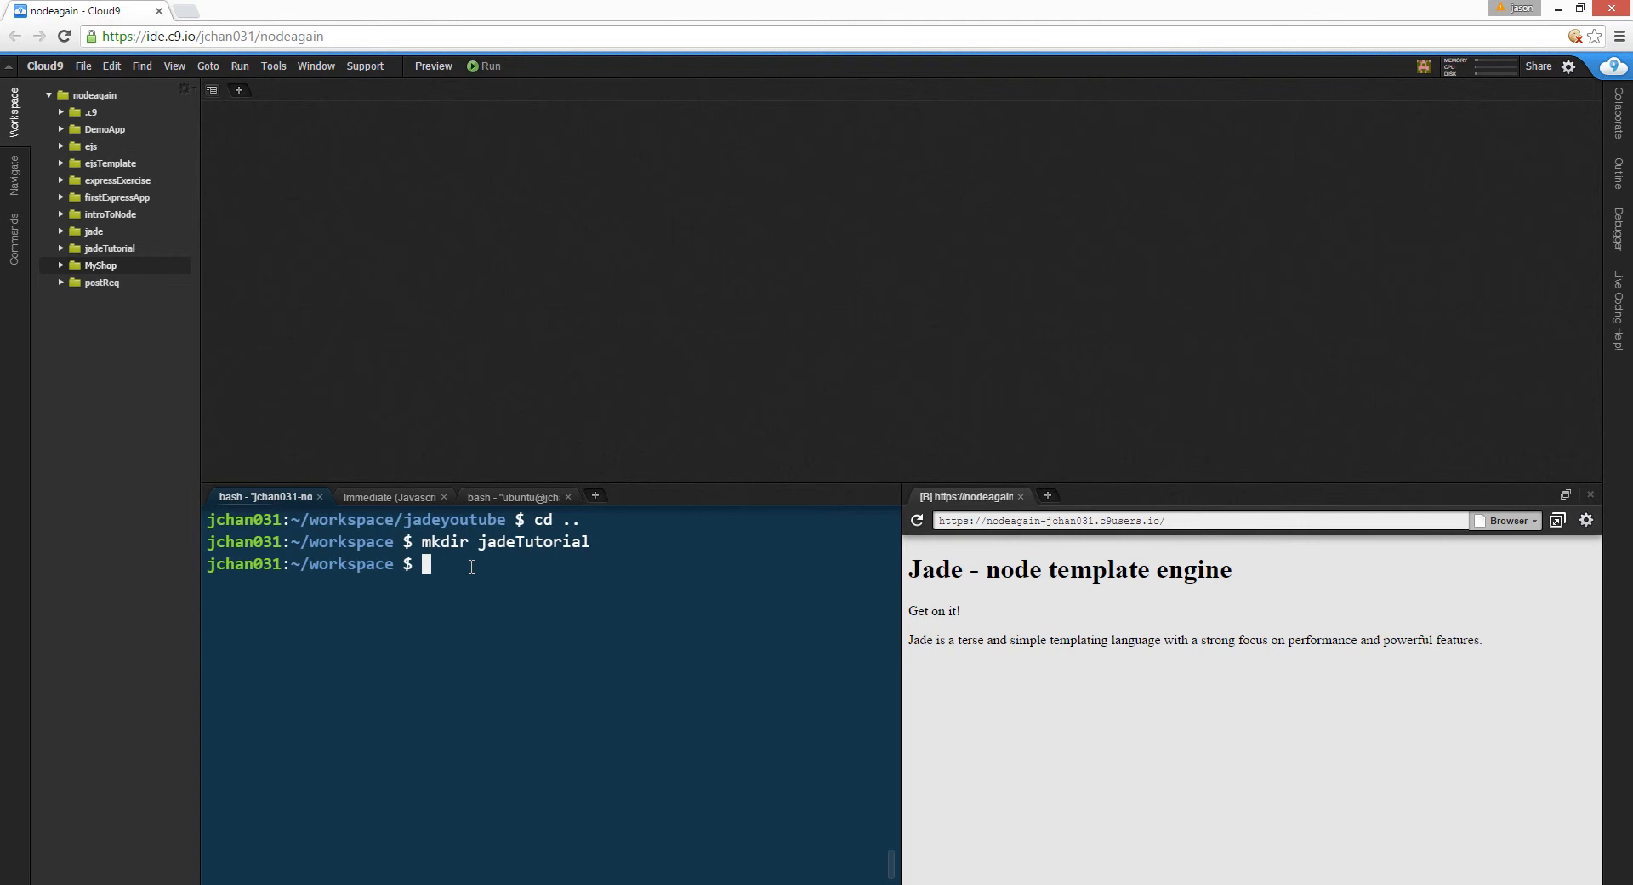
type("cd in")
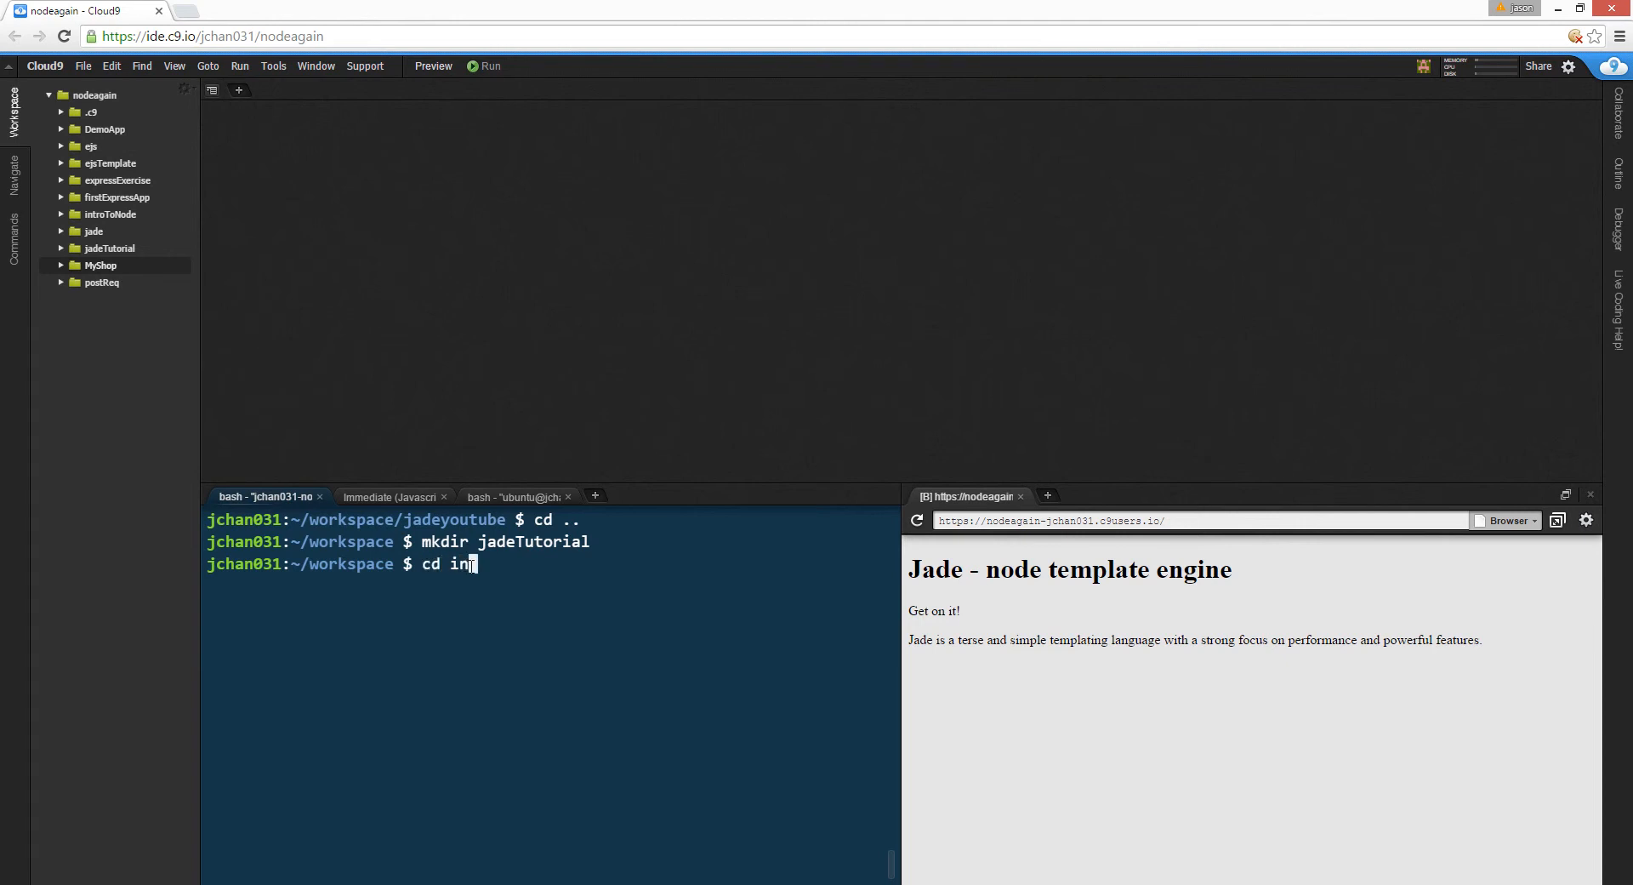
type("jade")
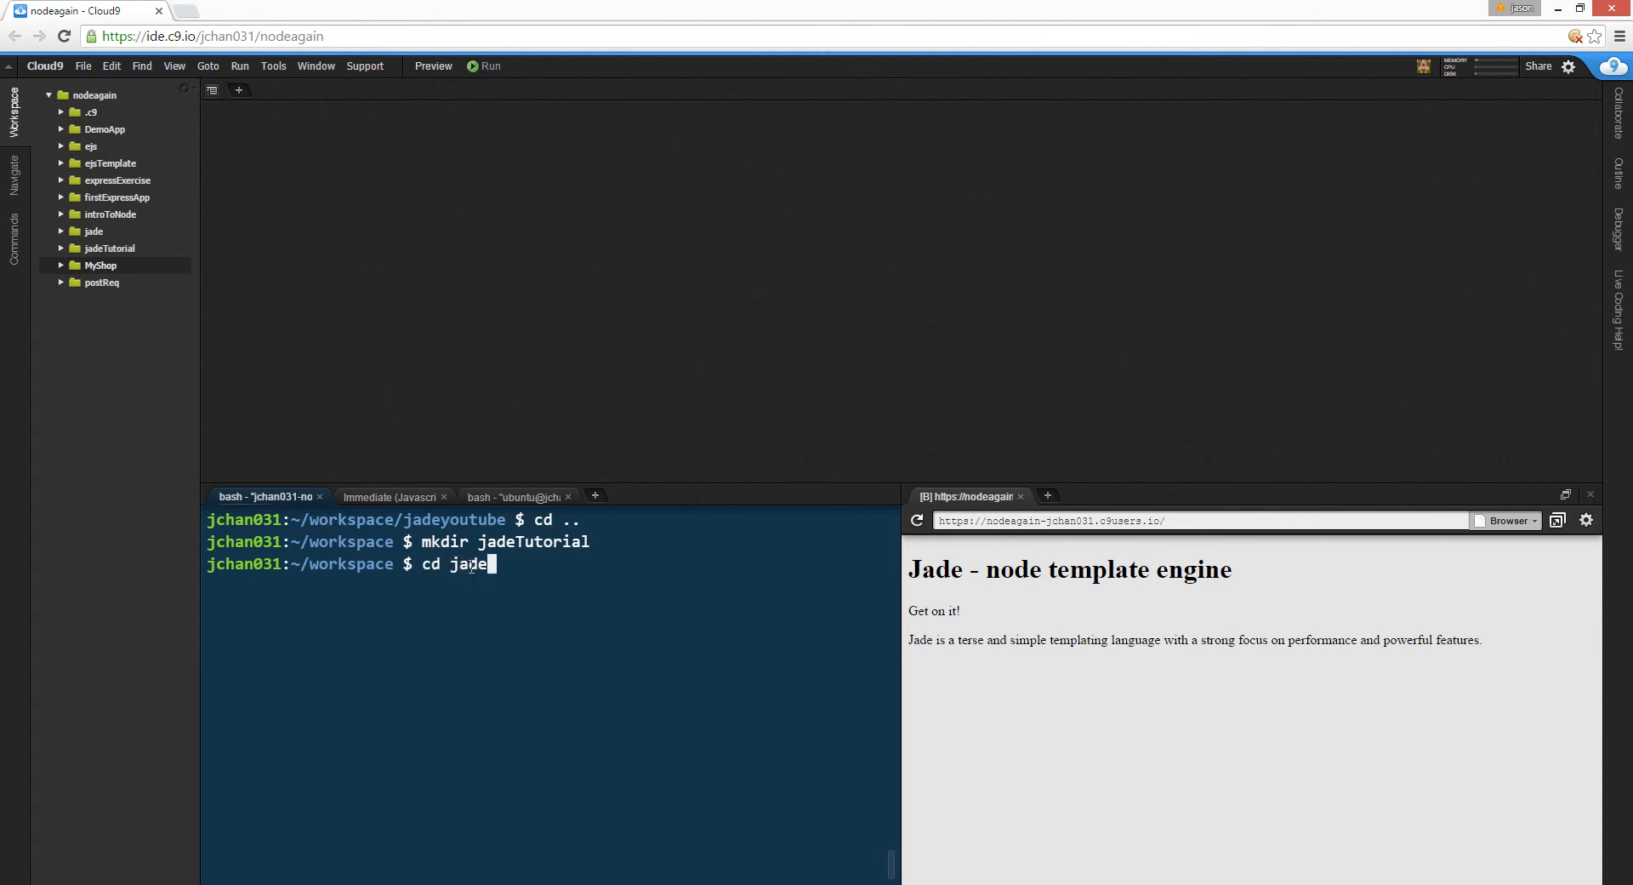
key("Return")
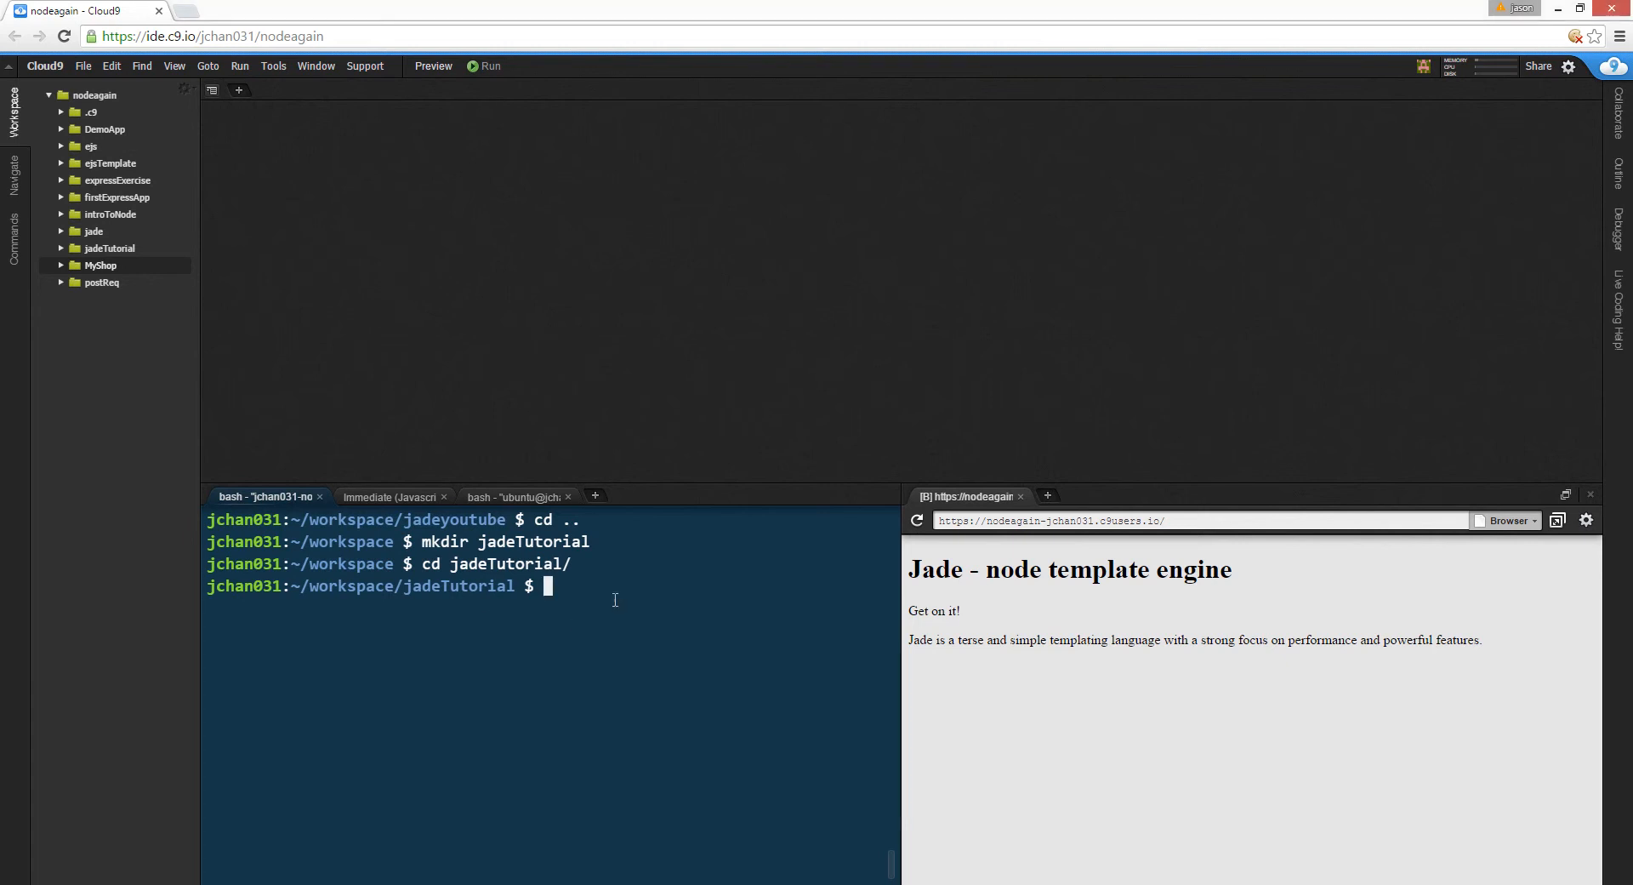
- Create an empty app.js with touch and open it for editing from the workspace tree
type("touch app")
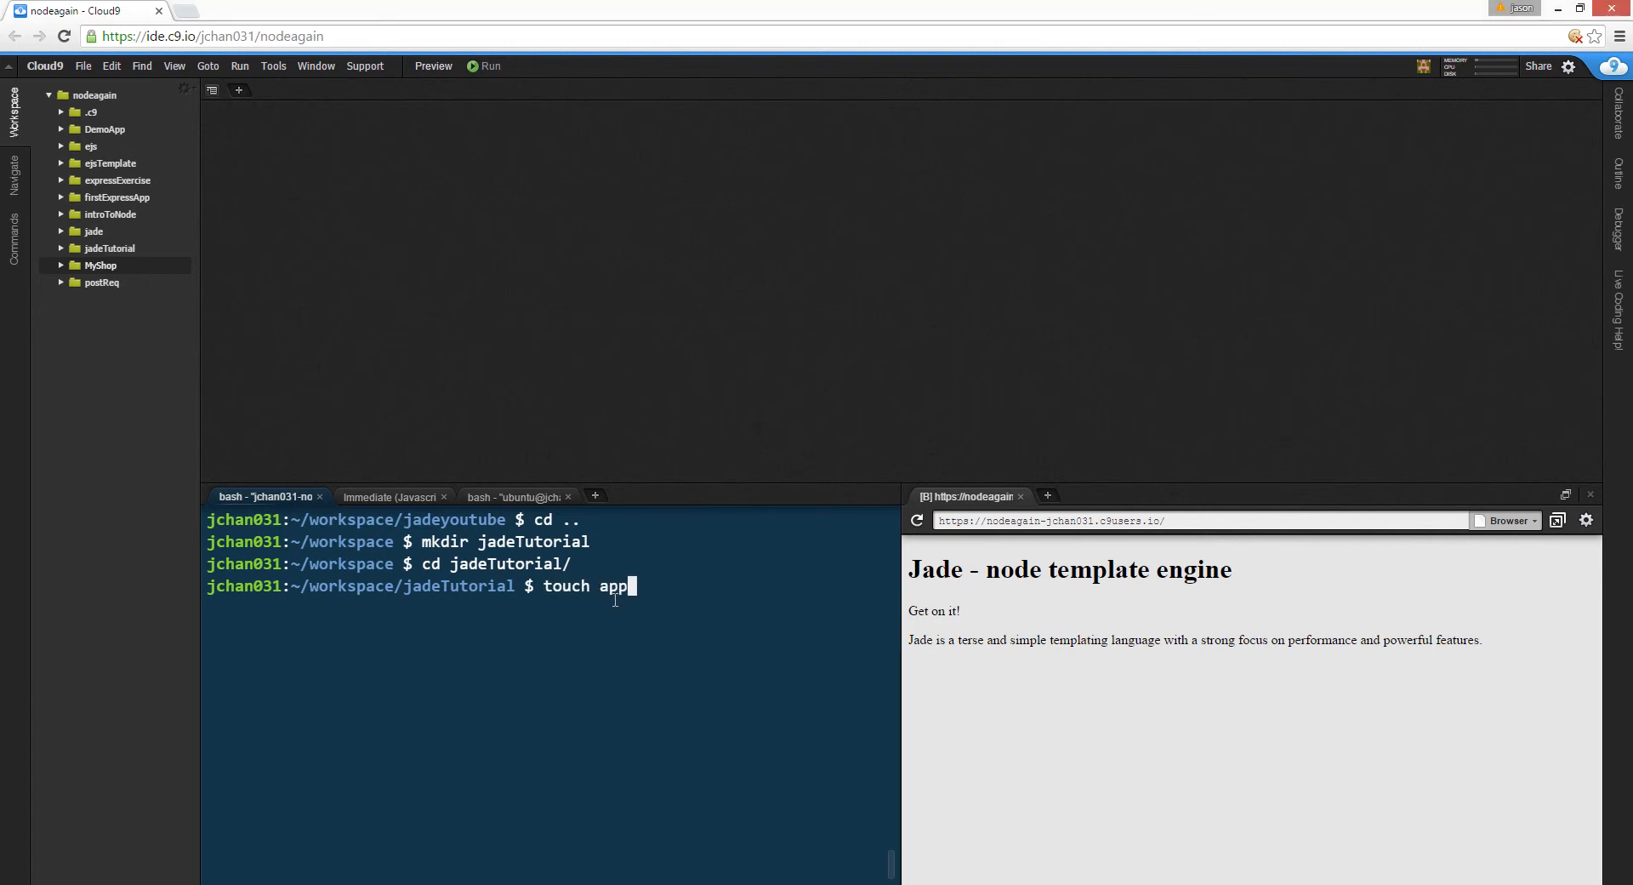
key("Return")
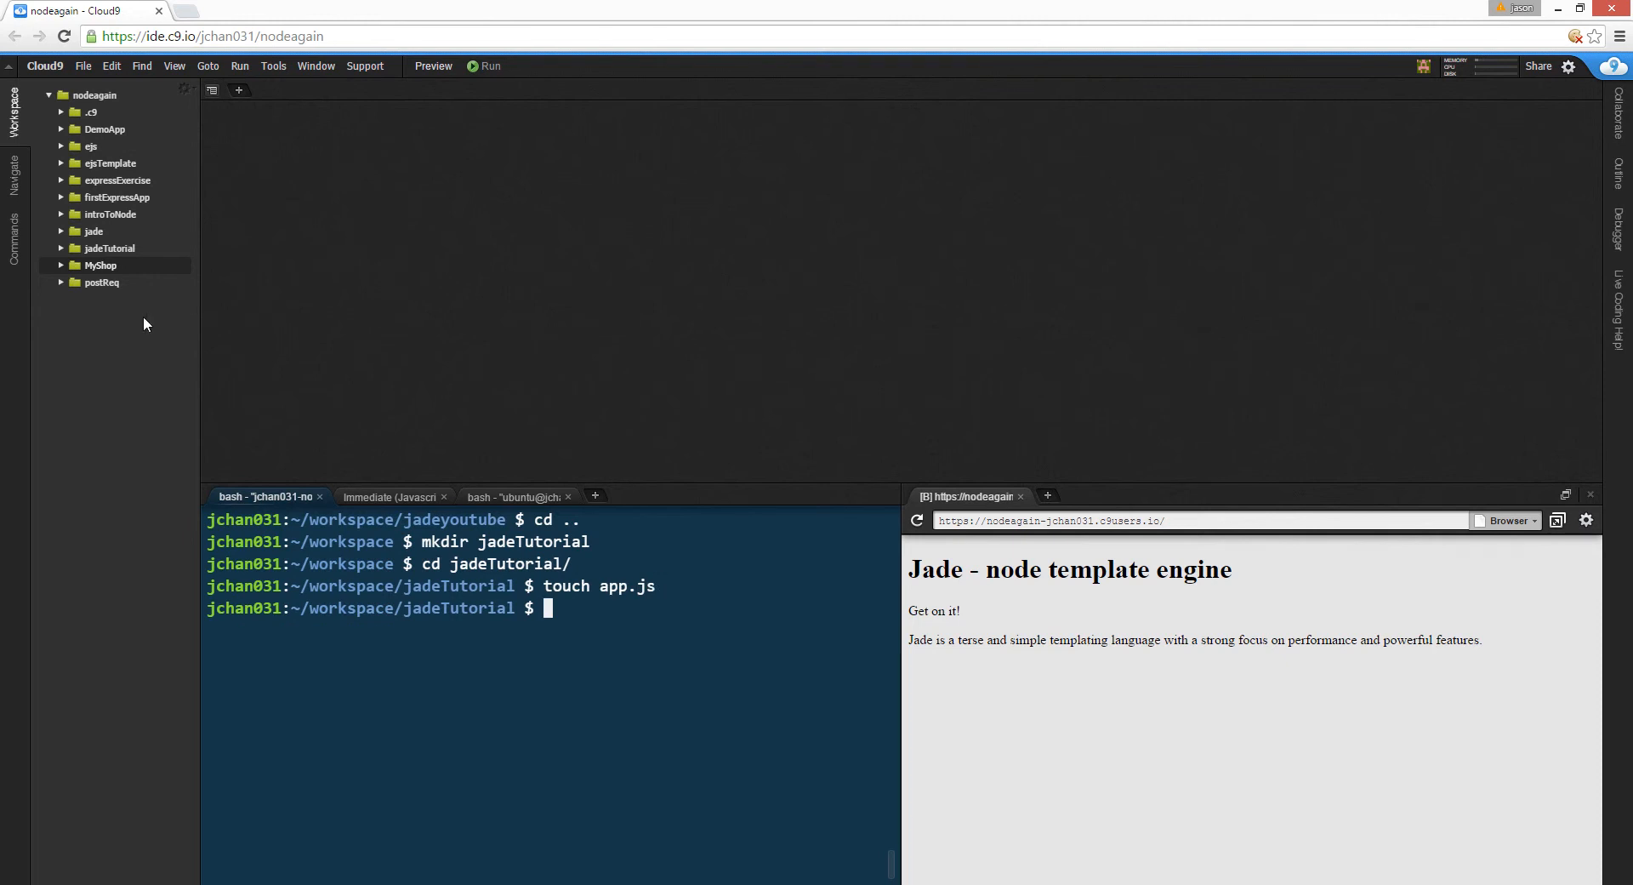
left_click(109, 248)
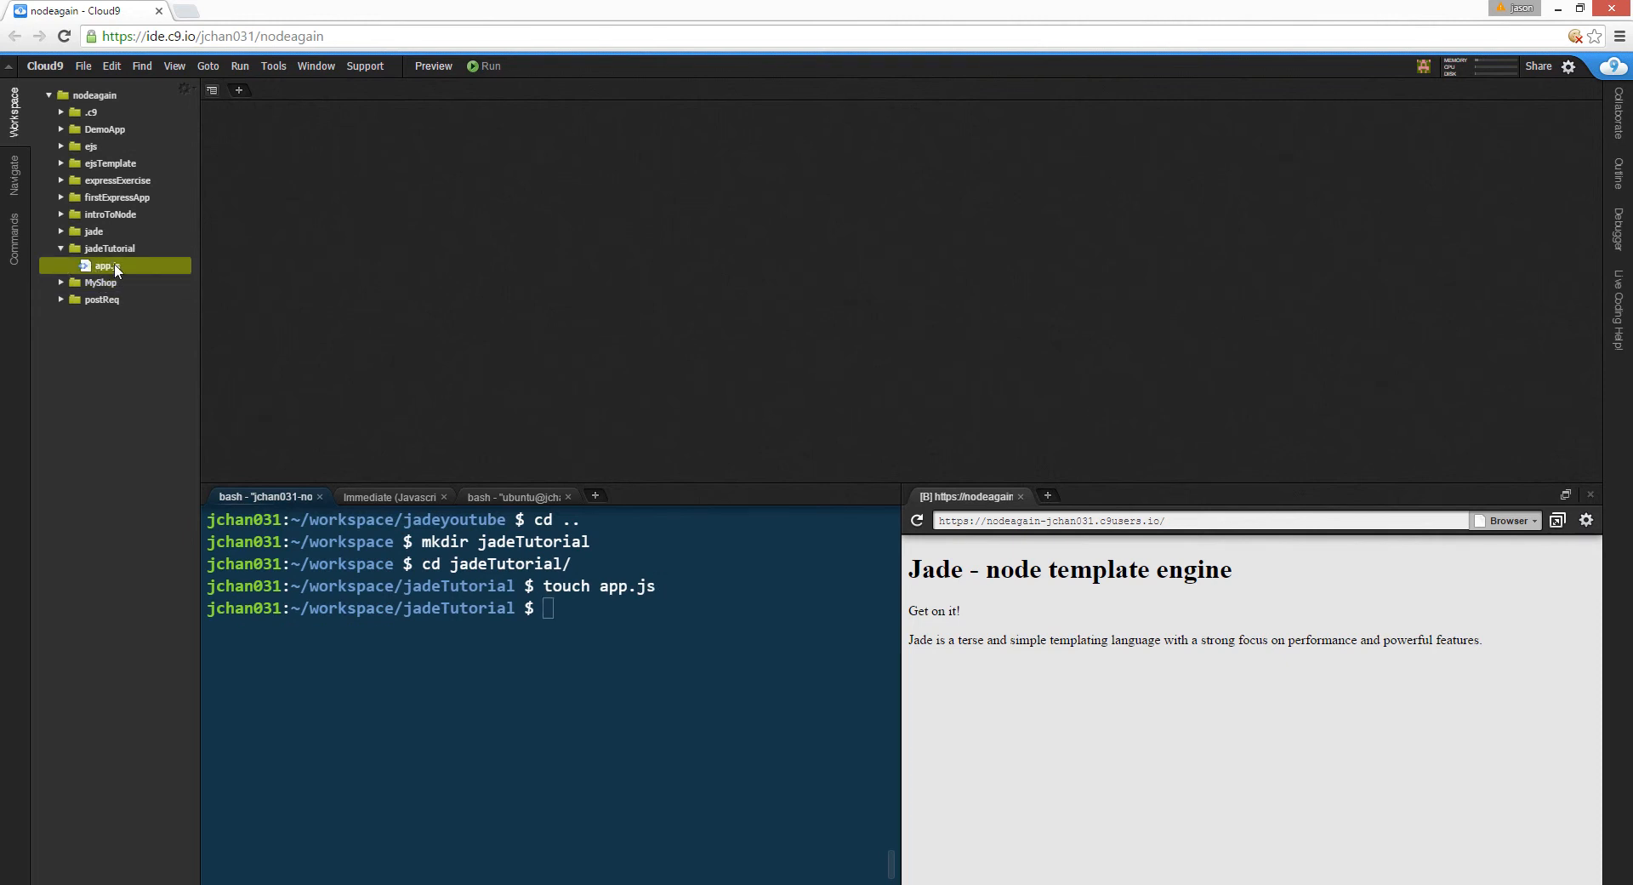
double_click(104, 265)
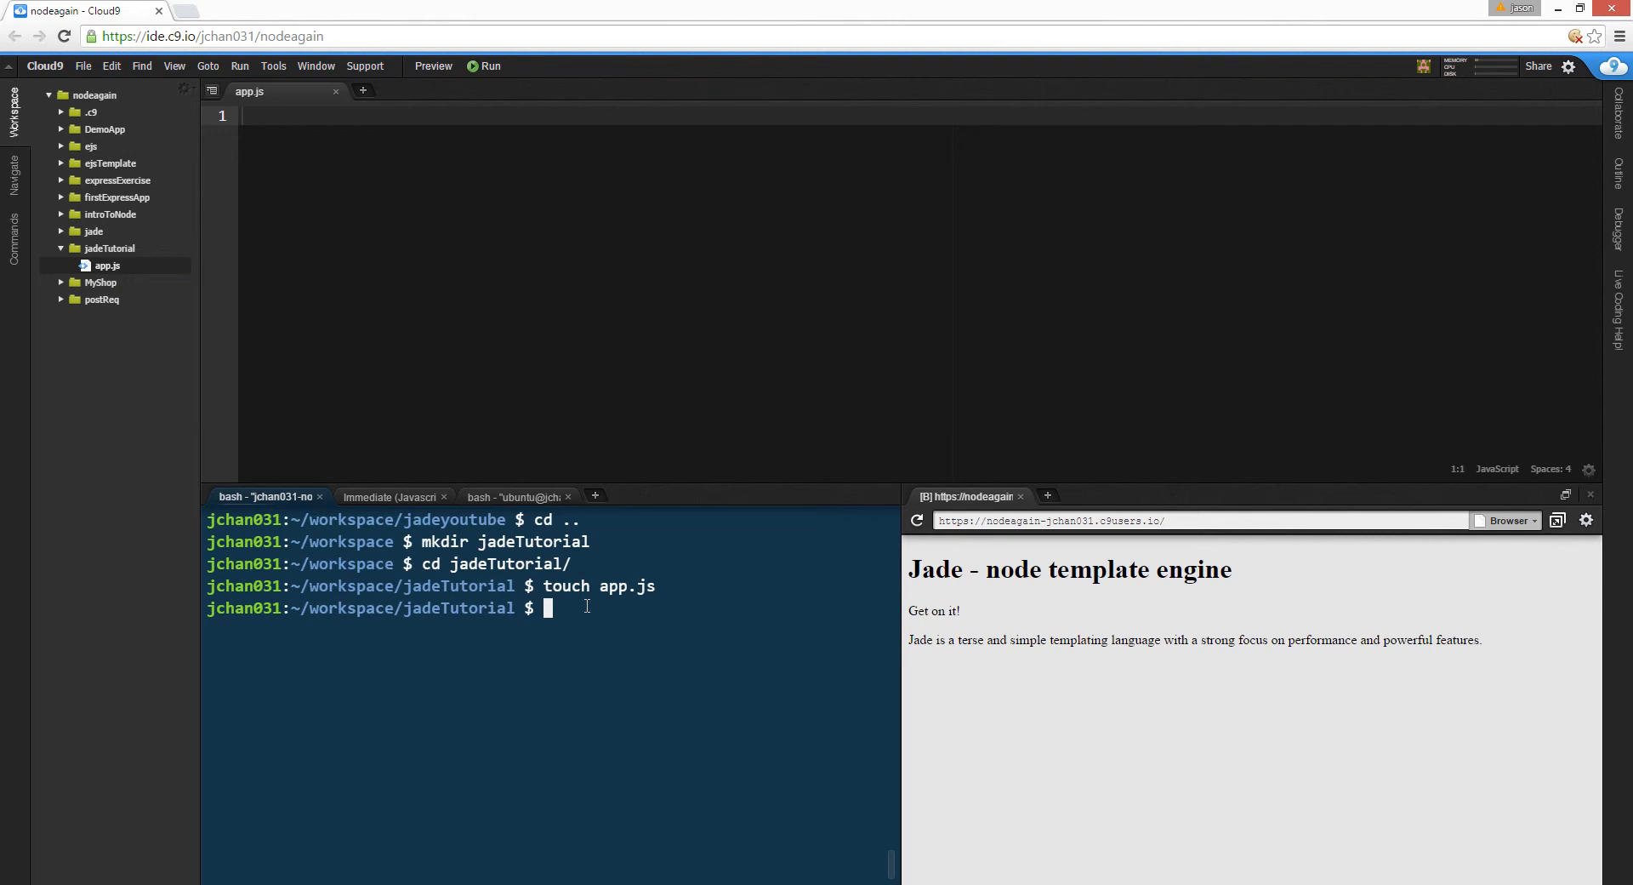
- Create a views folder containing home.jade and reveal it in the workspace tree
type("mkd")
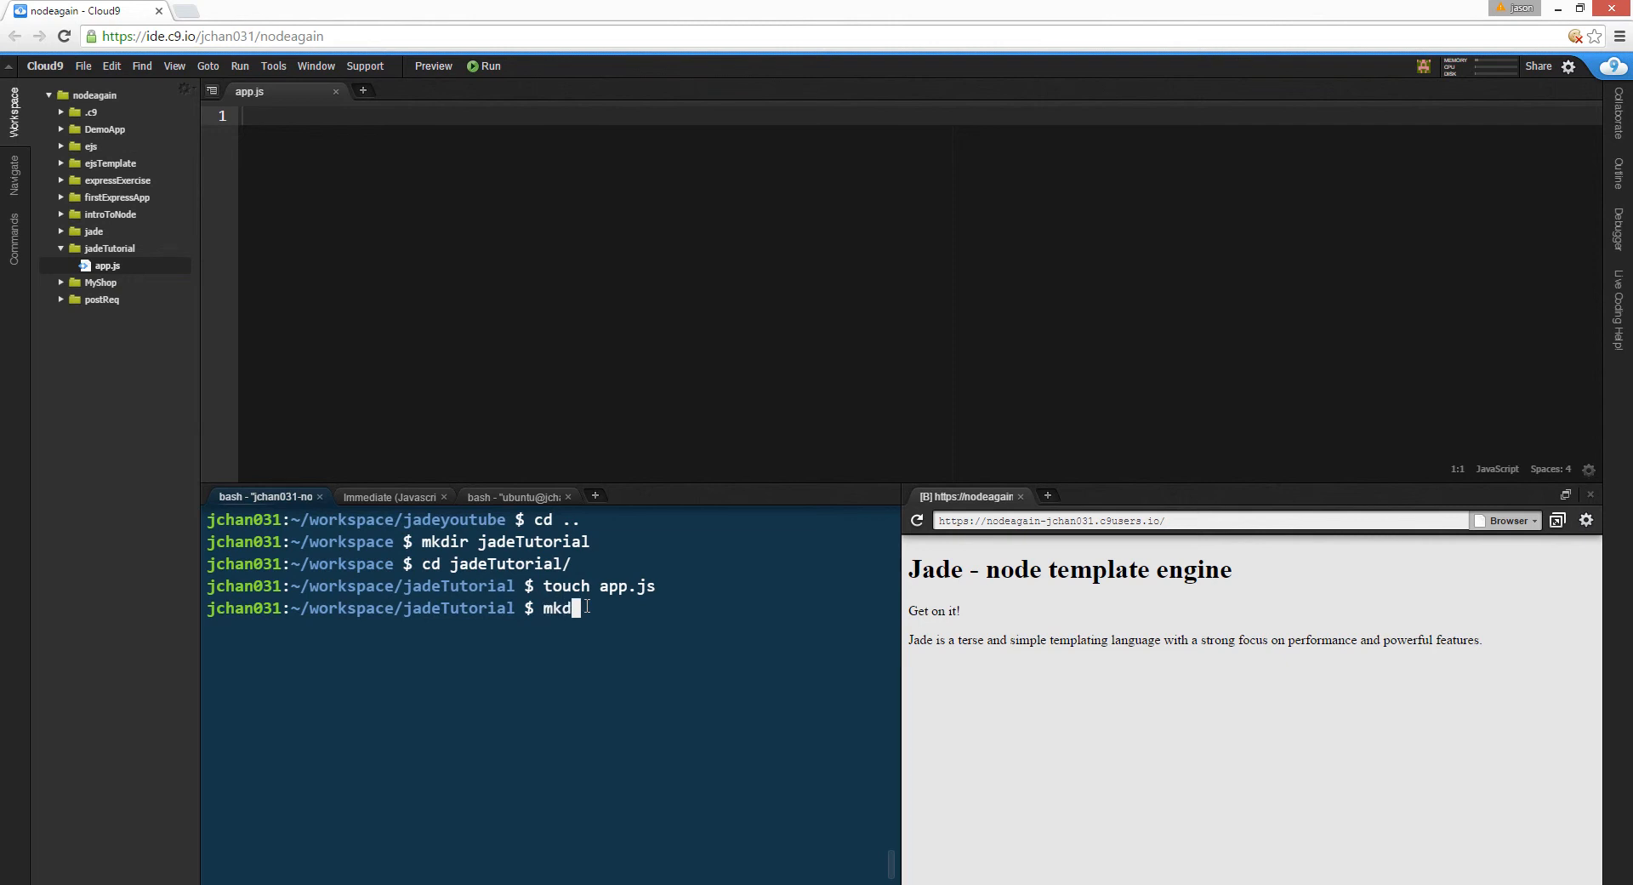
key("Return")
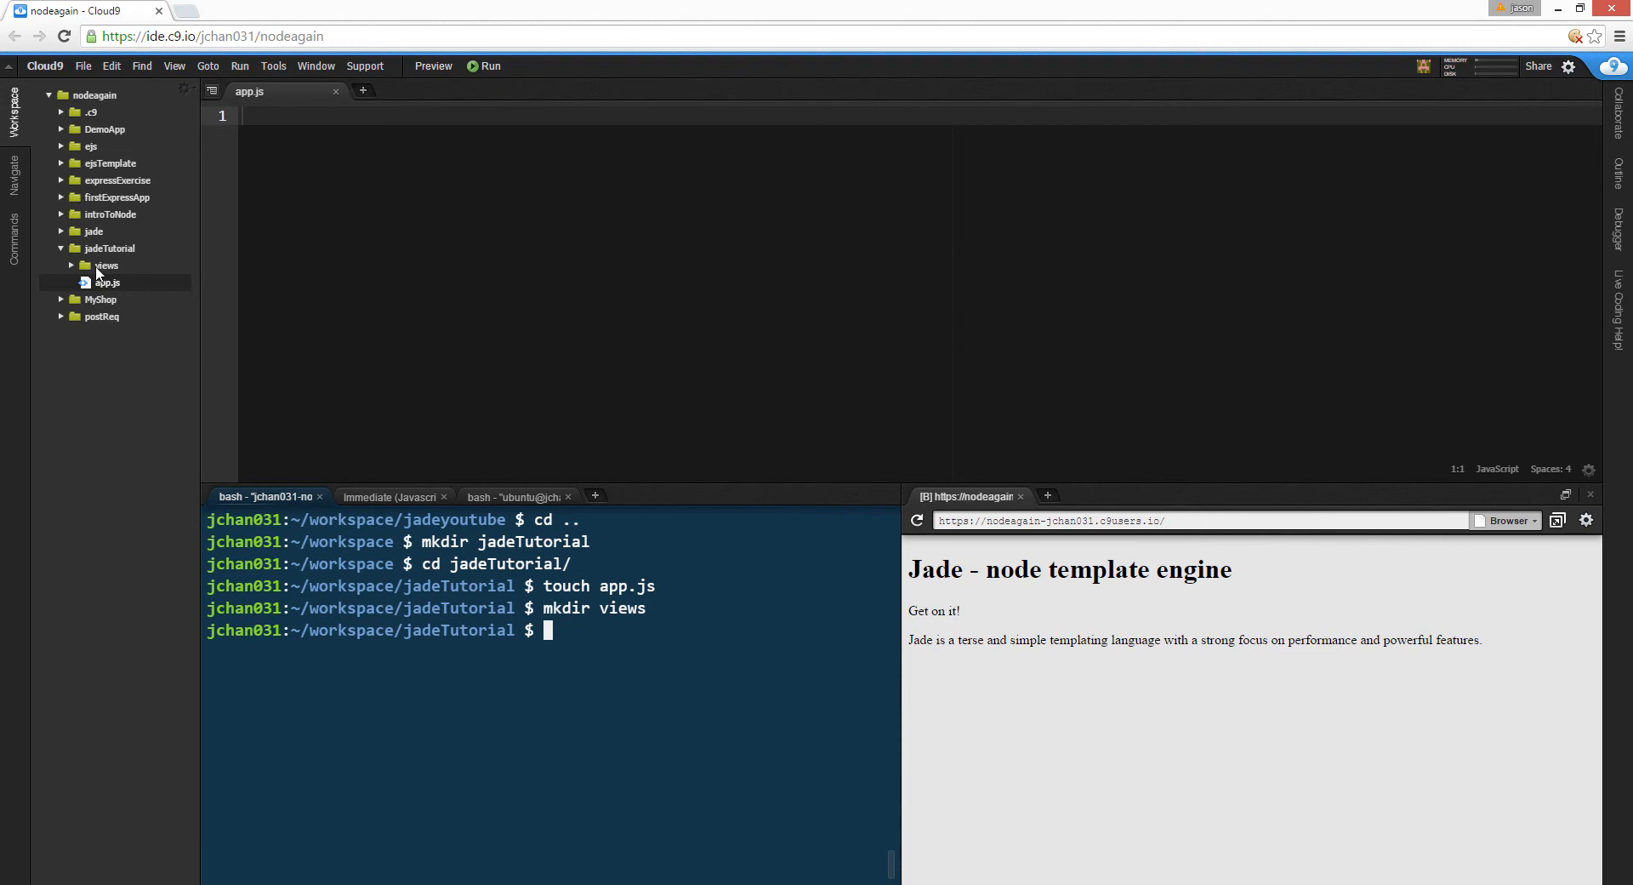
type("touch")
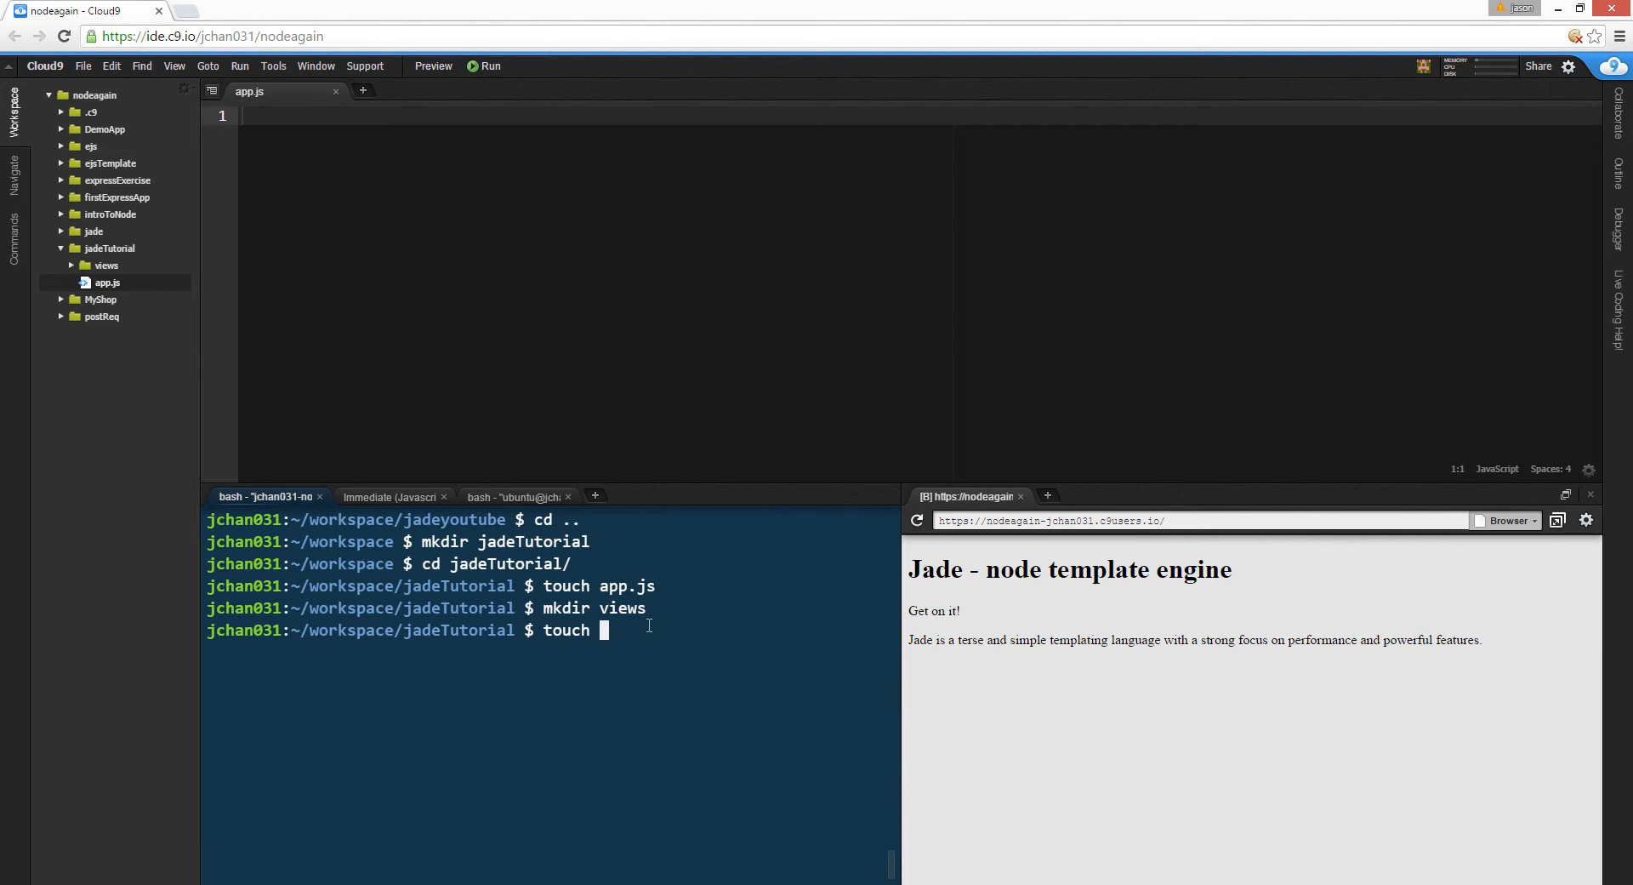
type("views/home.jade")
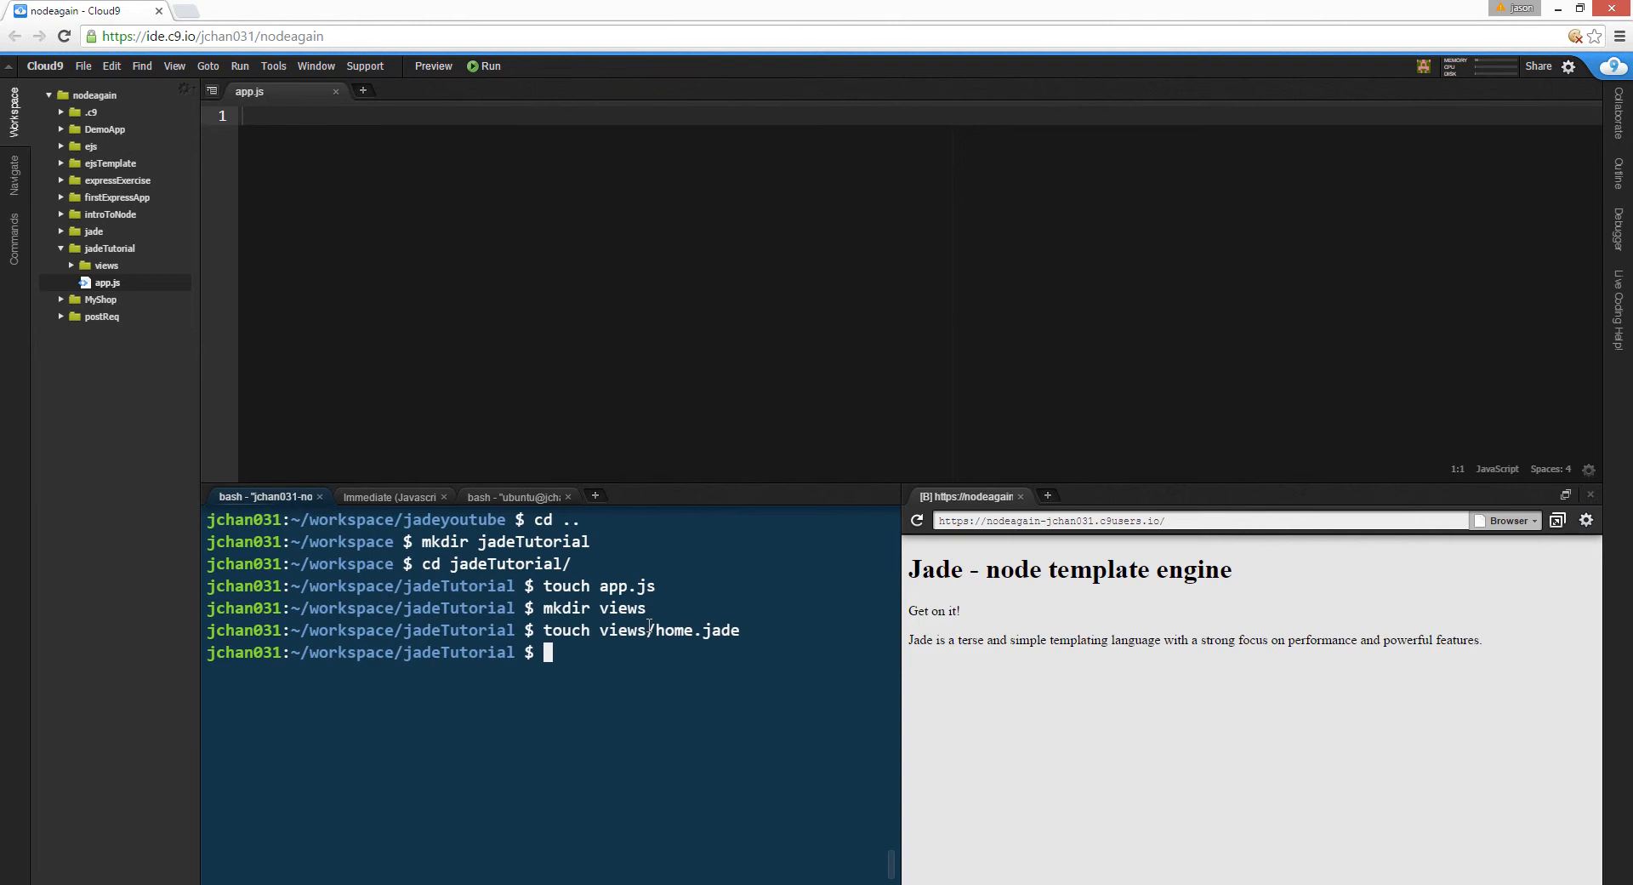
left_click(72, 265)
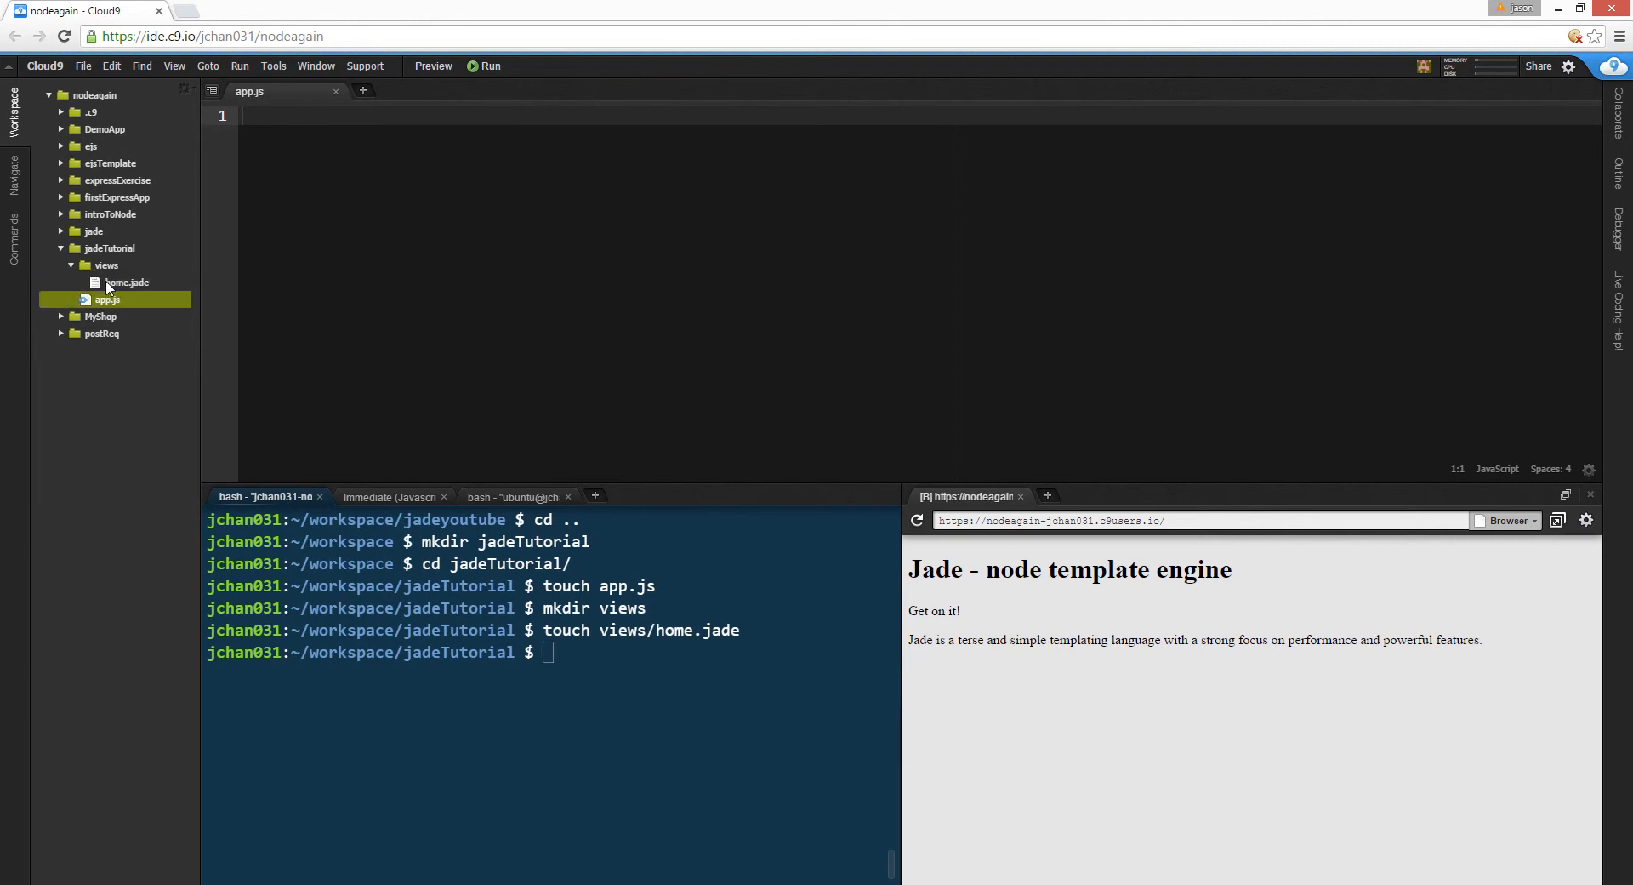
left_click(593, 657)
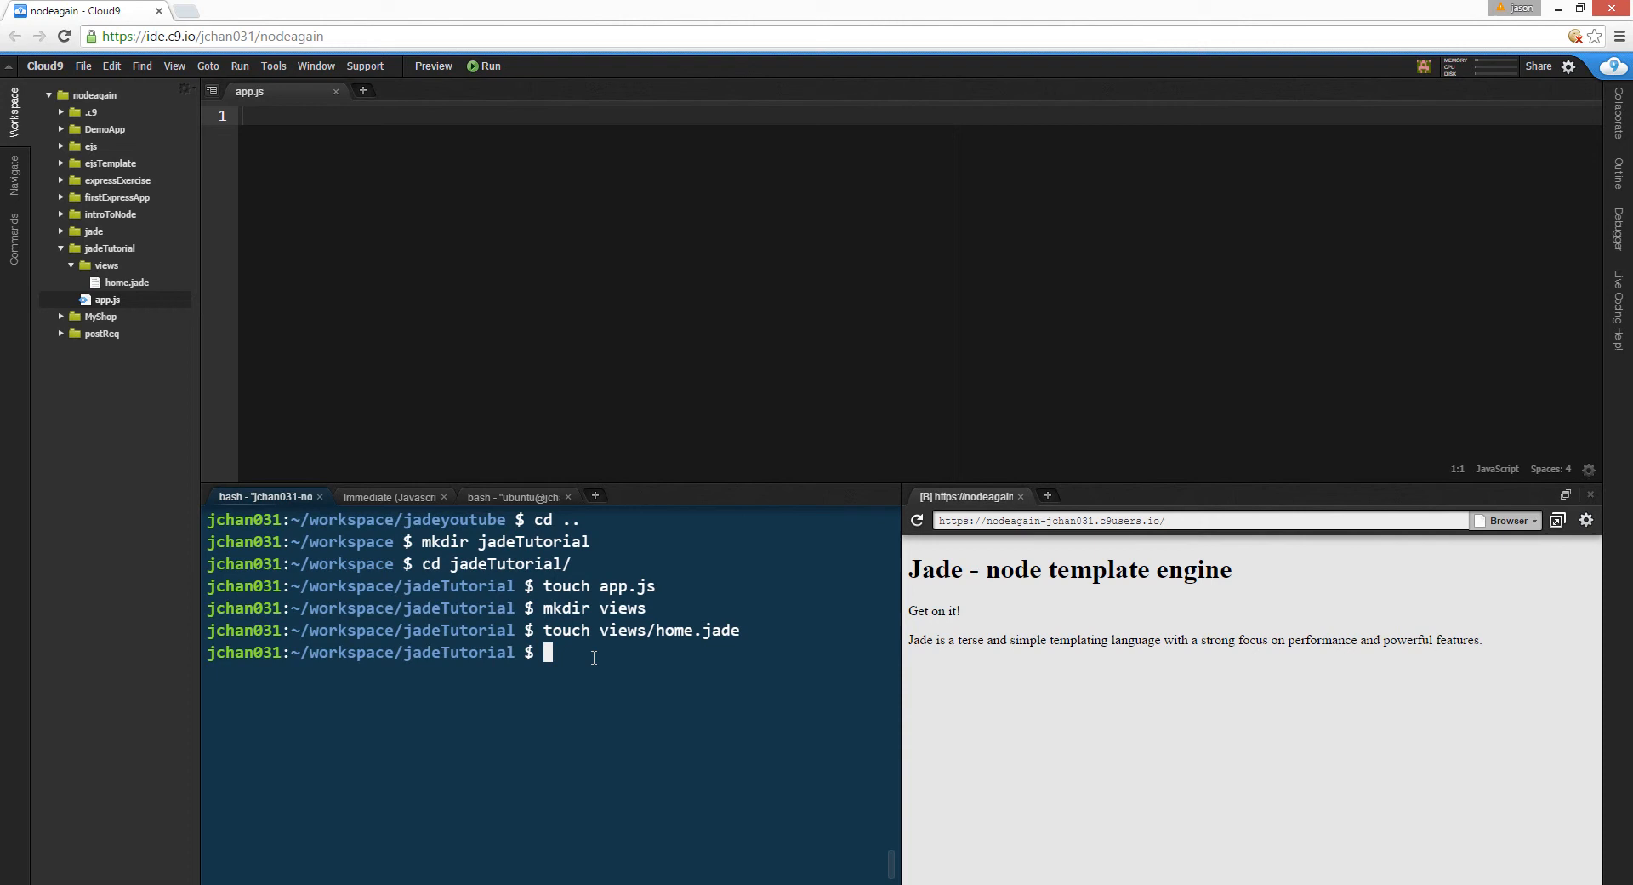
- Install Express and then Jade into the project with npm install
type("npm install")
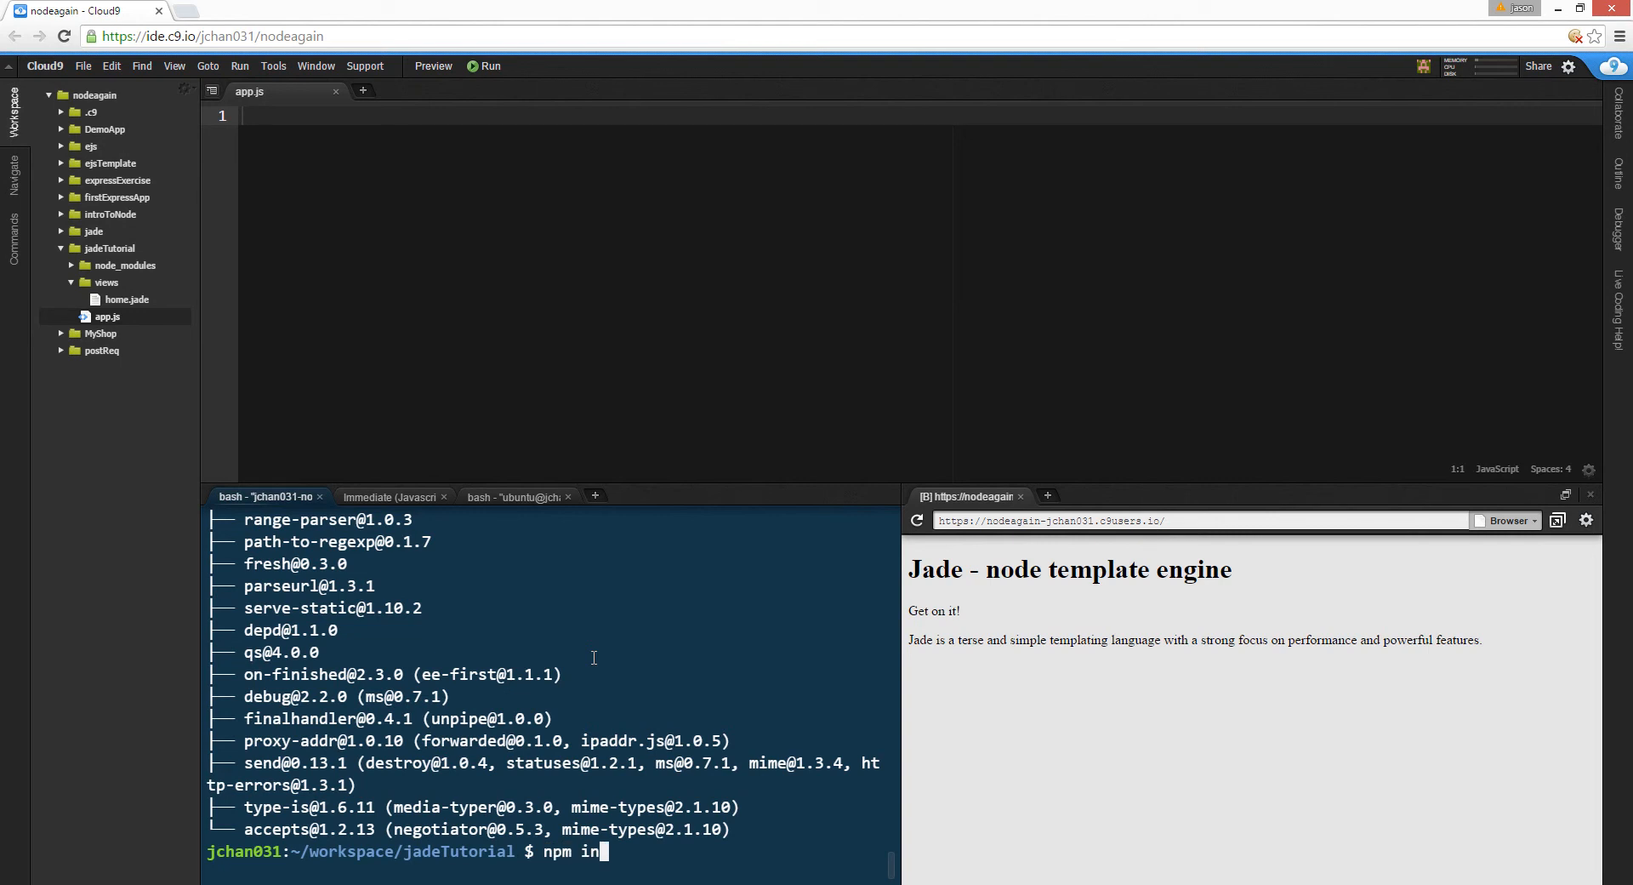
type("stall bod")
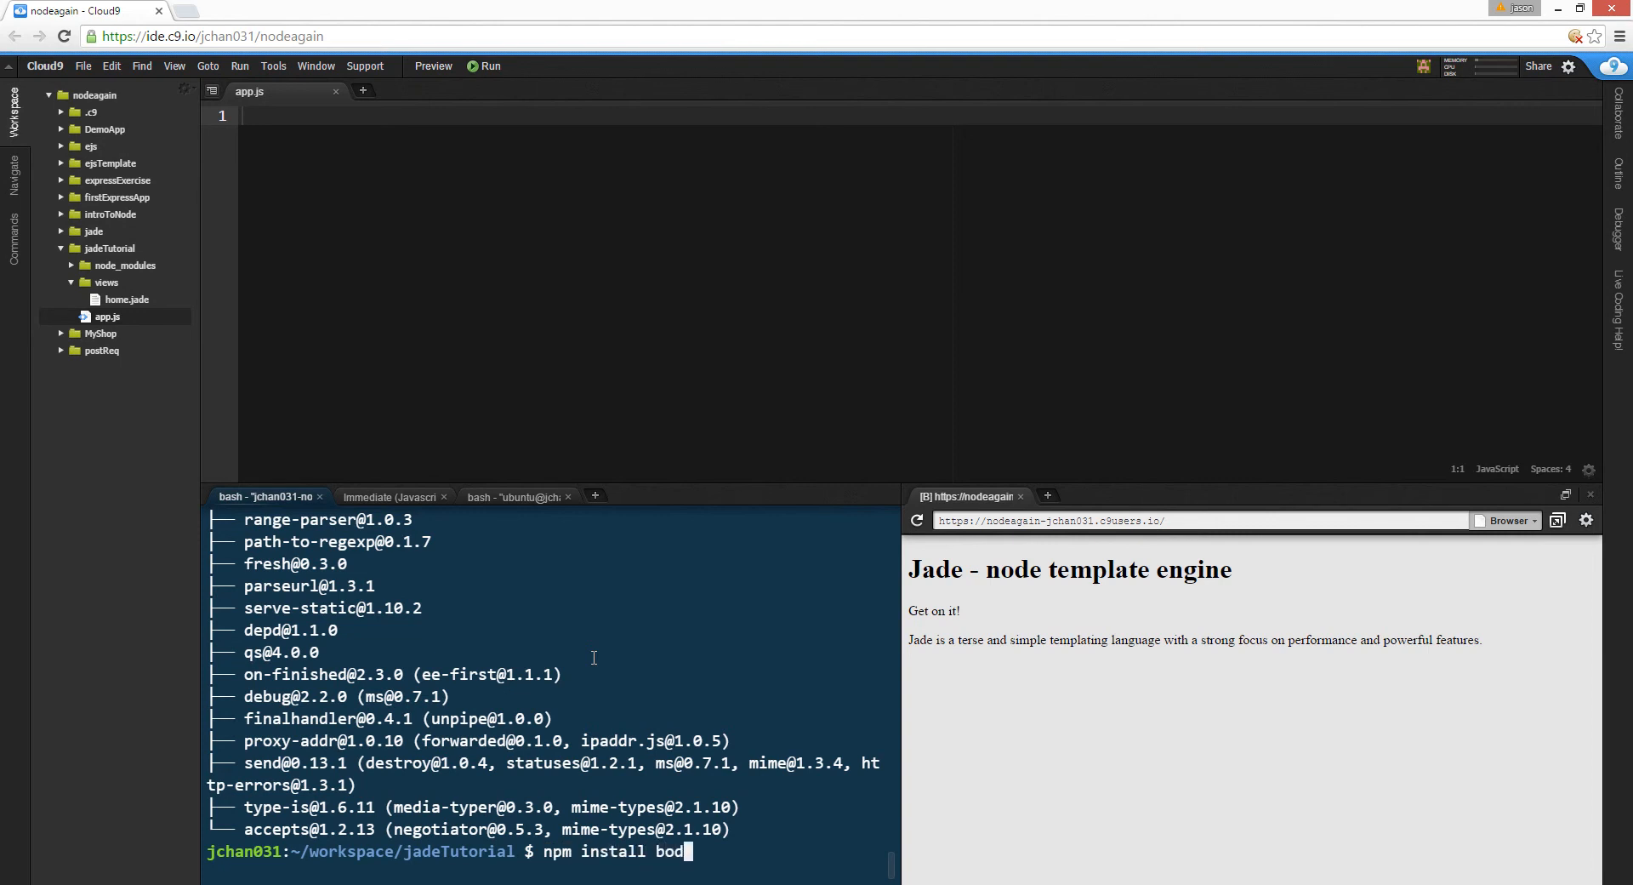
type("jade")
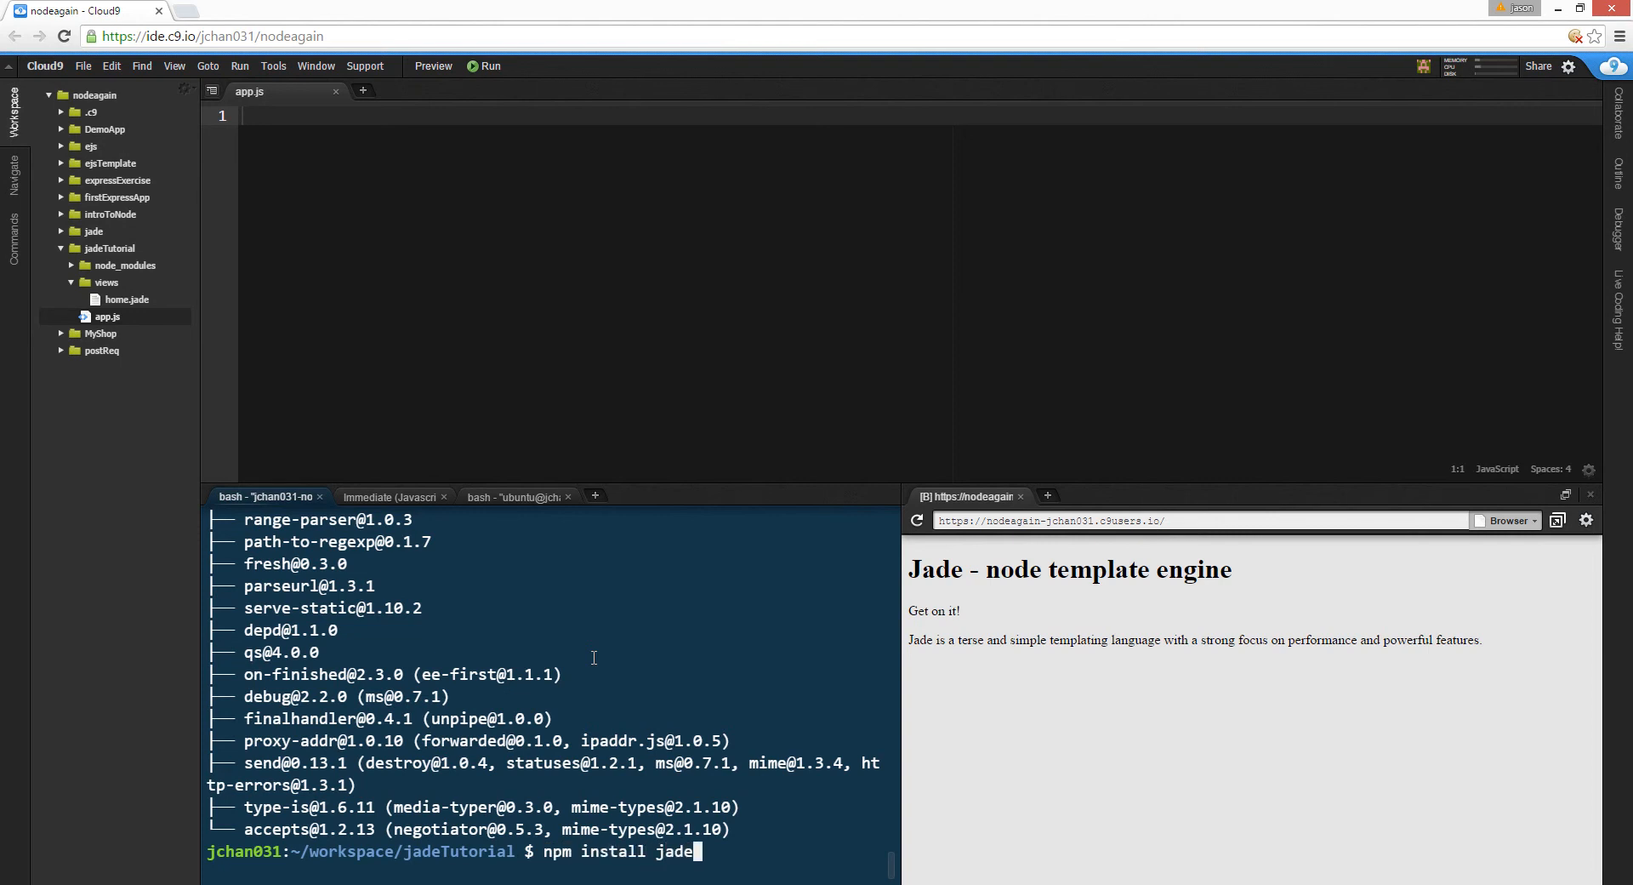
key("Return")
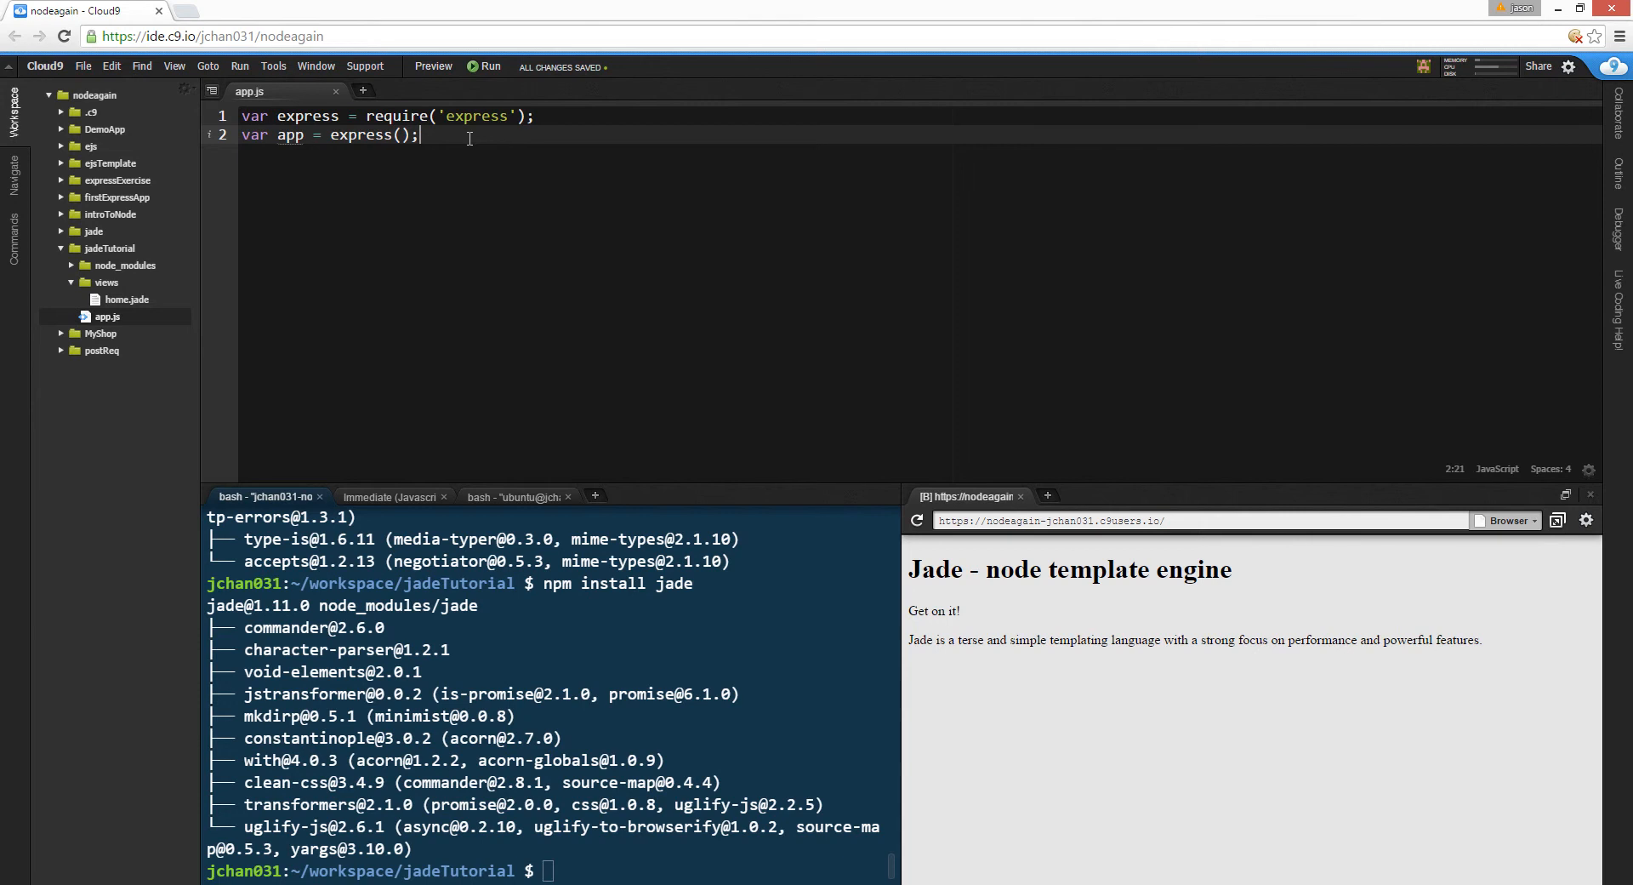
- Add var jade = require('jade') below the express require and save
type("var")
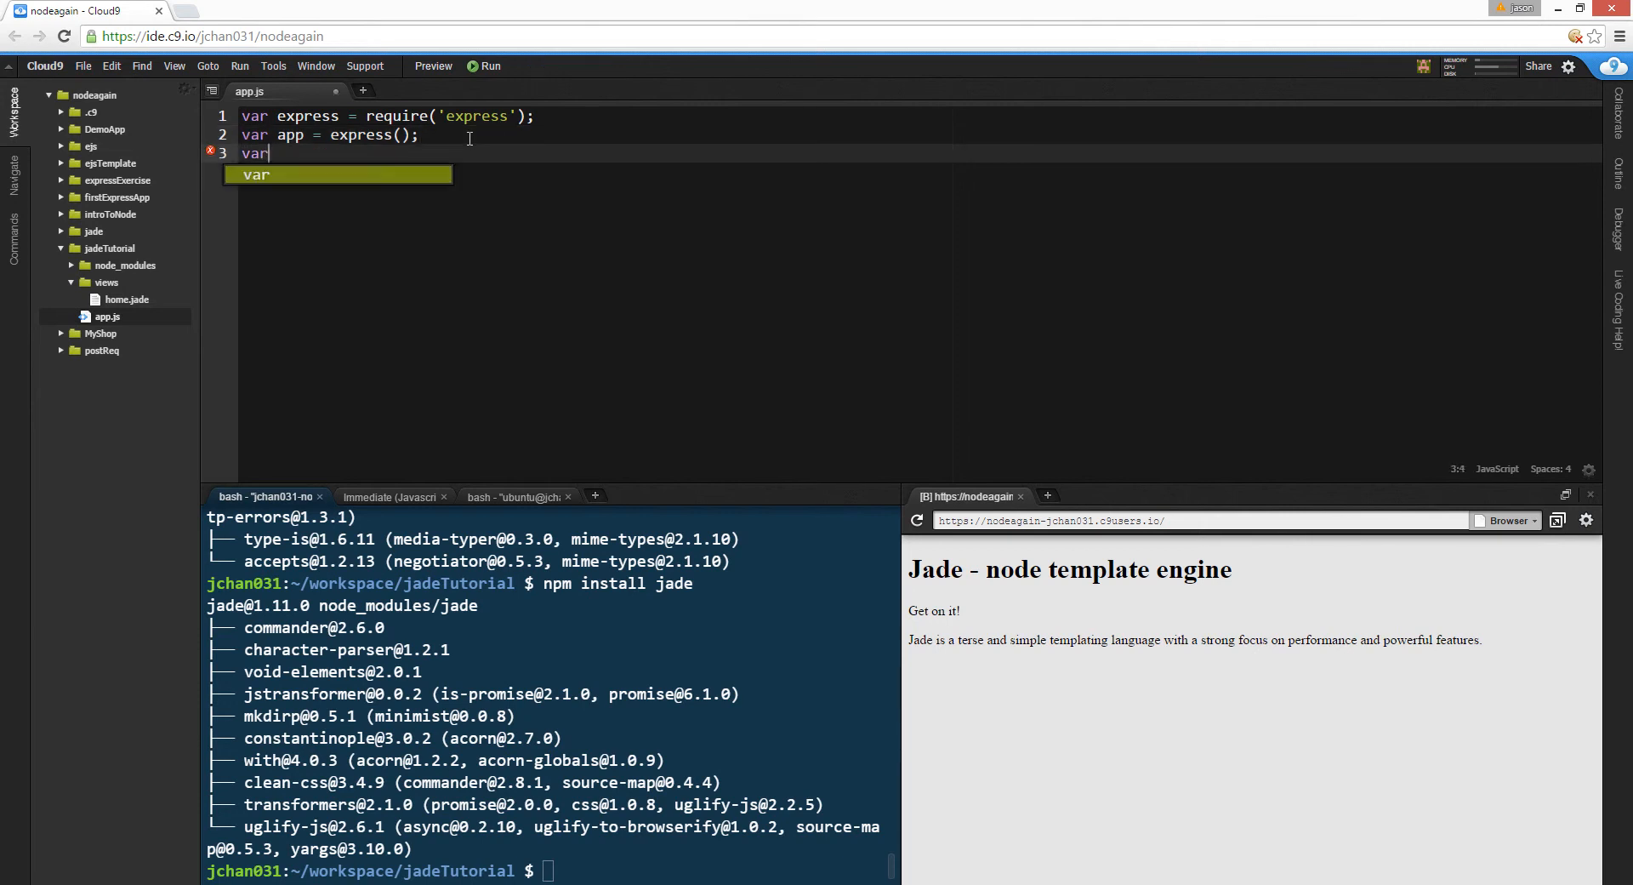
type("jade =")
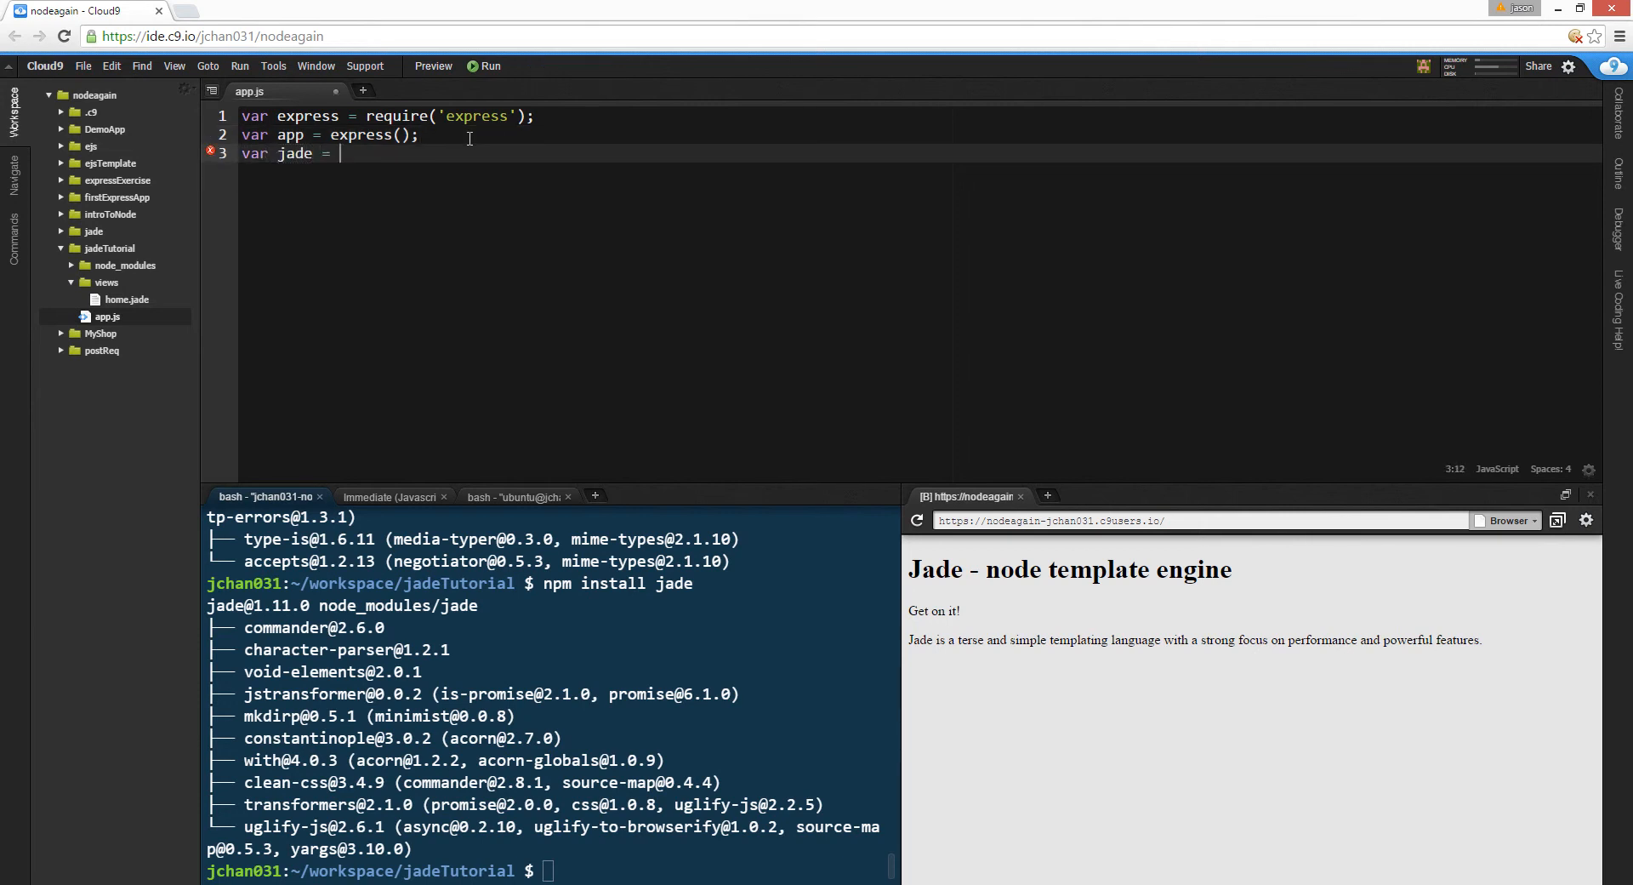
type("require()")
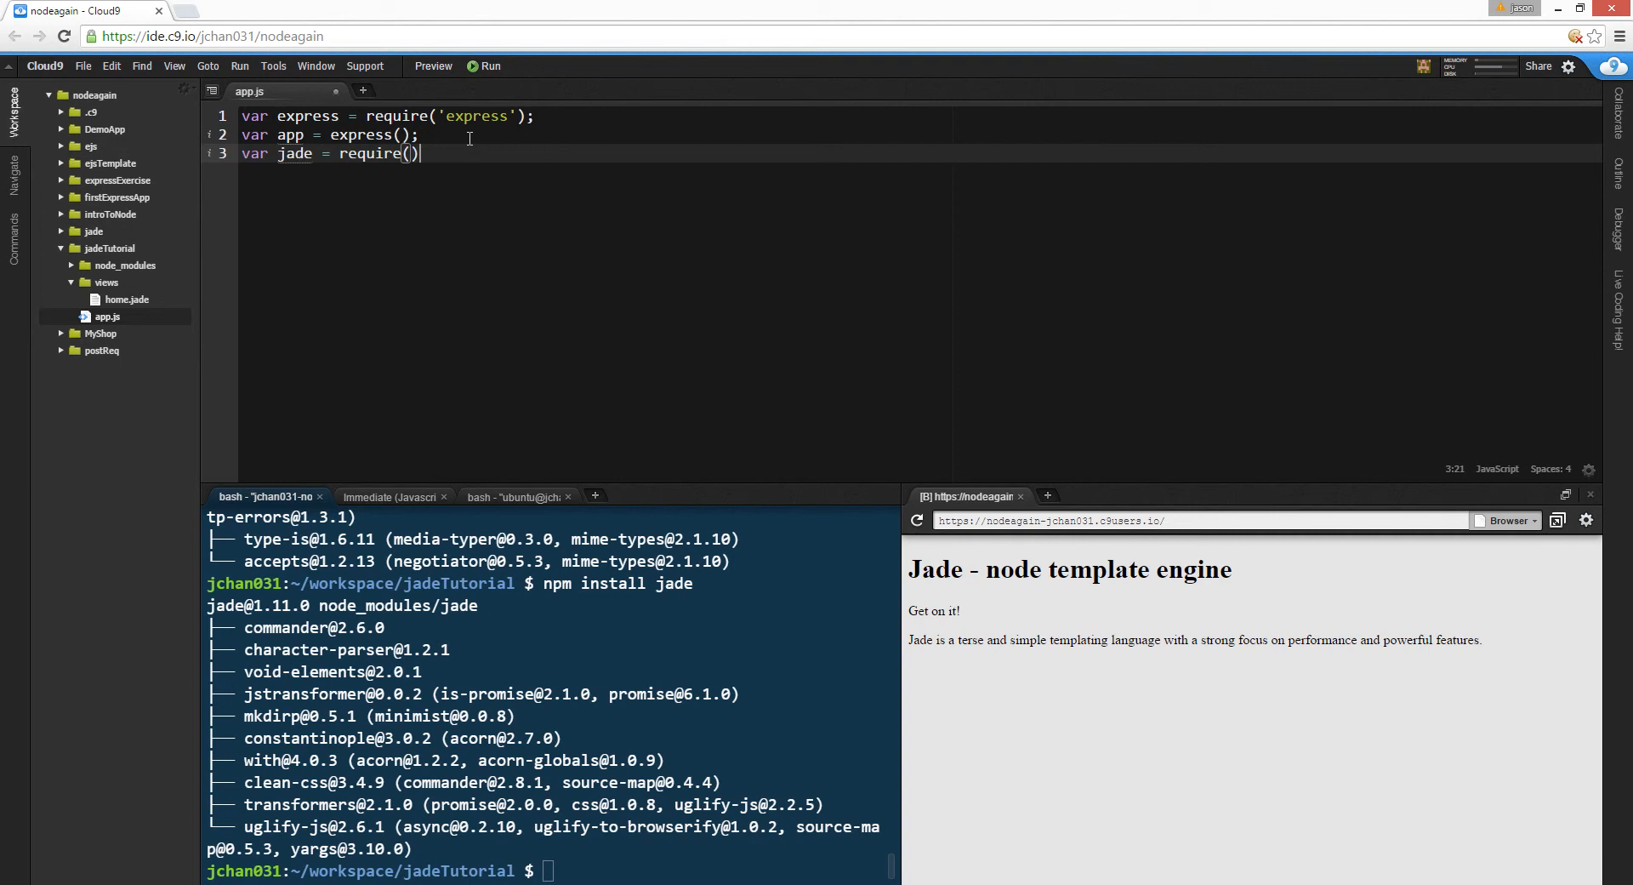
type("'jade")
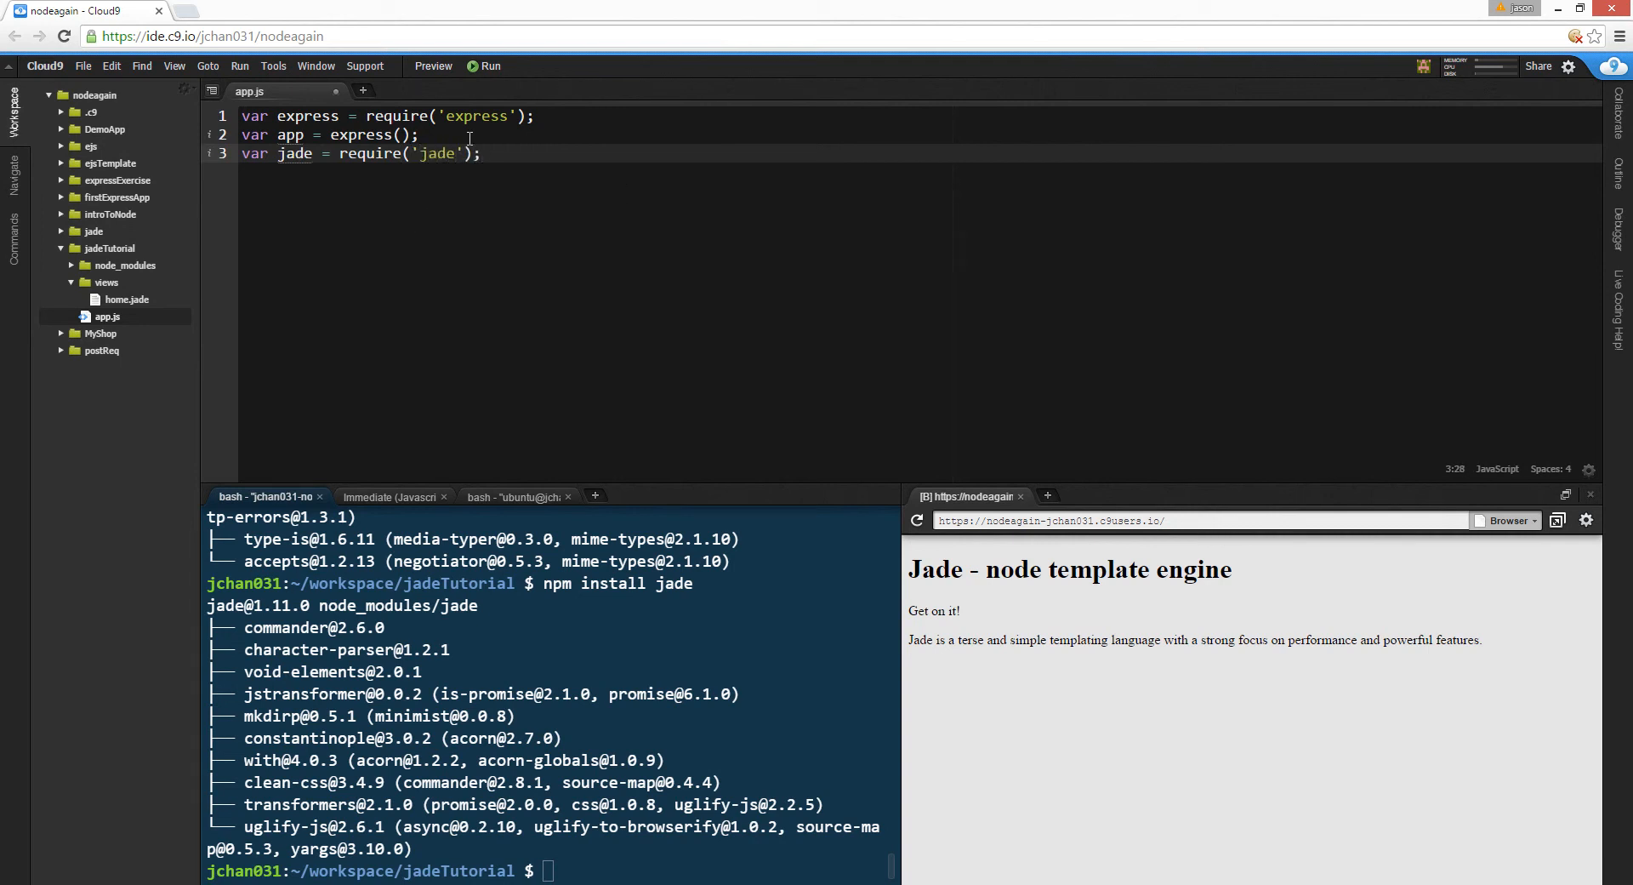
key("ctrl+s")
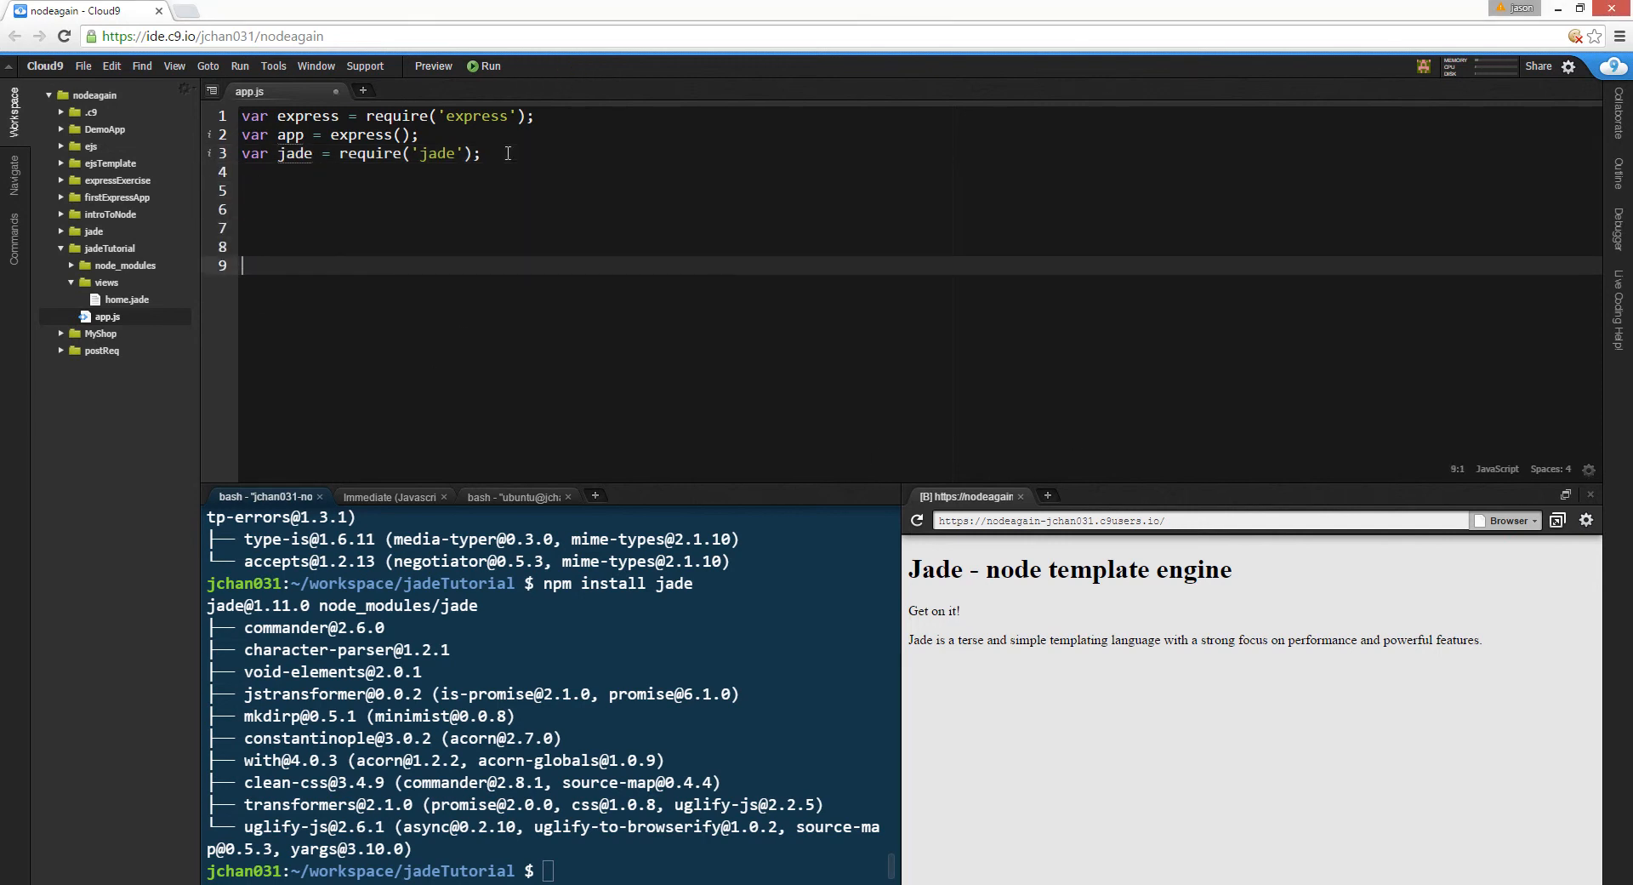
- Add app.listen(process.env.PORT, process.env.IP, function(){ to start the server
type("app.listen(process.env.PORT, process.env.IP, function(){")
type("console.log('server has started localhost:3000');")
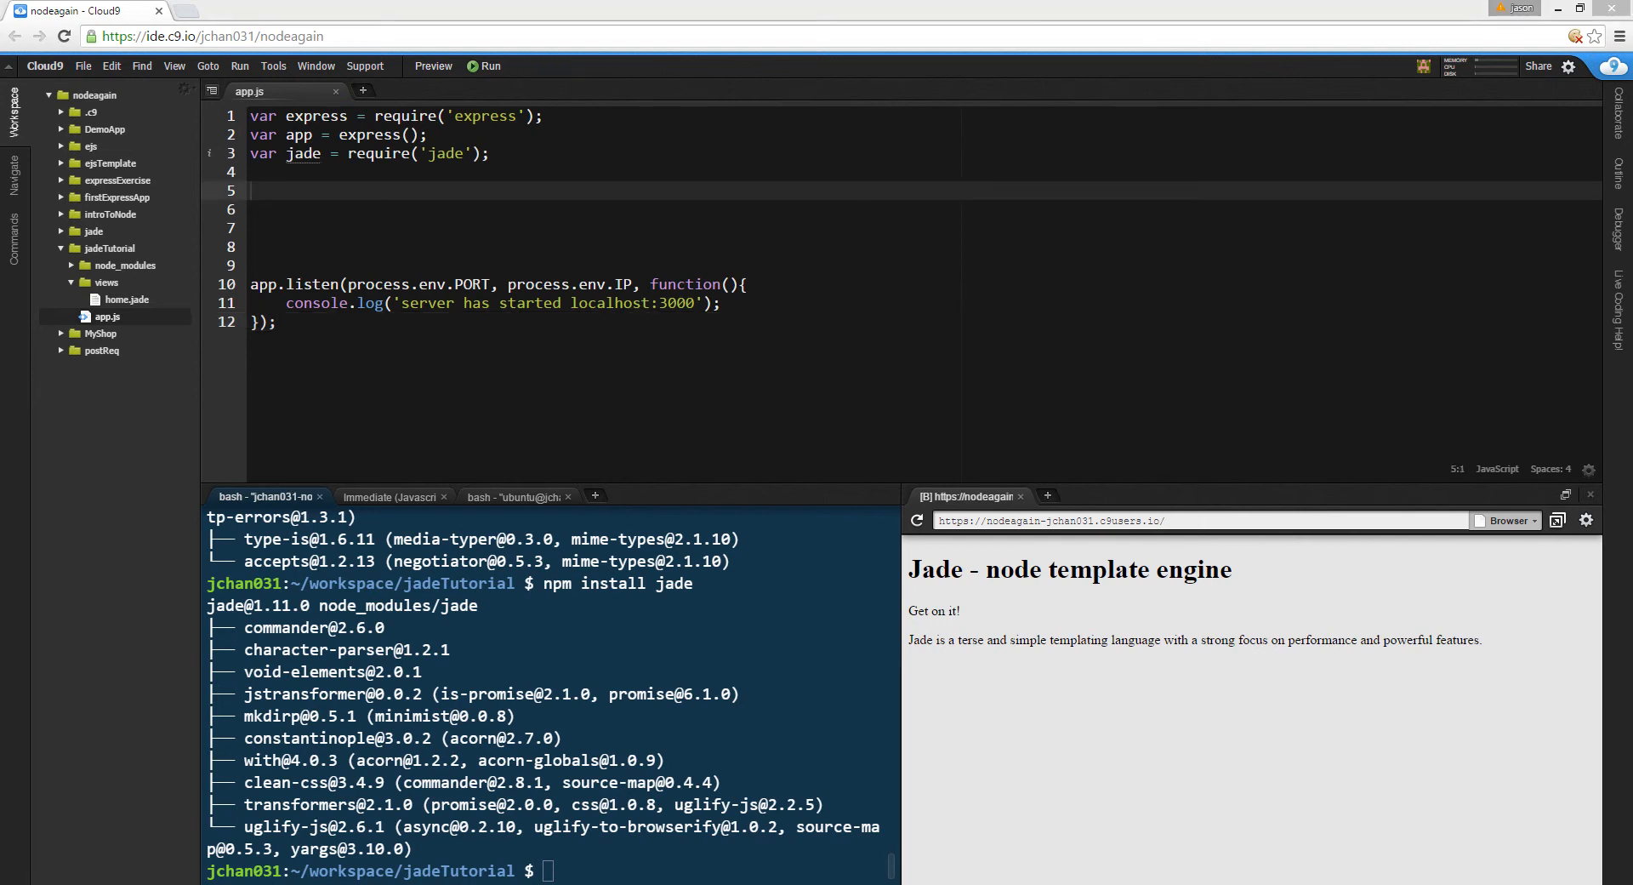
- Add app.set('view engine', 'jade'); on line 5 of app.js
left_click(350, 194)
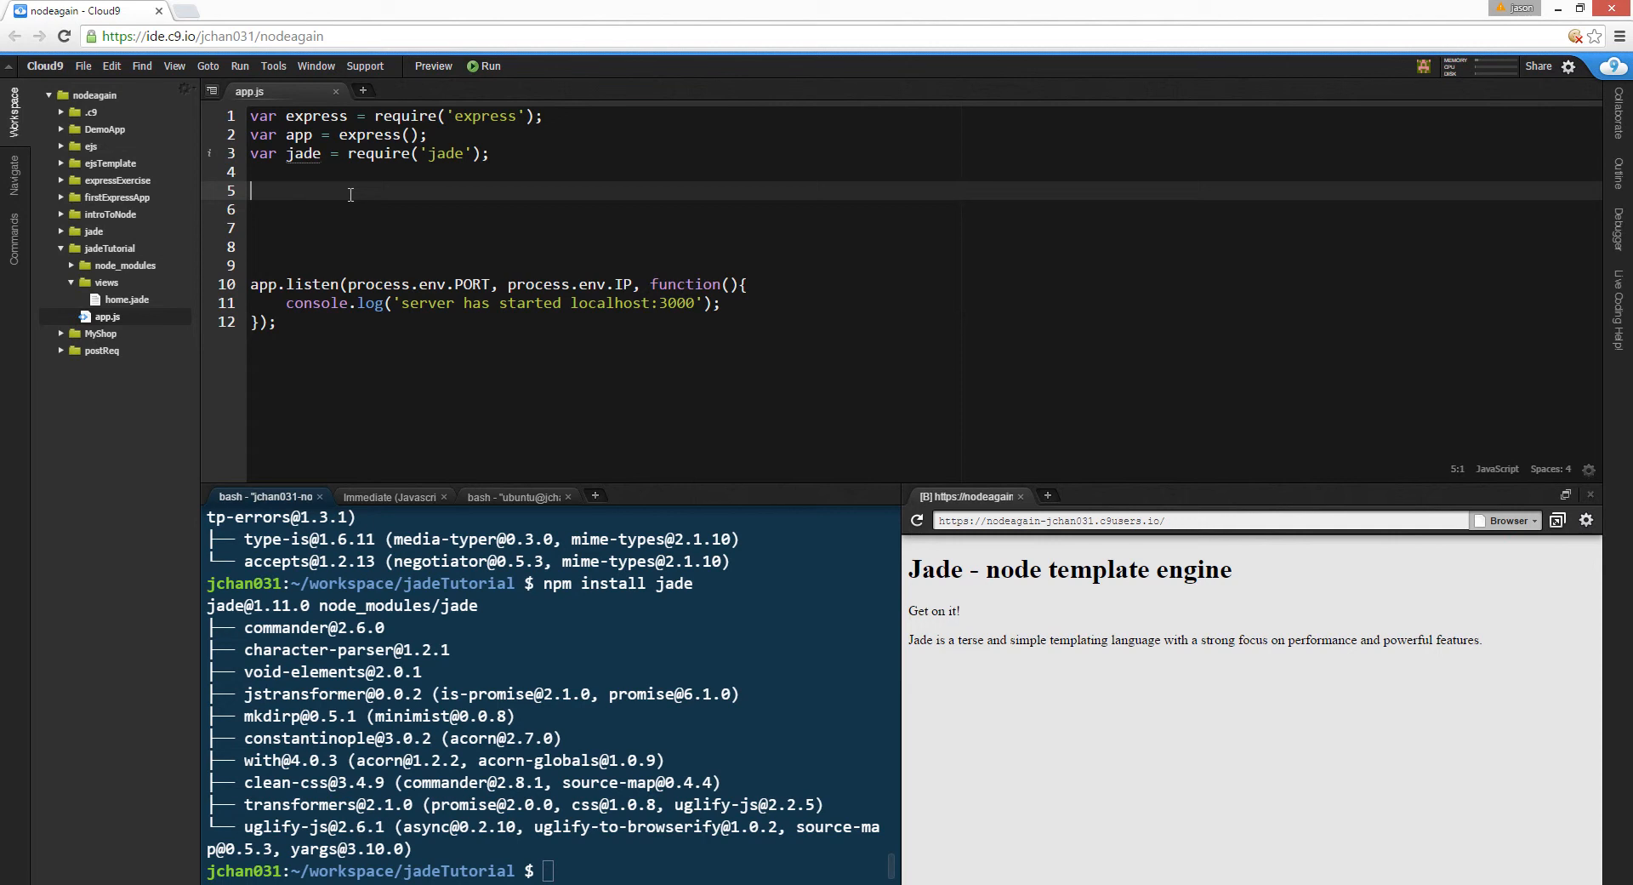
type("app.set()")
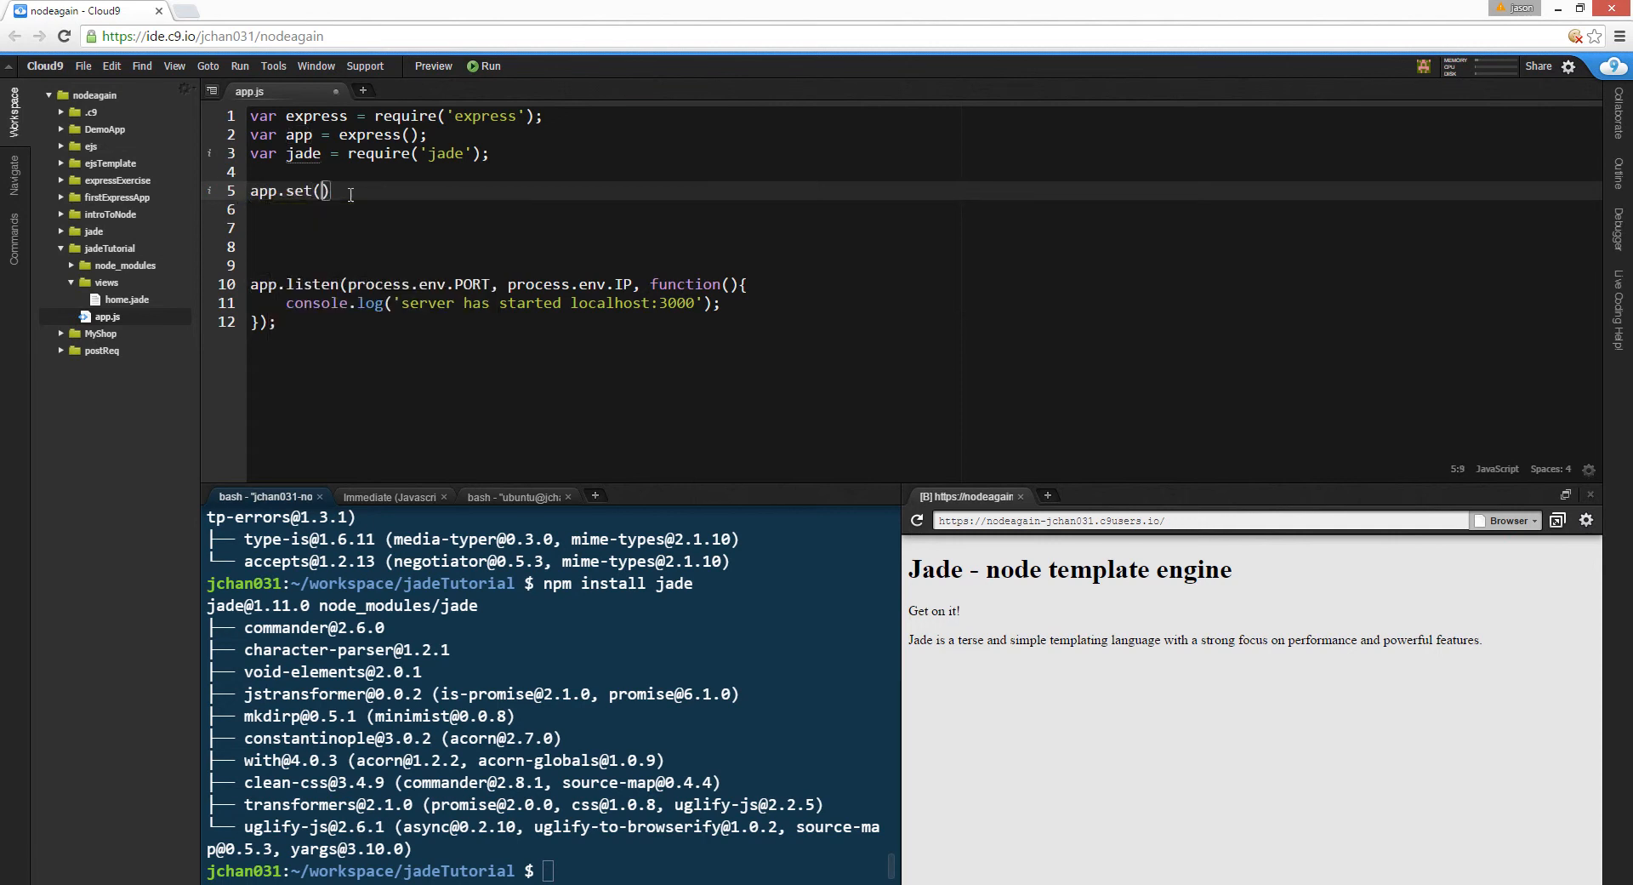
type("'view engine'")
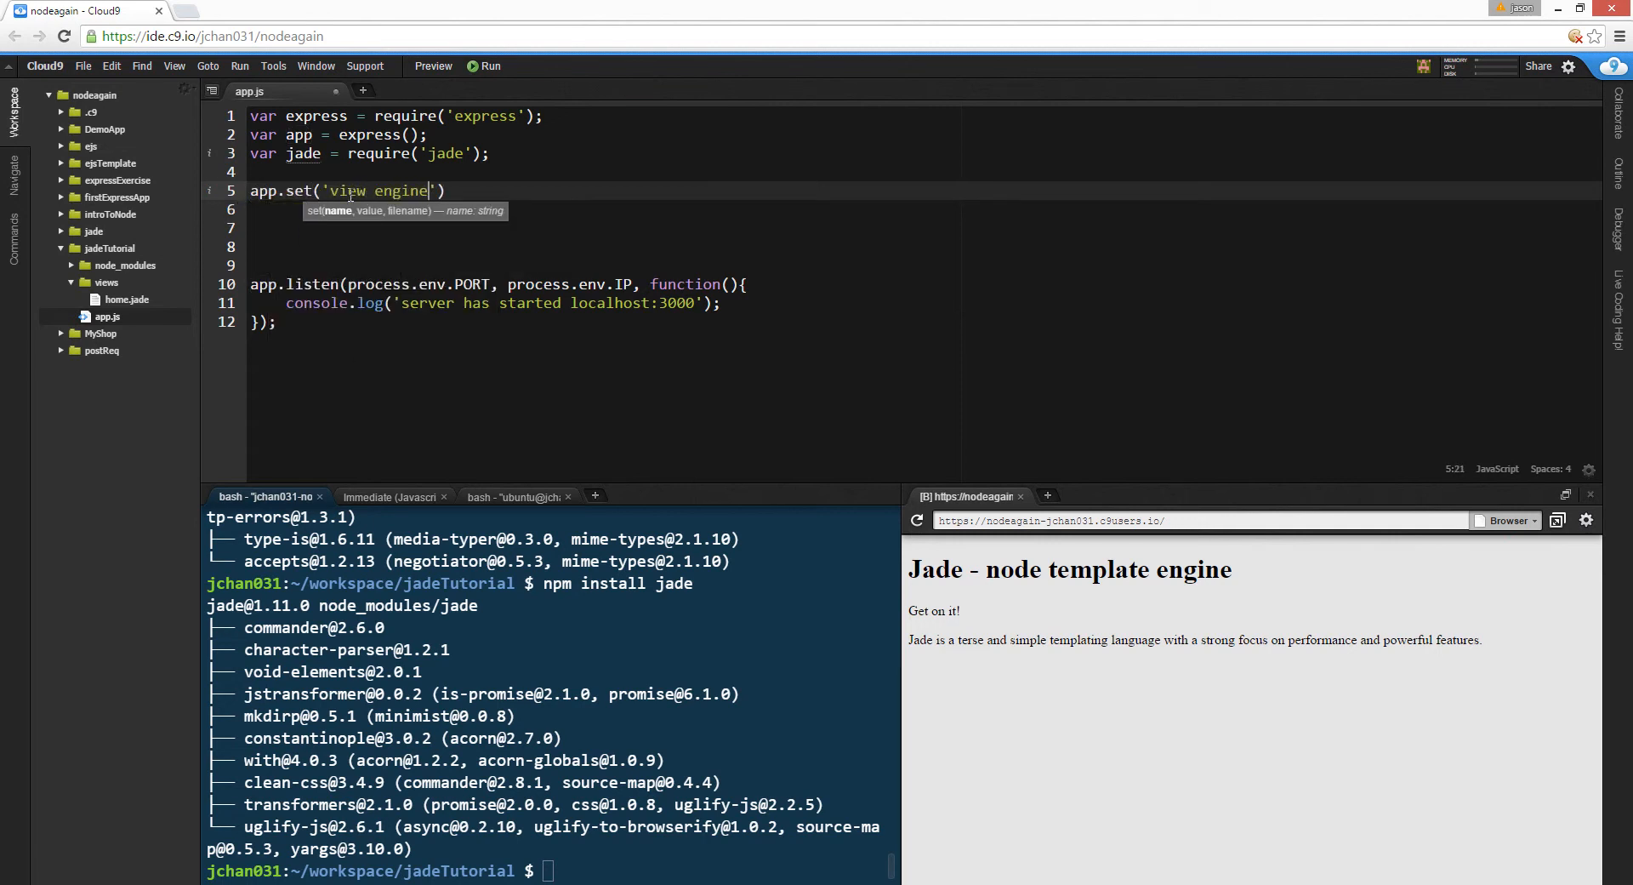
type(", 'j")
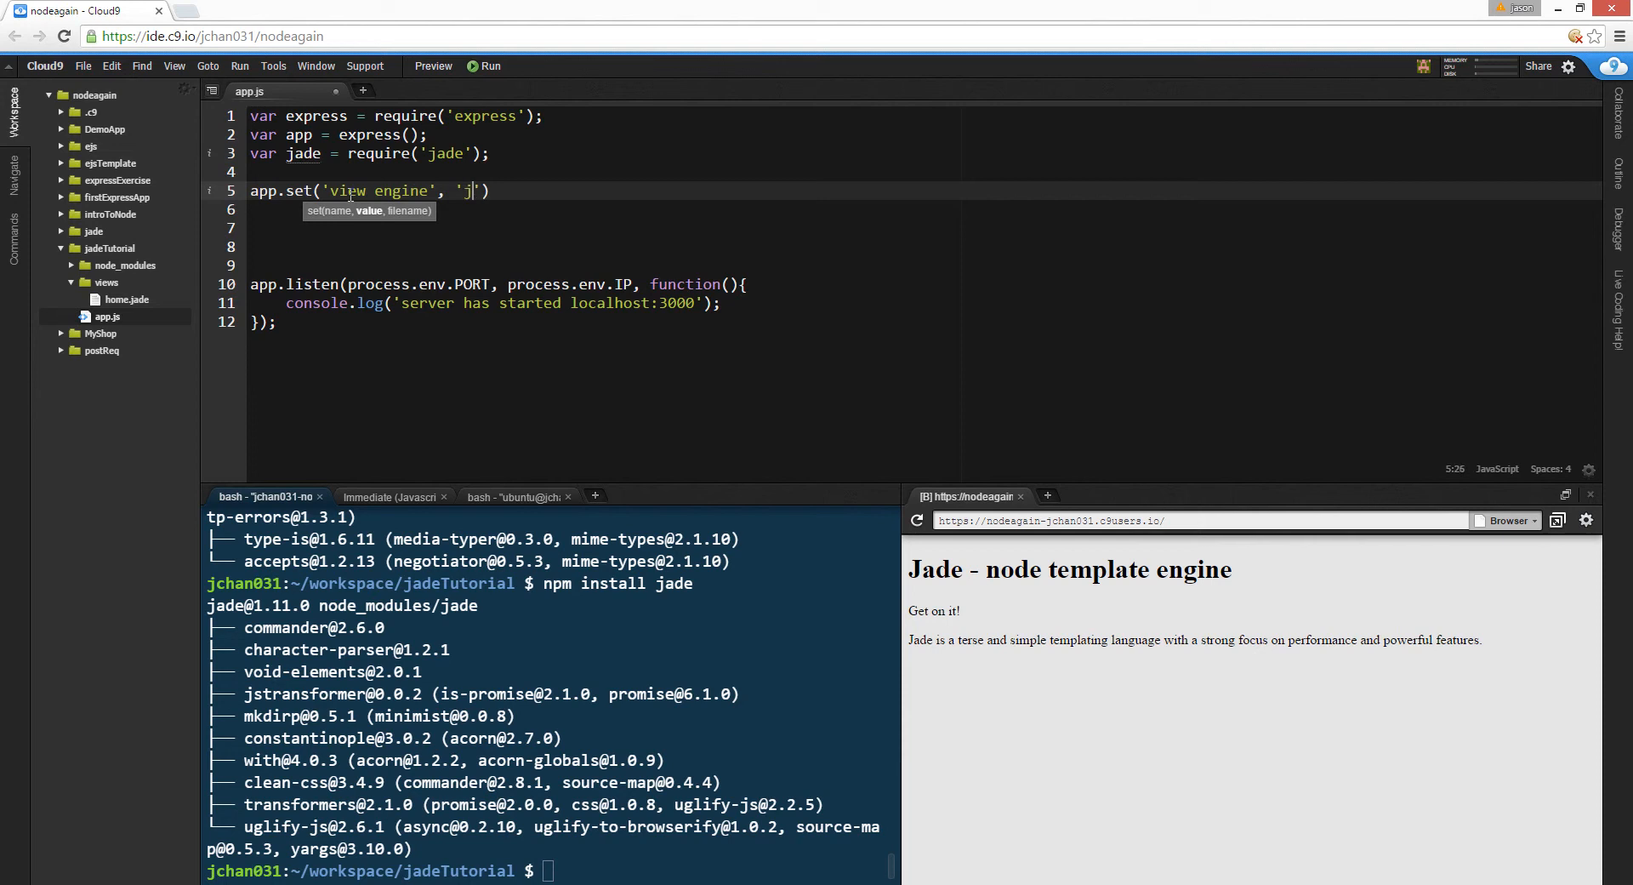
type("ade');")
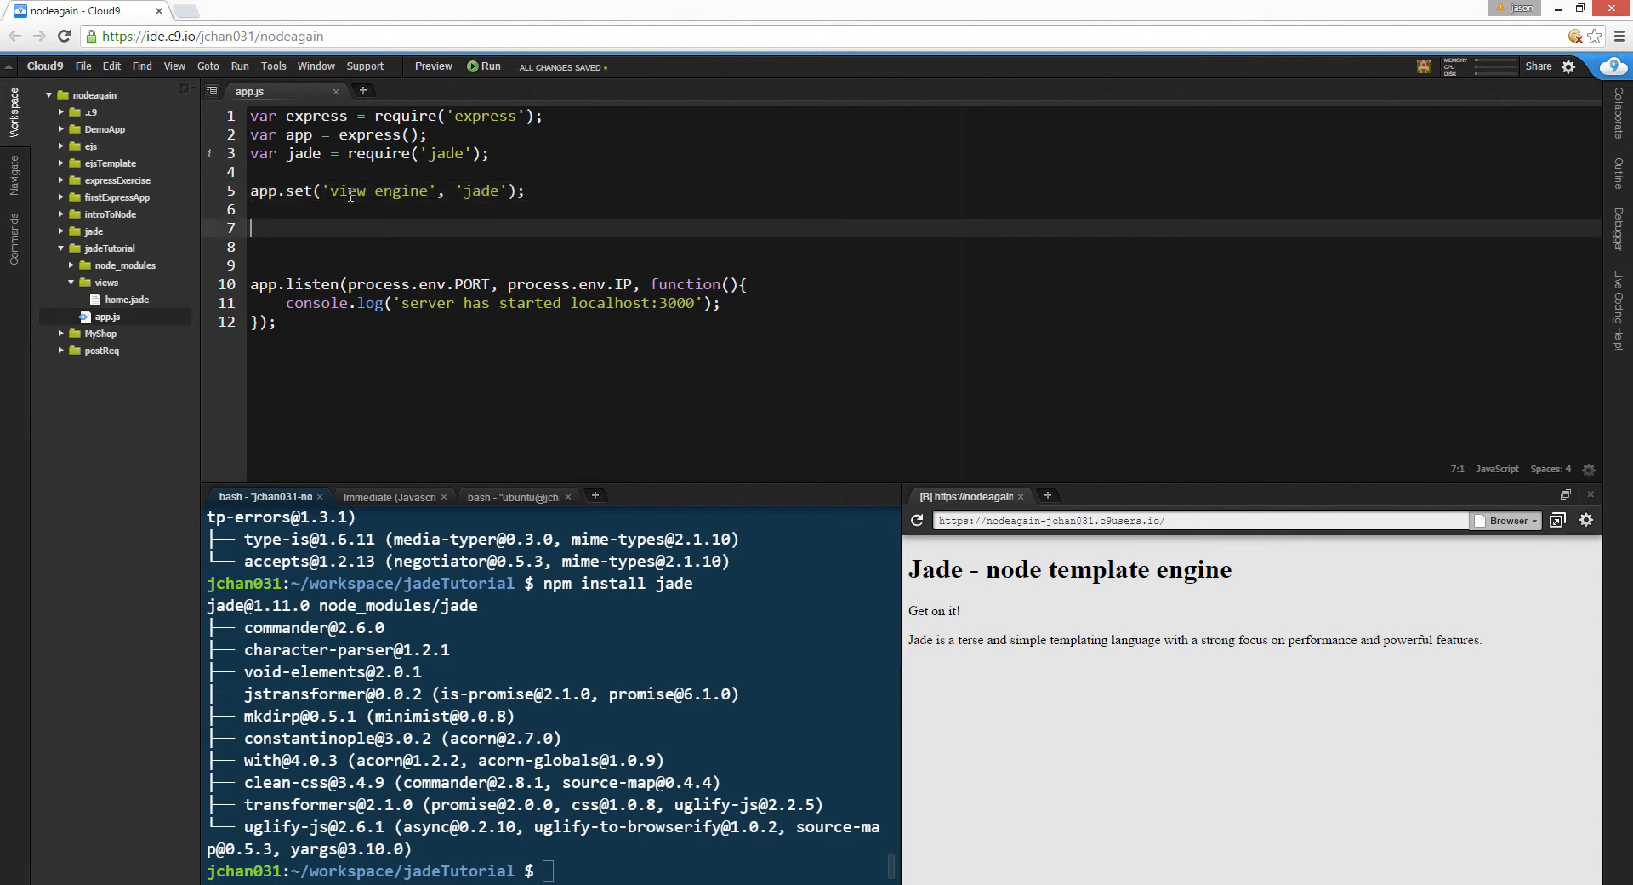
- Add an app.get('/', function(res, req){ res.render('home') }) root route
type("app.get()")
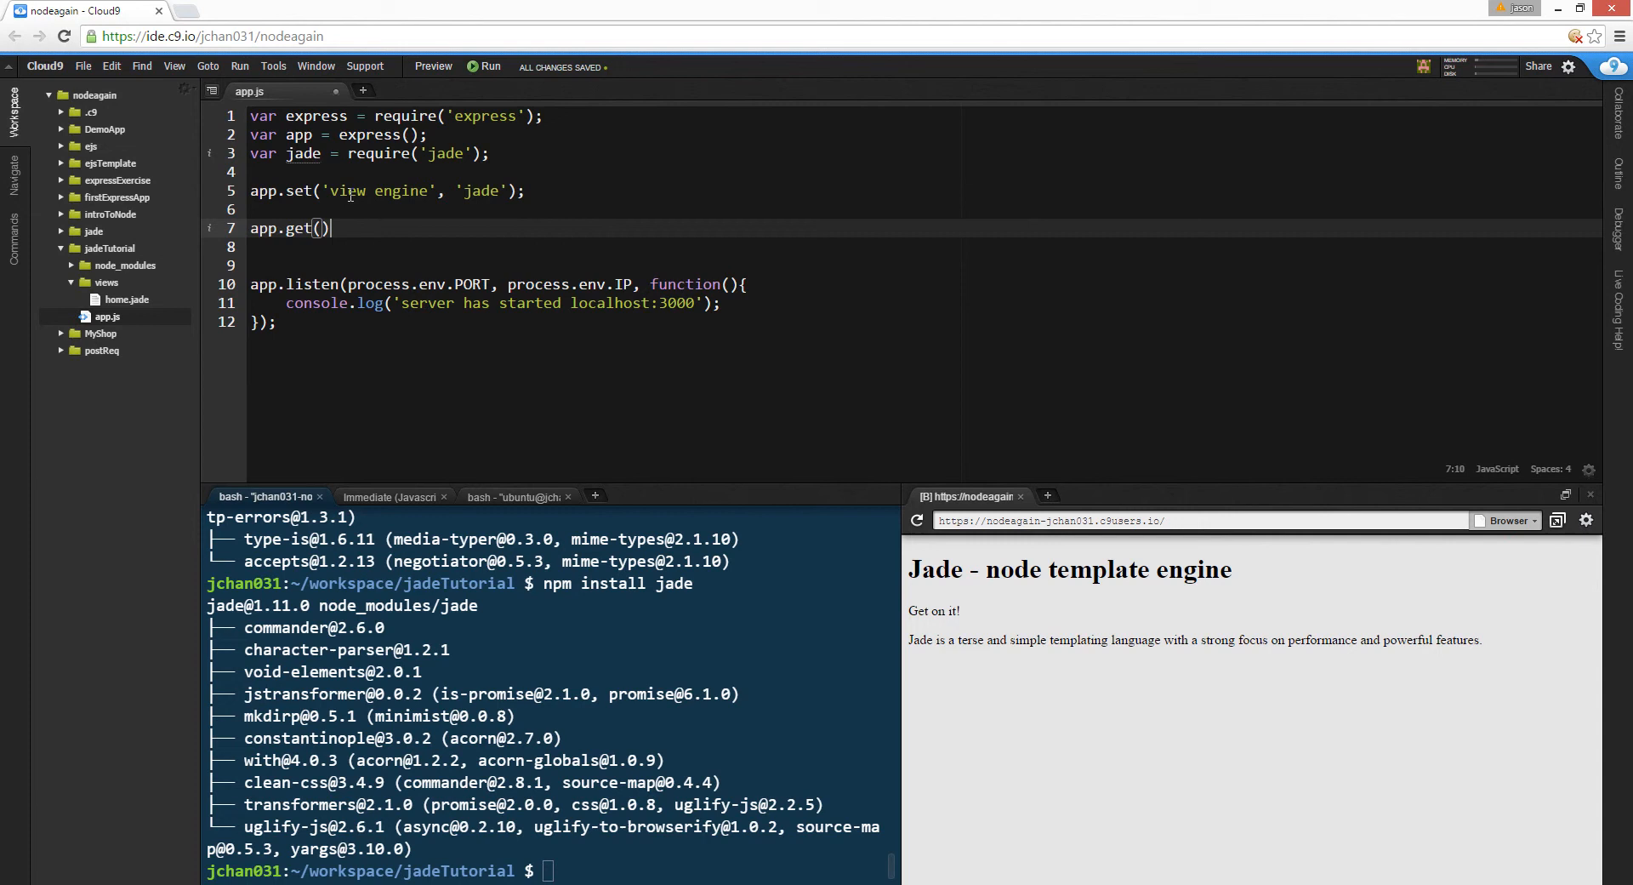
type("'")
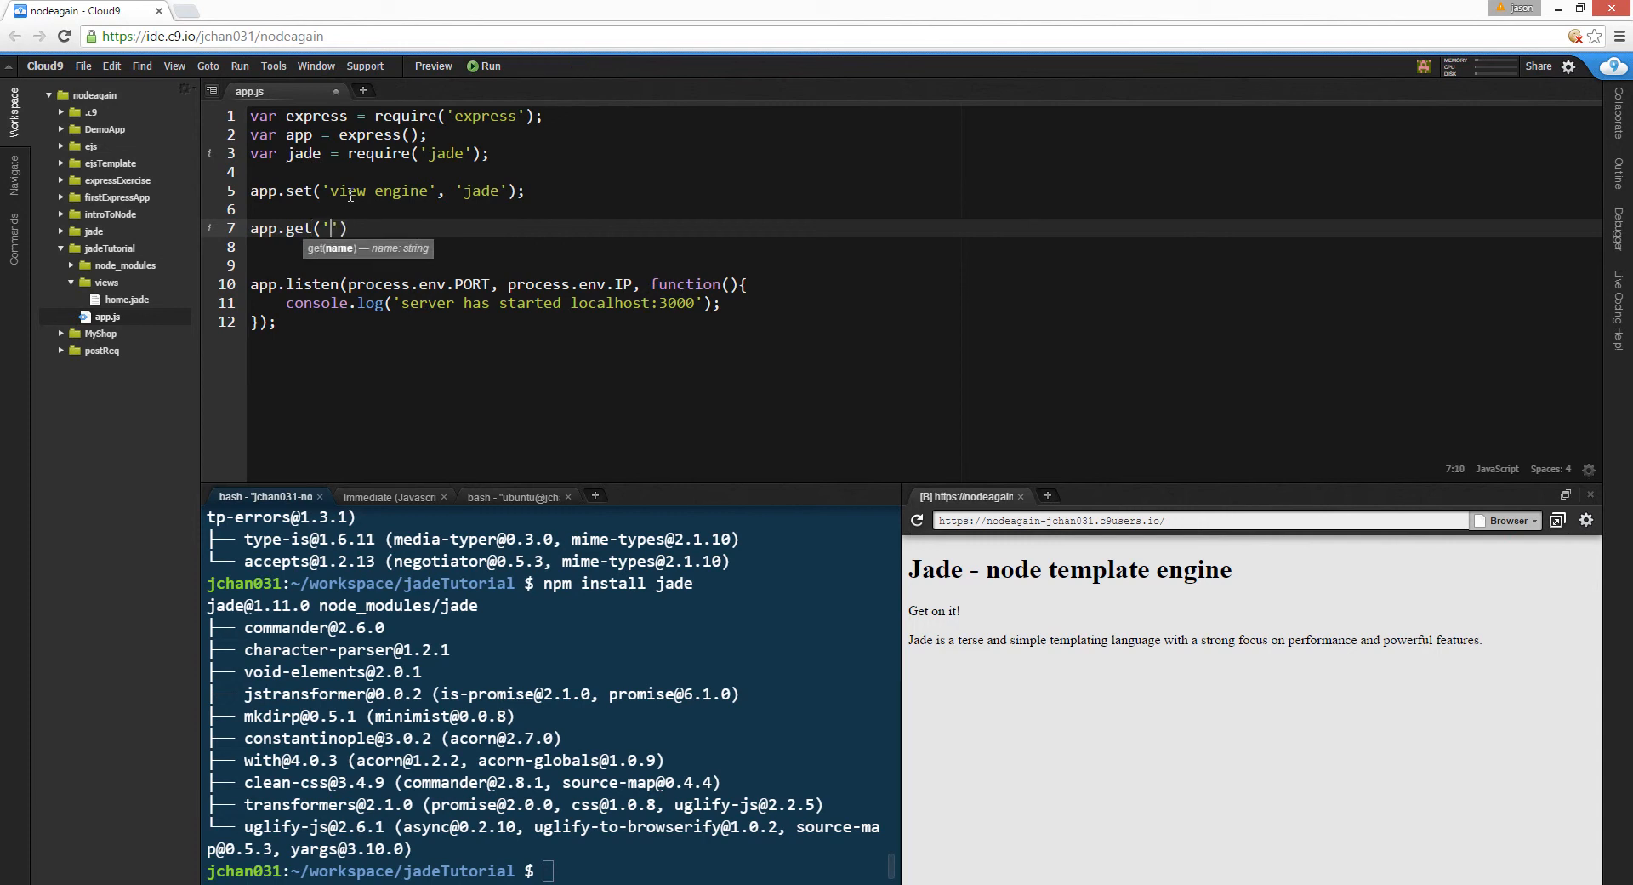
type("/',")
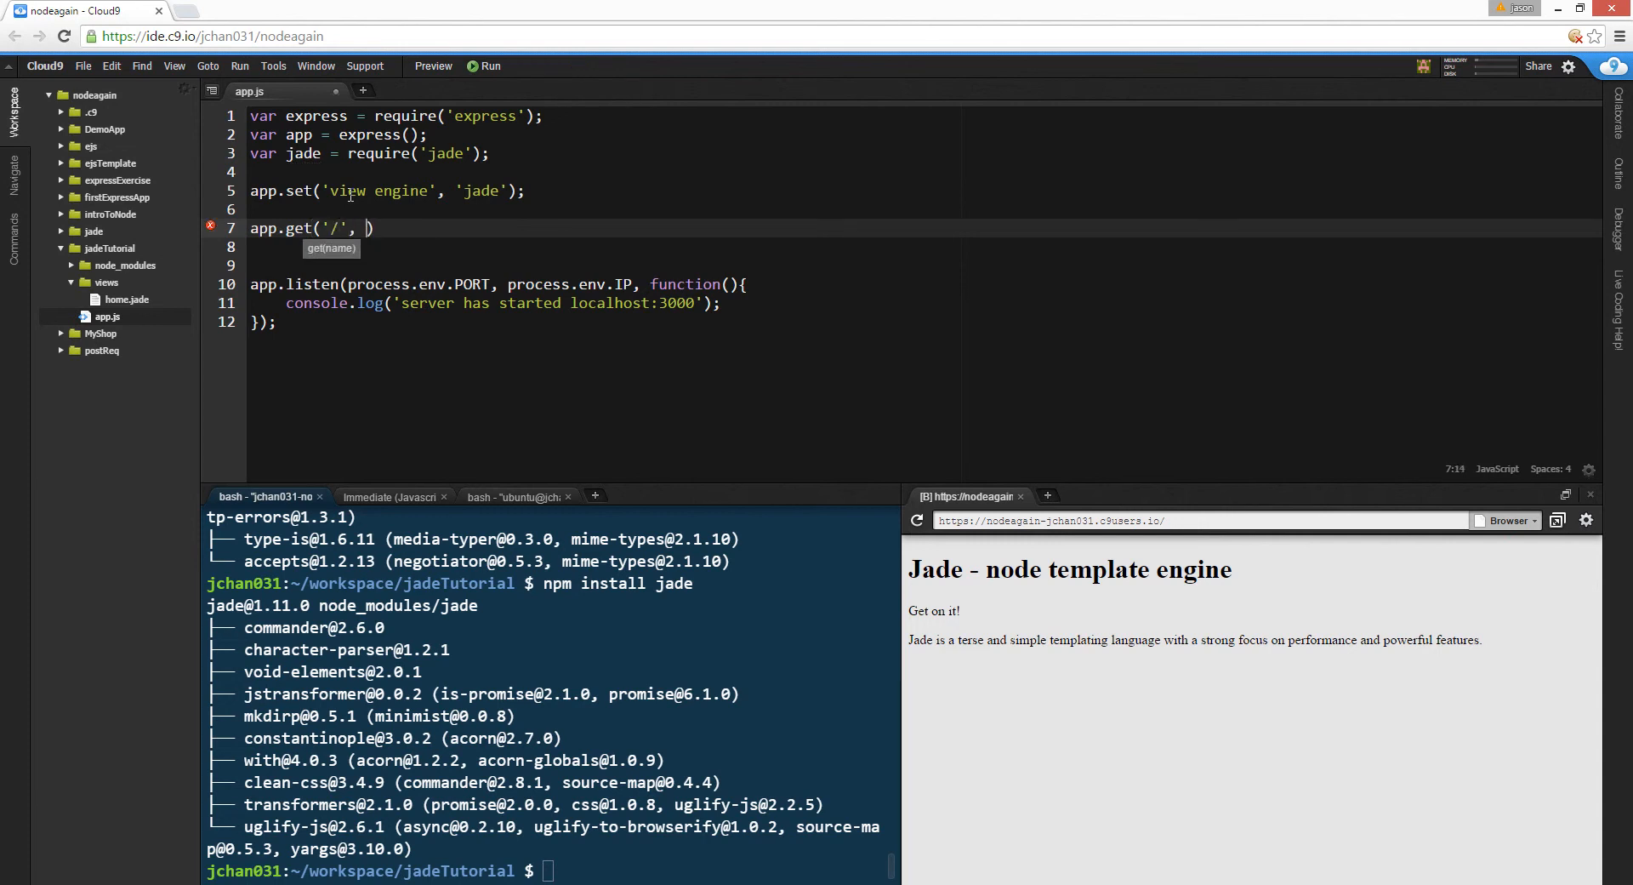
type("function()")
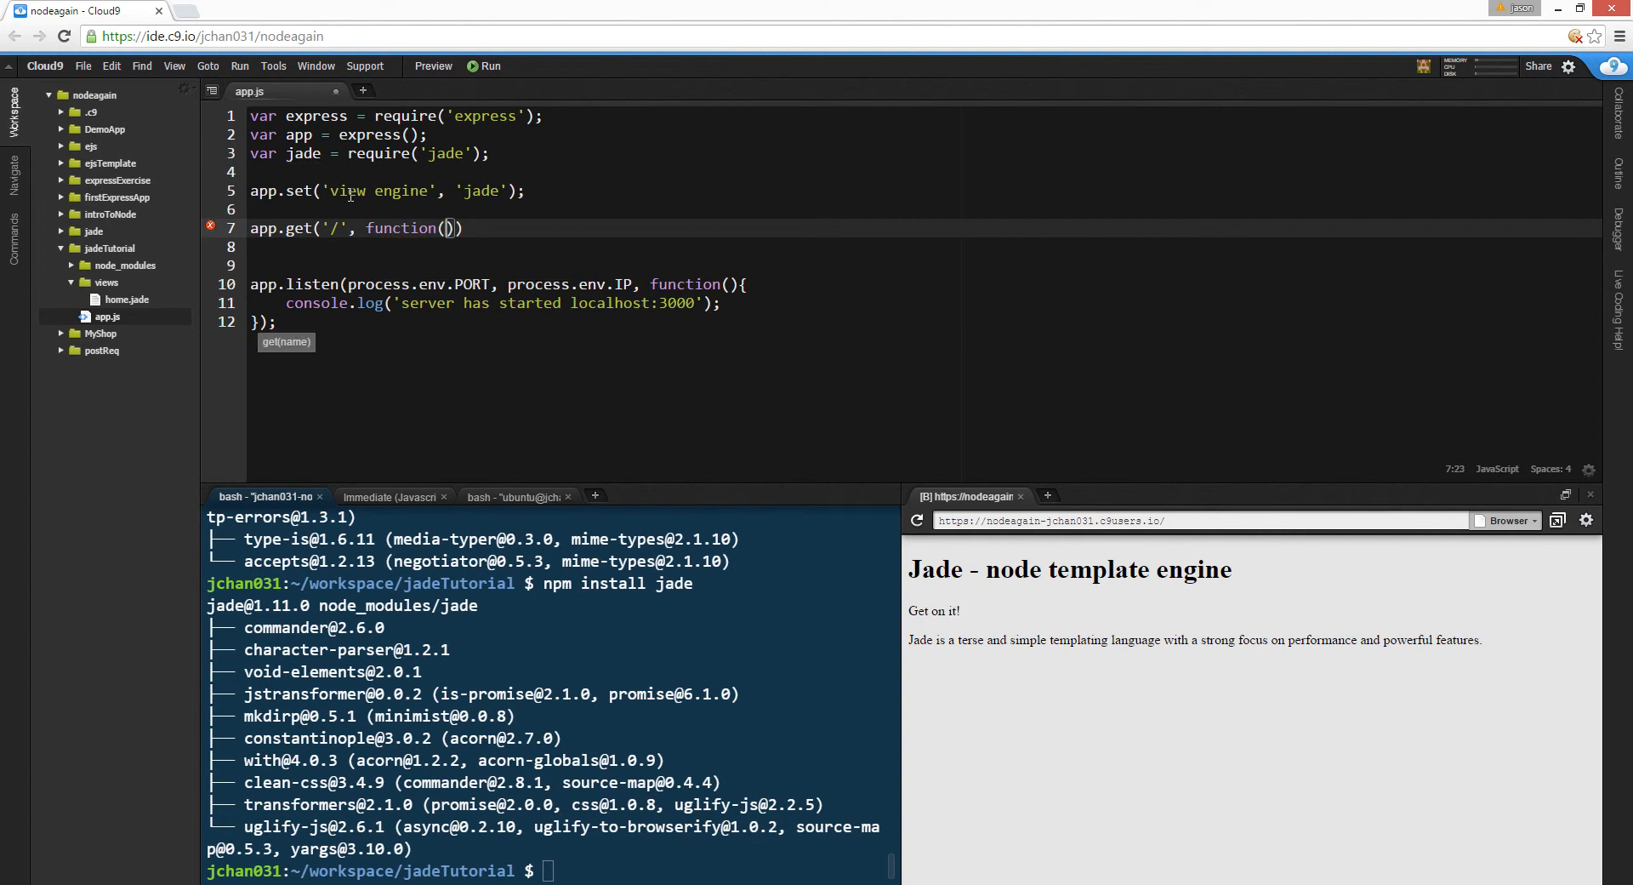
type("{}")
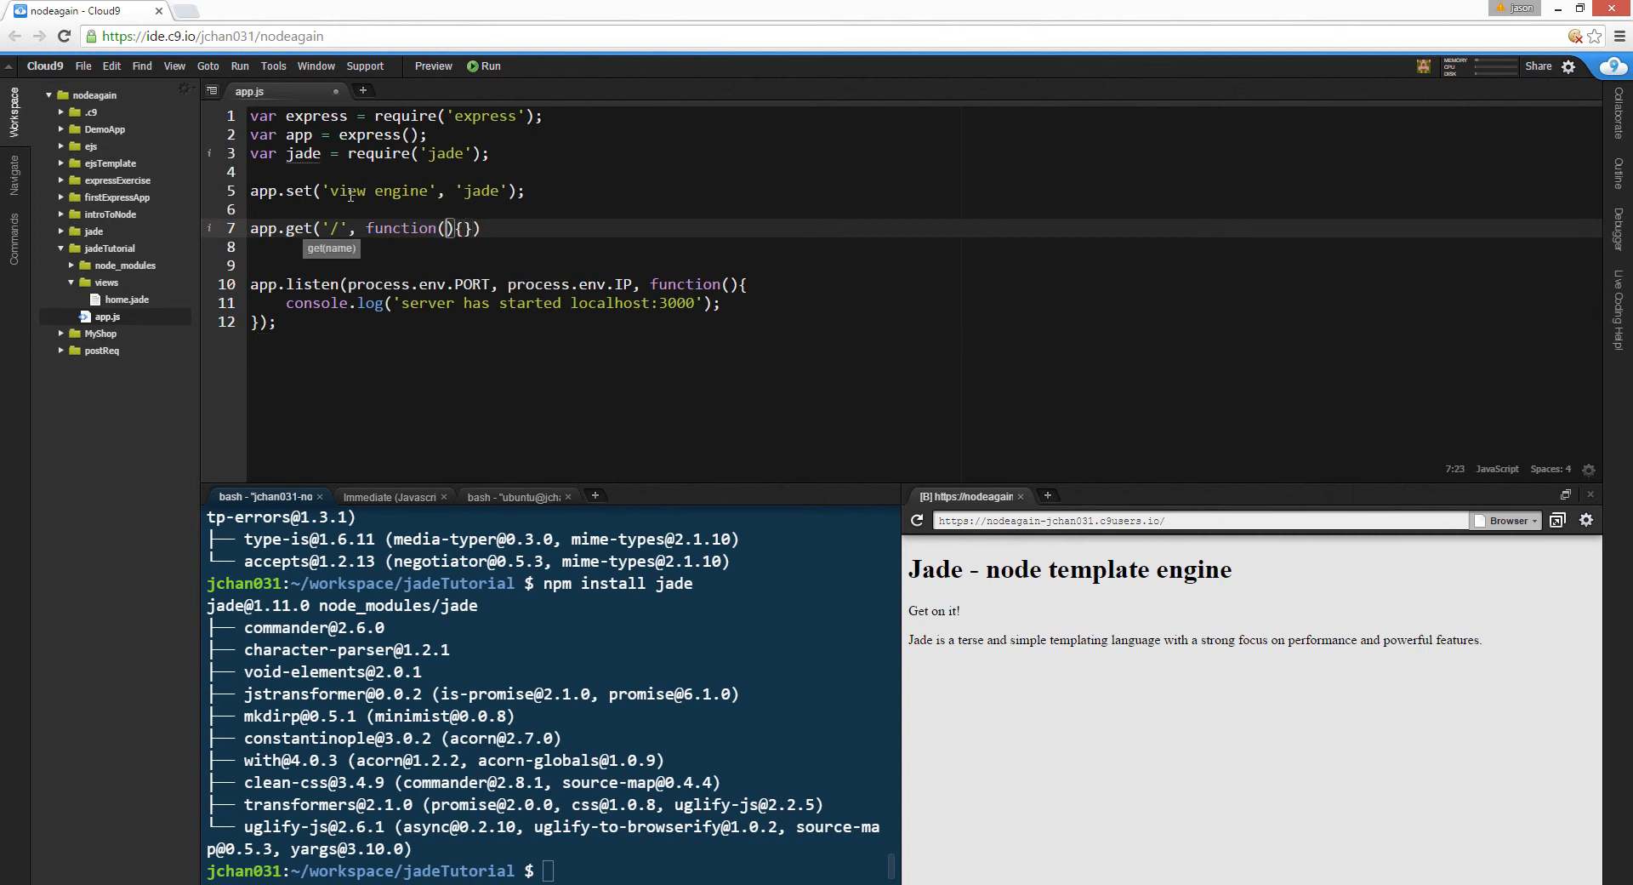
type("res, req")
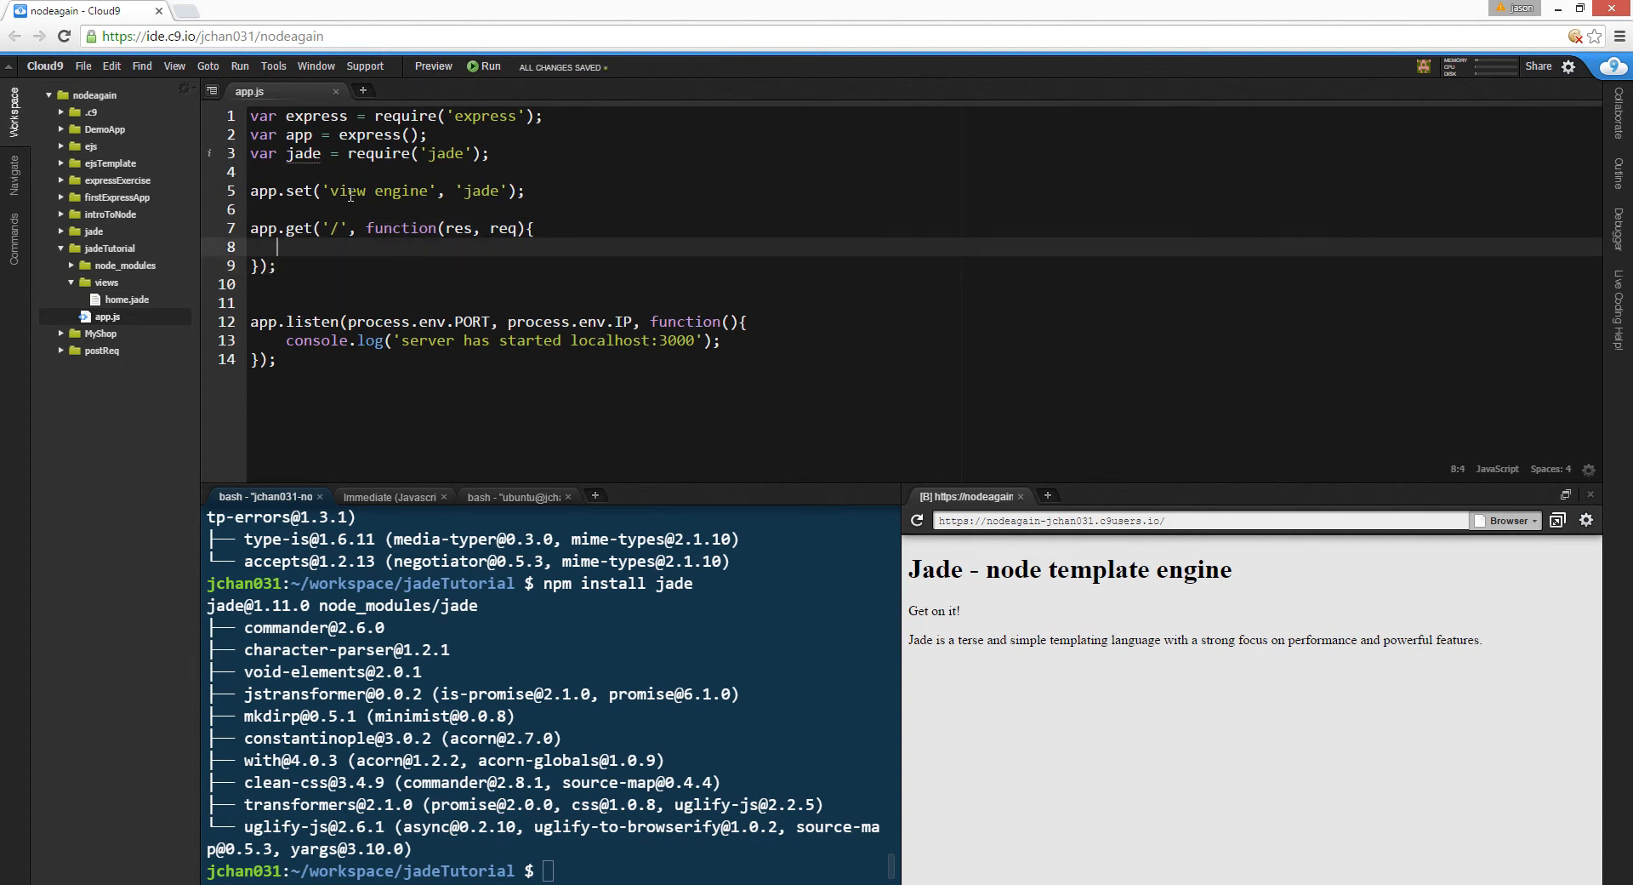
type("res.render")
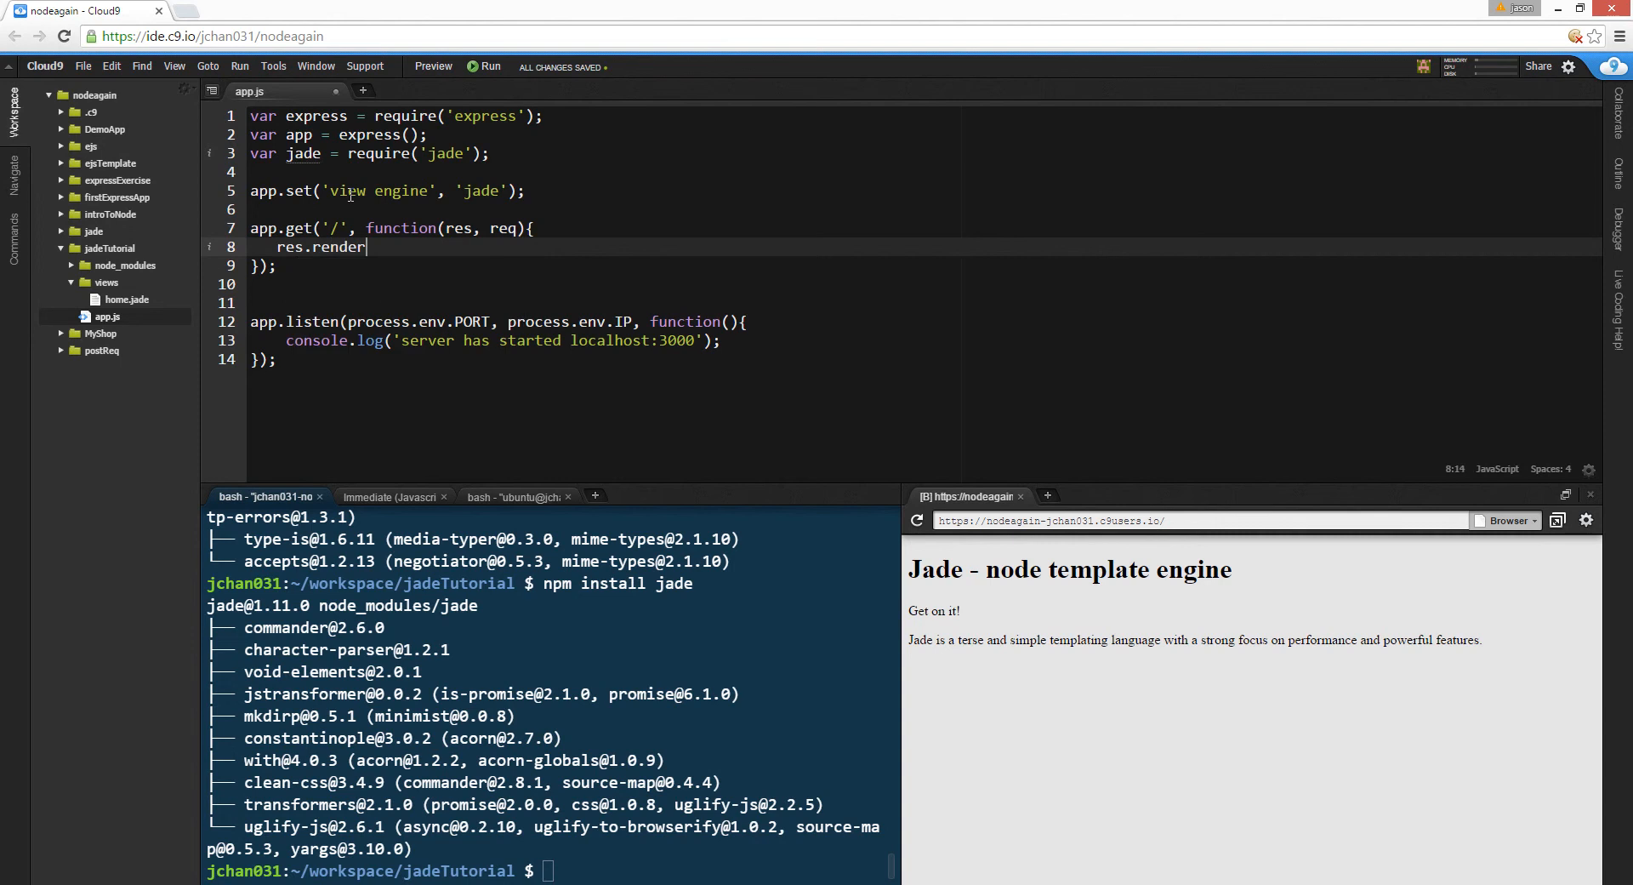
type("('home')")
type("ja")
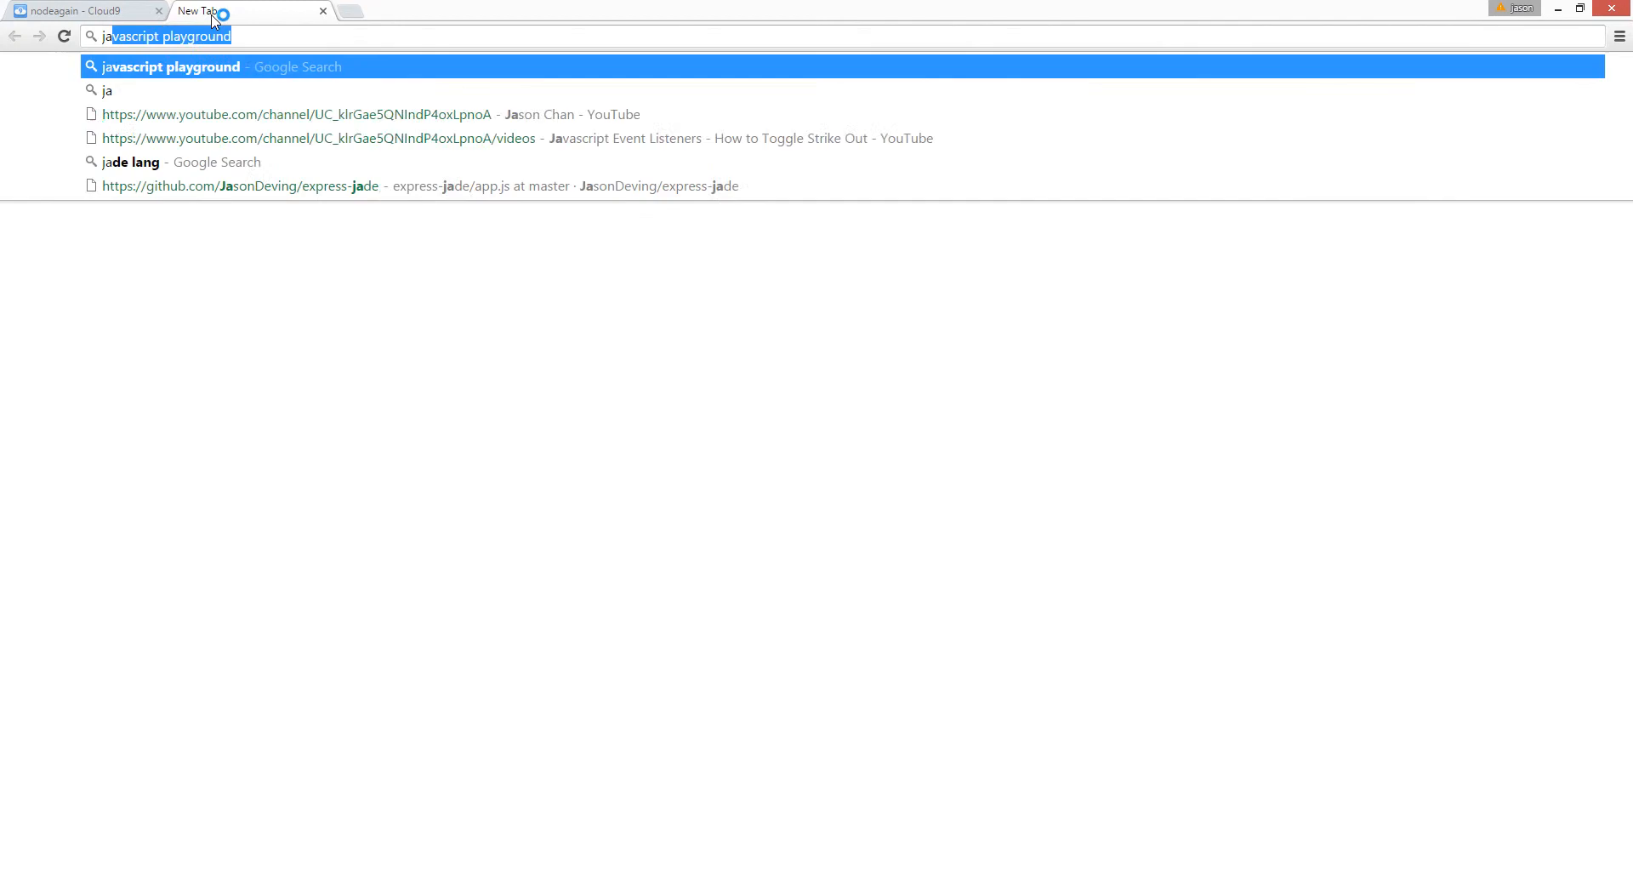
- Find jade-lang.com via a Google search for 'jade lang' and return to the Cloud9 workspace
left_click(131, 161)
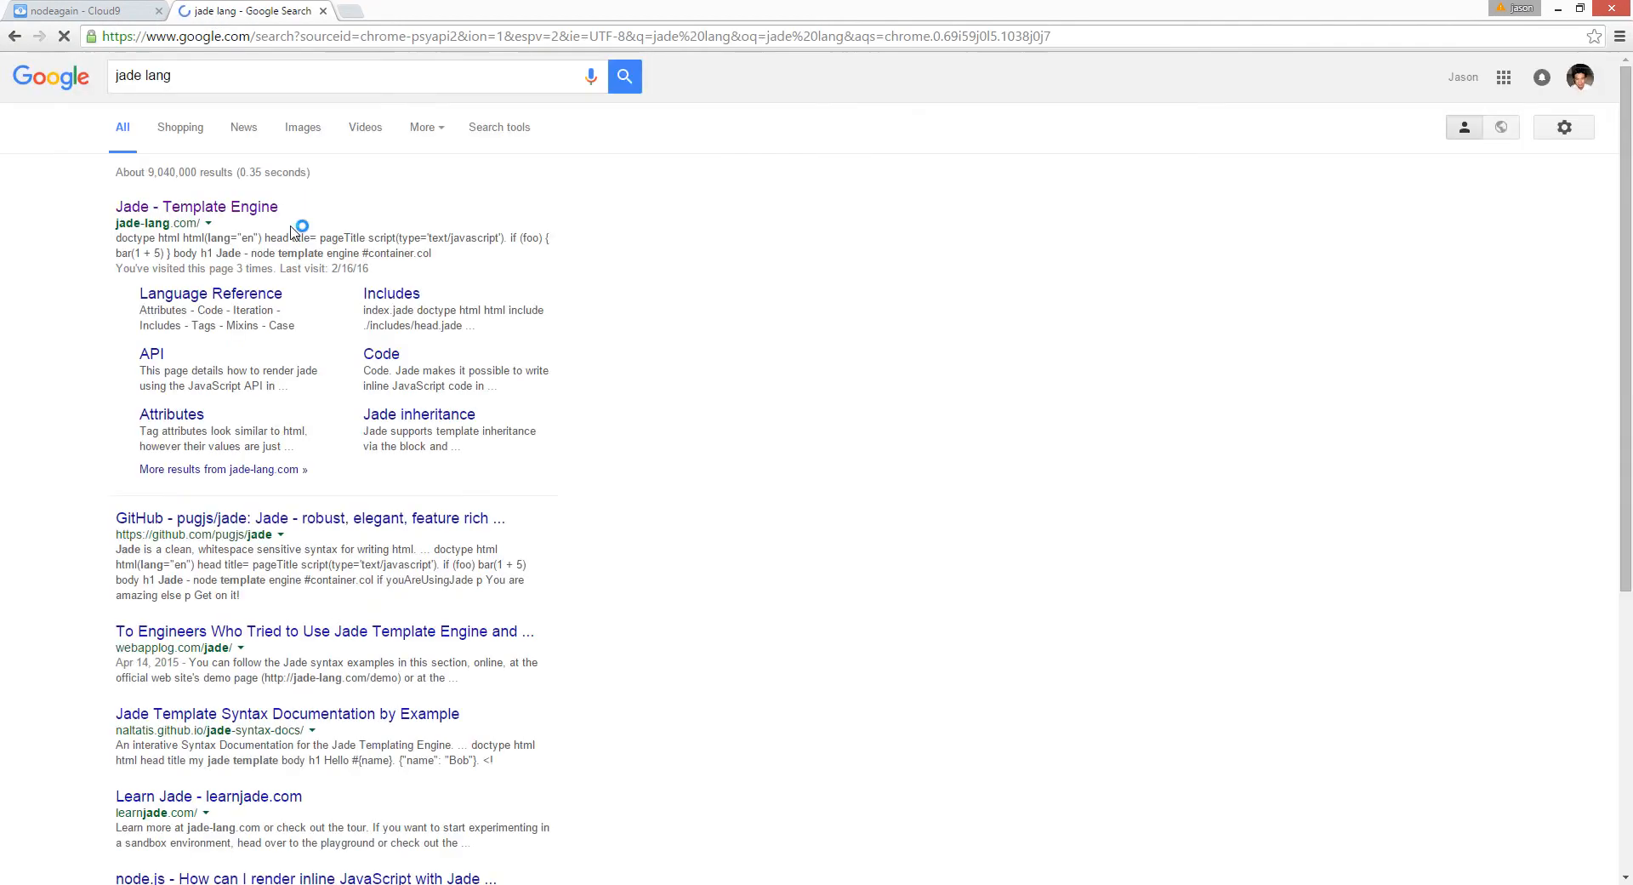
left_click(195, 206)
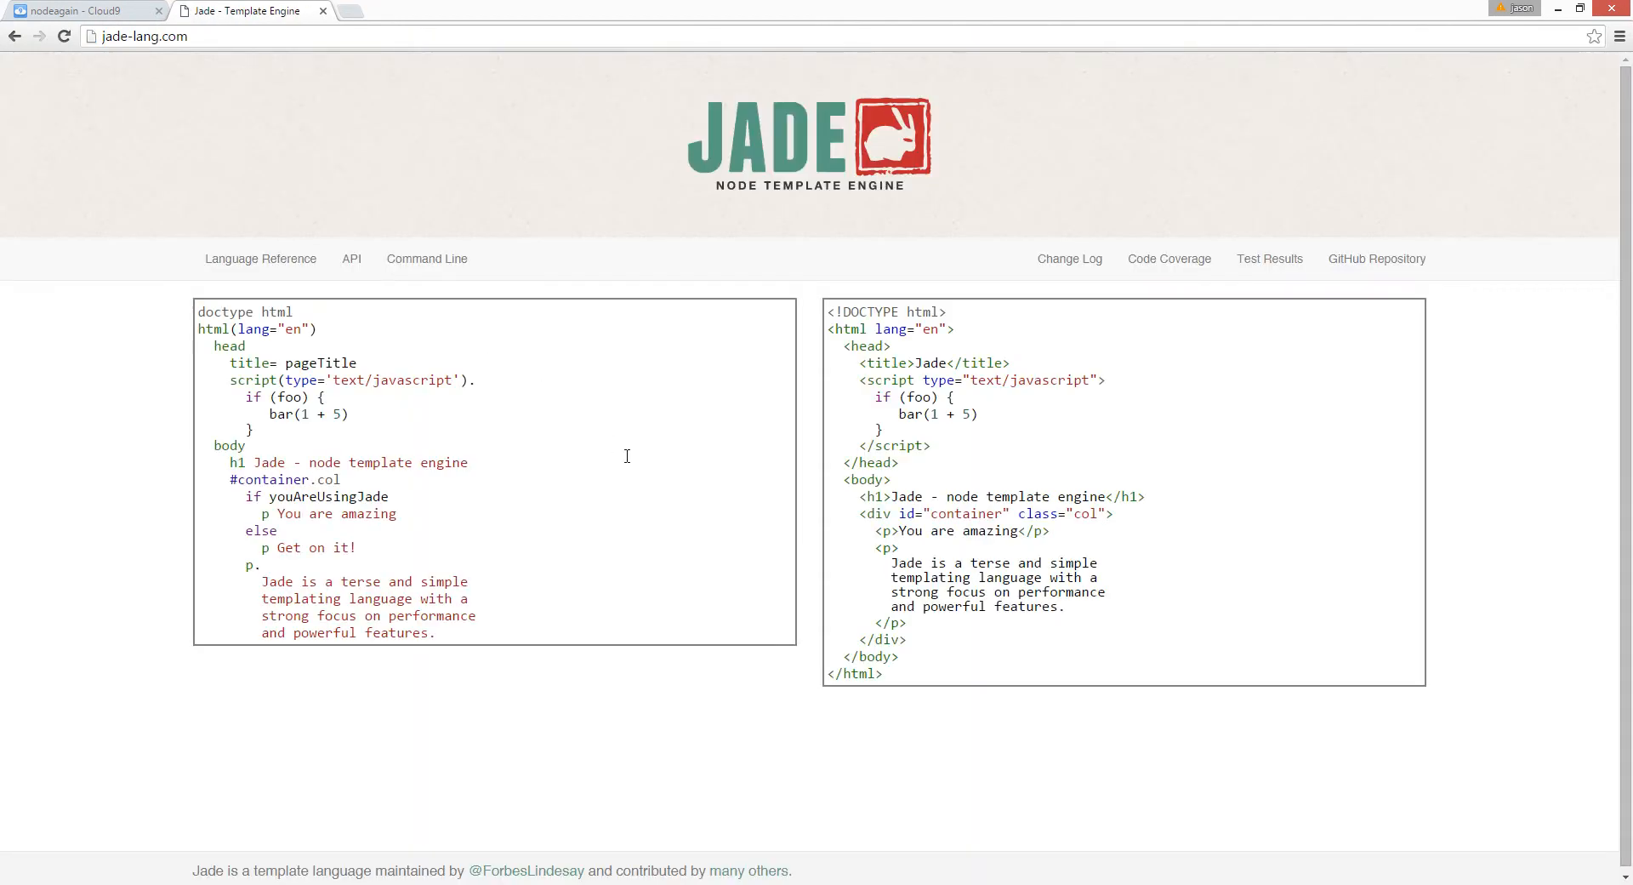
mouse_move(422, 633)
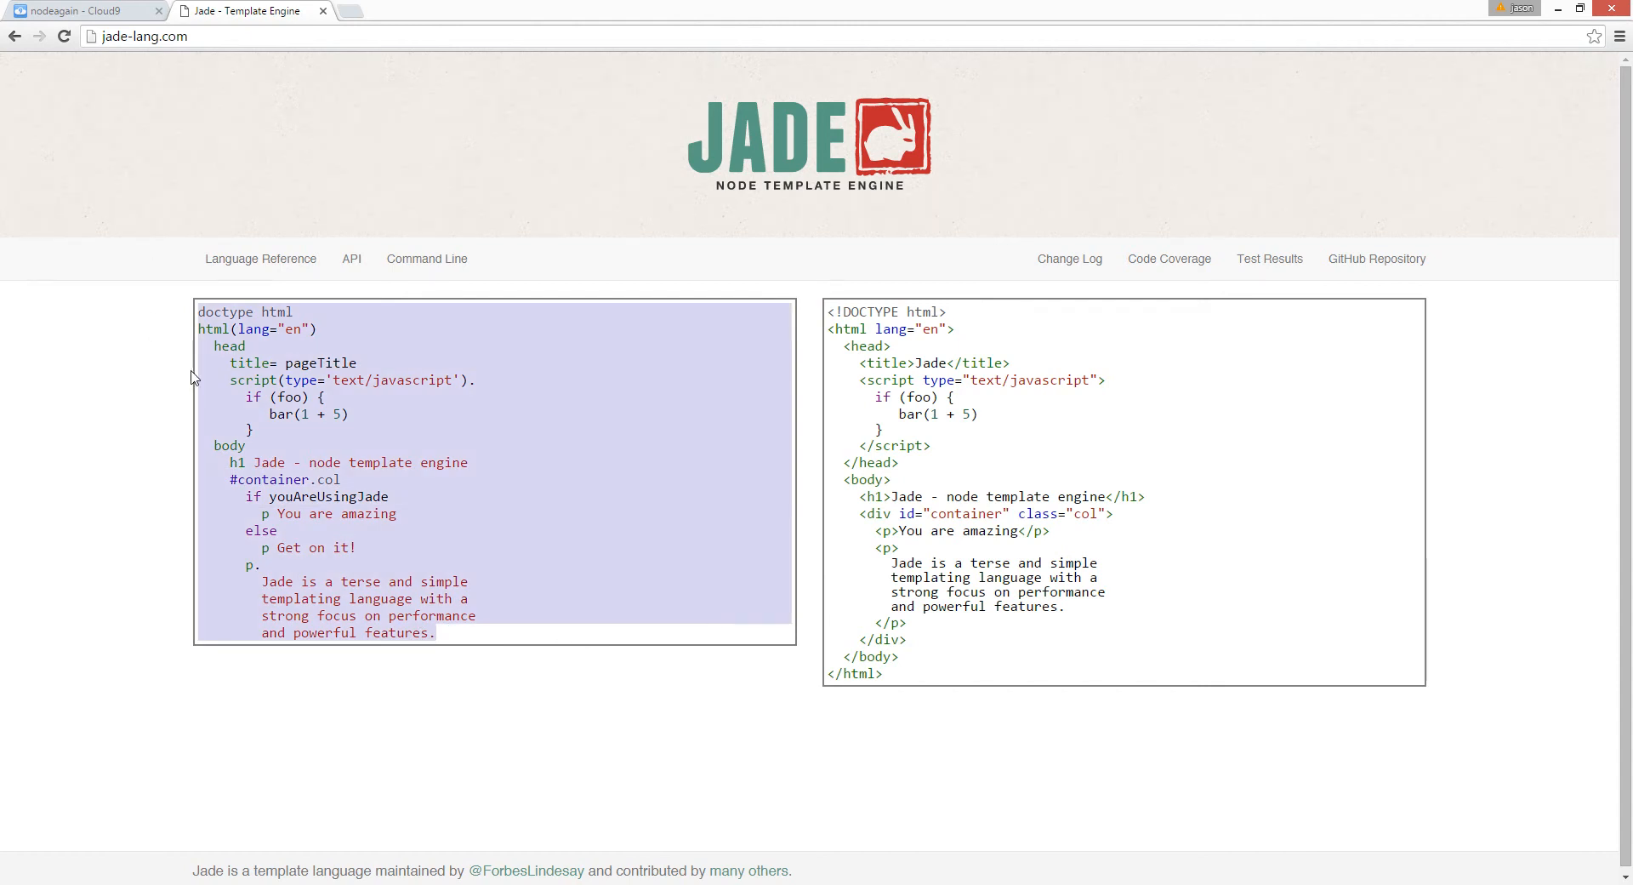
left_click(83, 12)
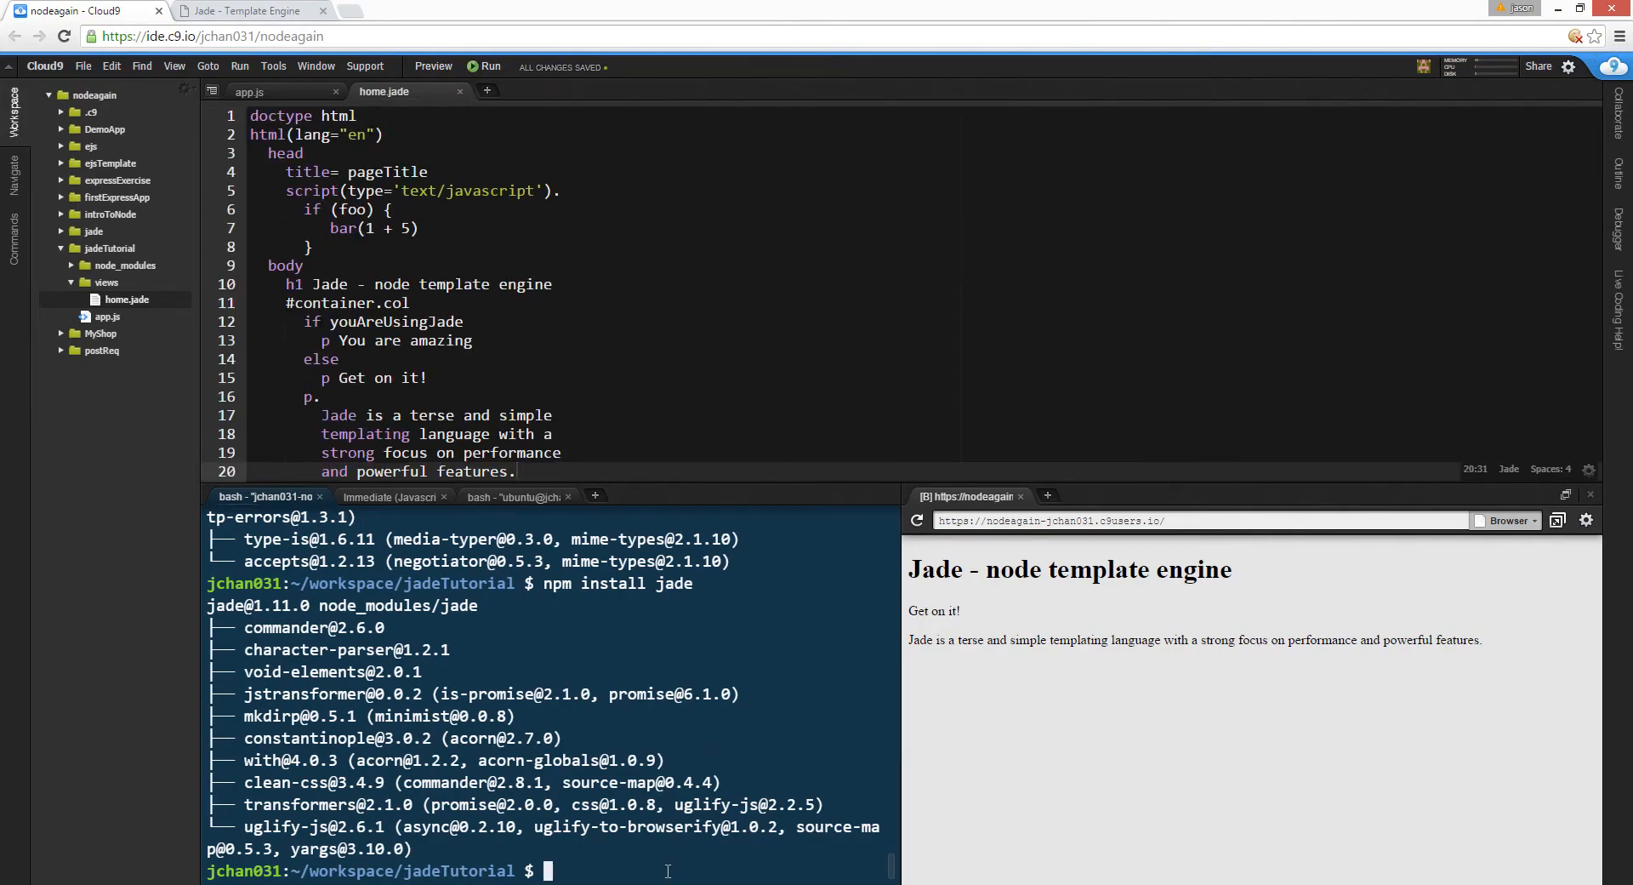
- Run app.js under nodemon, then look at app.js and the home.jade template after the preview error
type("nodem")
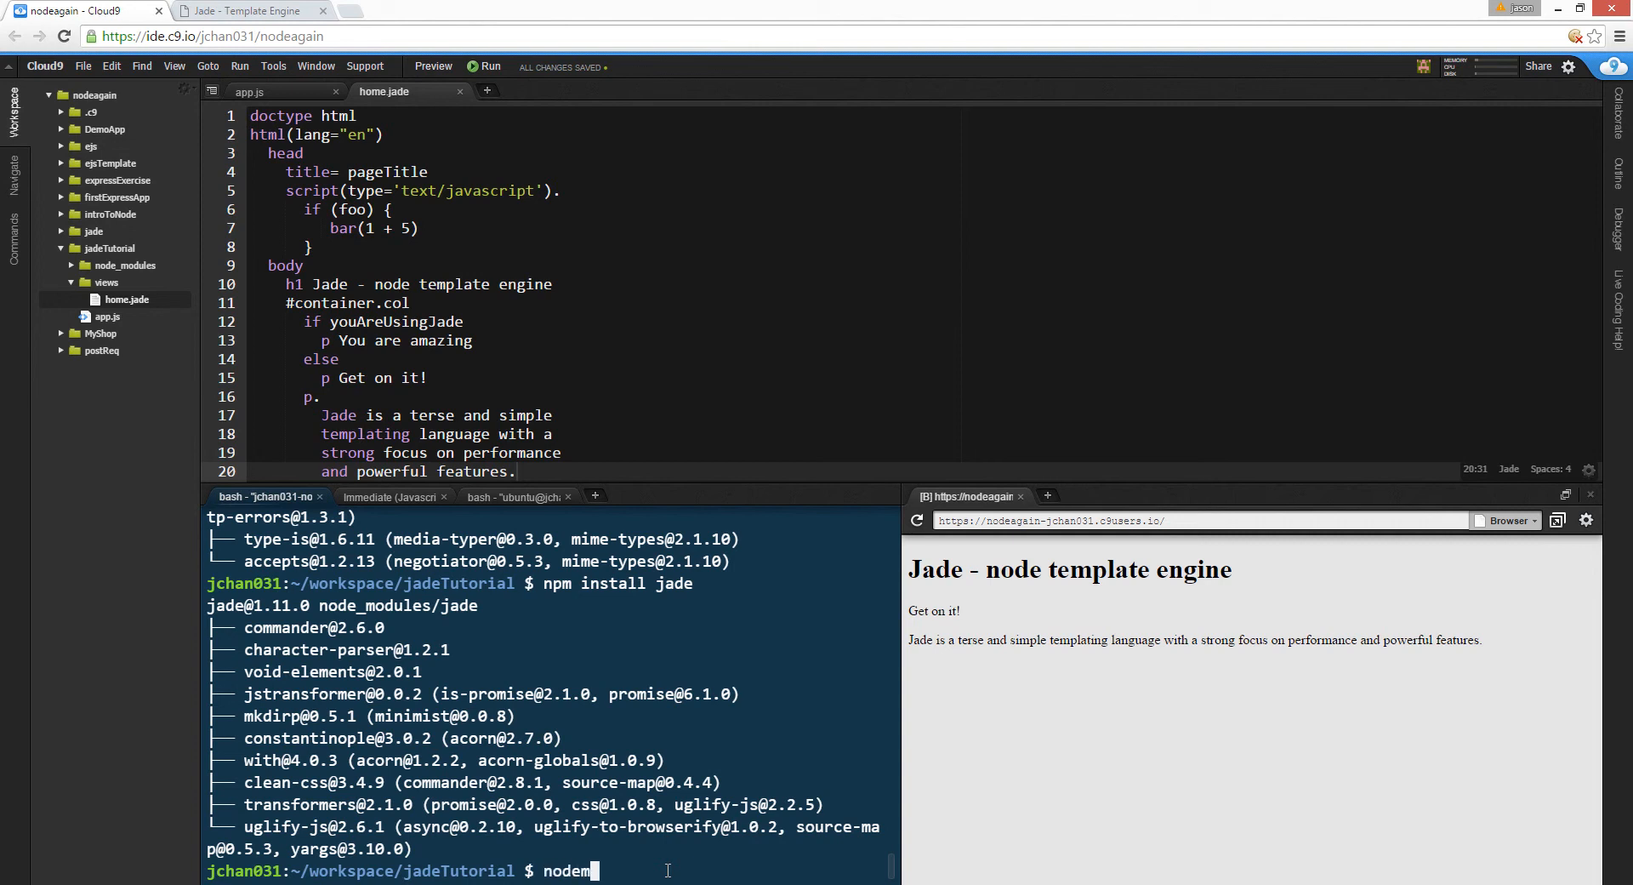
key("Return")
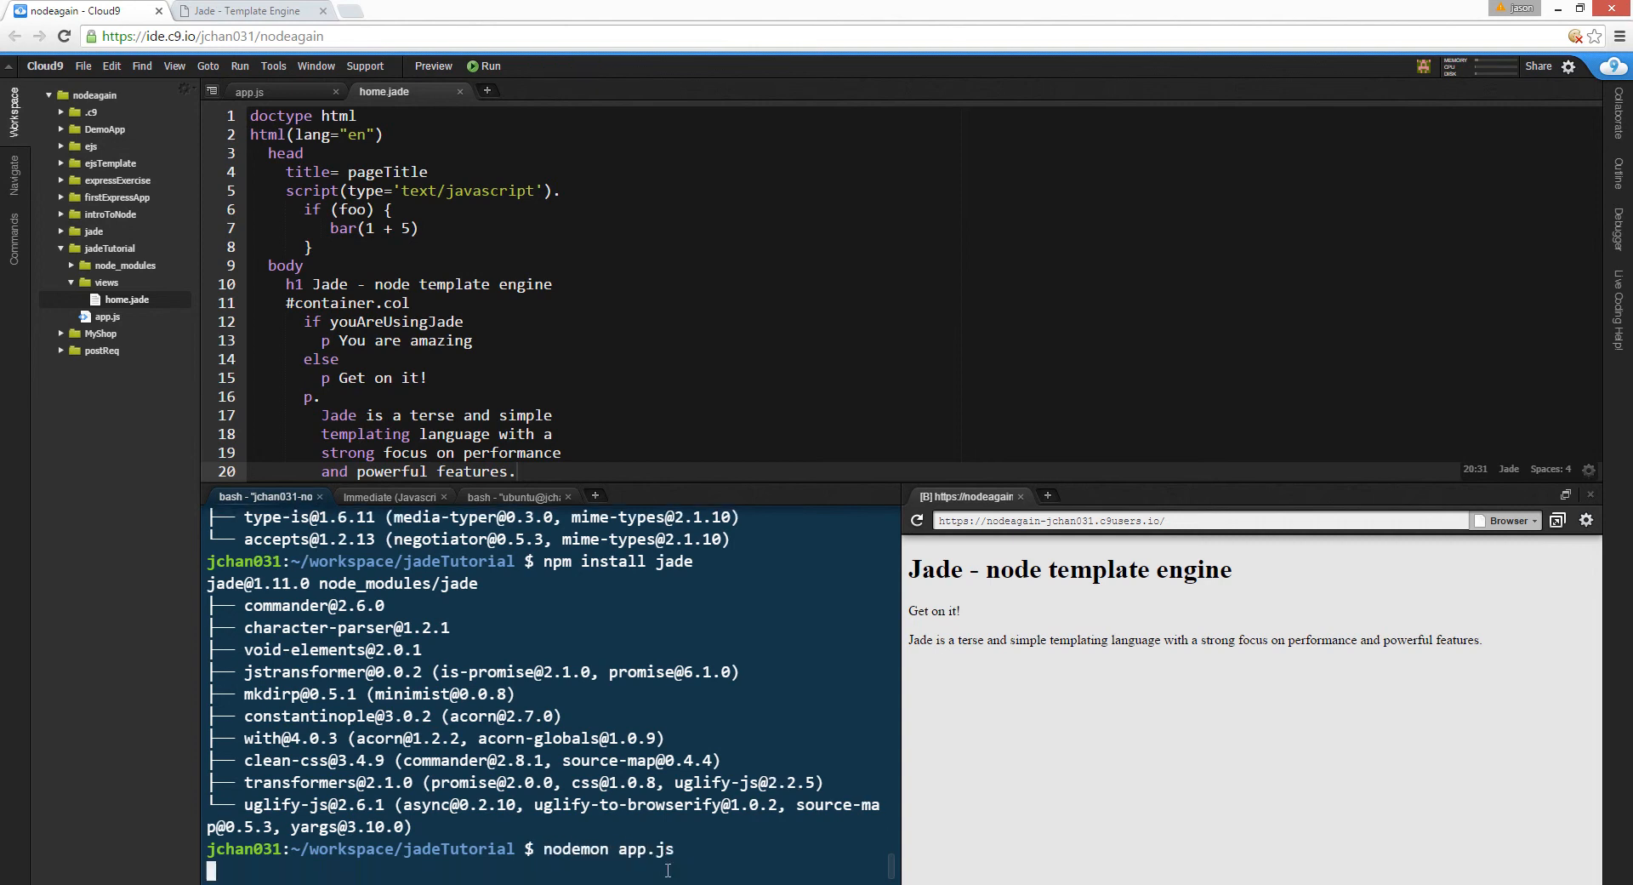
key("Return")
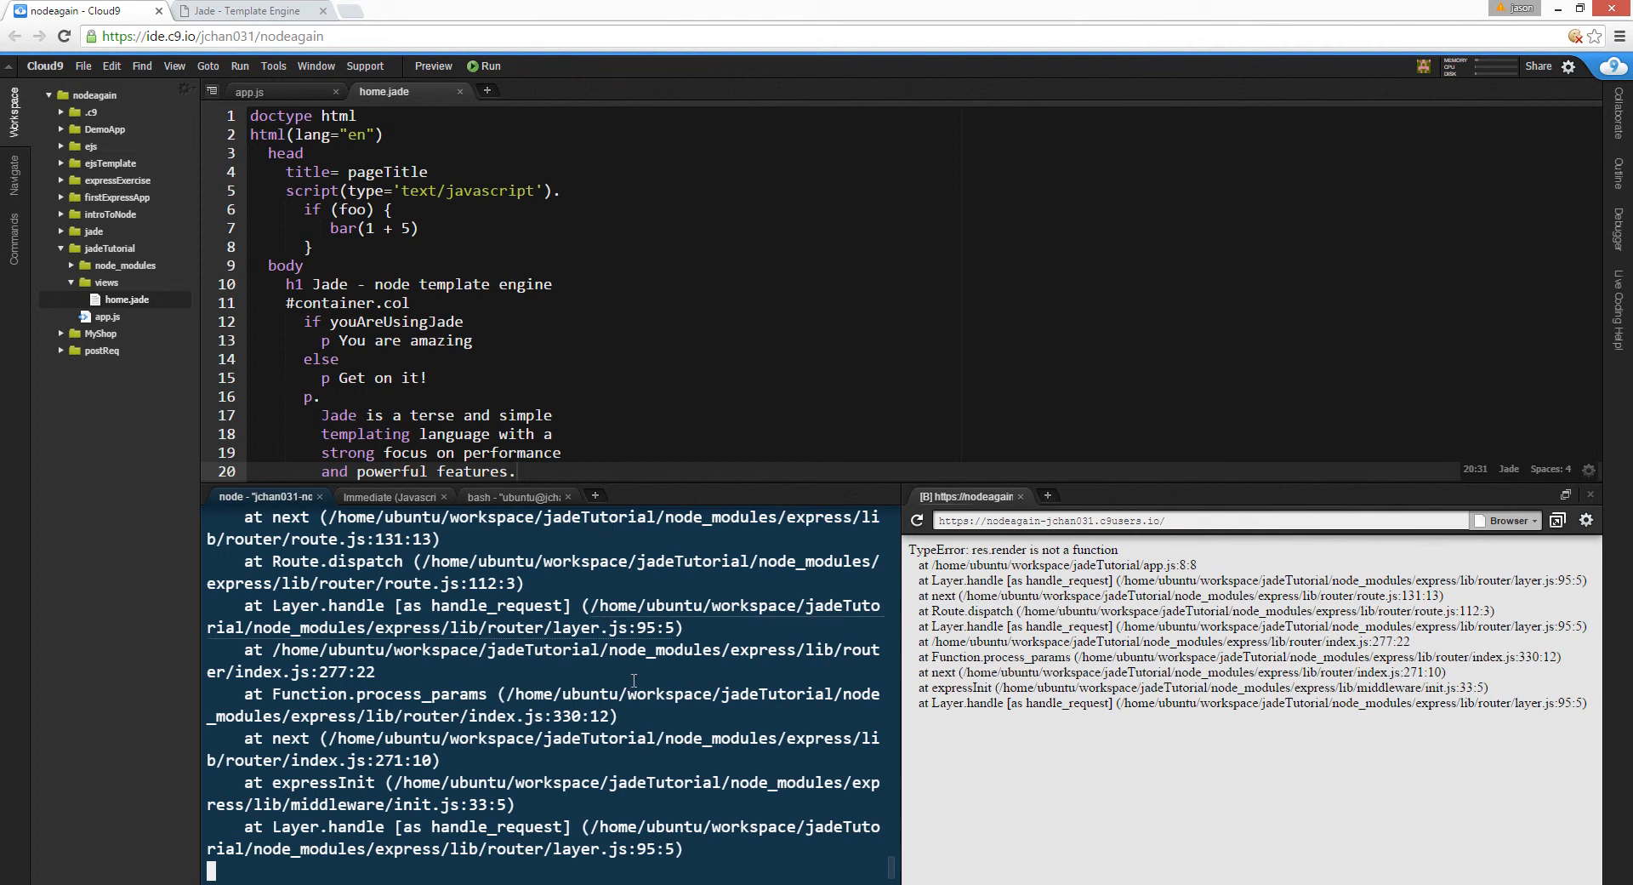
left_click(276, 91)
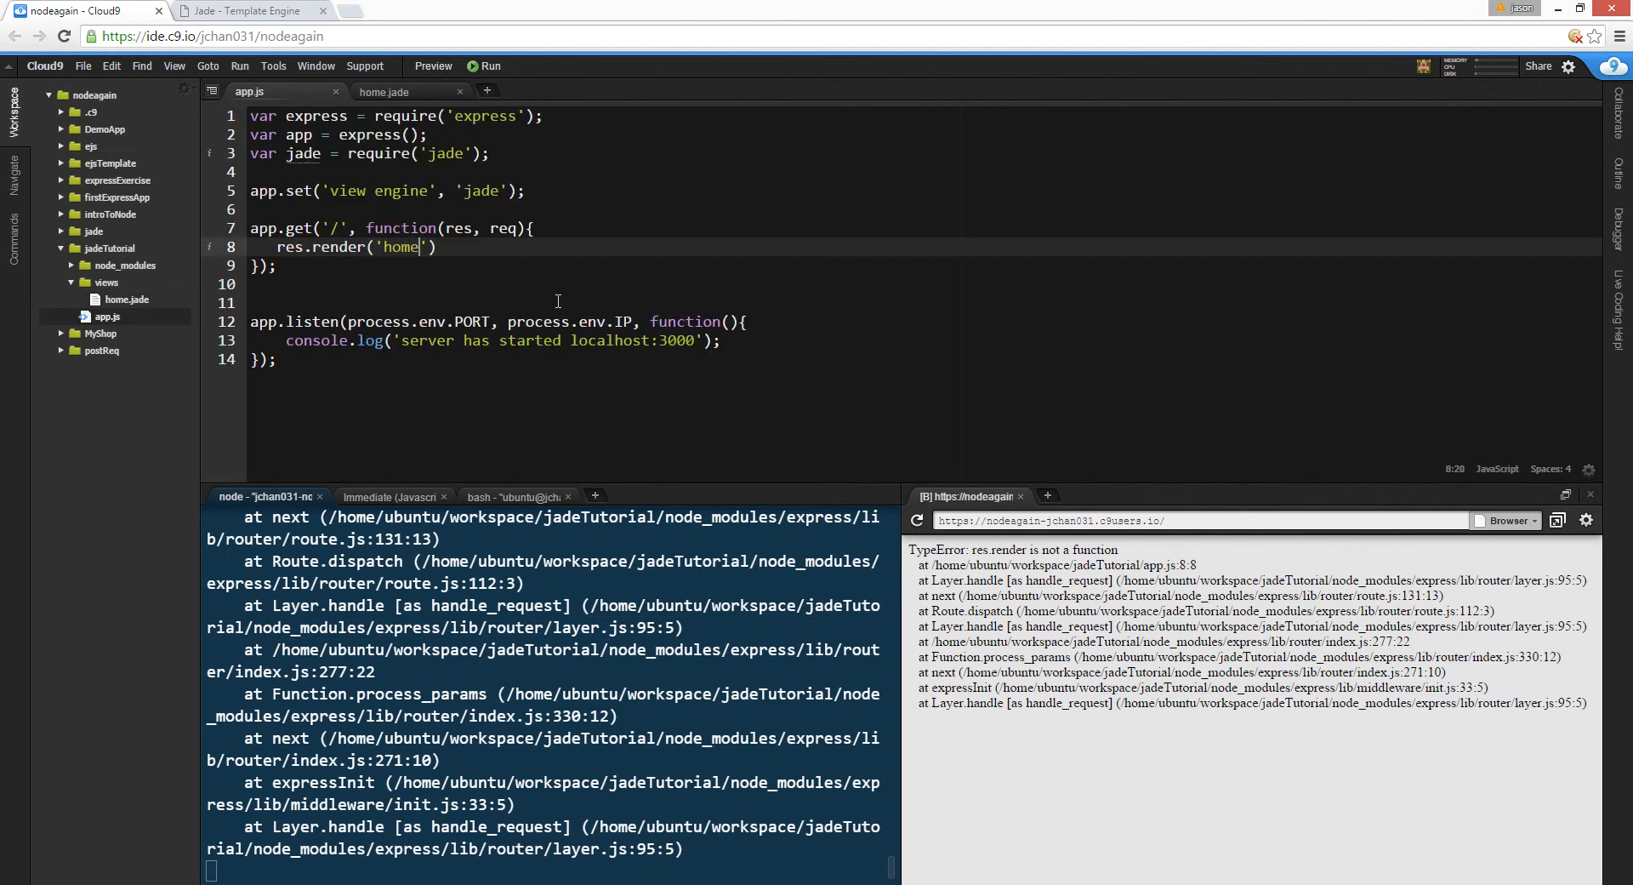
mouse_move(747, 840)
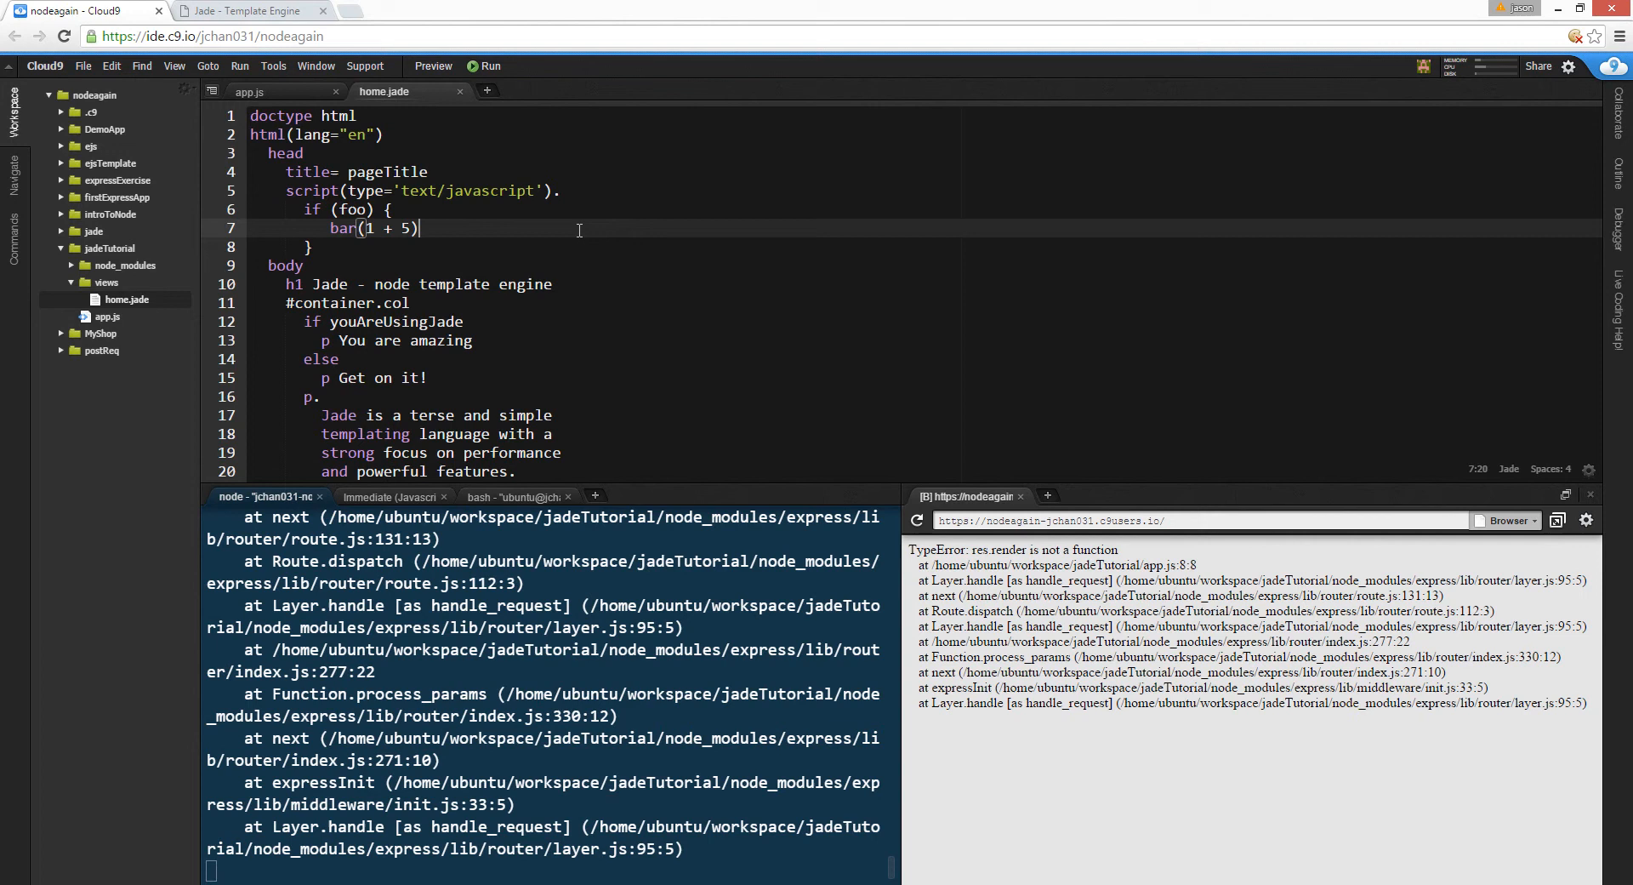
left_click(248, 90)
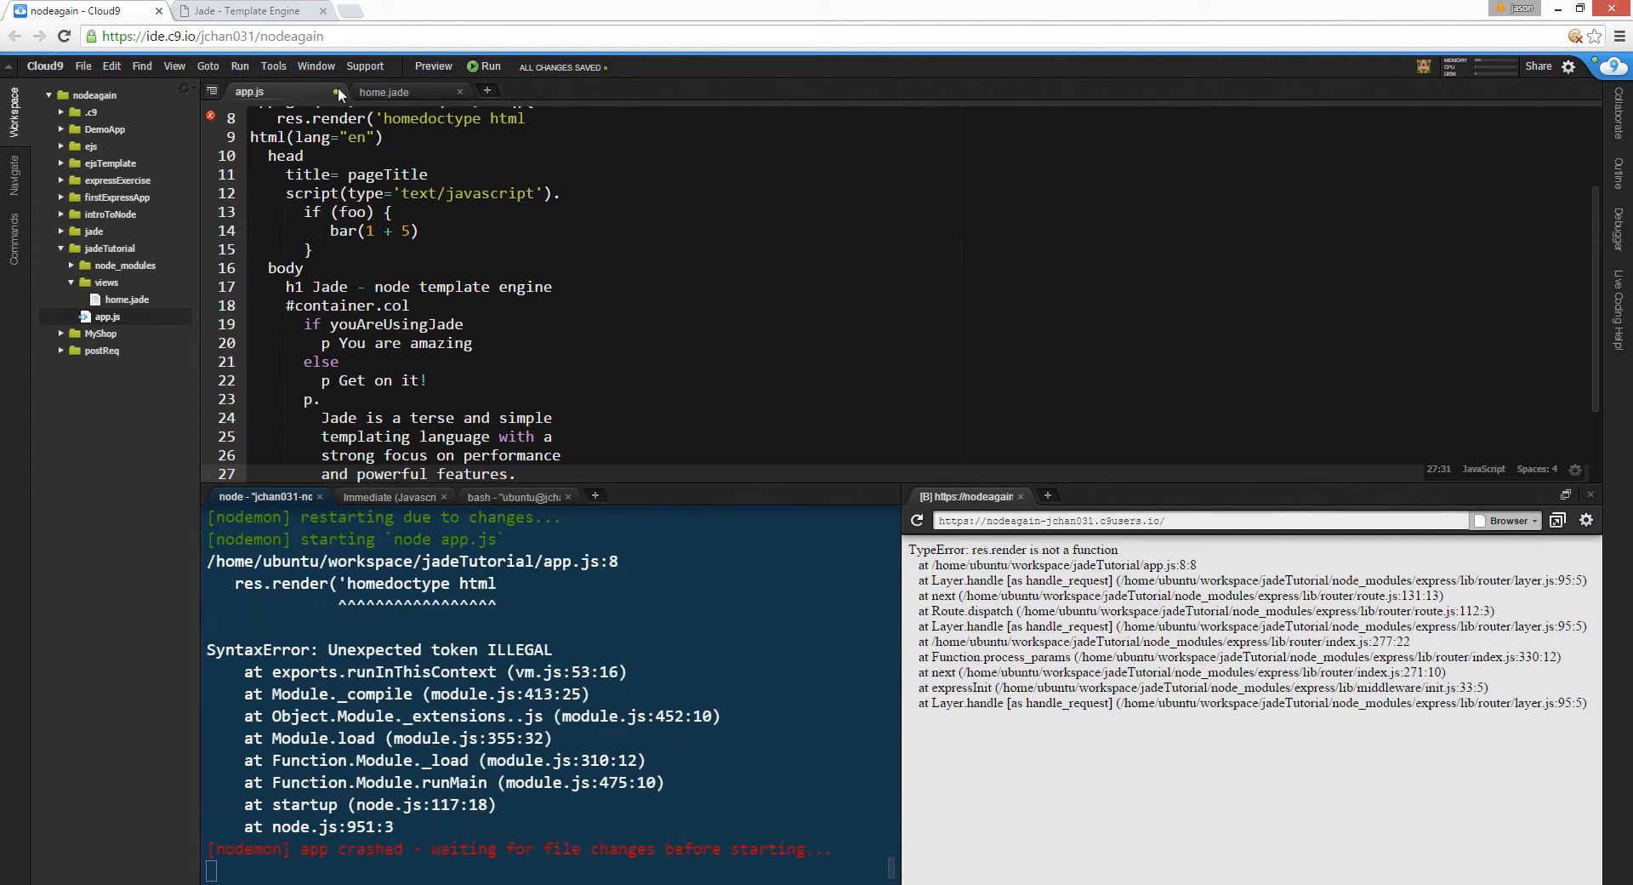
mouse_move(388, 92)
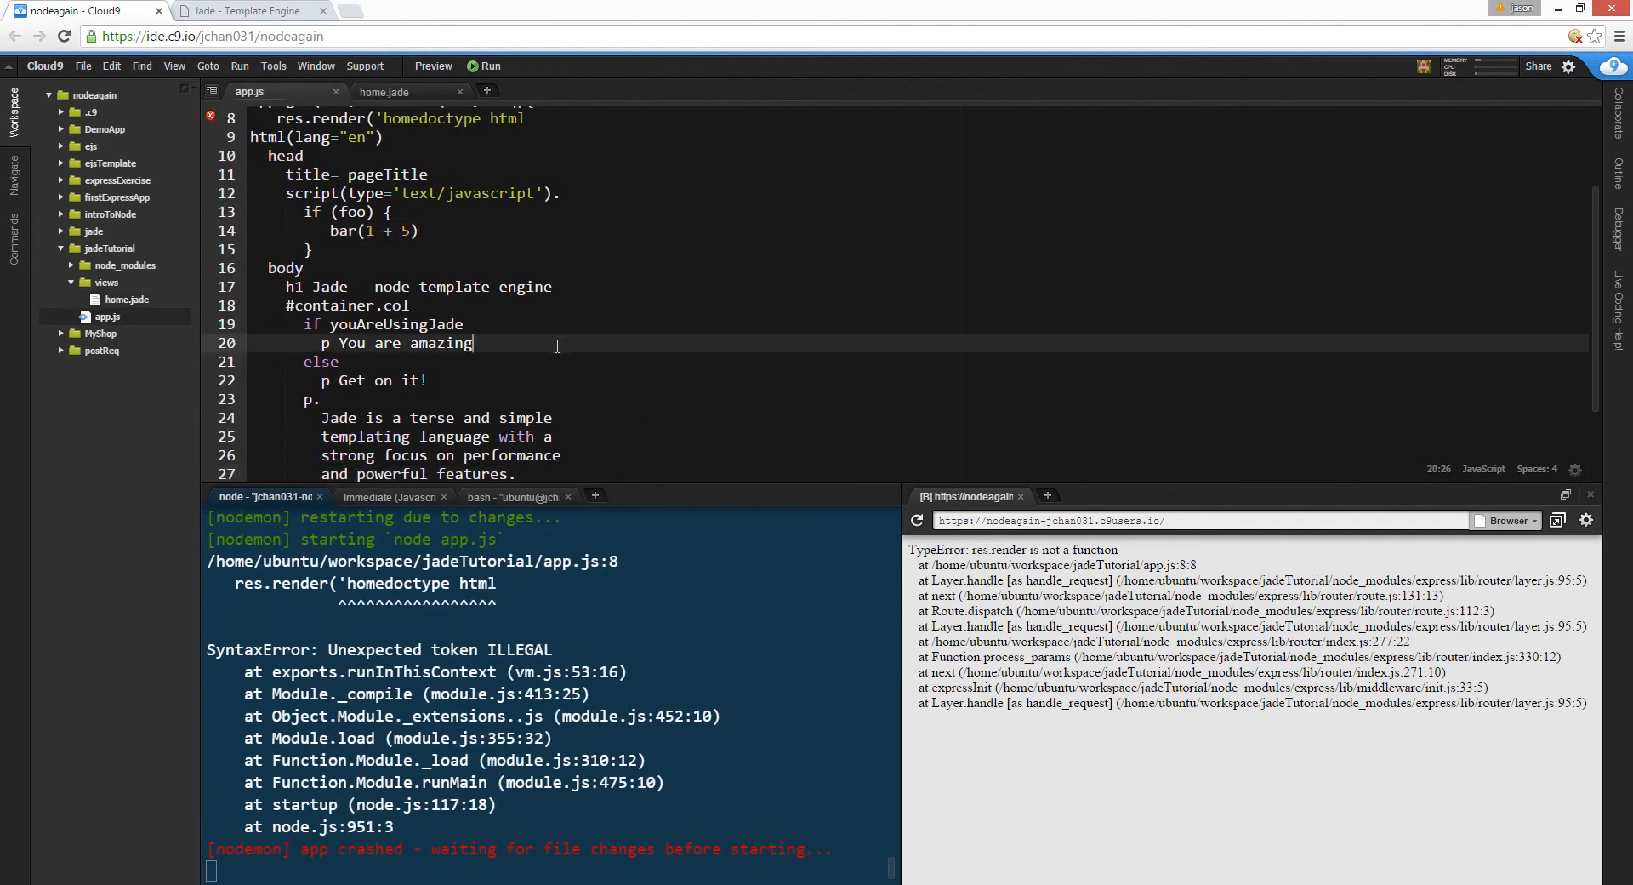
- Delete the stray template text pasted into the route and close it as res.render('home')
scroll("down", 3)
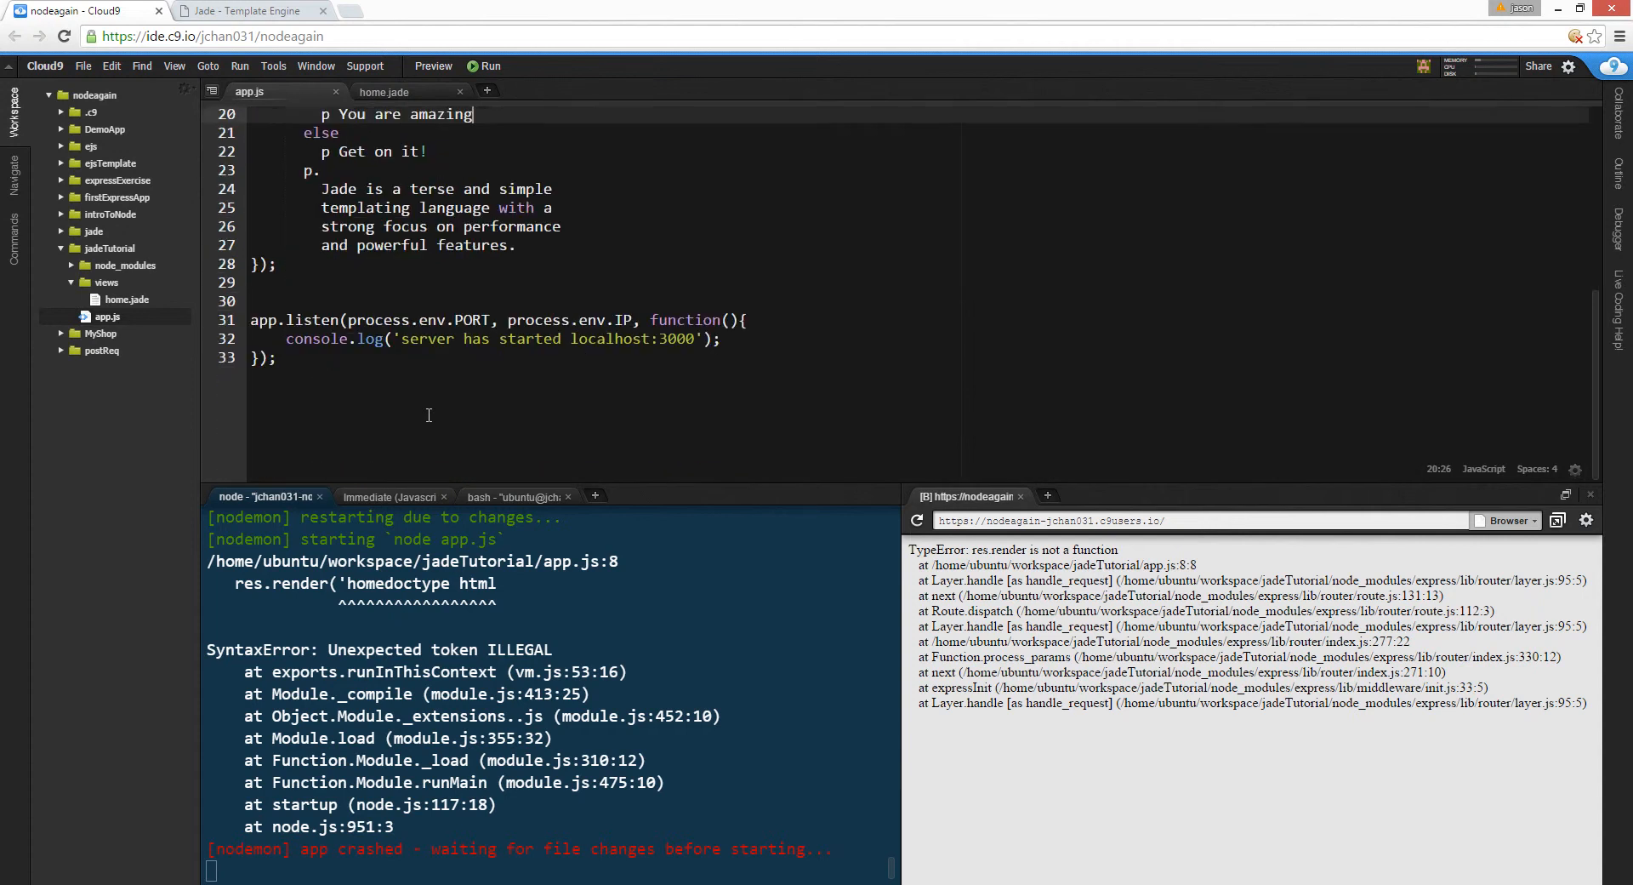
scroll("up", 3)
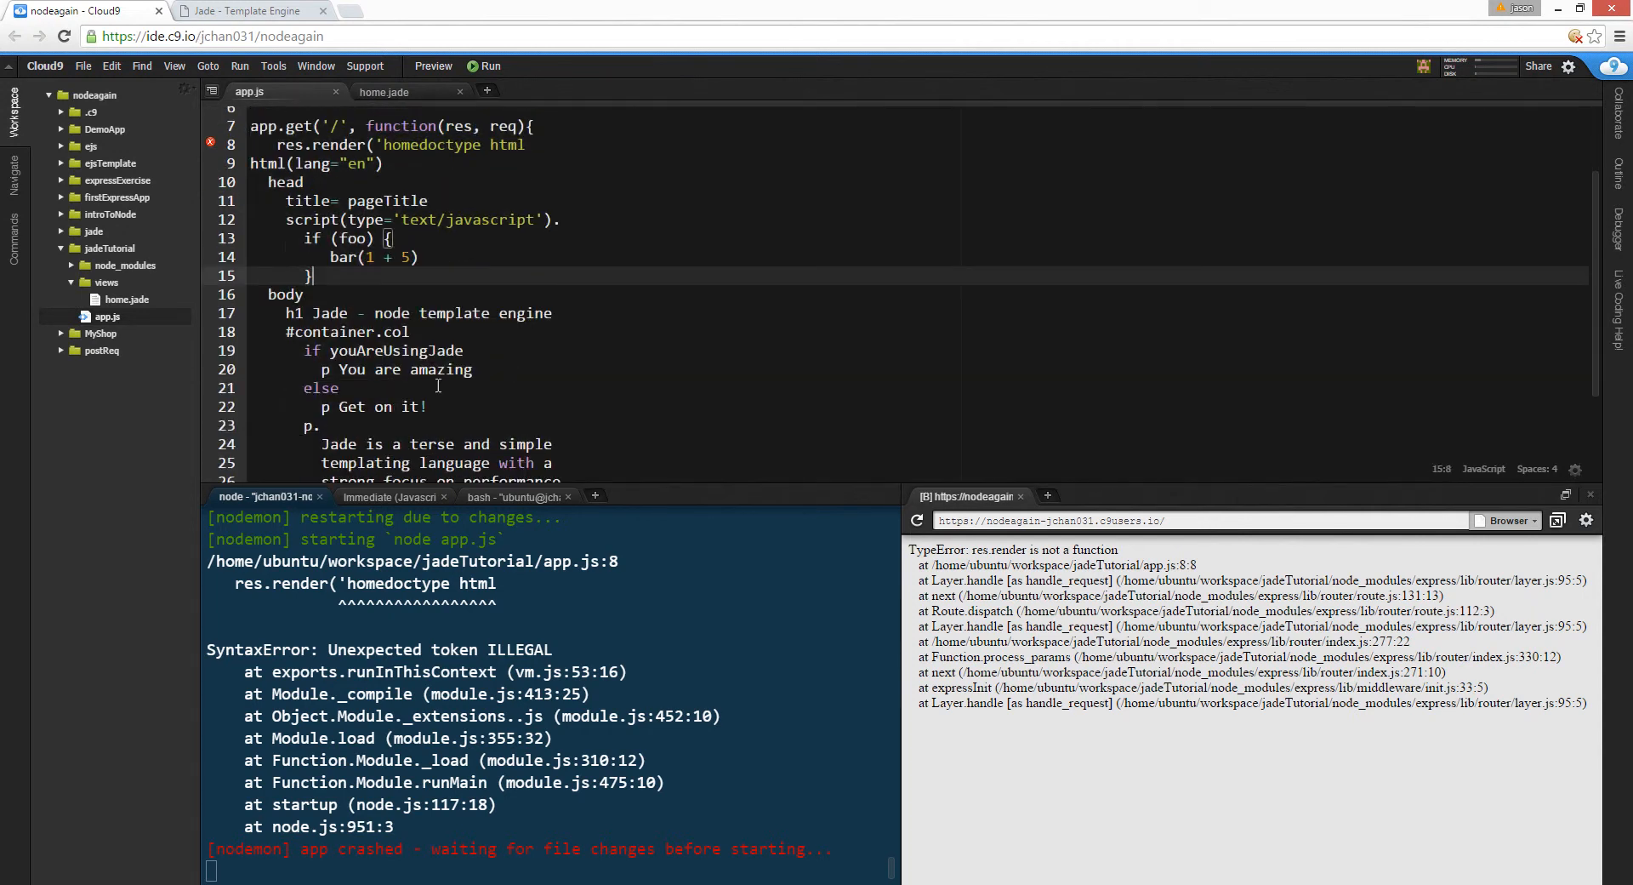
scroll("up", 3)
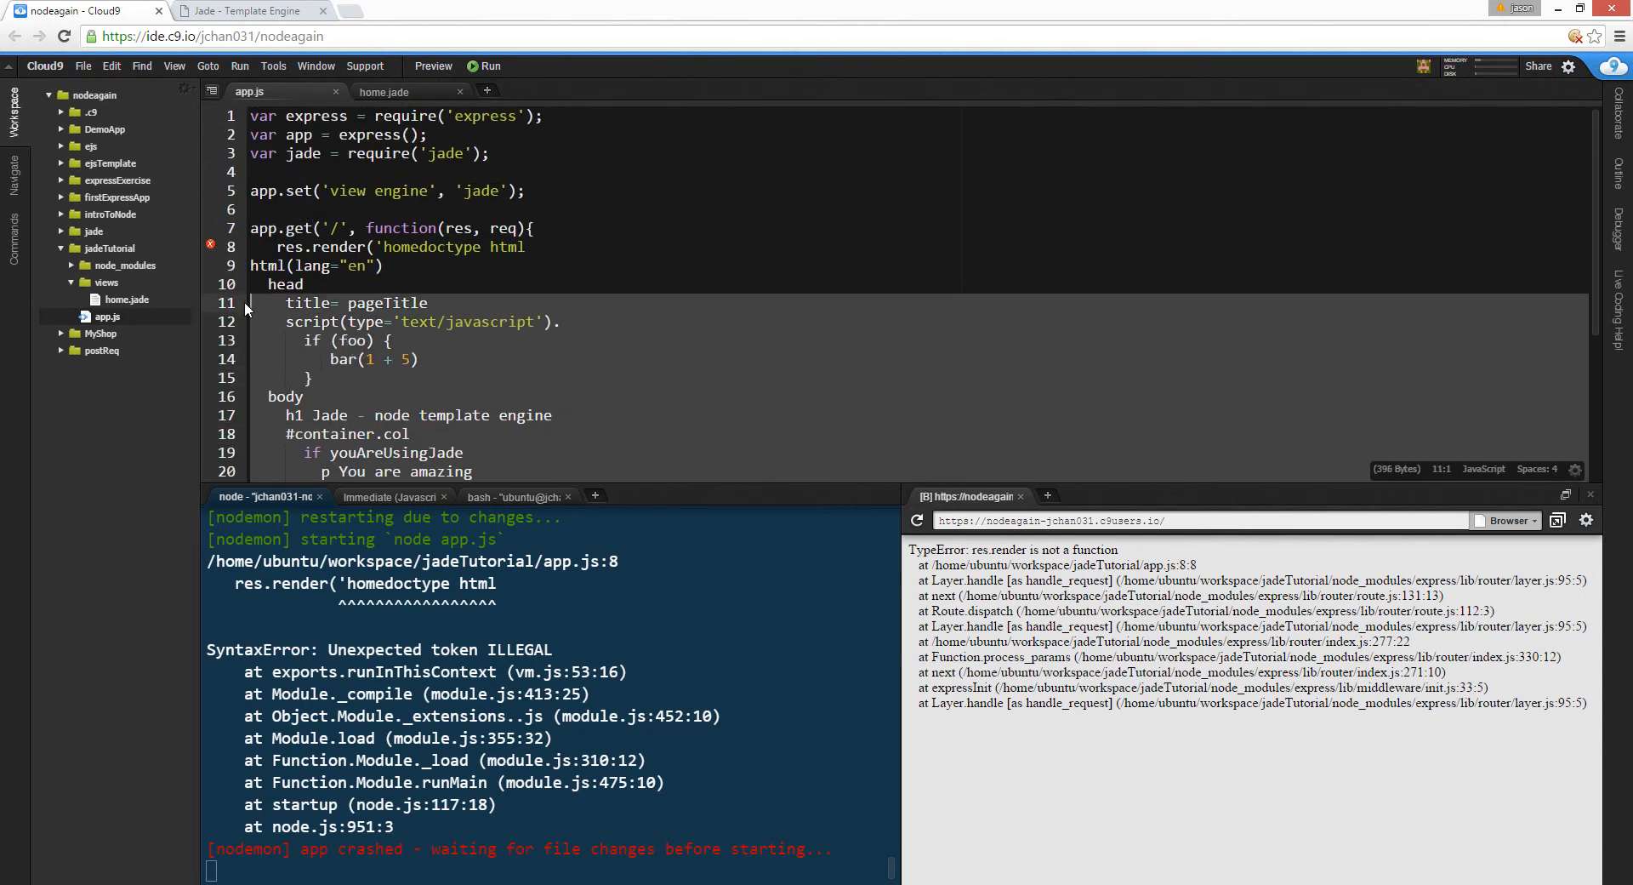
left_click(256, 266)
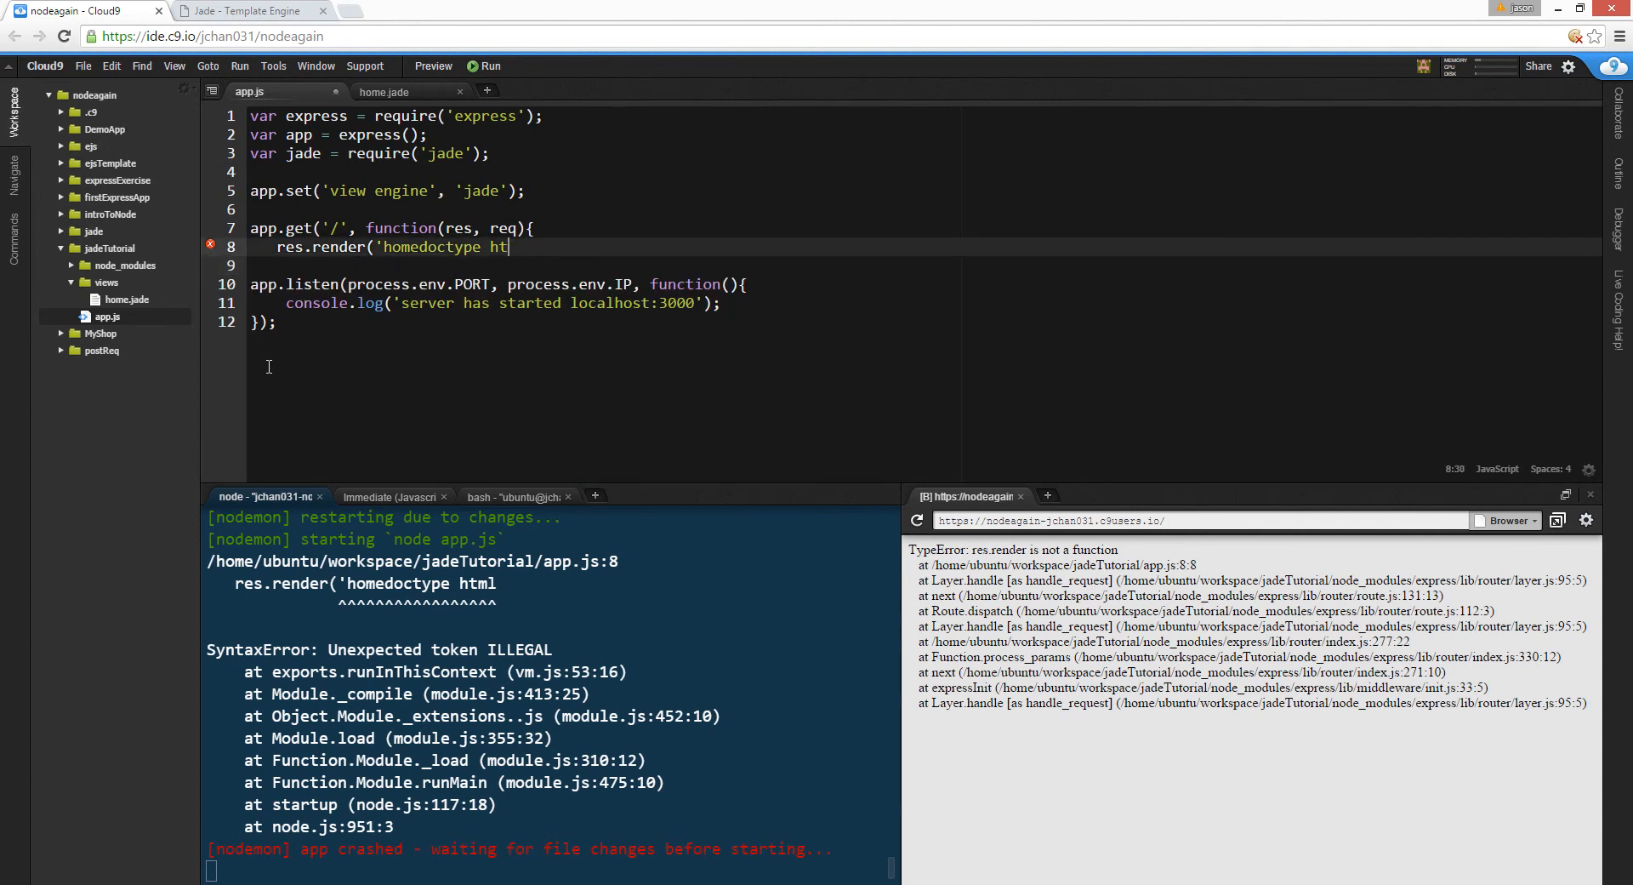
key("BackSpace")
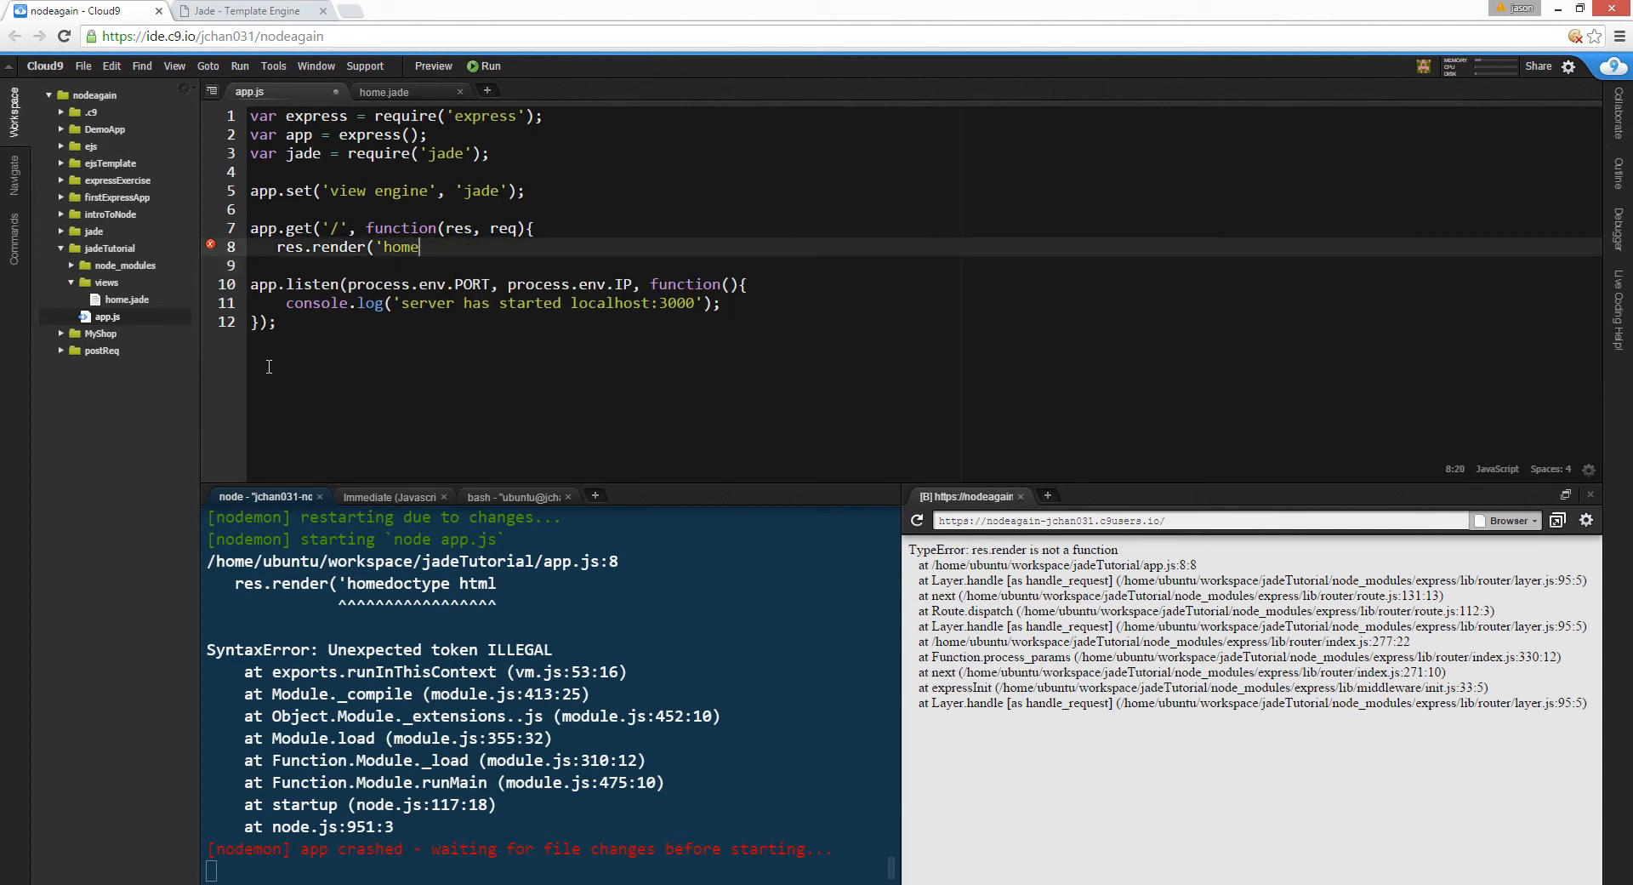
type("')")
left_click(923, 264)
type("});")
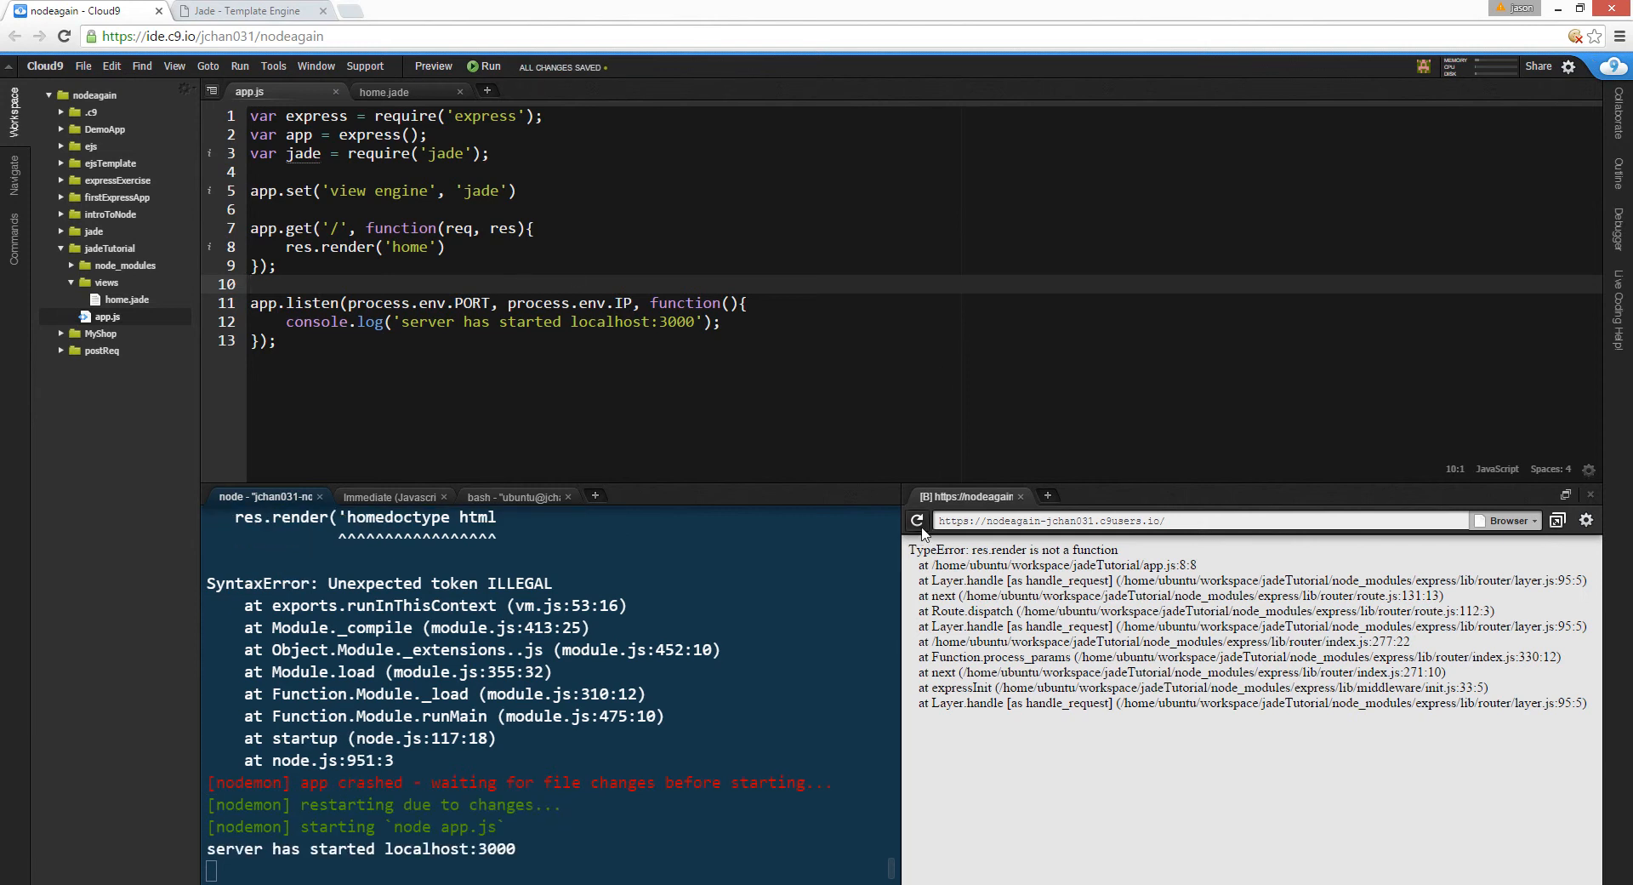
- Reload the preview to see the rendered Jade page, then switch to the Jade website tab
left_click(915, 521)
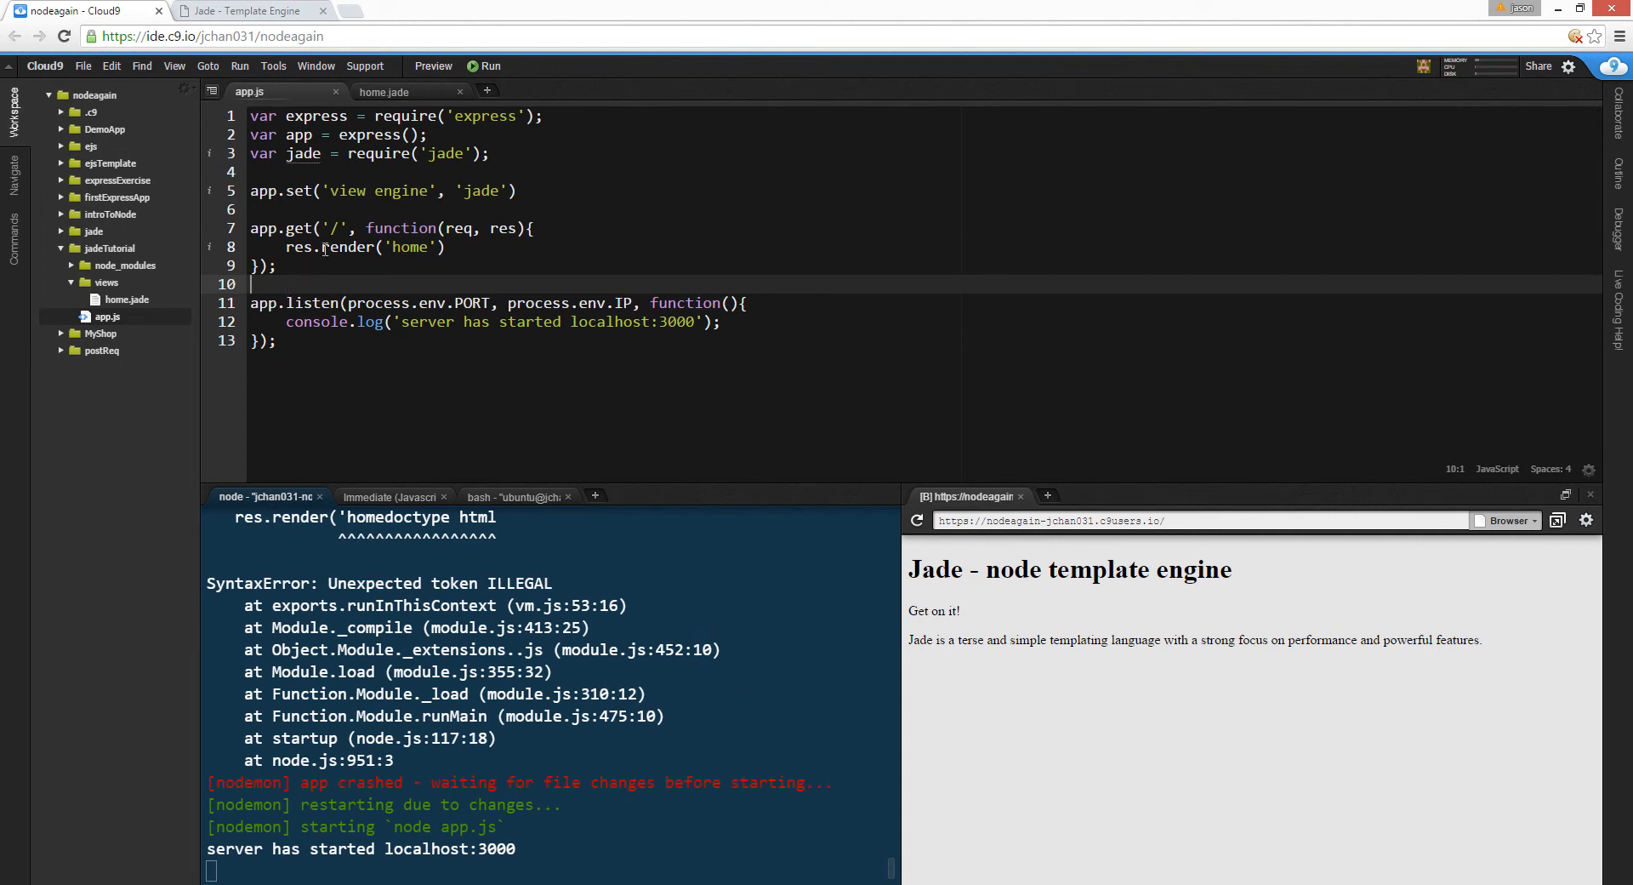
left_click(386, 92)
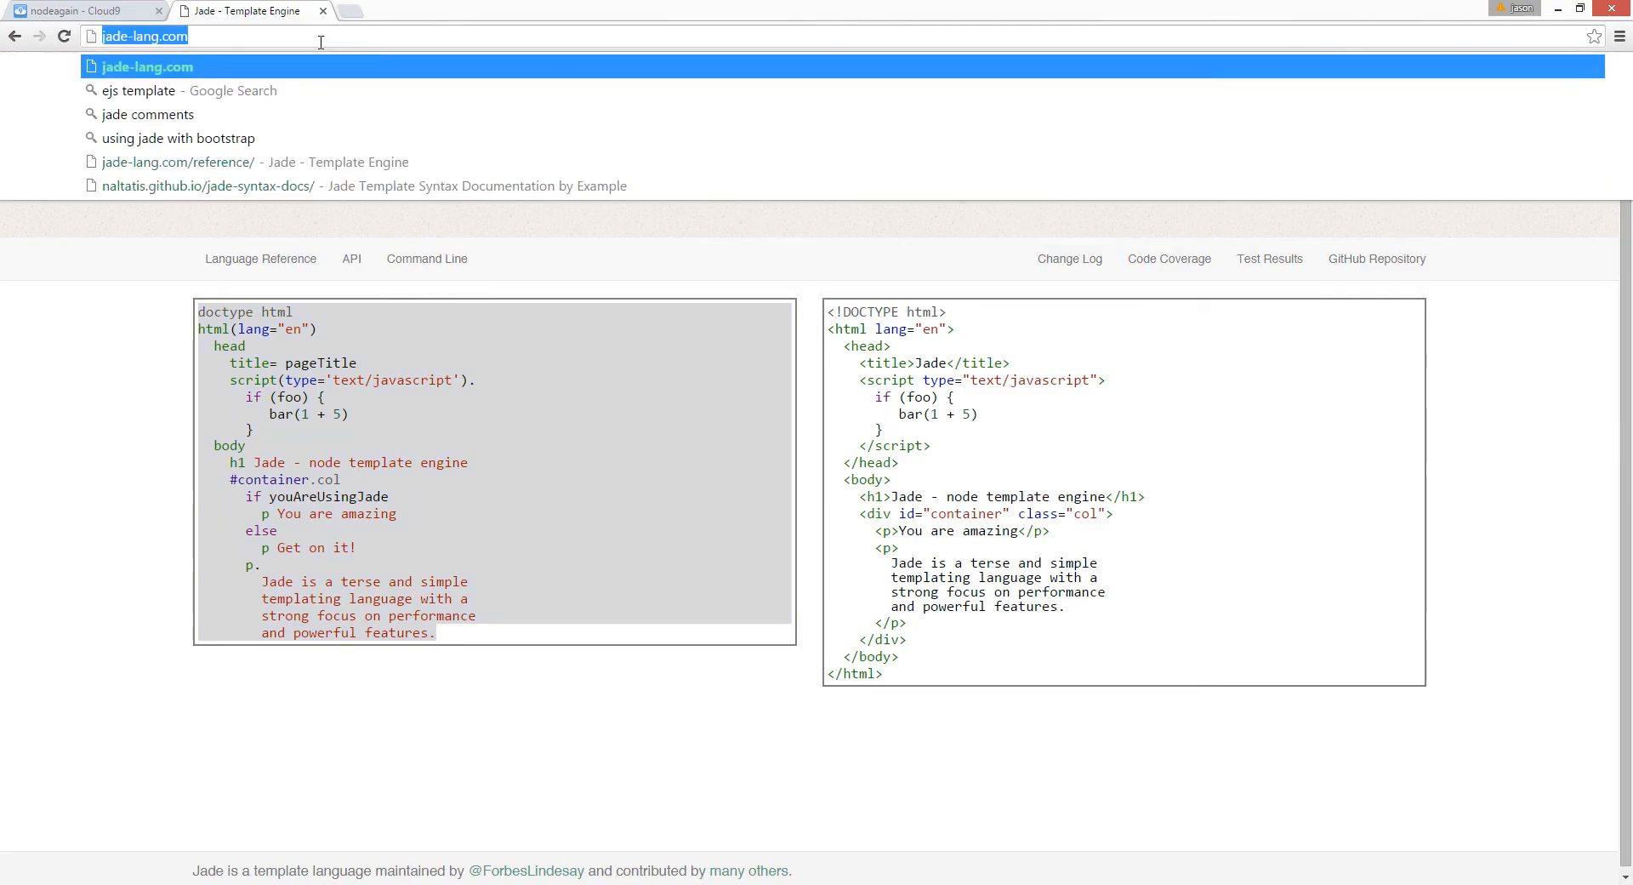
- Search for 'html to jade', then 'w3 foundation', and open the W3Schools W3.CSS Demo result
type("hmlt to")
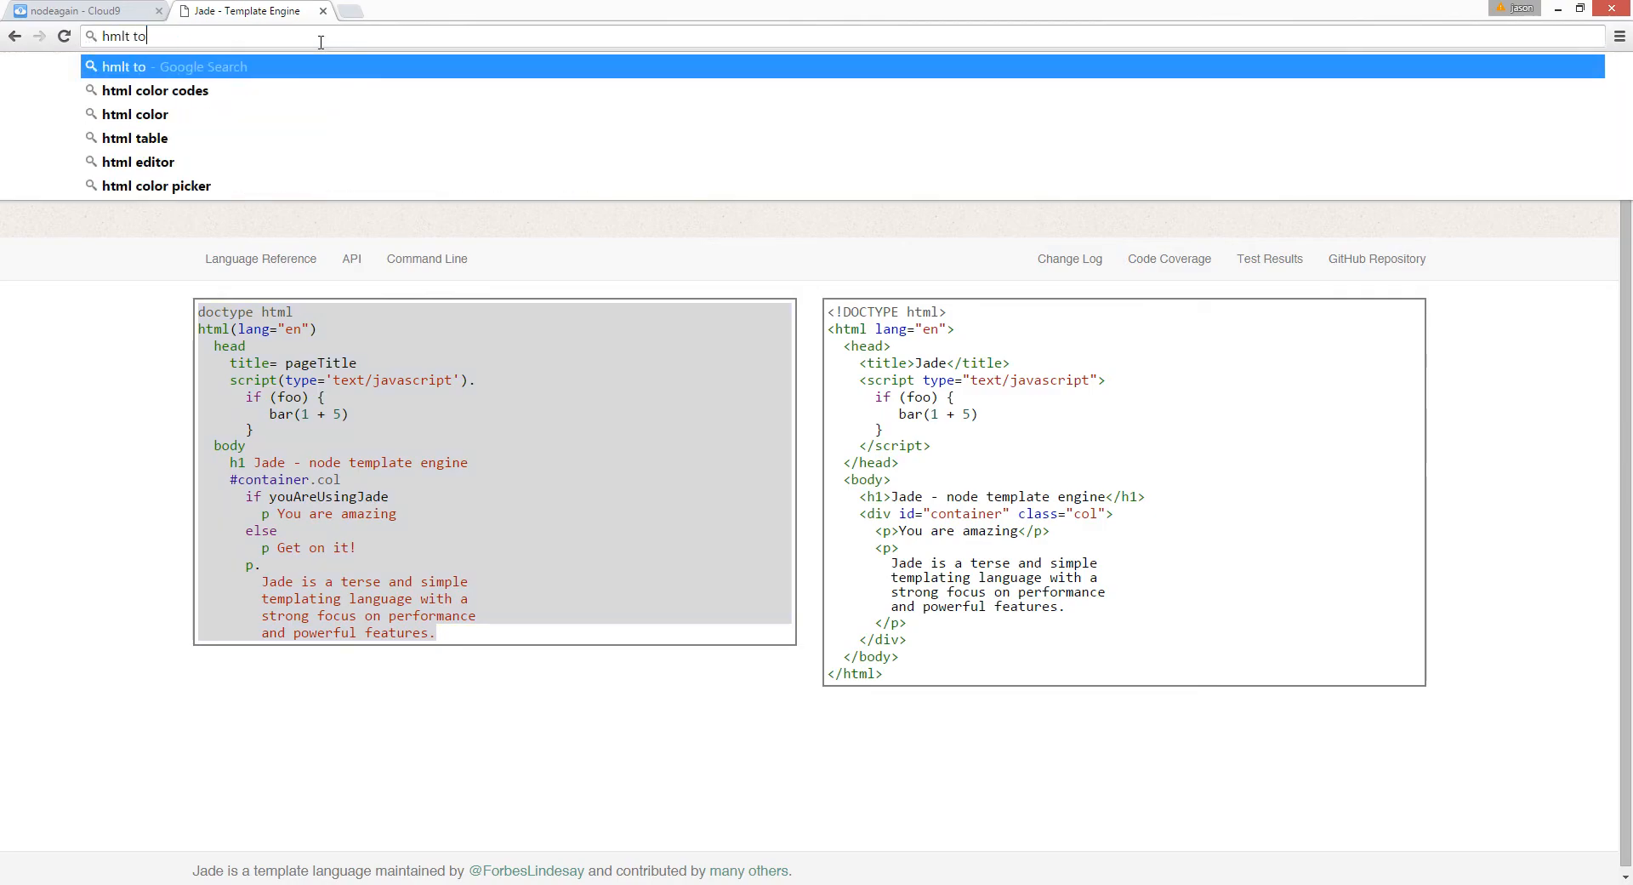
type("html to jade")
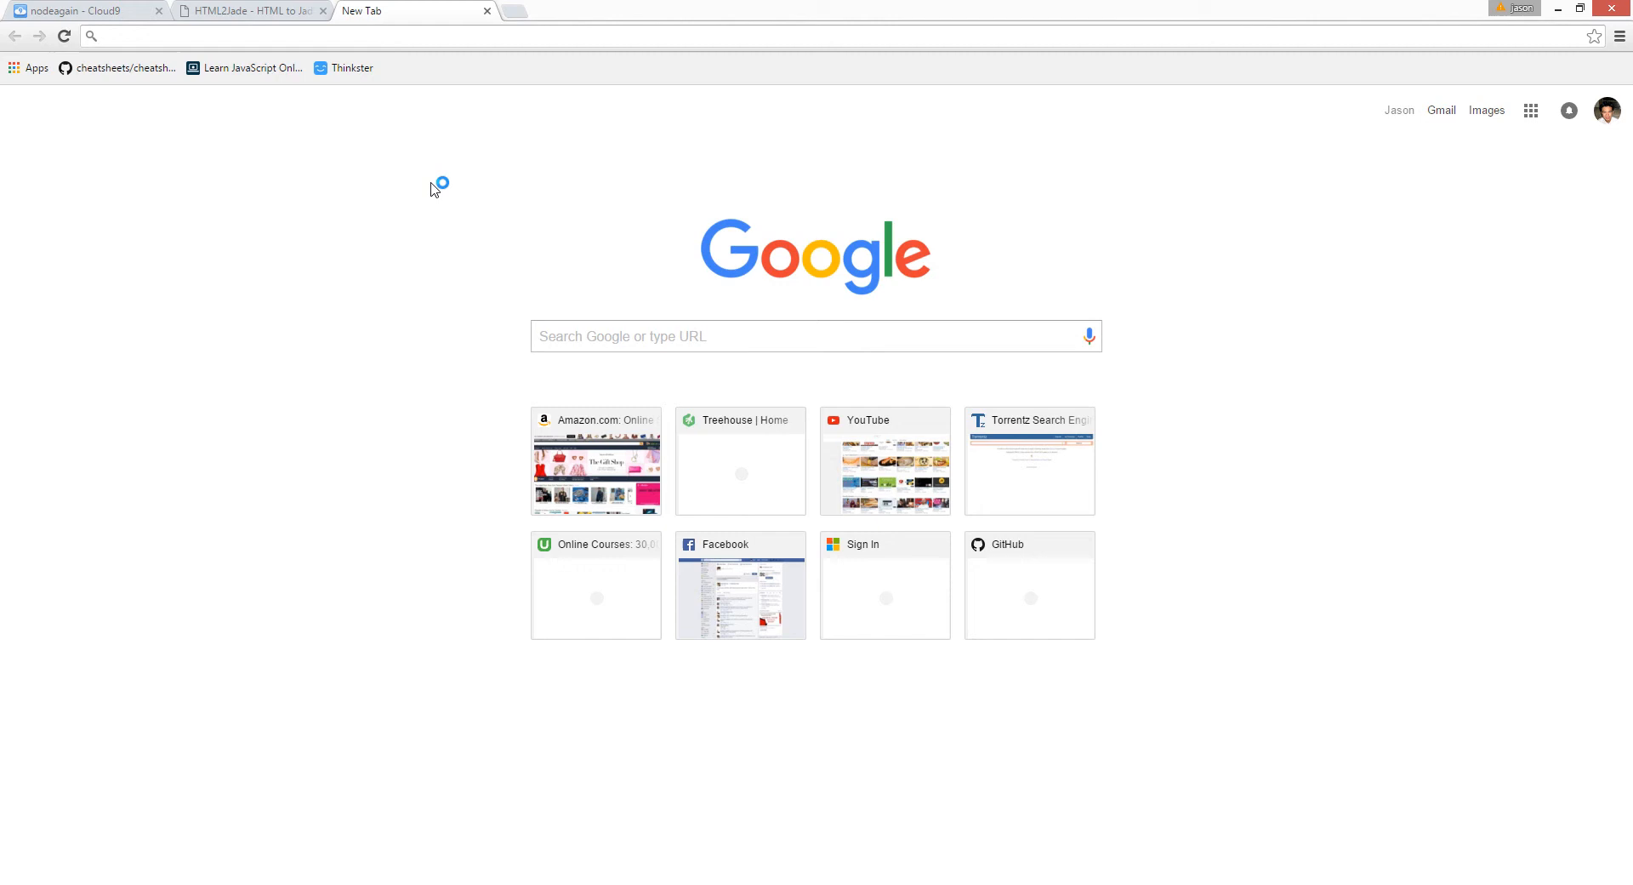
type("w3schools.com")
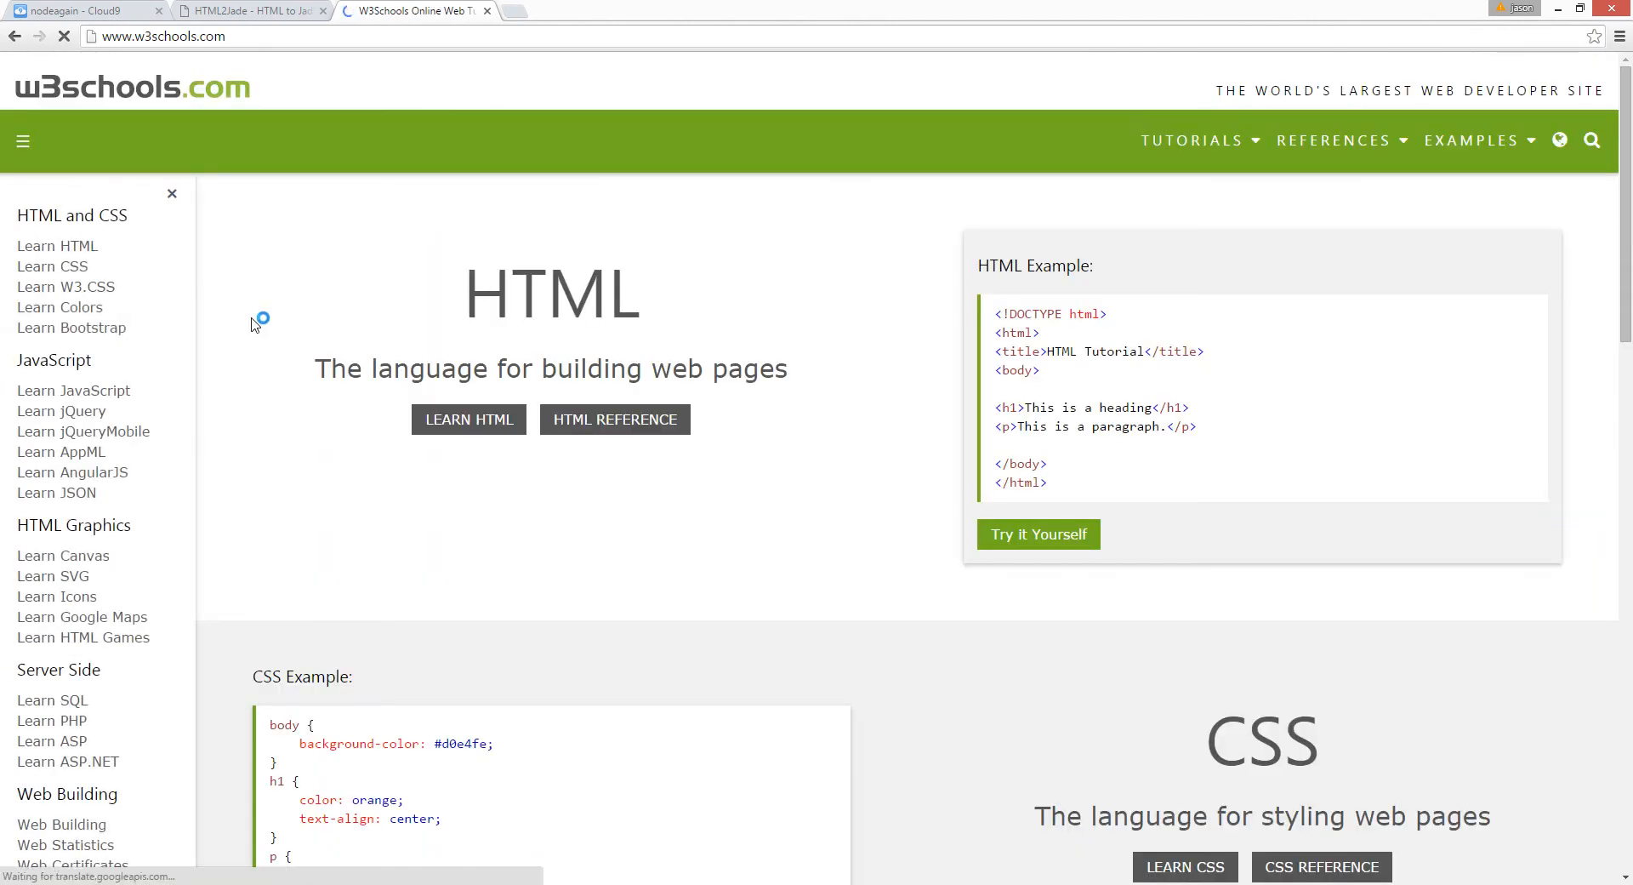
mouse_move(83, 430)
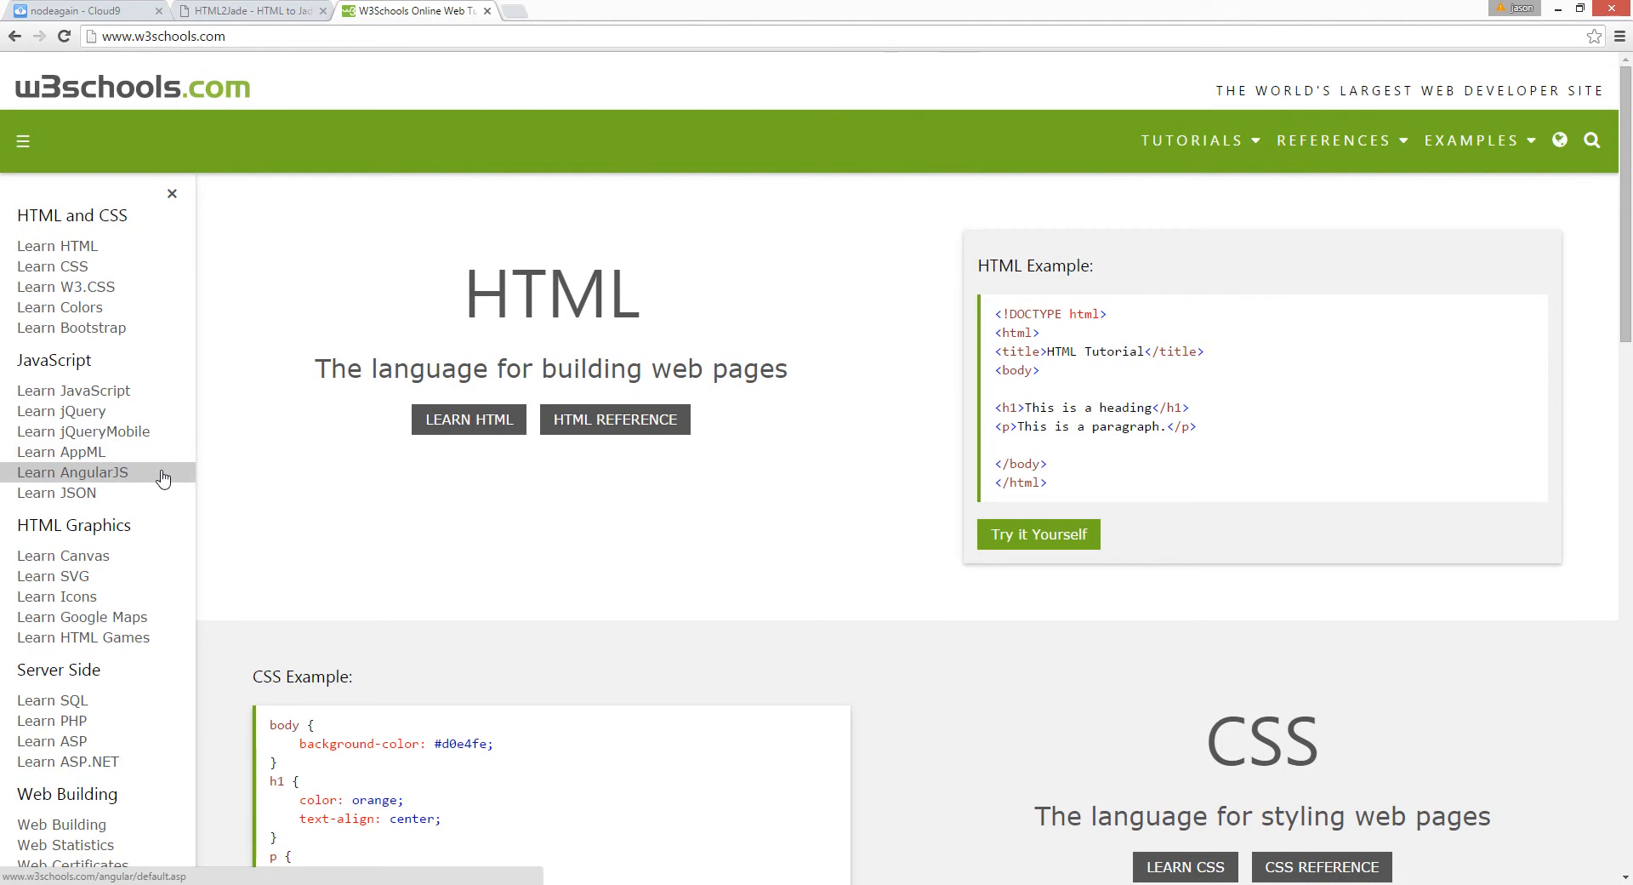
mouse_move(153, 461)
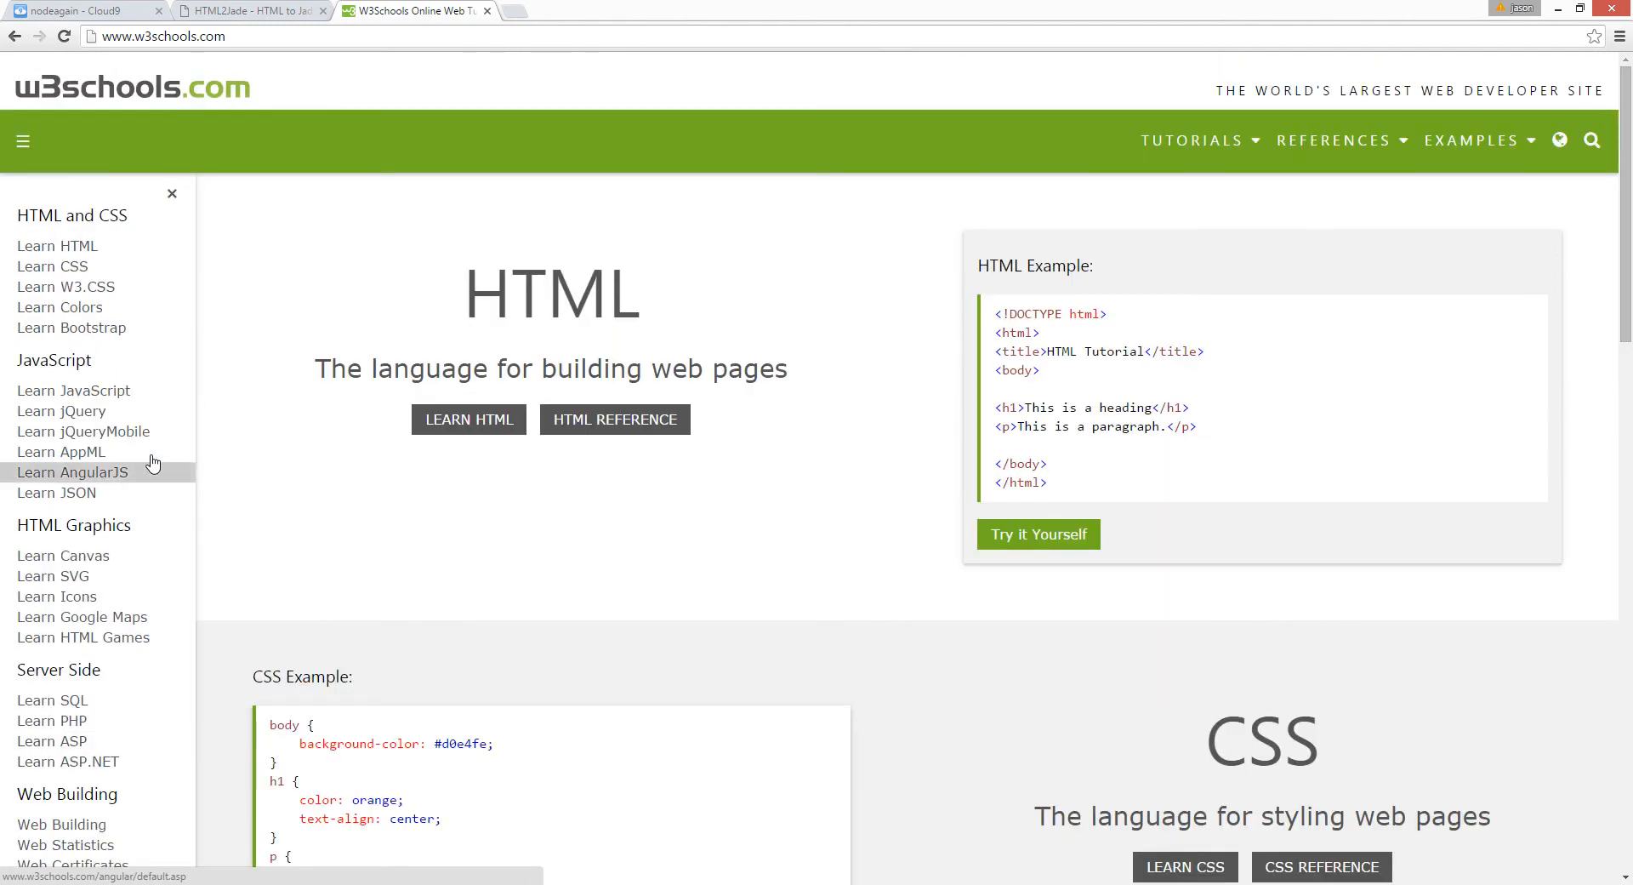
mouse_move(382, 211)
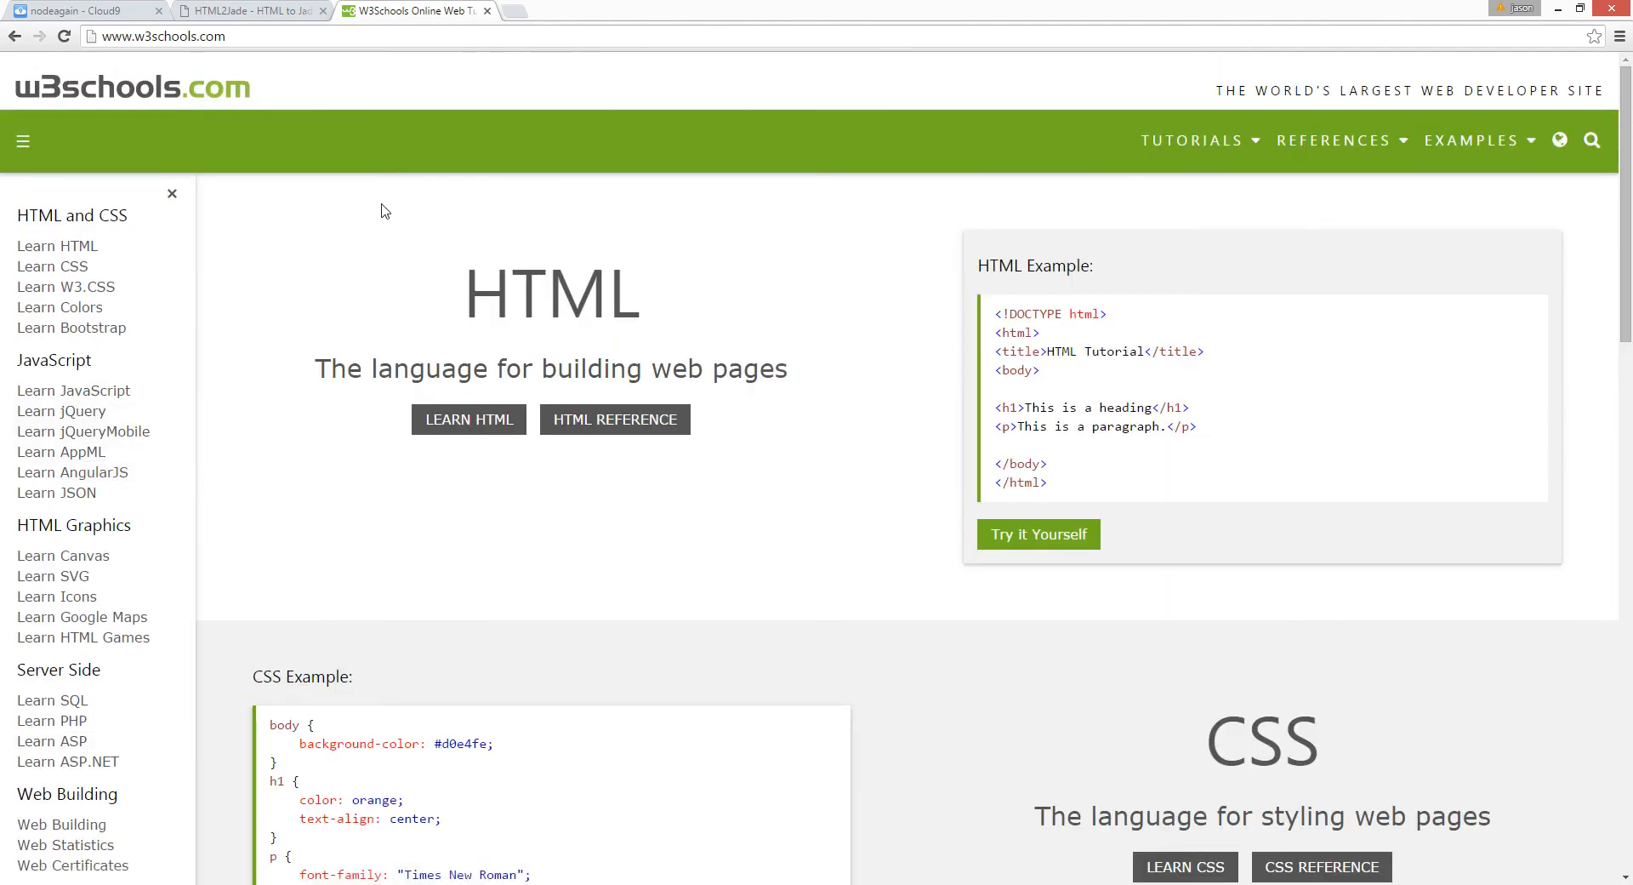
left_click(161, 36)
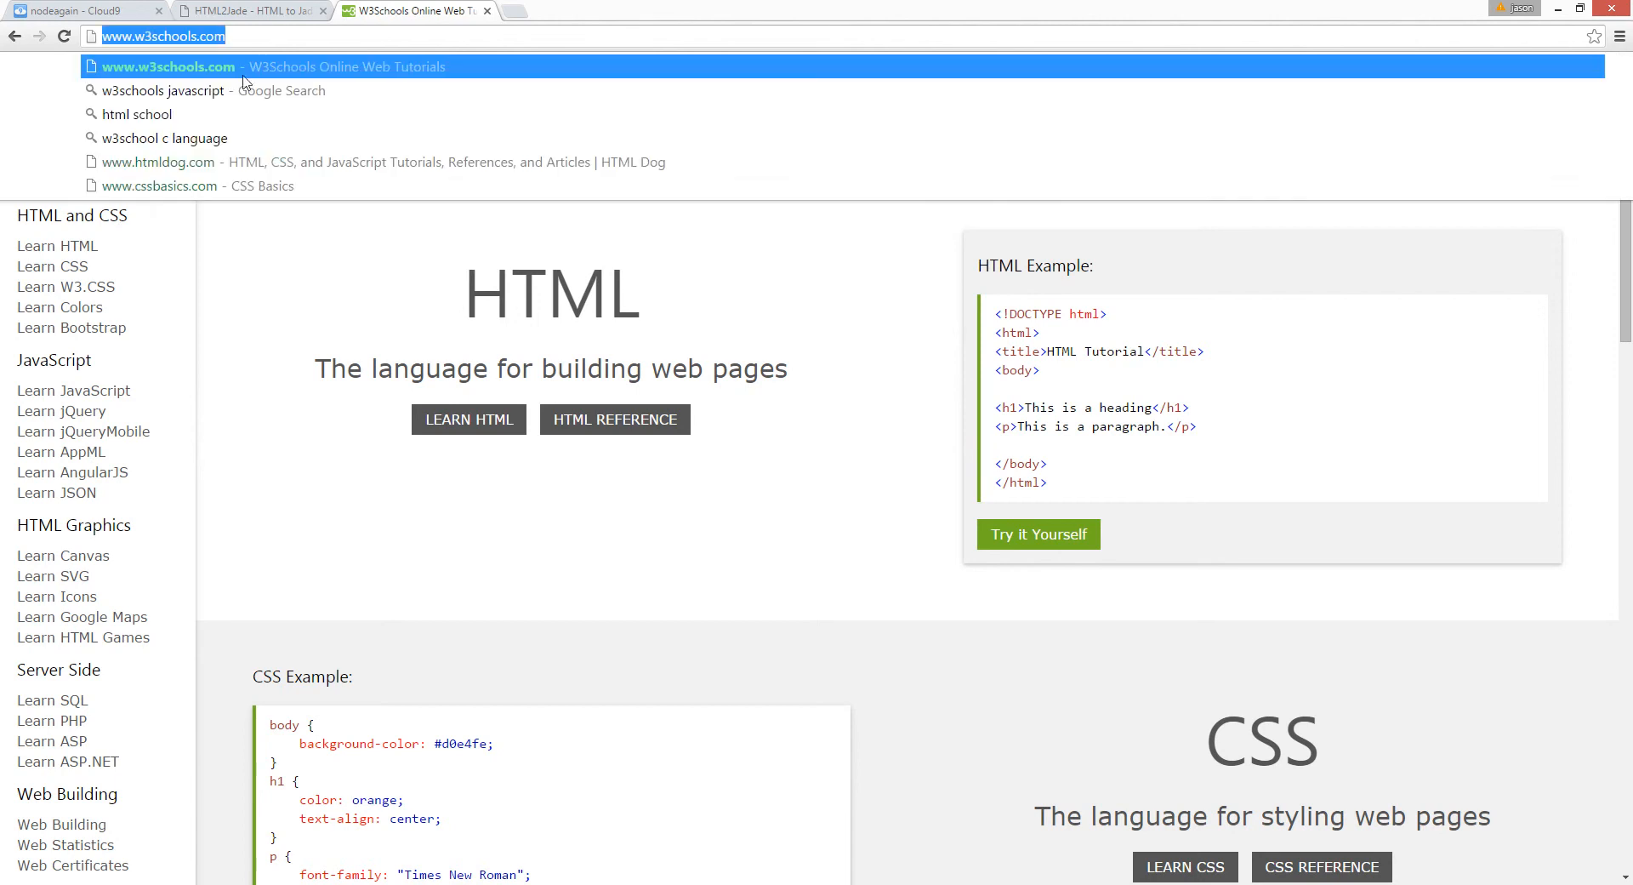
type("w3 foundation")
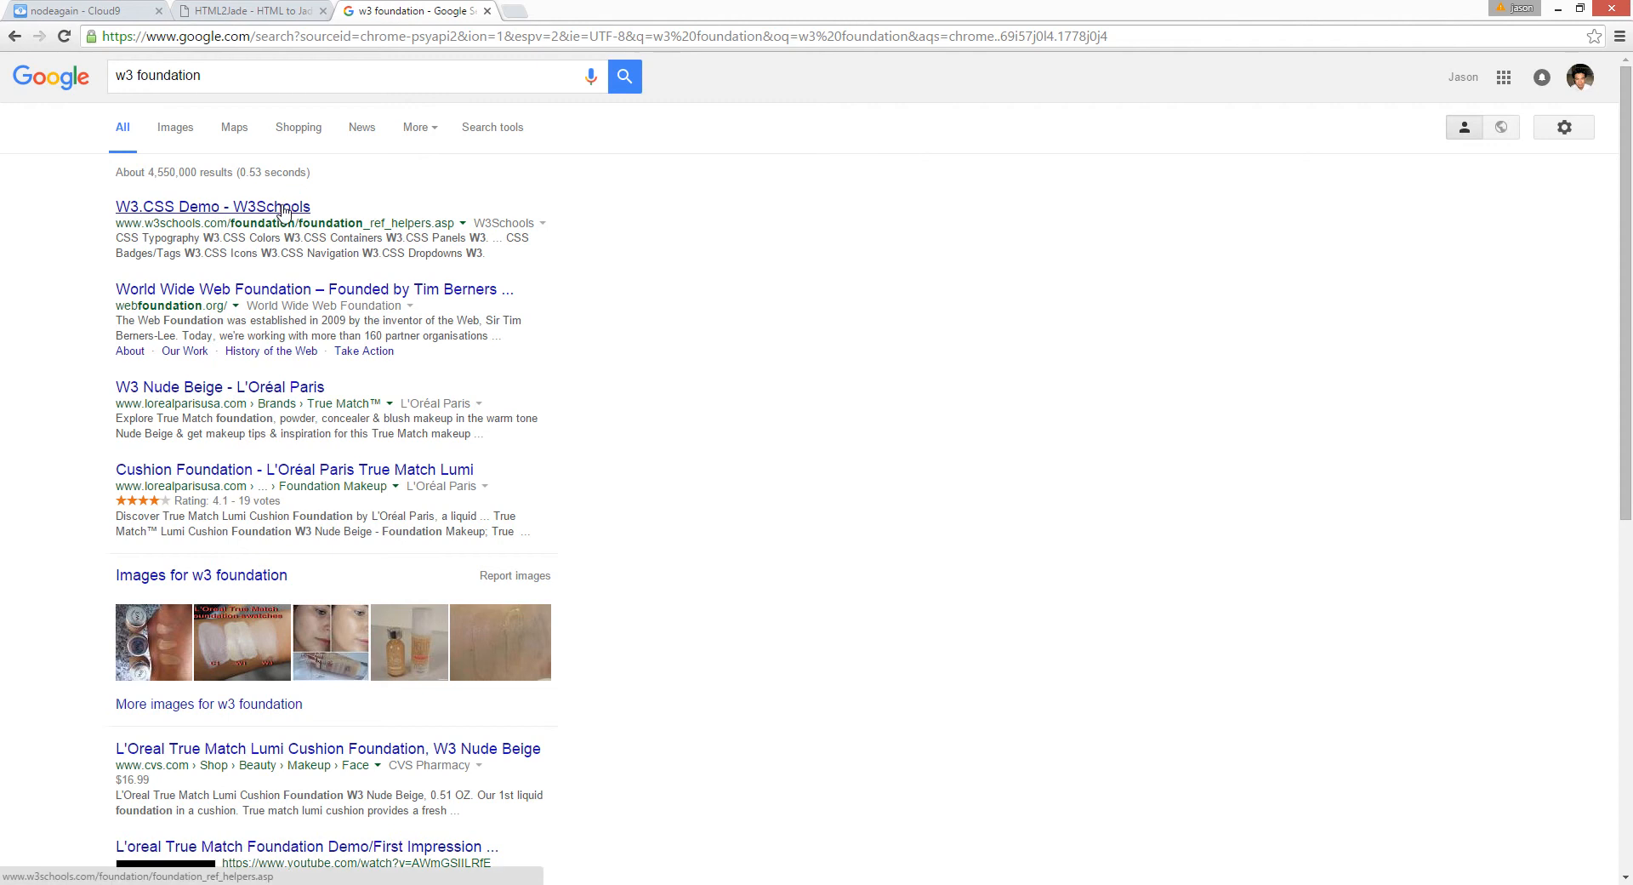
left_click(211, 206)
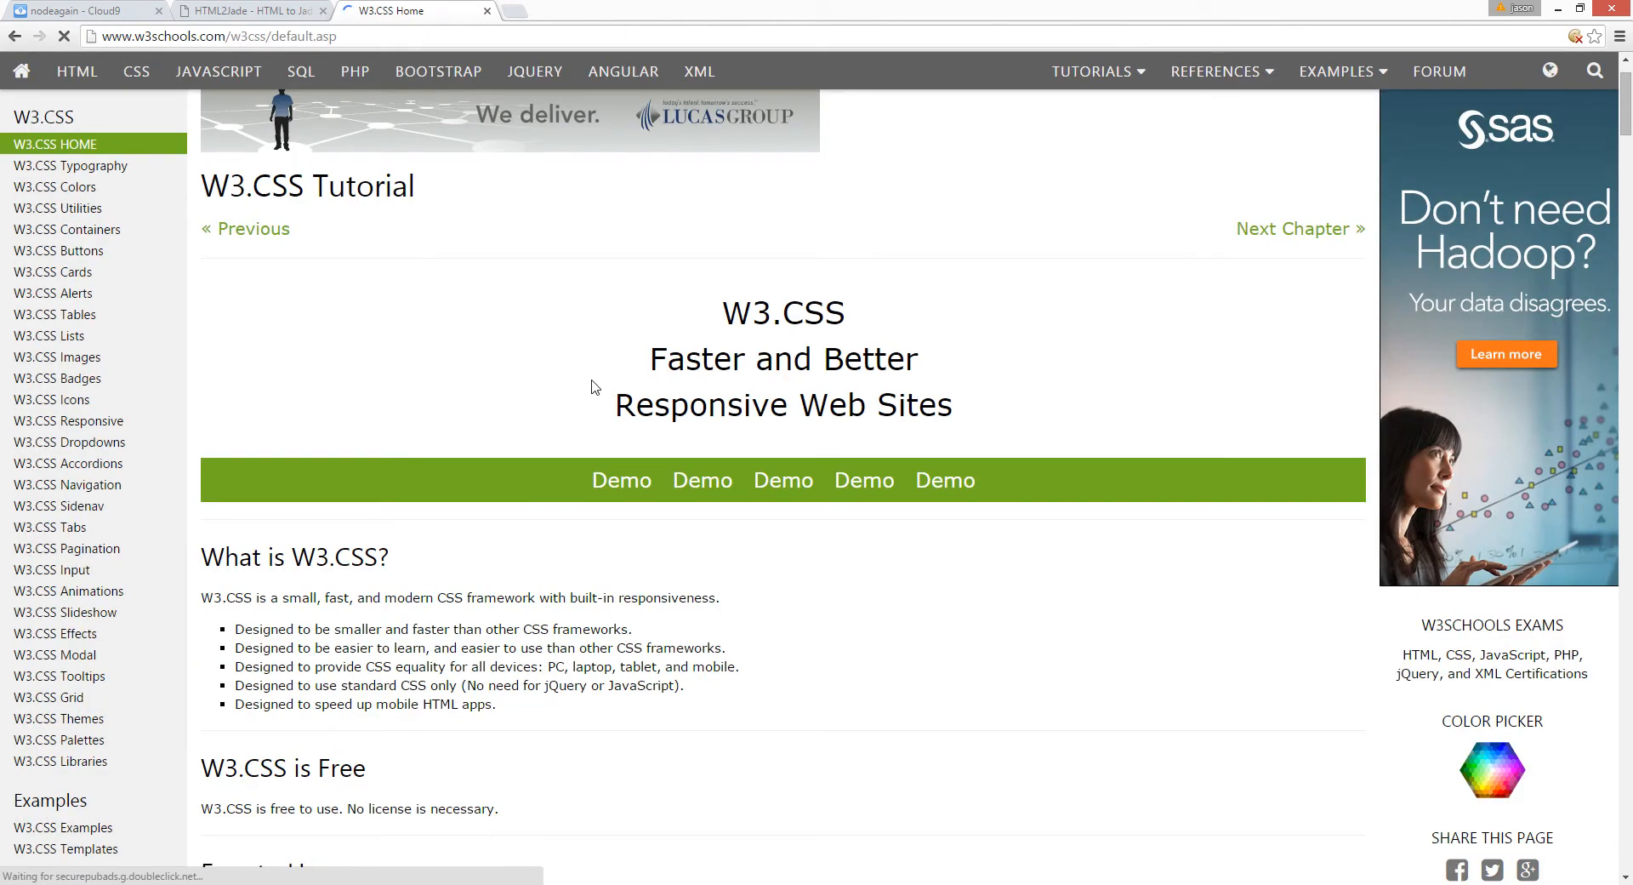
- Browse the W3.CSS Typography and Colors pages, then the Bootstrap tutorial from the W3Schools home
left_click(70, 165)
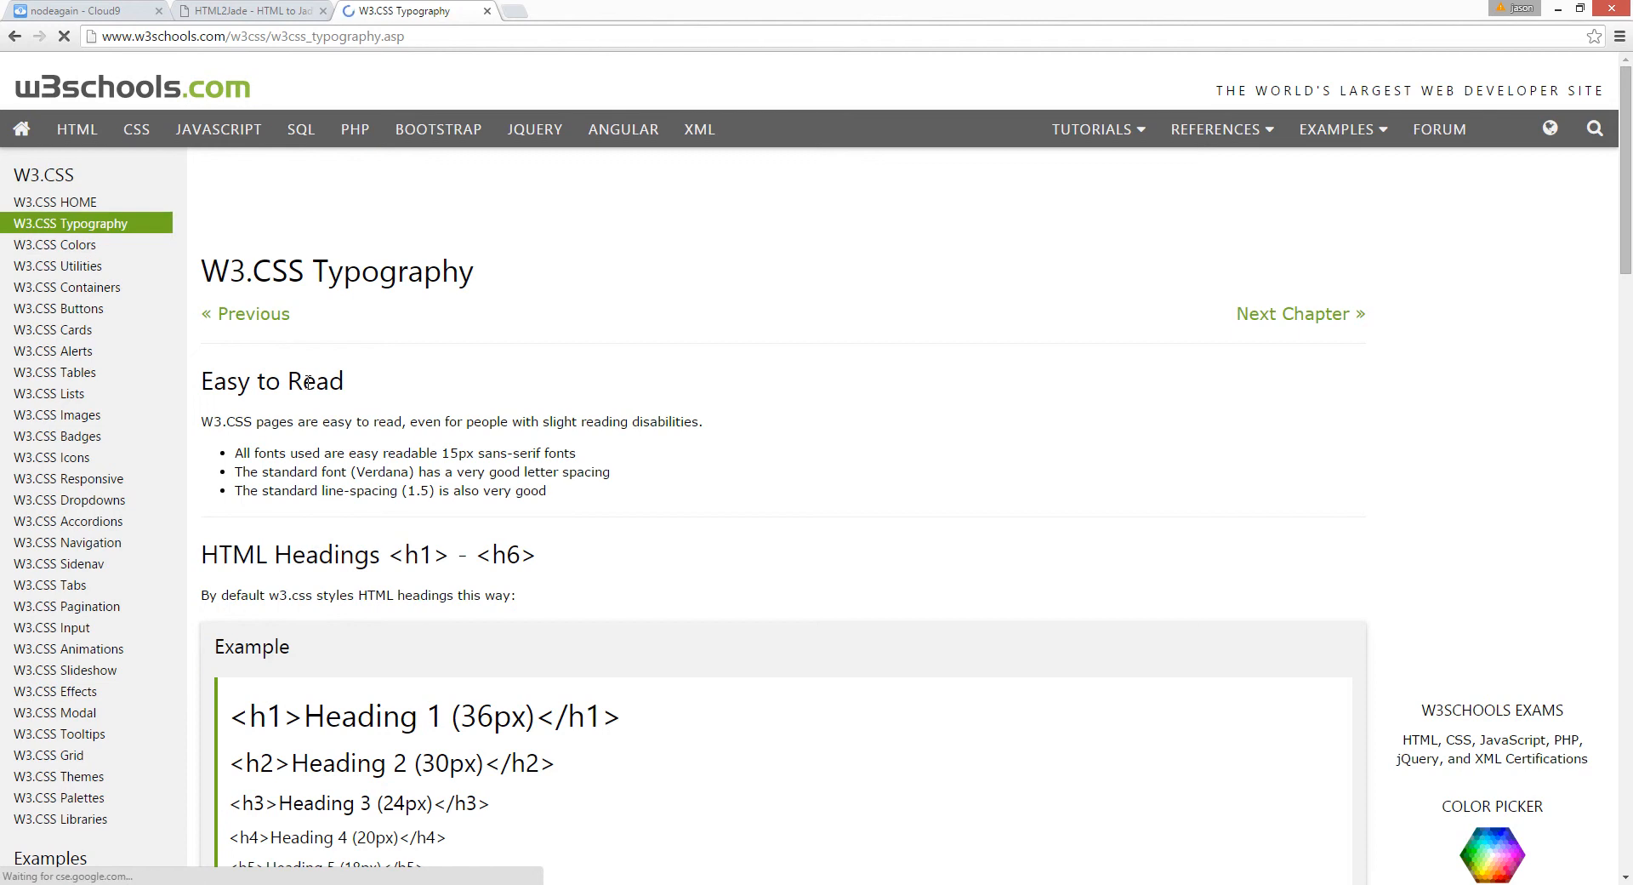
scroll("down", 3)
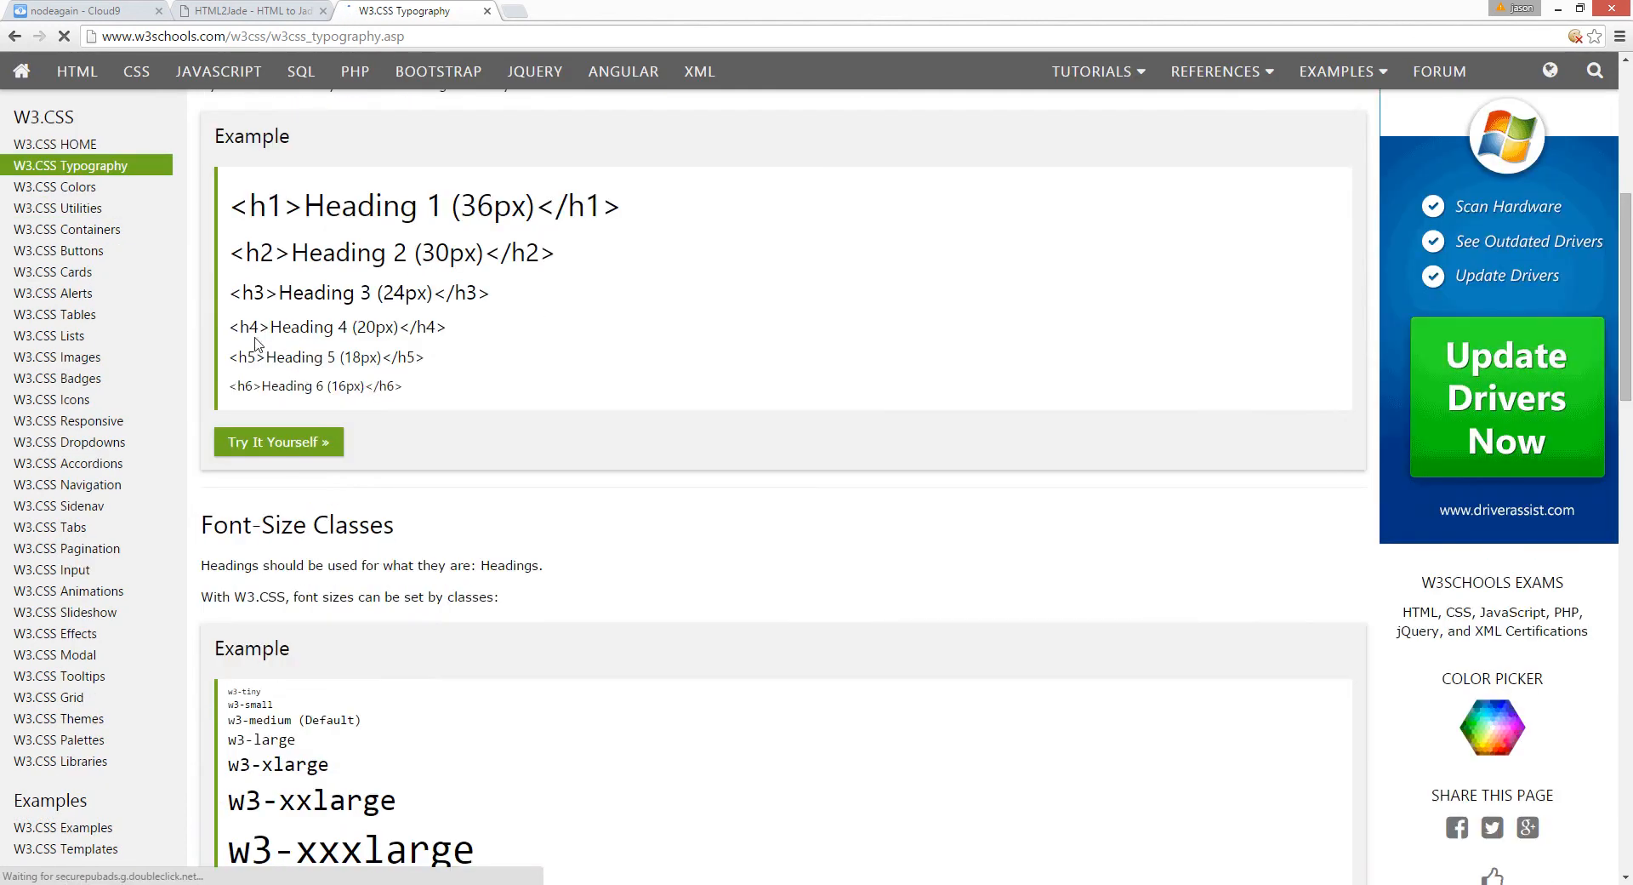
left_click(55, 187)
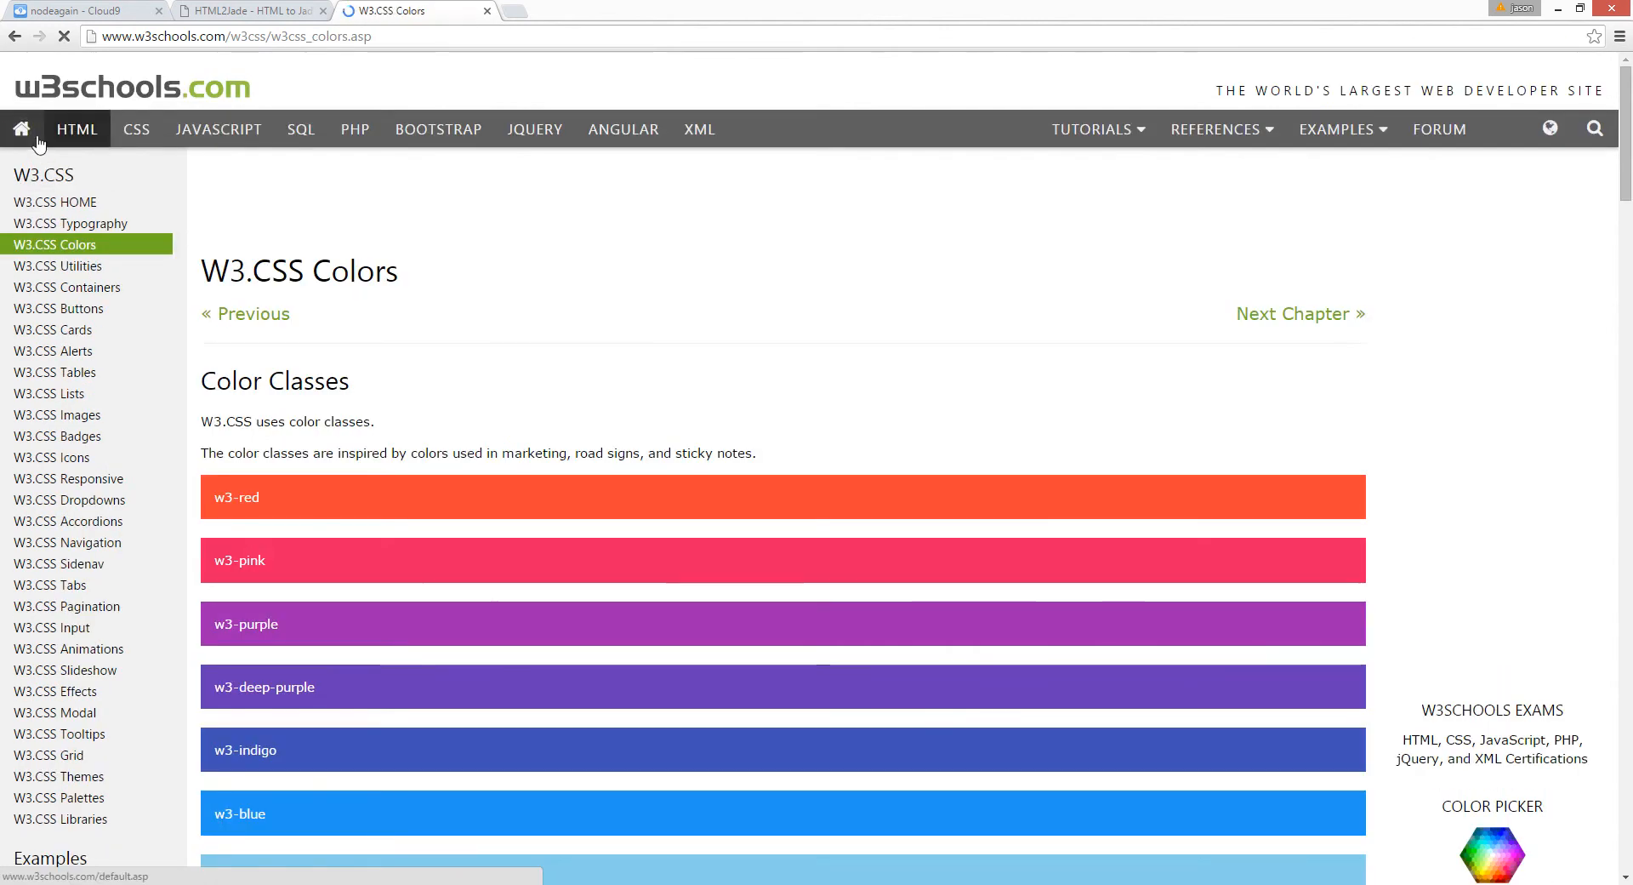
left_click(22, 129)
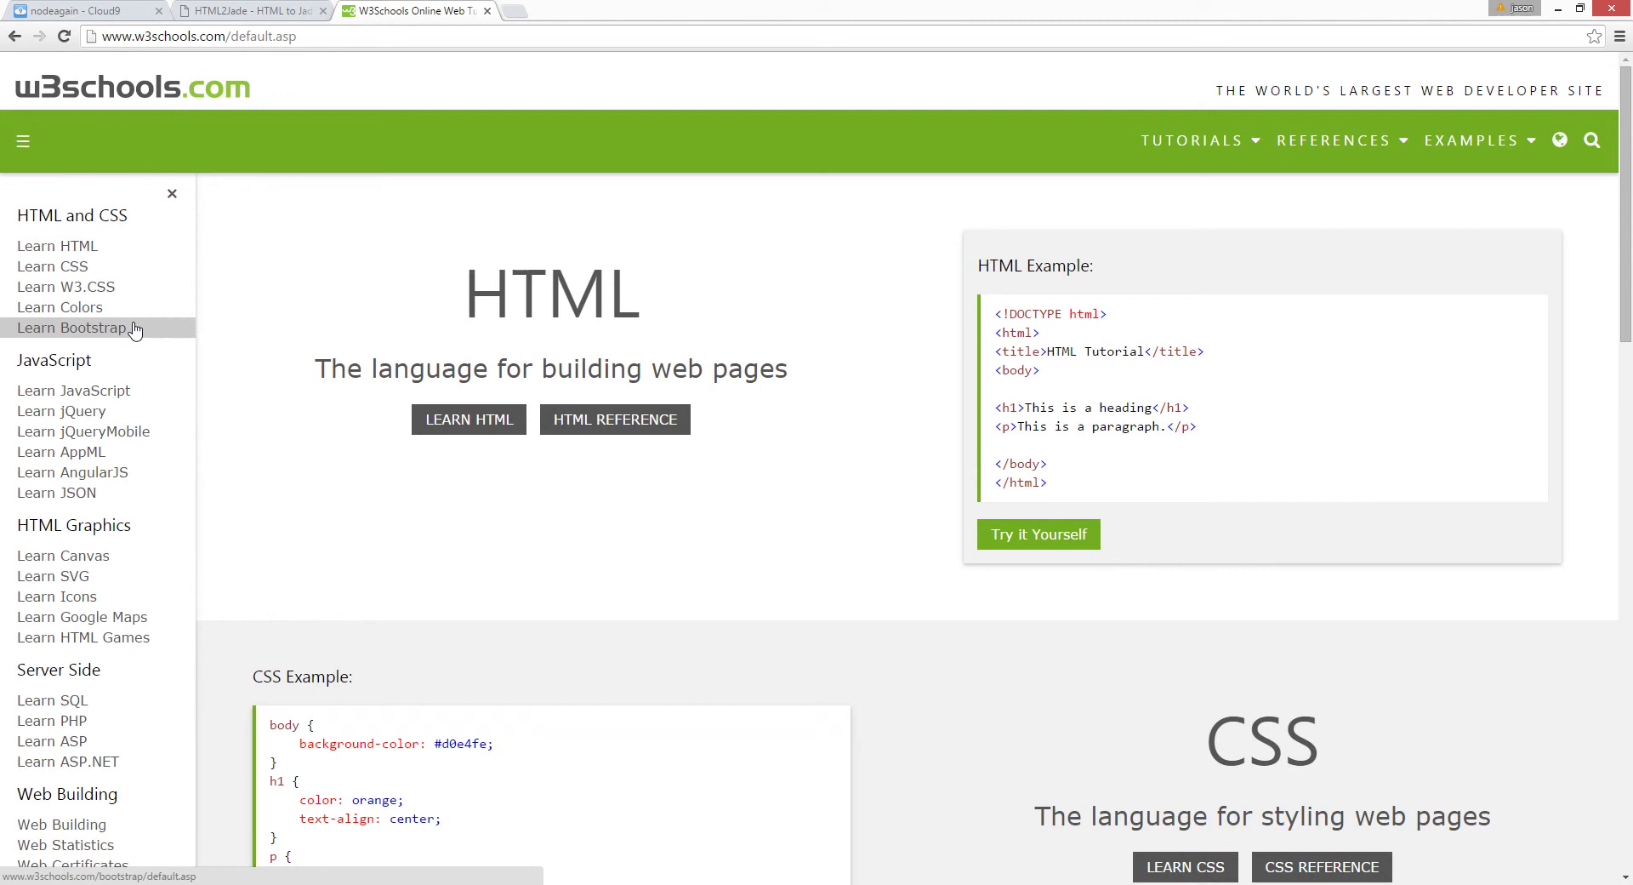
mouse_move(114, 287)
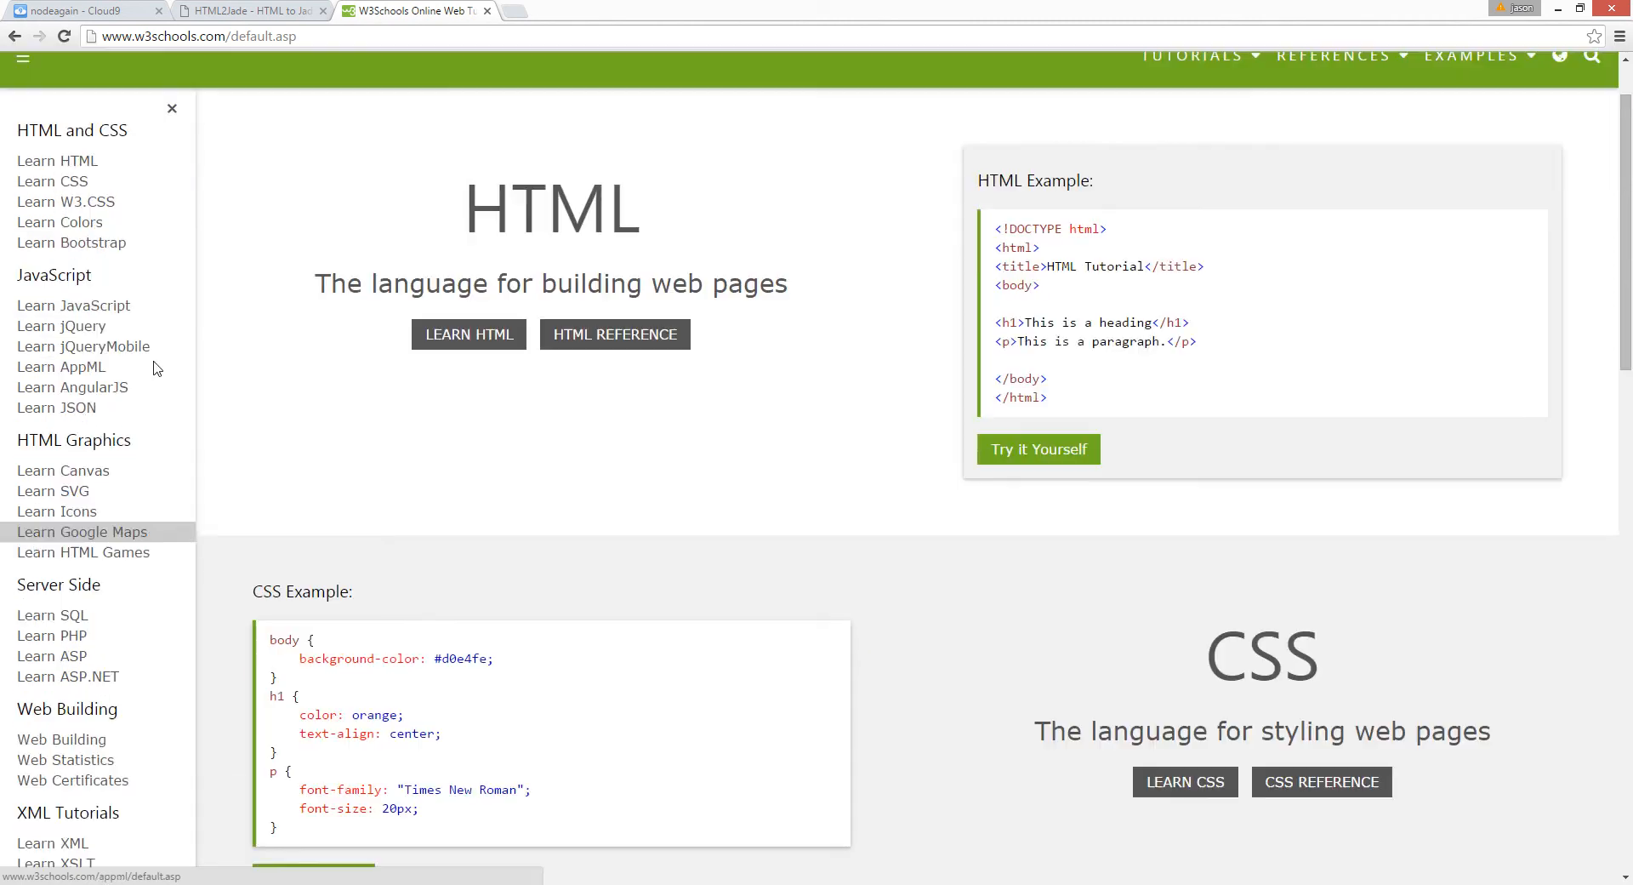
left_click(72, 242)
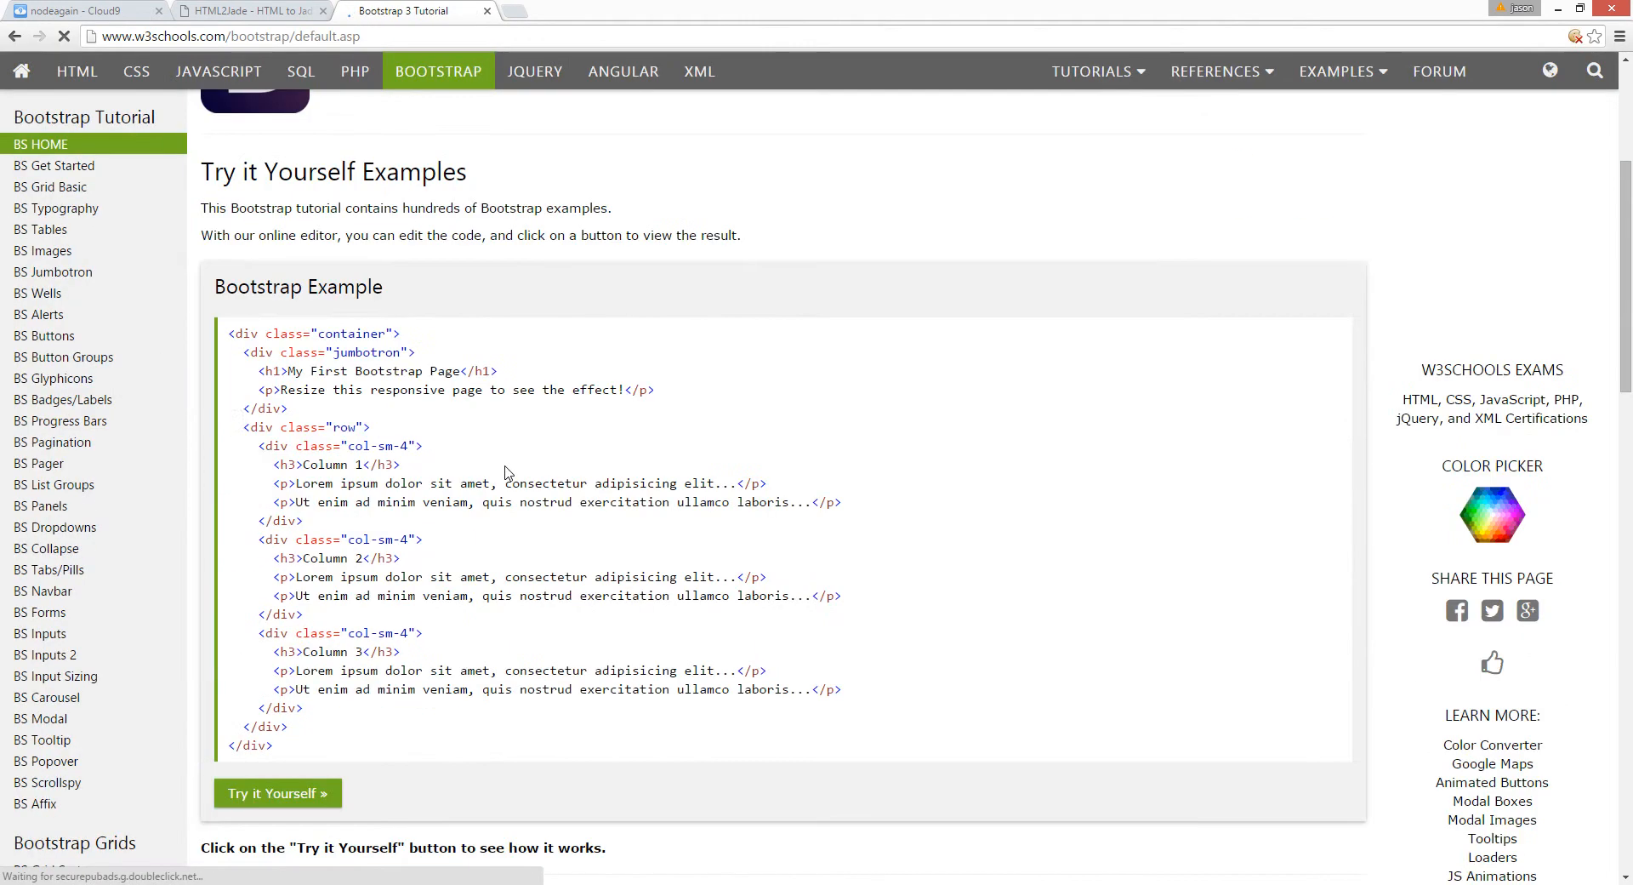
scroll("down", 3)
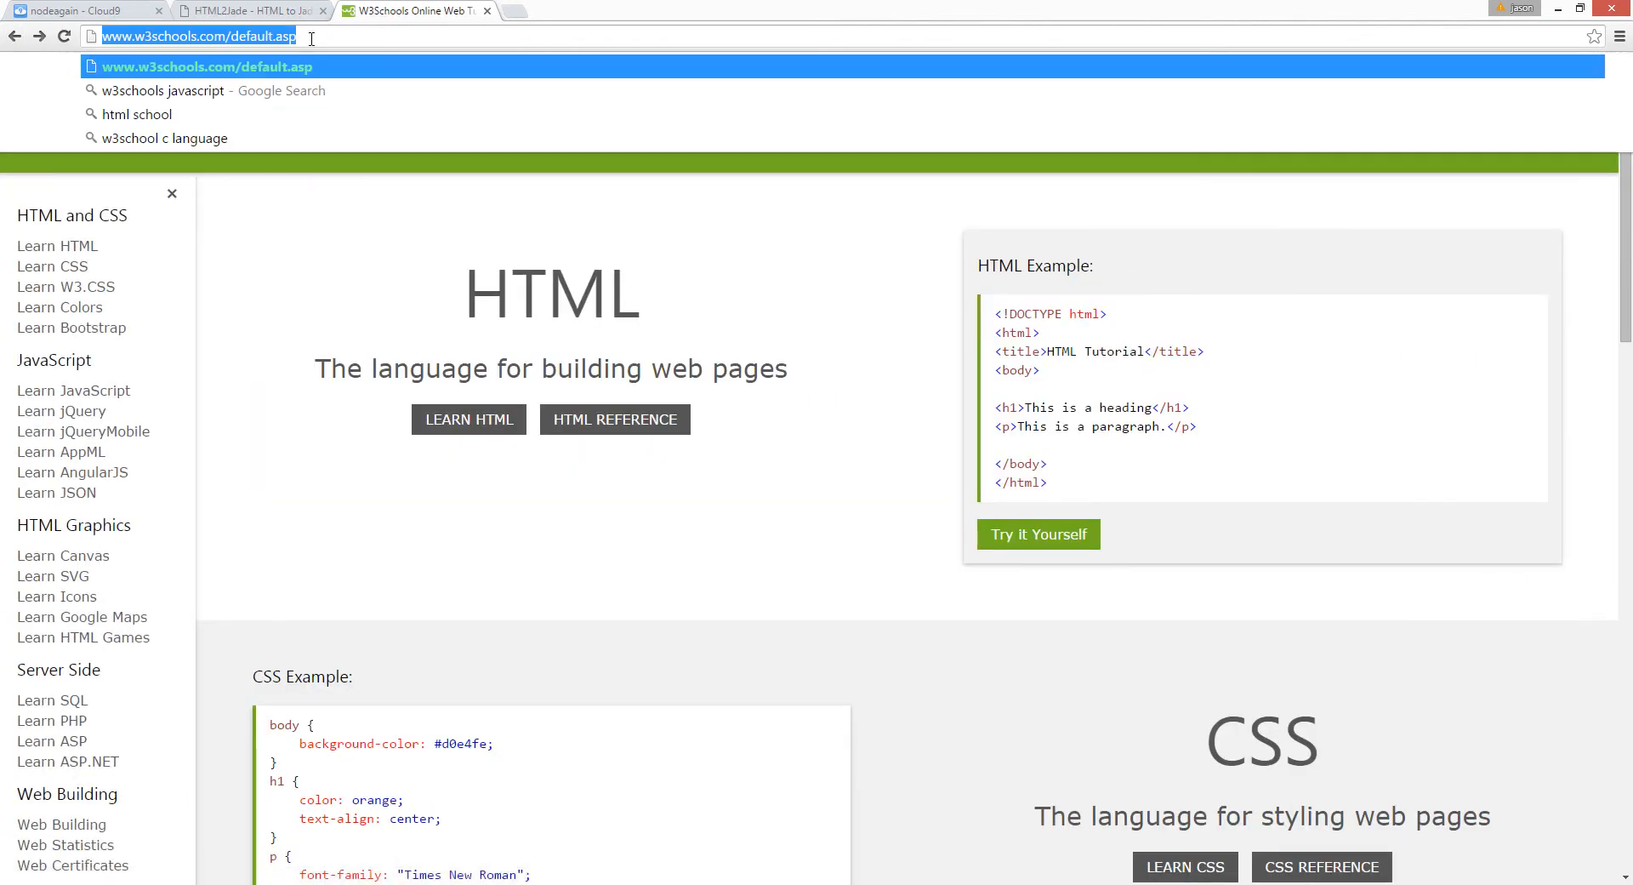
- Search Google for 'w3school foundation' and open the Beginner Foundation 5 tutorials forum post
type("w3schools.com")
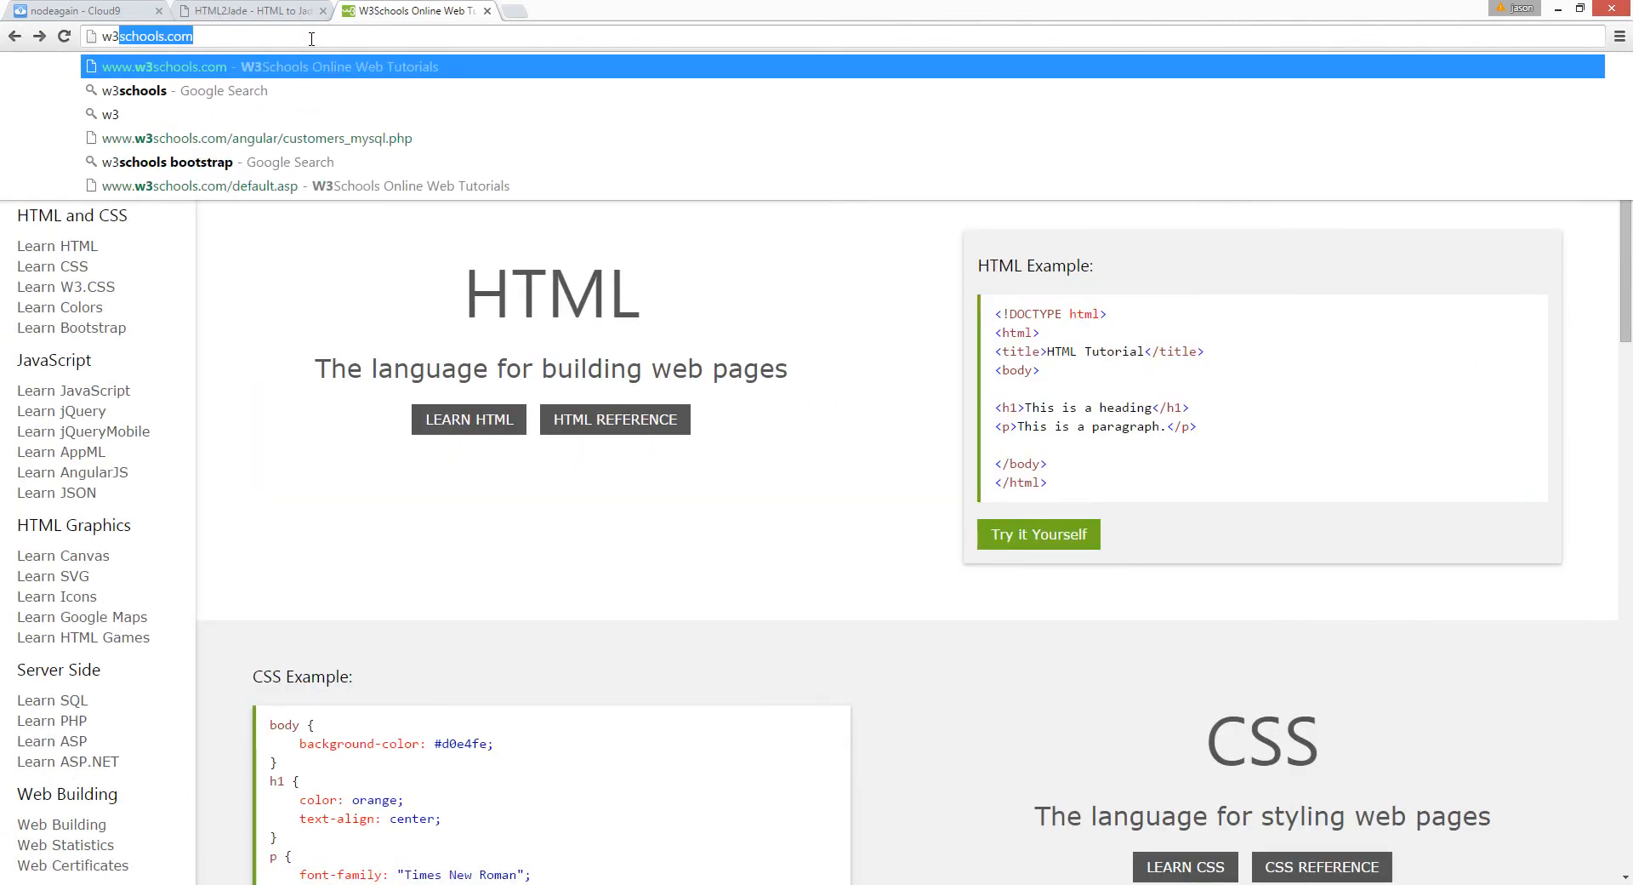
type("w3school founation")
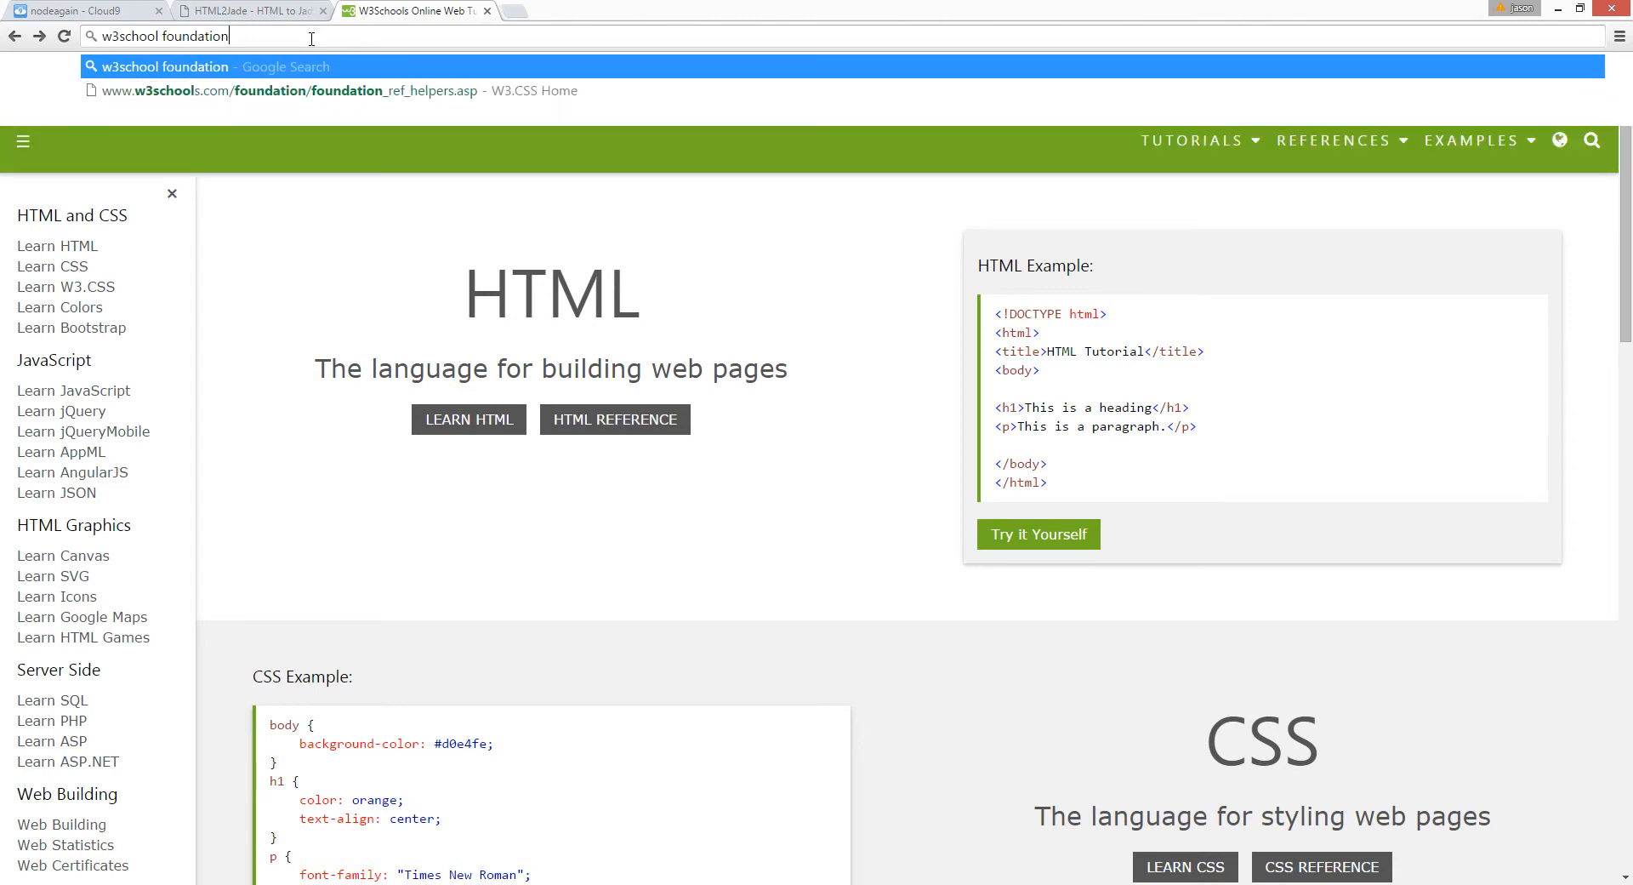
key("Return")
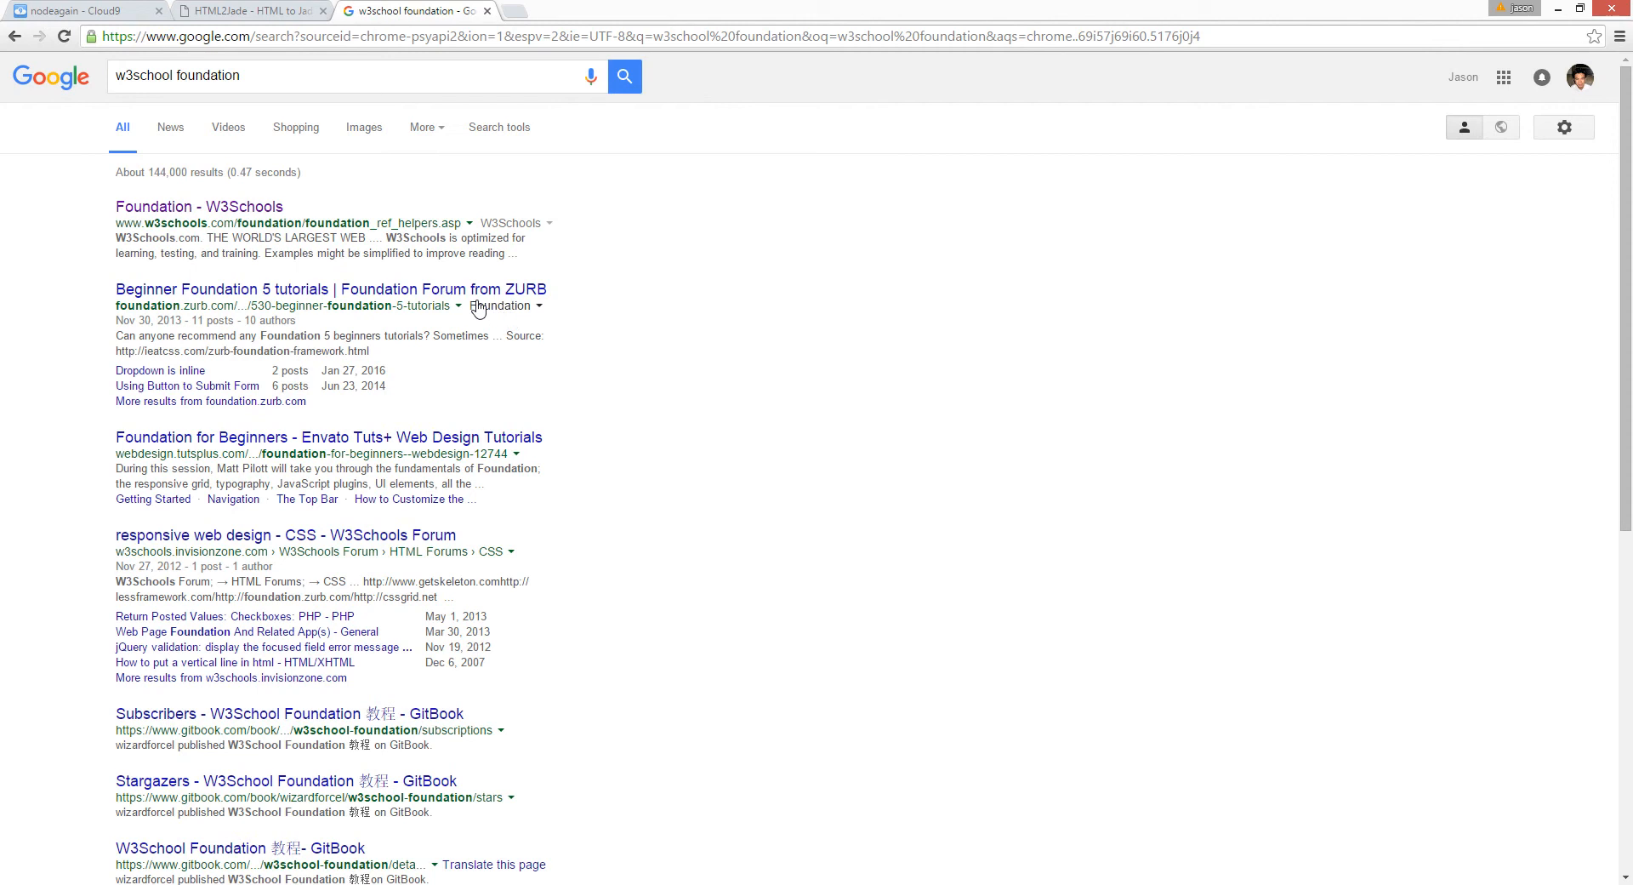
left_click(332, 289)
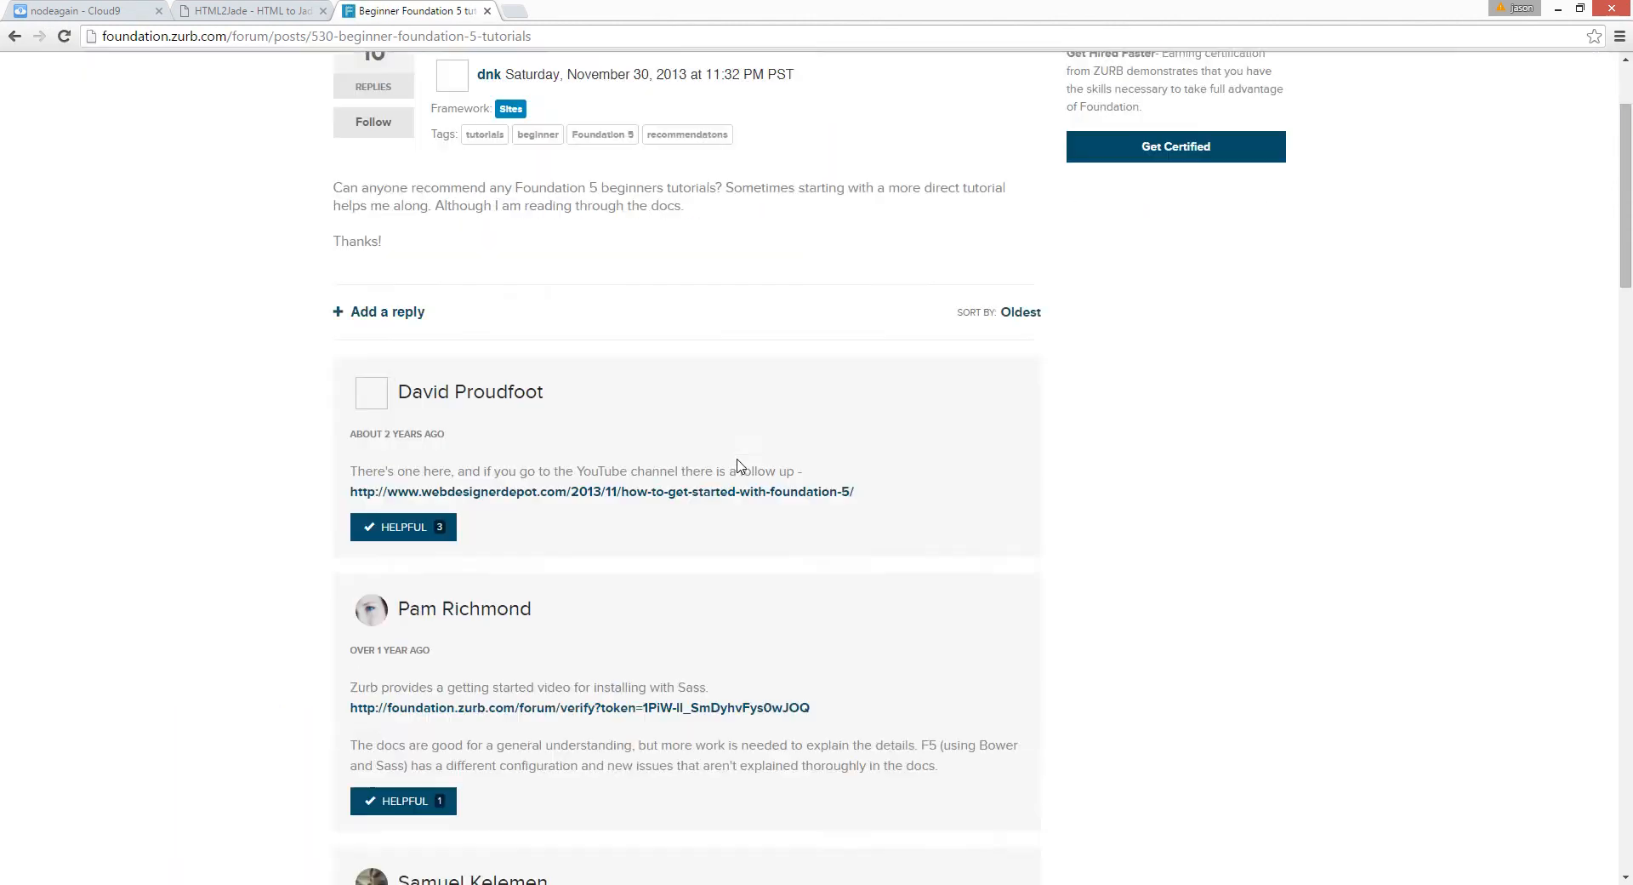
scroll("down", 3)
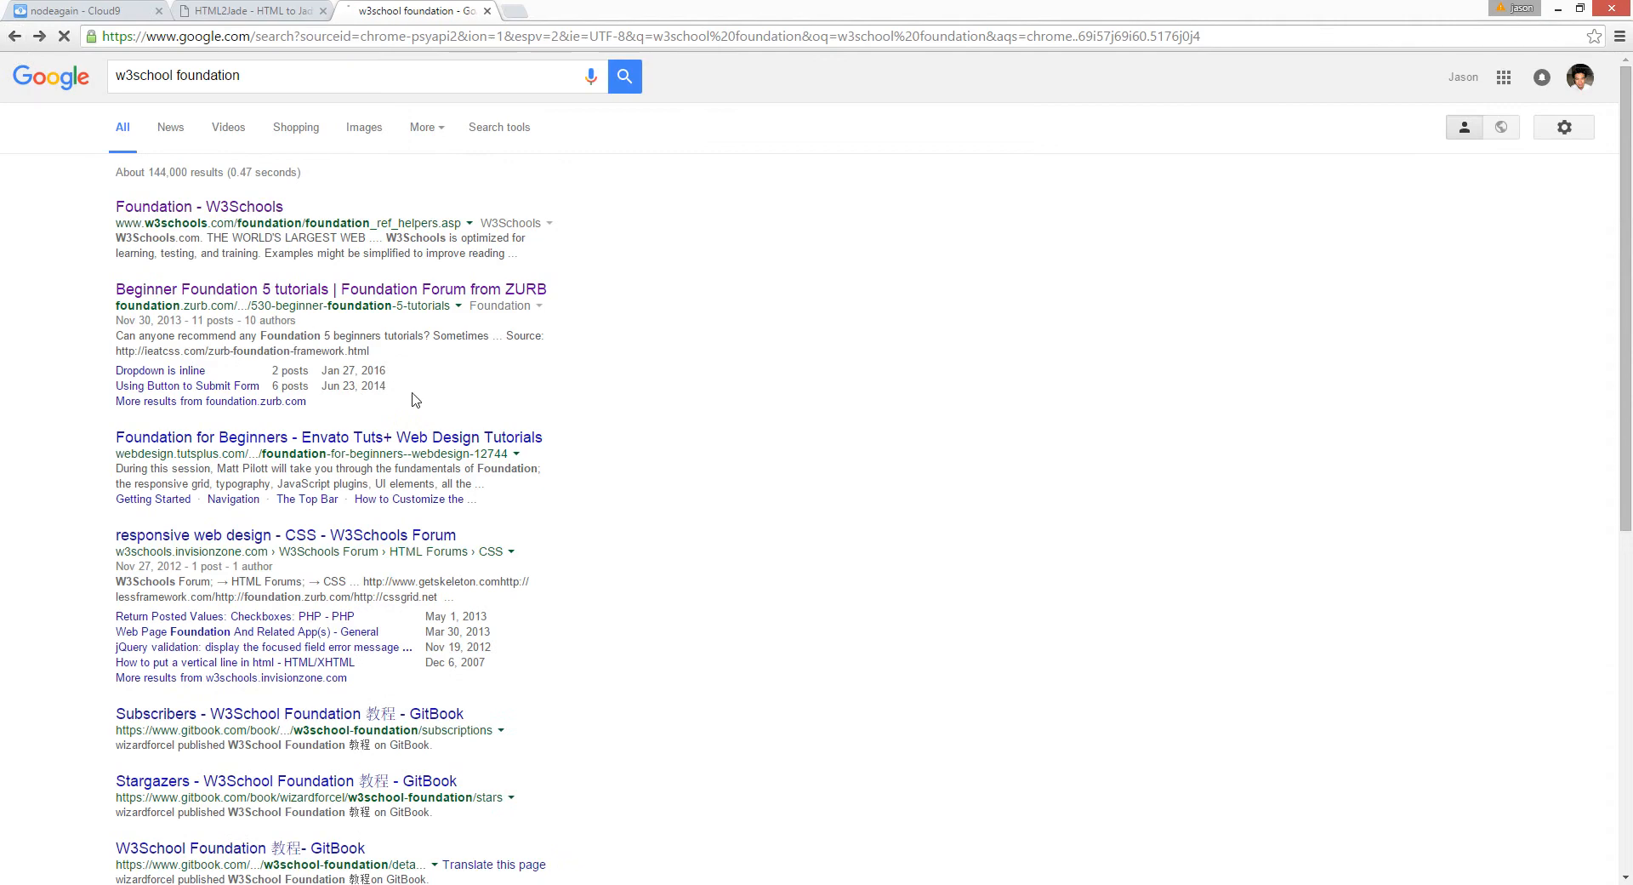
mouse_move(602, 480)
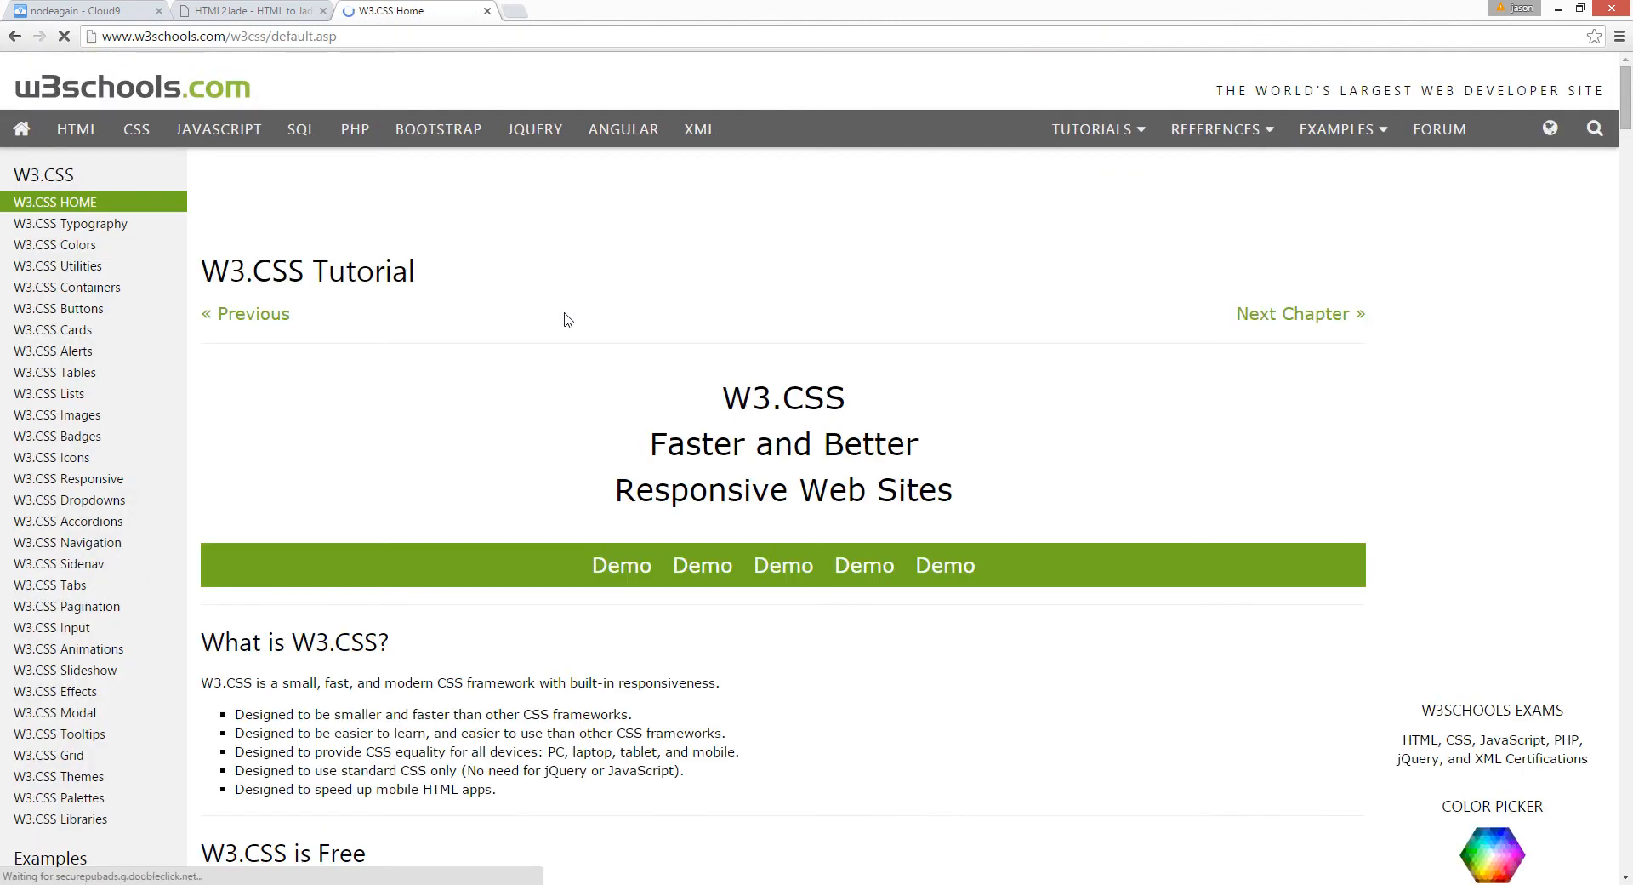
- Browse the W3.CSS Typography, Colors and Utilities pages in W3Schools
scroll("down", 3)
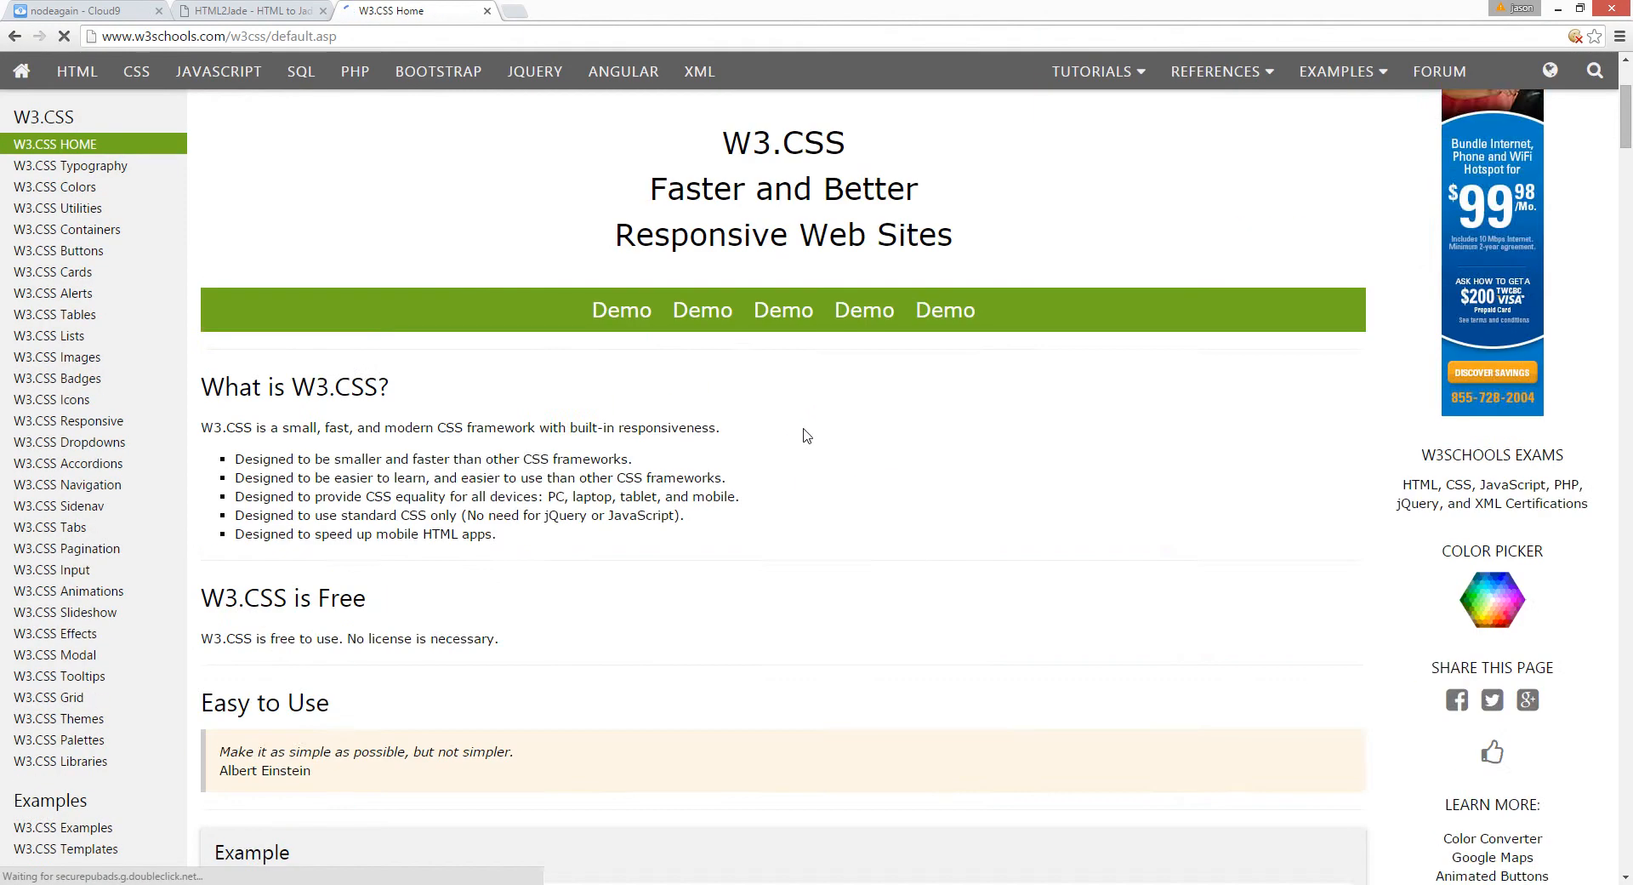
left_click(70, 165)
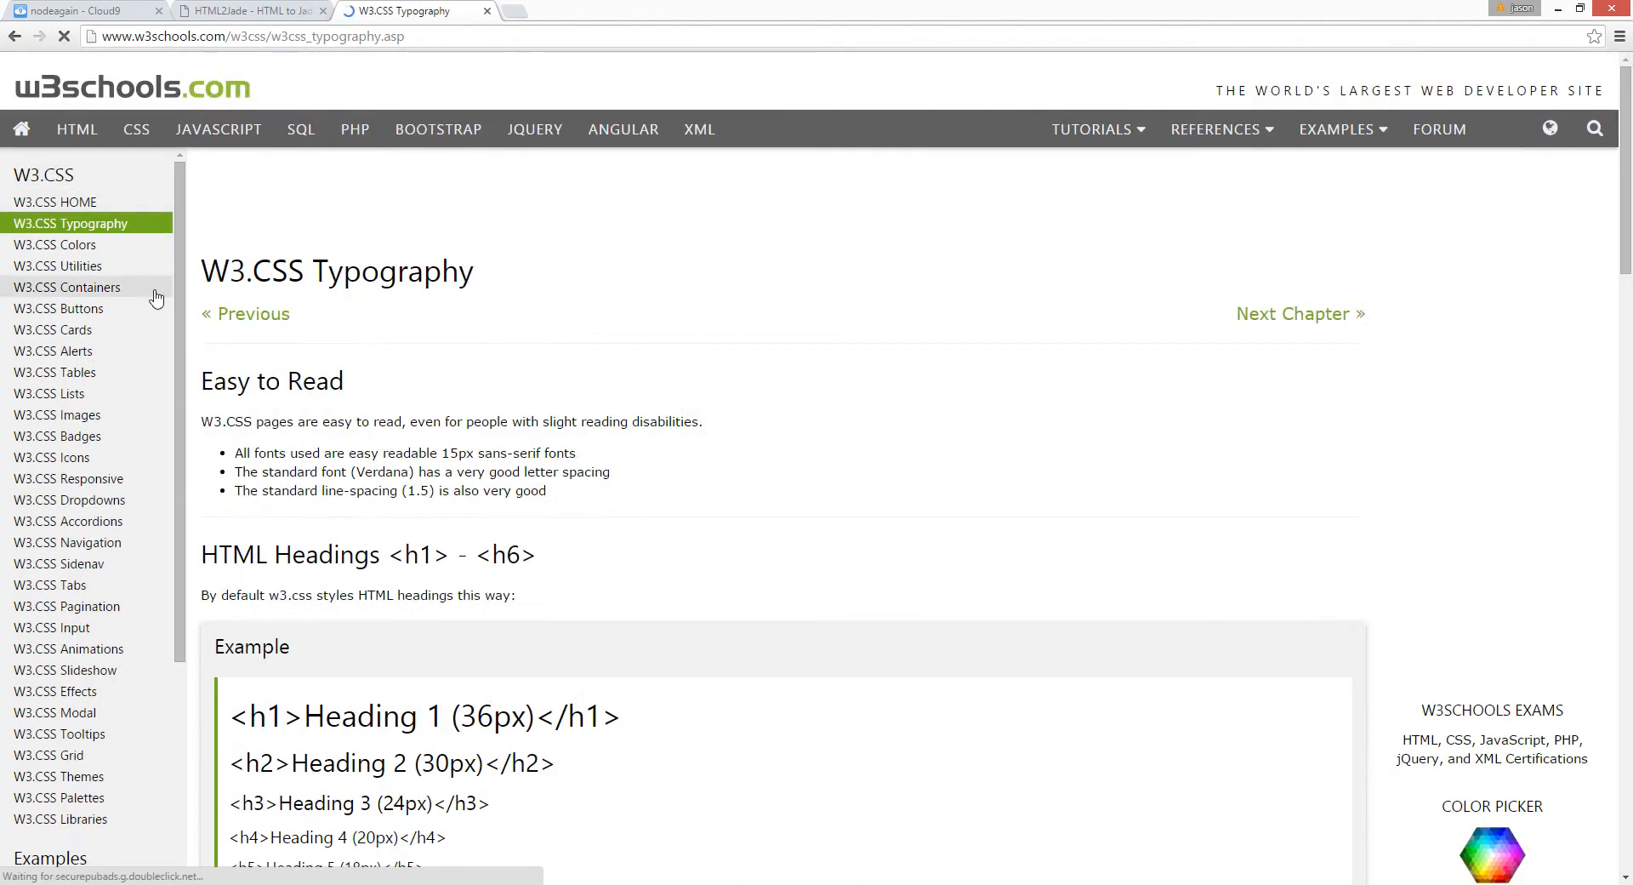
scroll("down", 3)
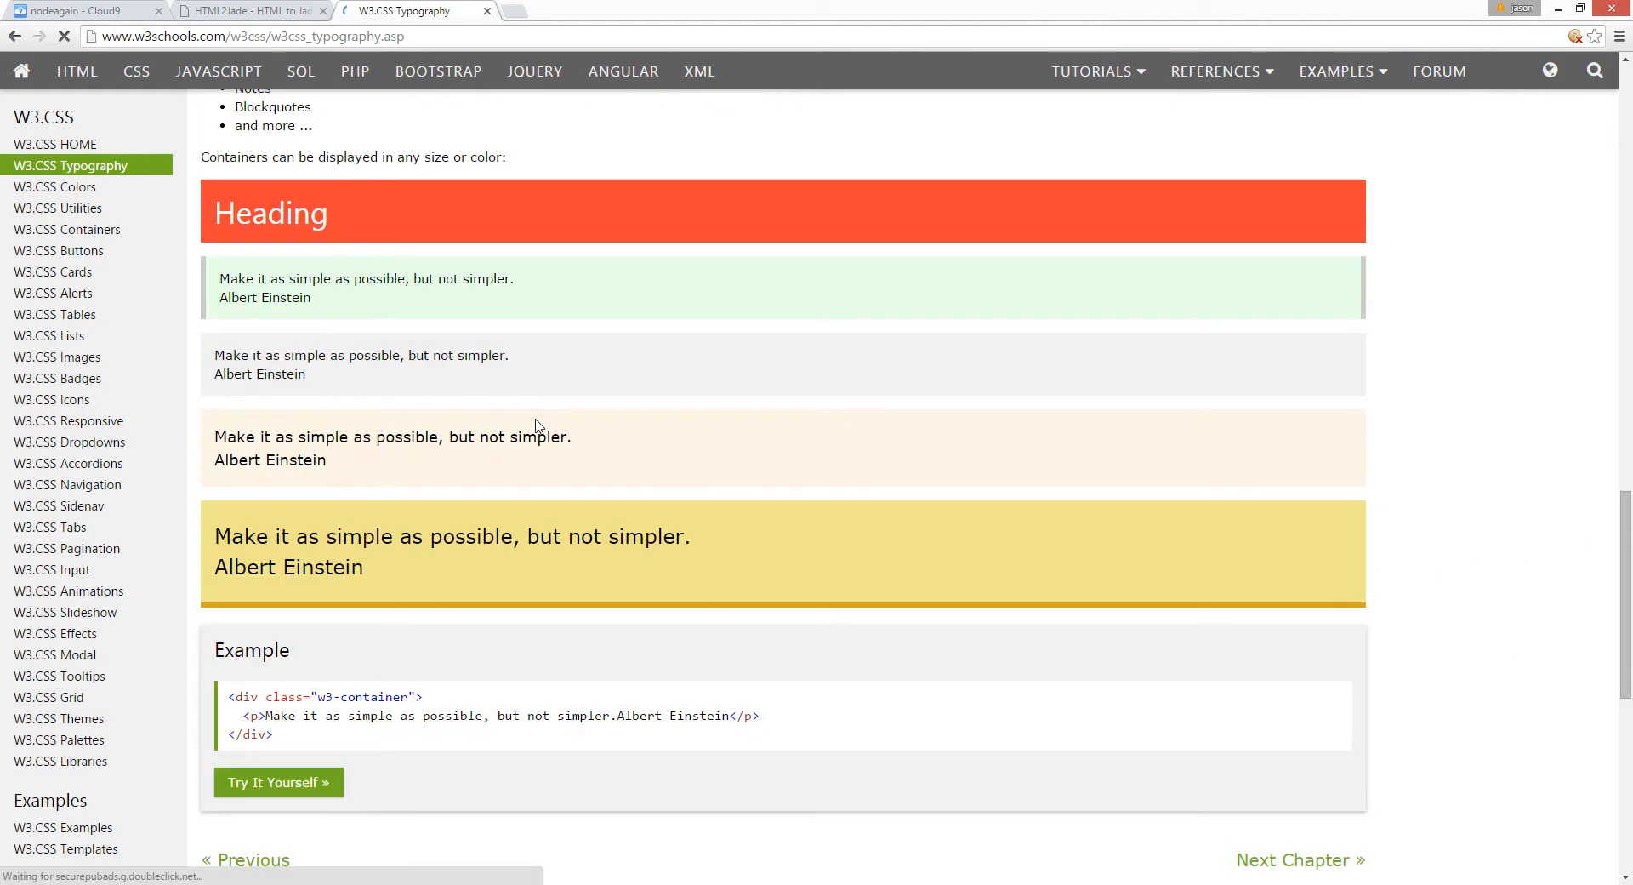
left_click(55, 187)
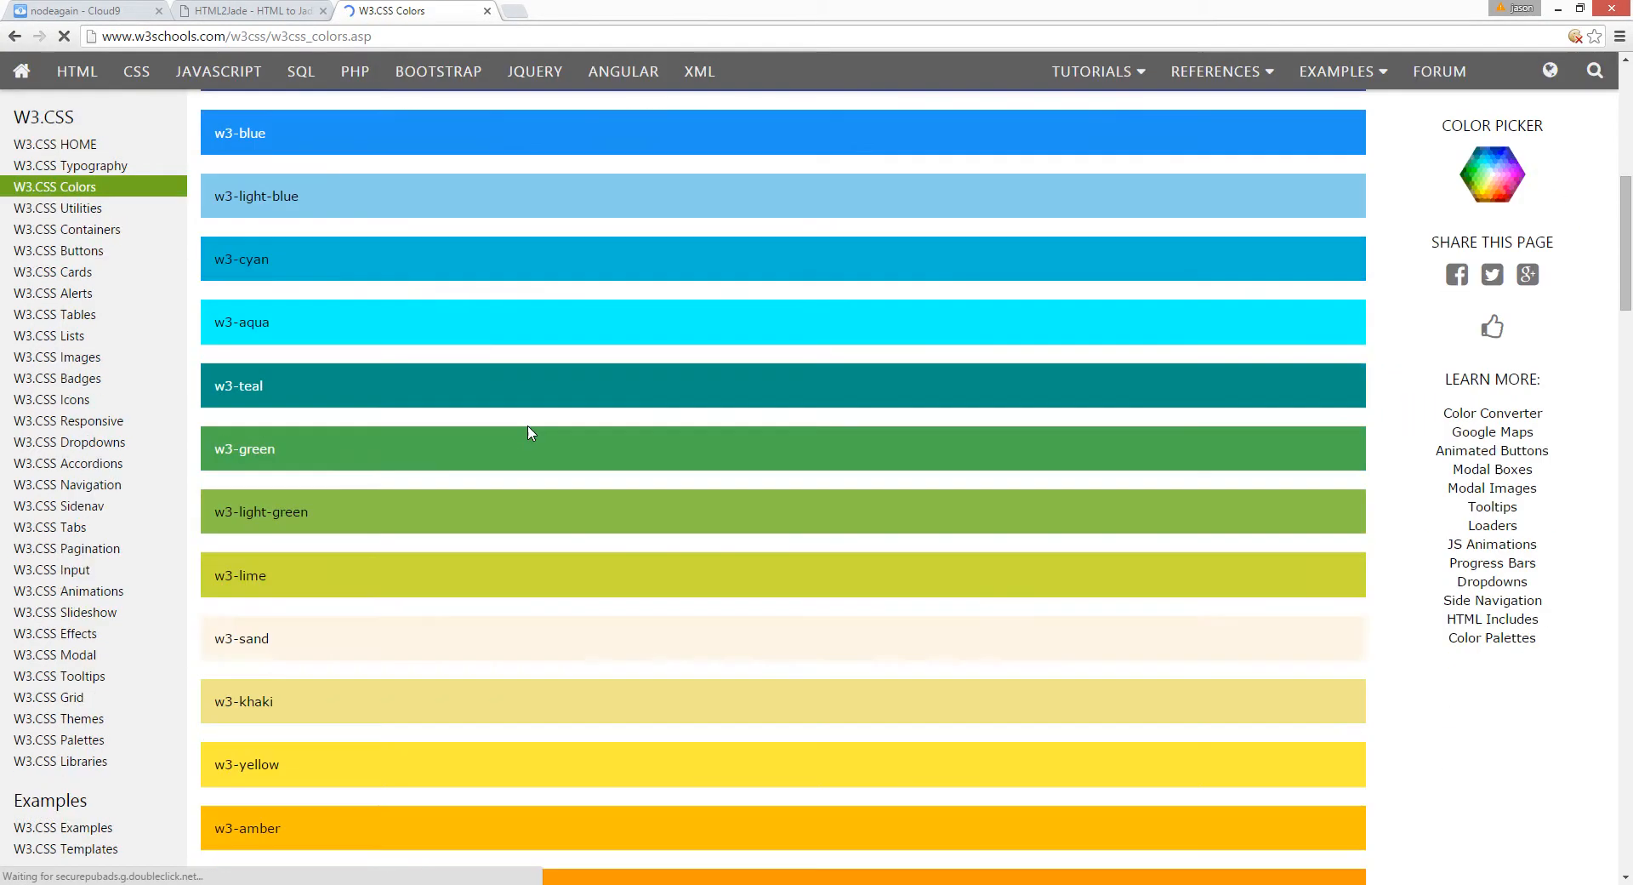
scroll("down", 3)
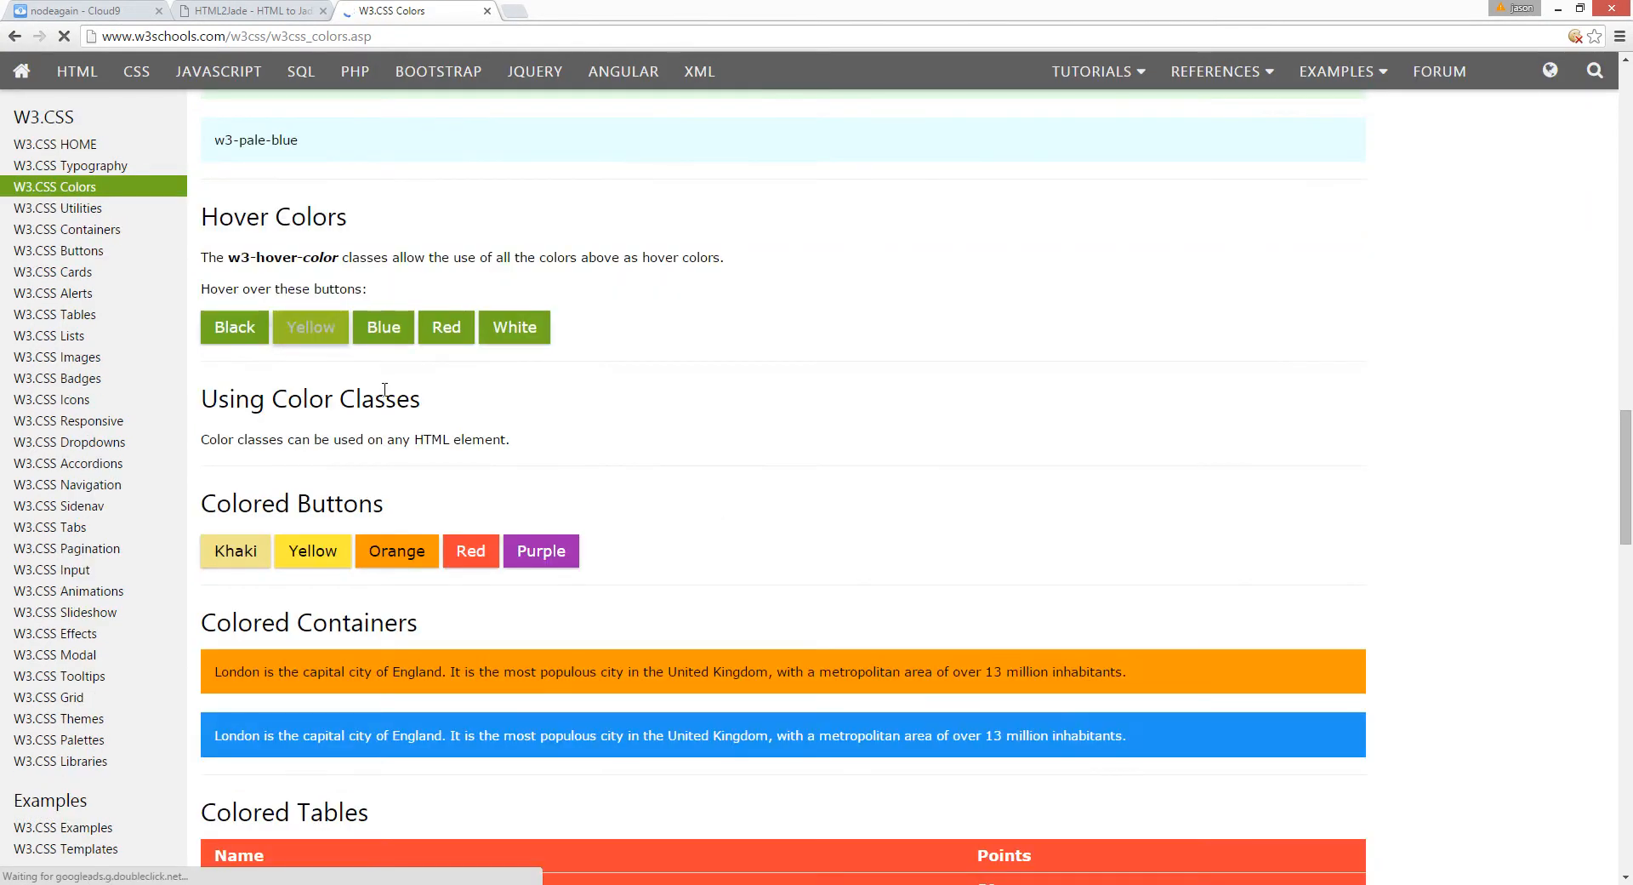
scroll("down", 3)
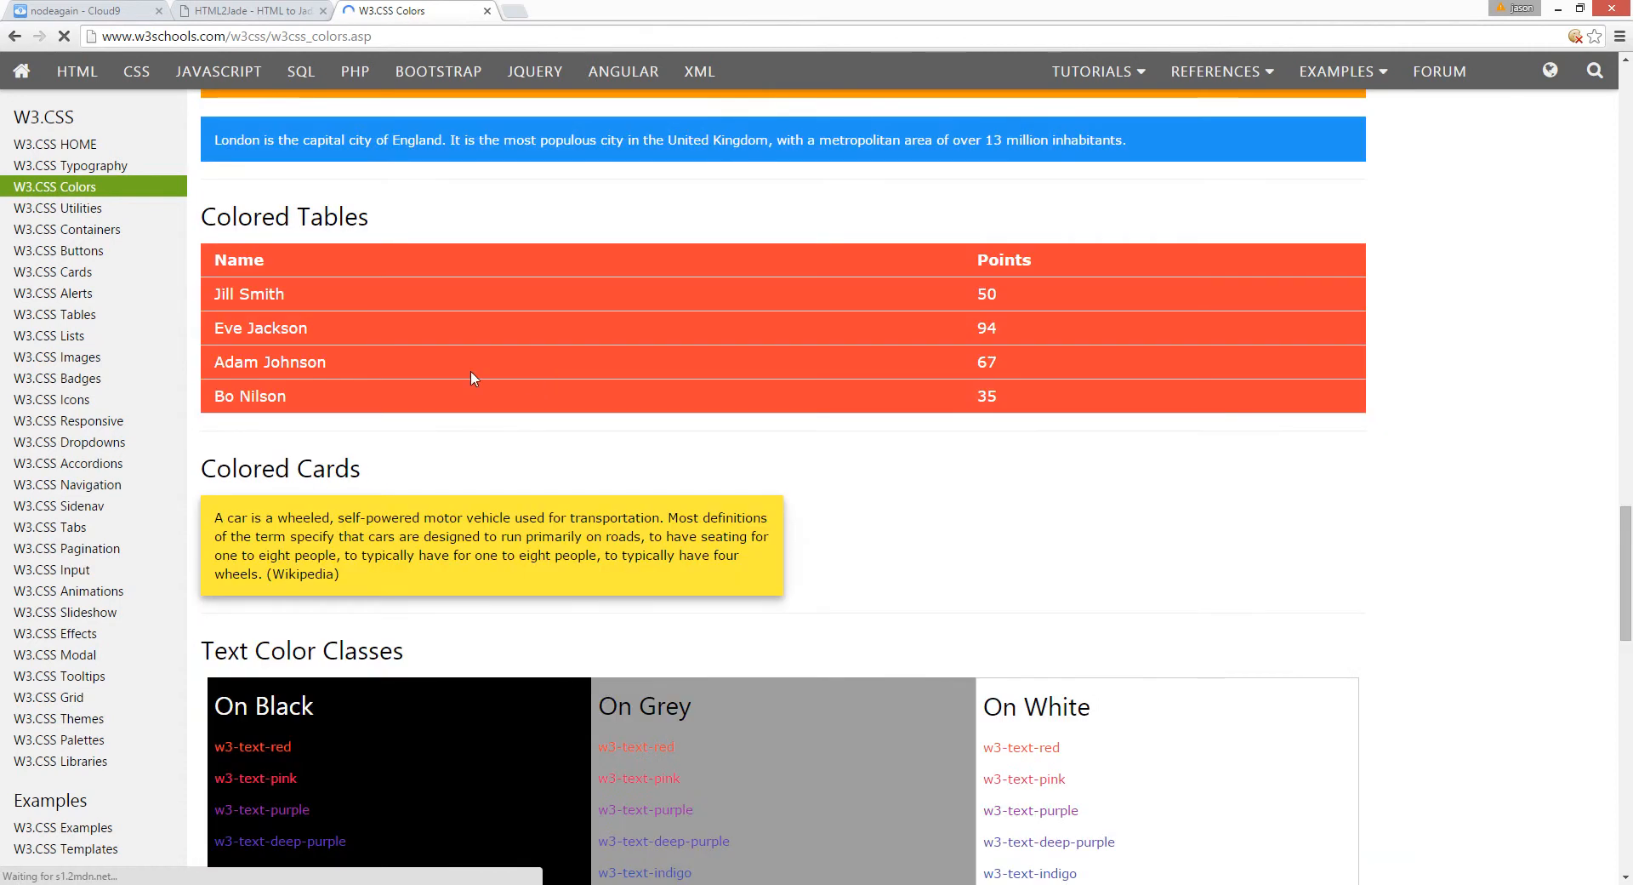
scroll("down", 3)
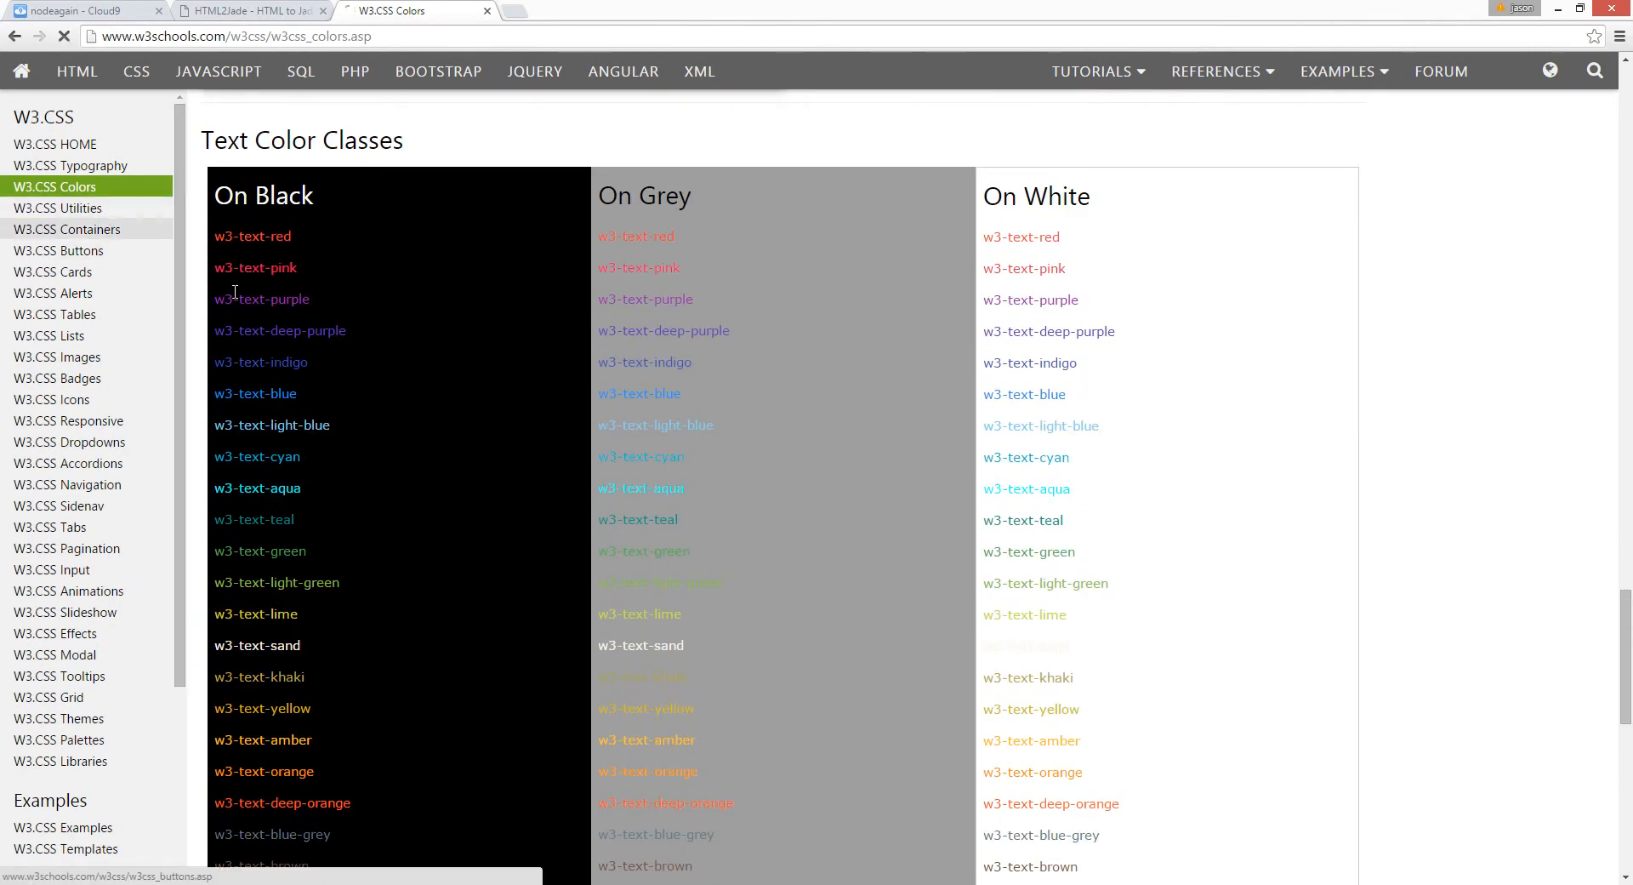
left_click(58, 207)
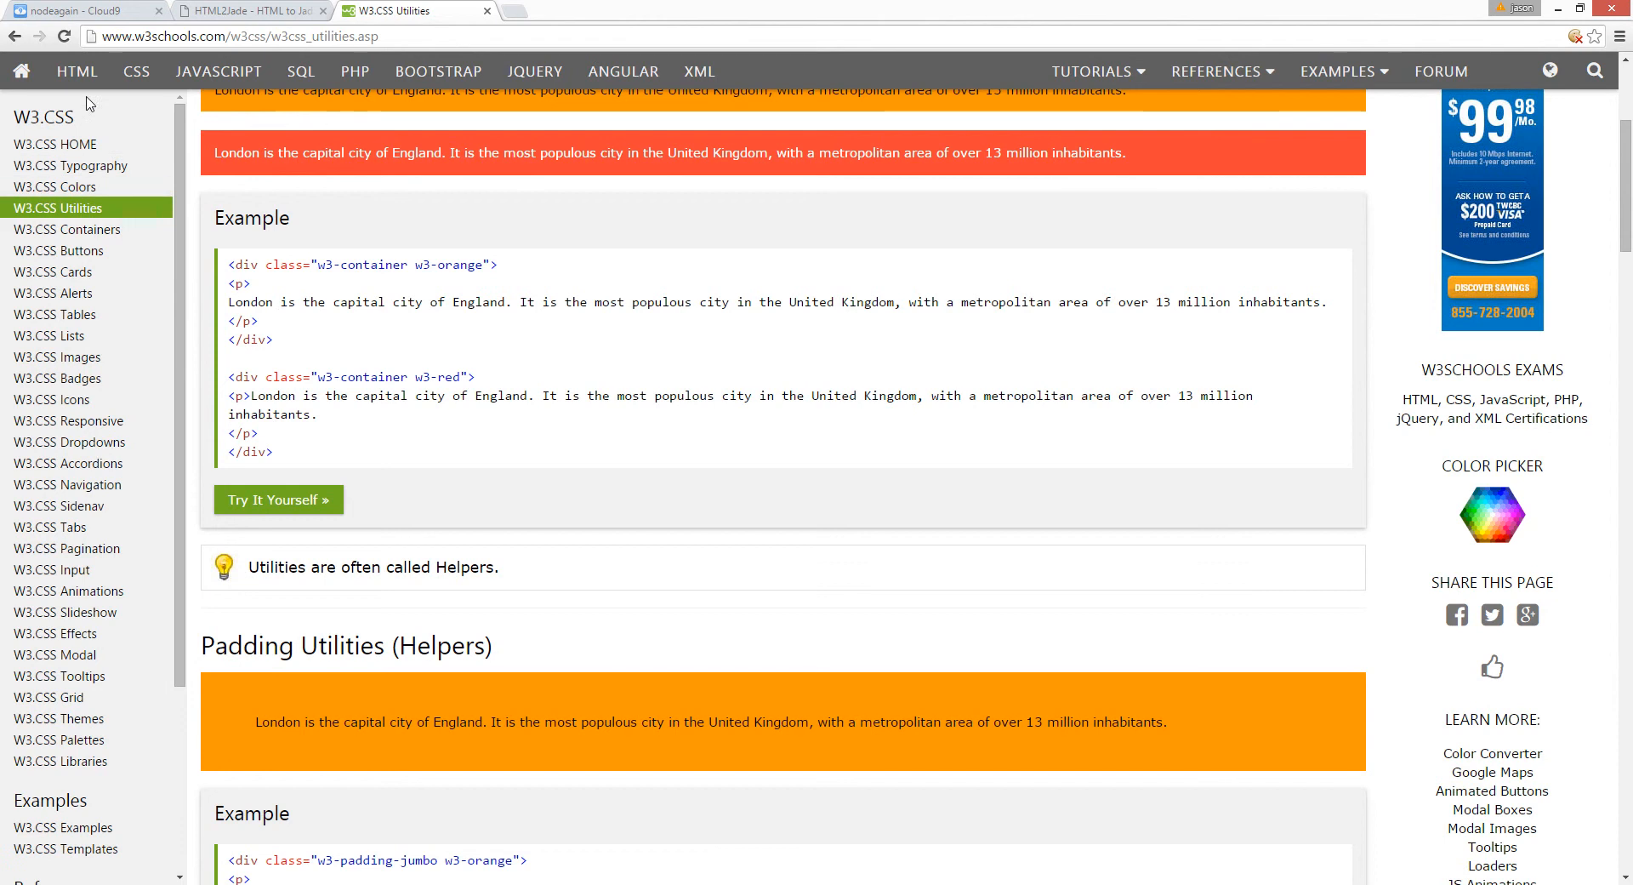
- Navigate from the W3Schools home through W3.CSS Containers and Examples to the Templates list
left_click(77, 72)
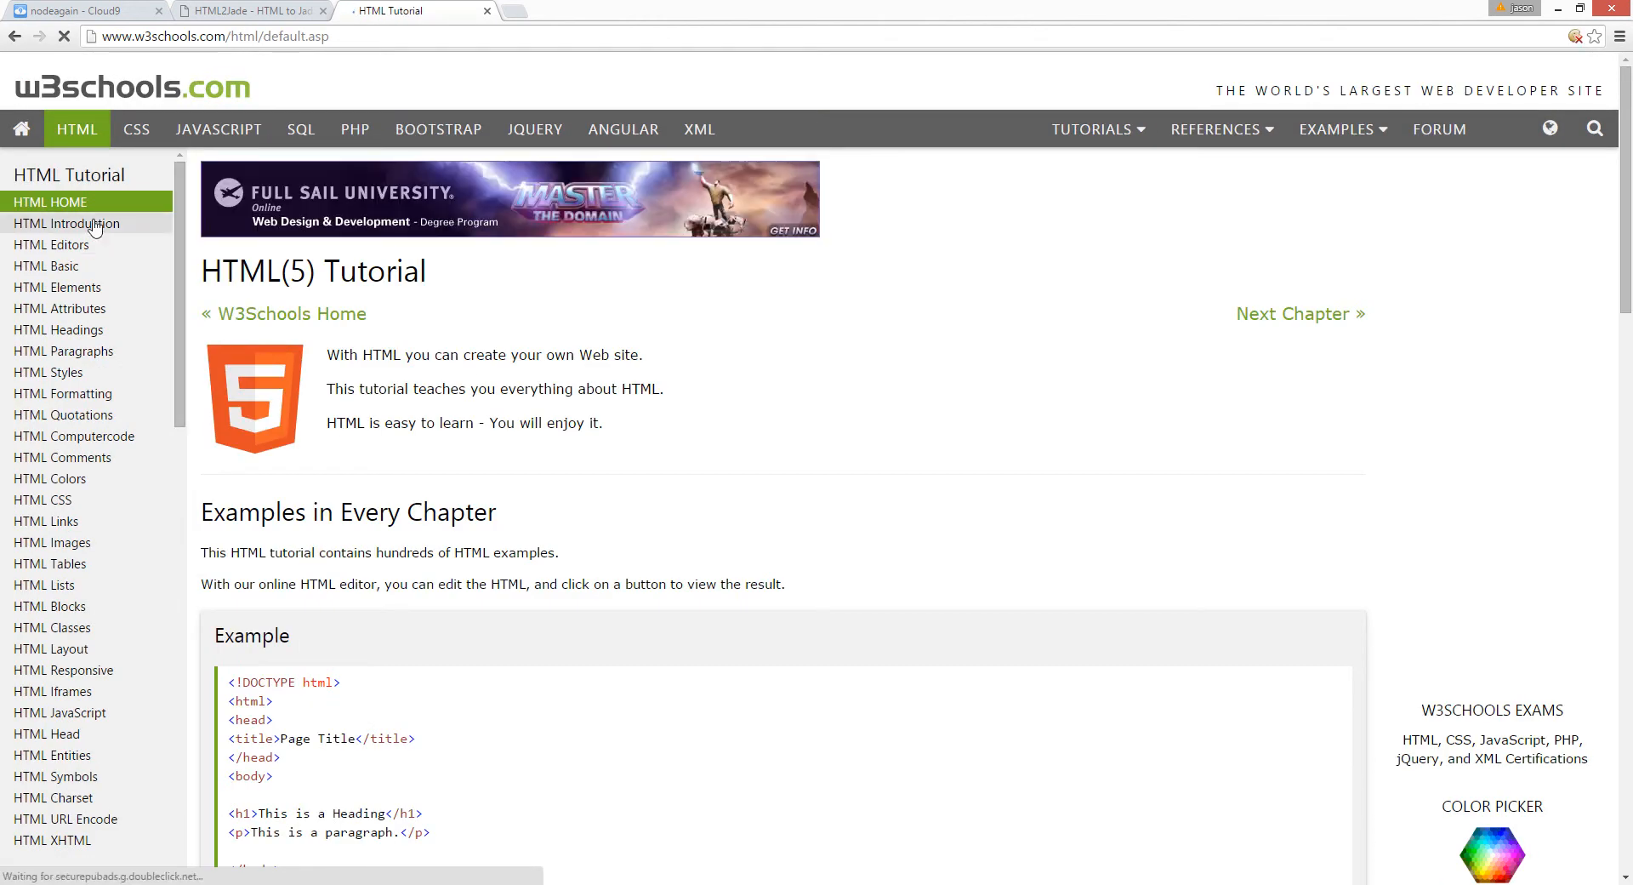
left_click(136, 130)
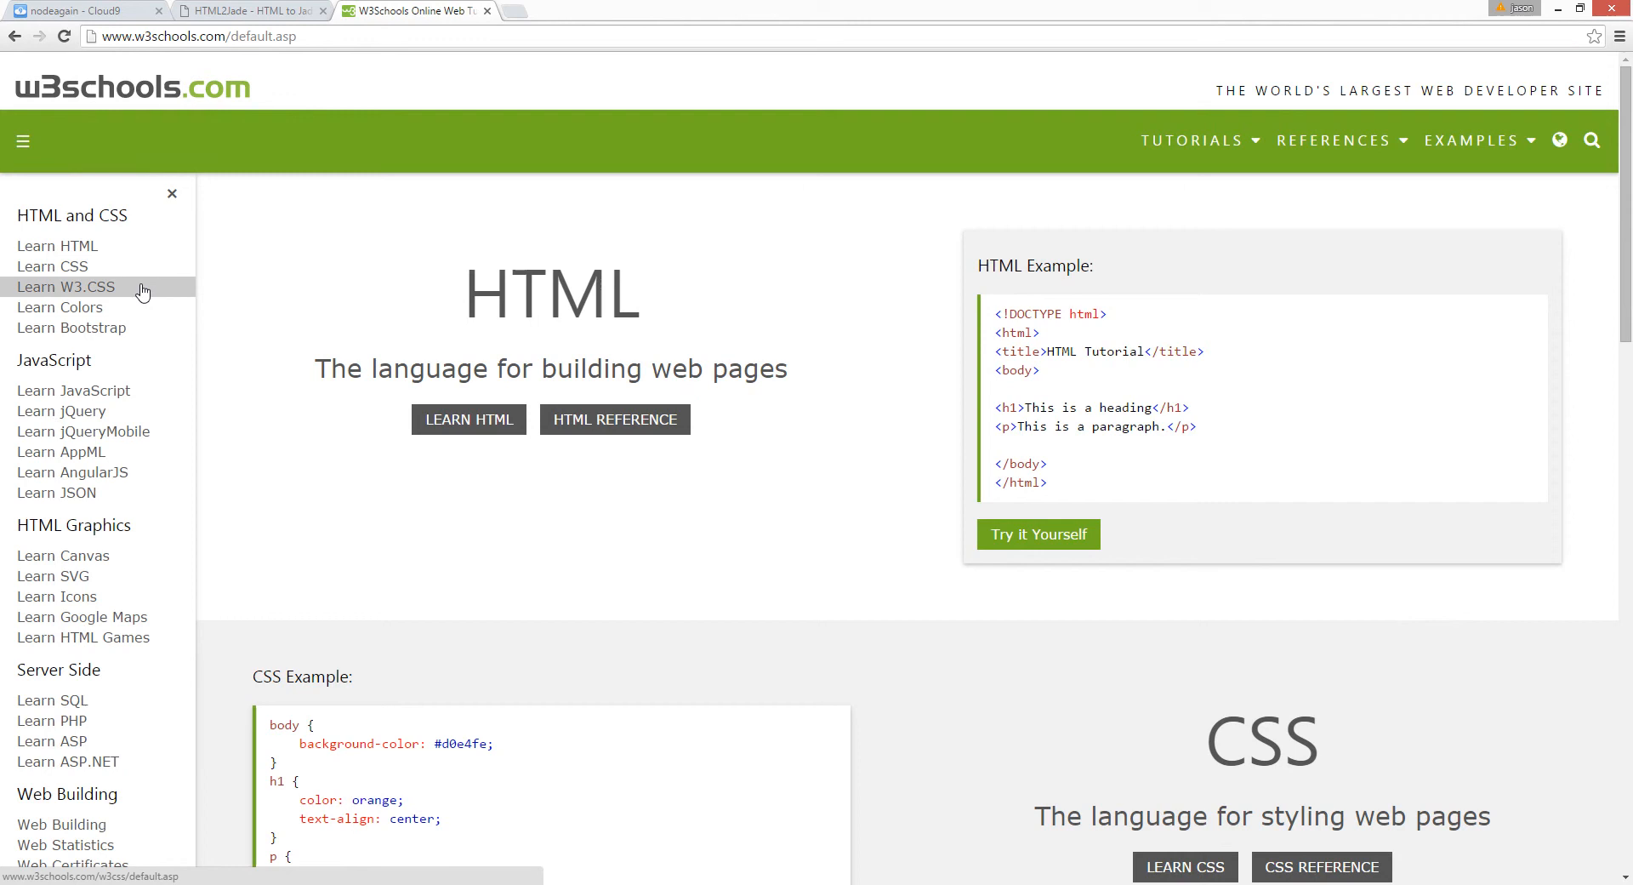
mouse_move(137, 289)
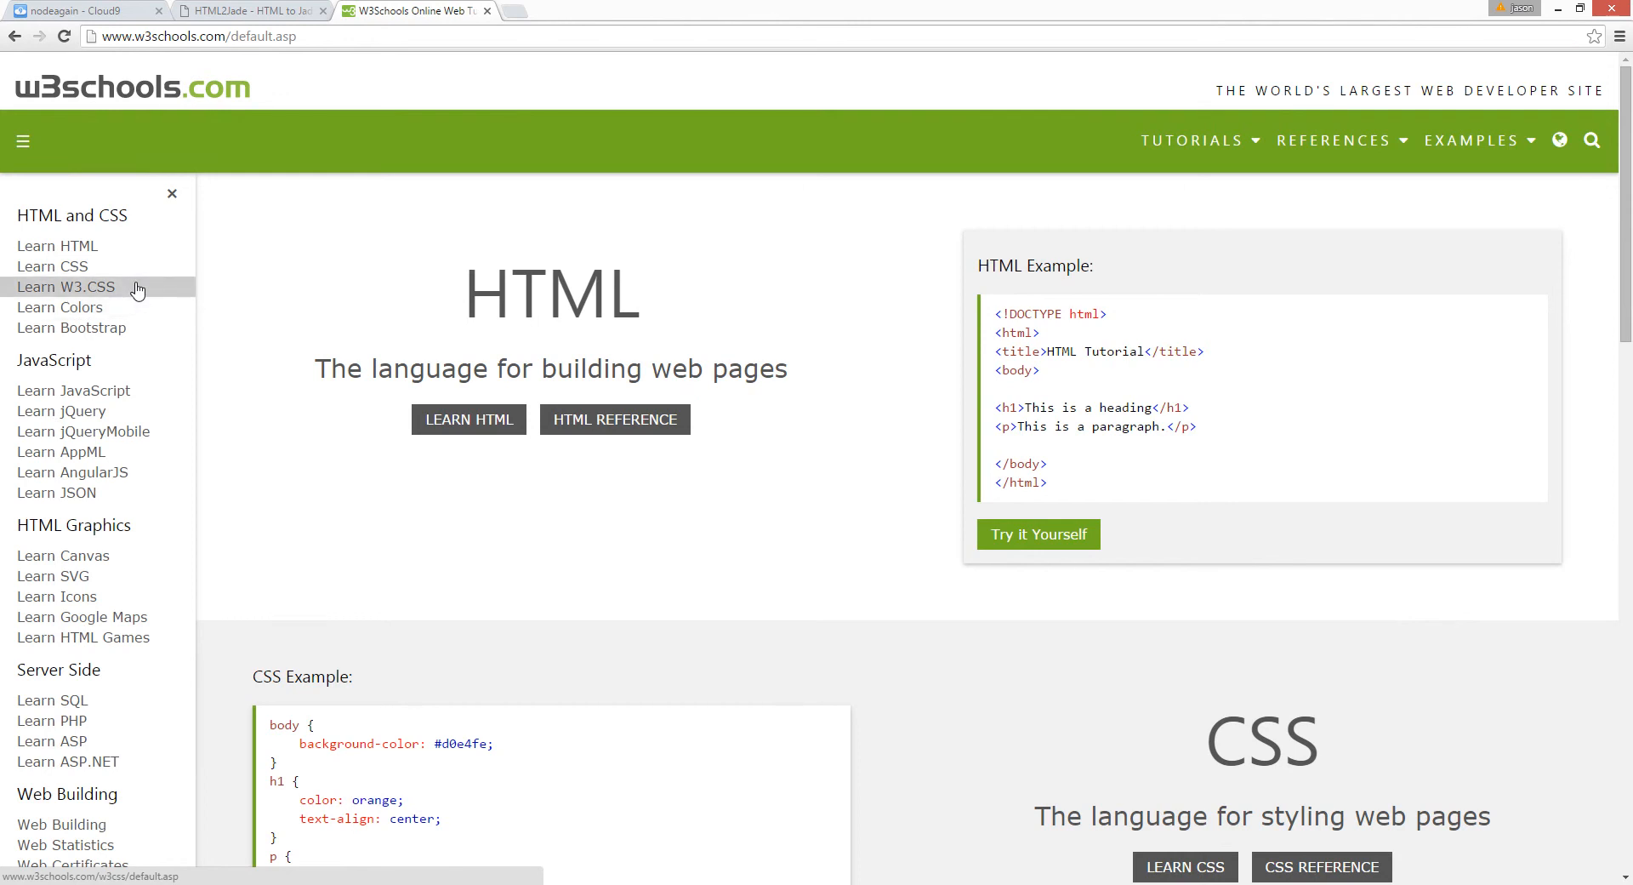
left_click(65, 286)
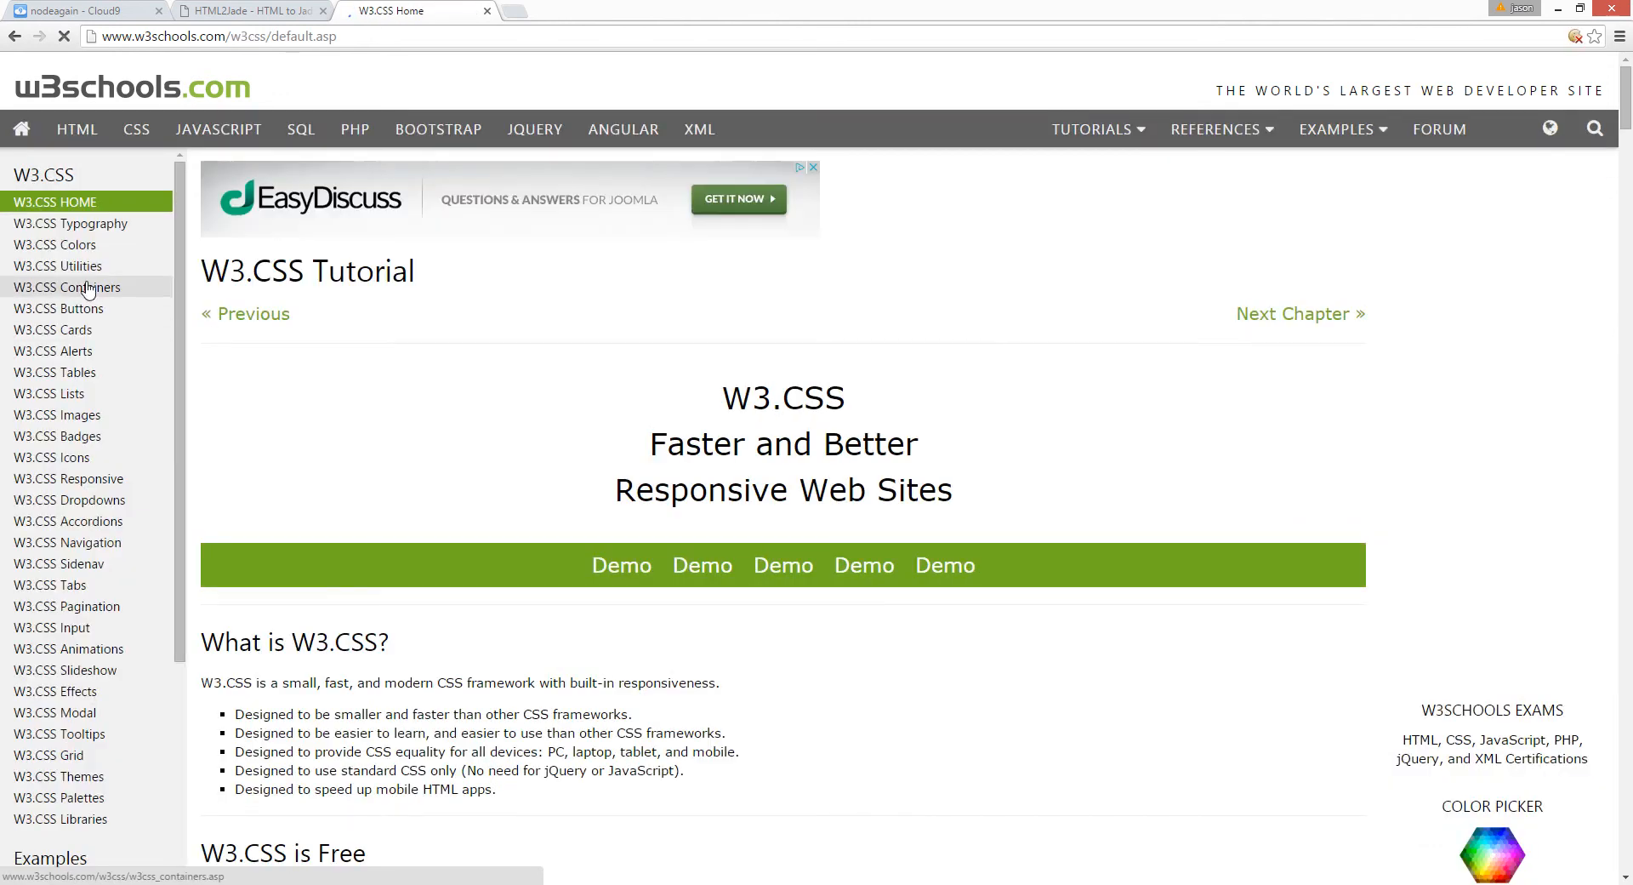
left_click(66, 286)
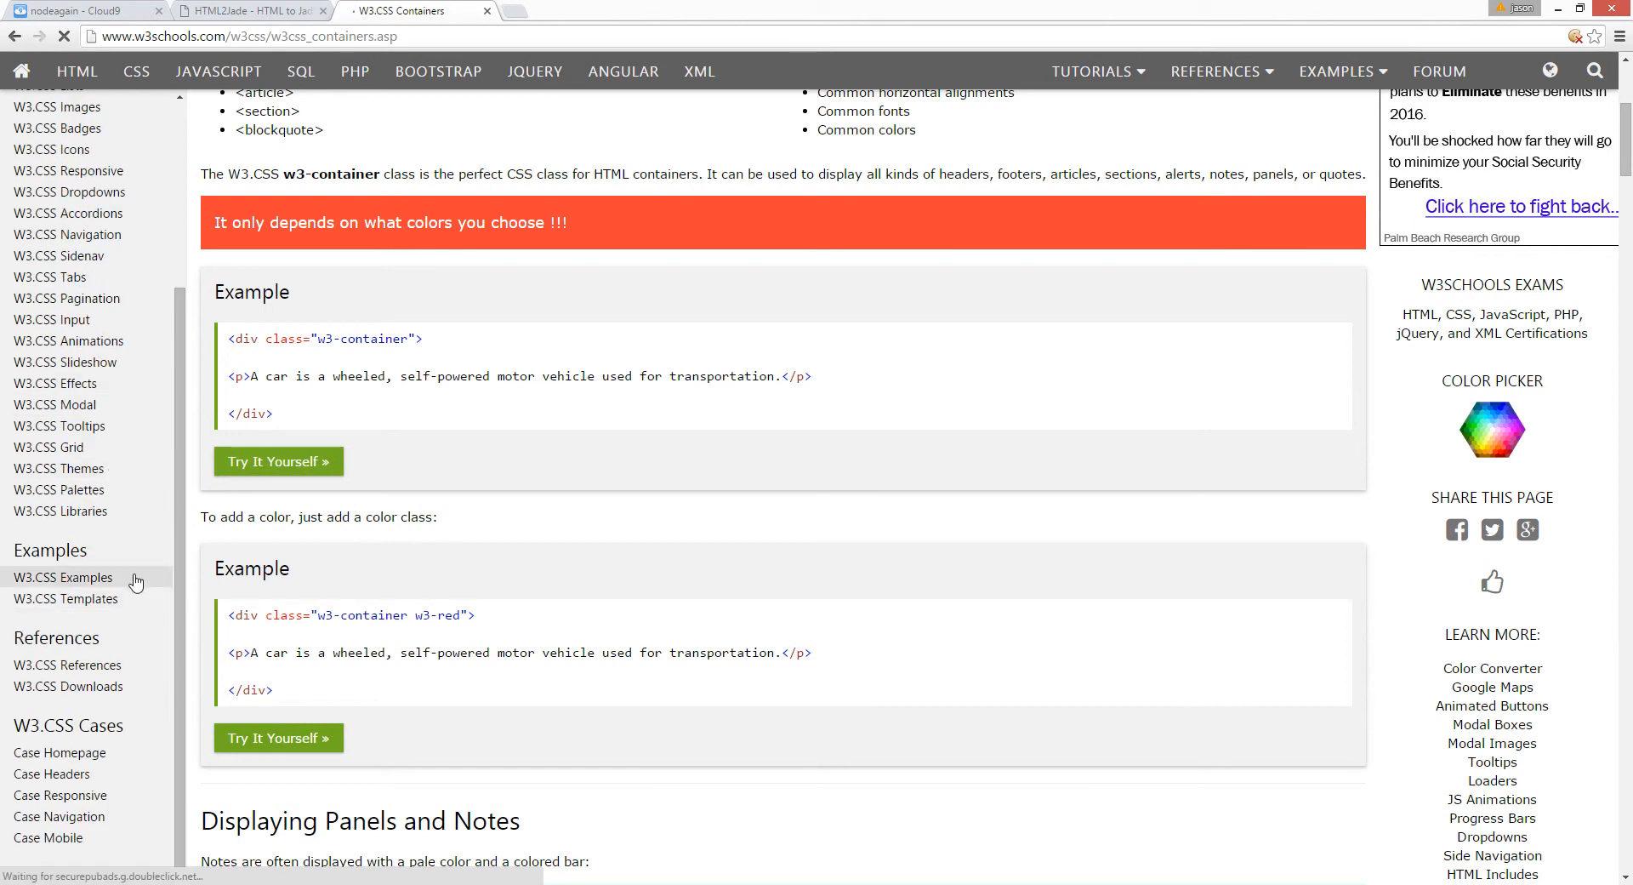
left_click(63, 577)
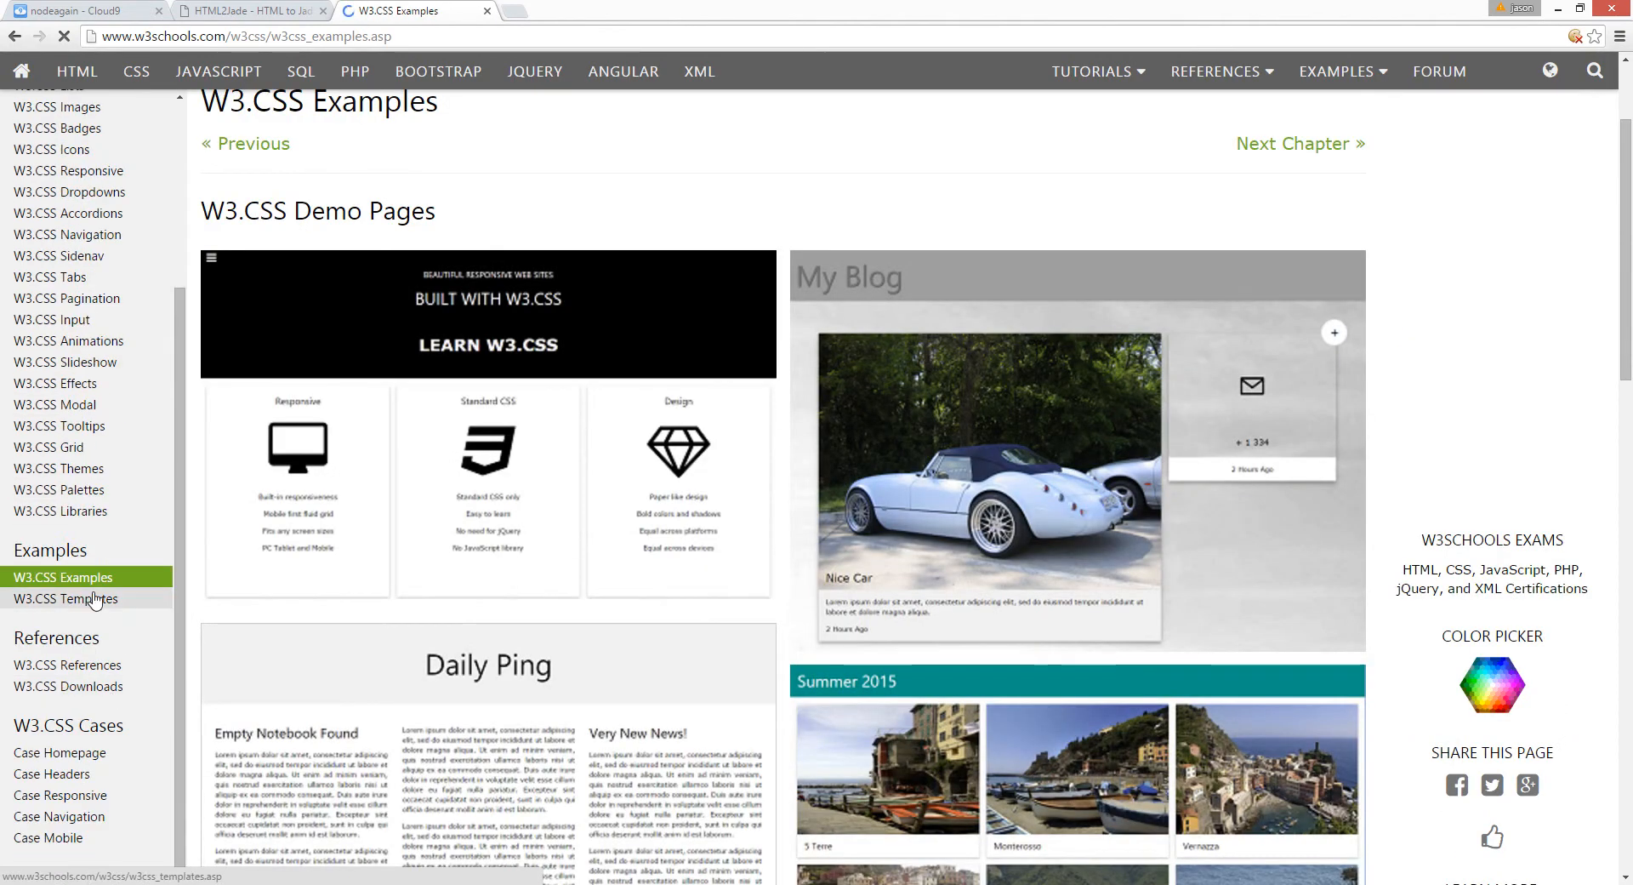
left_click(65, 599)
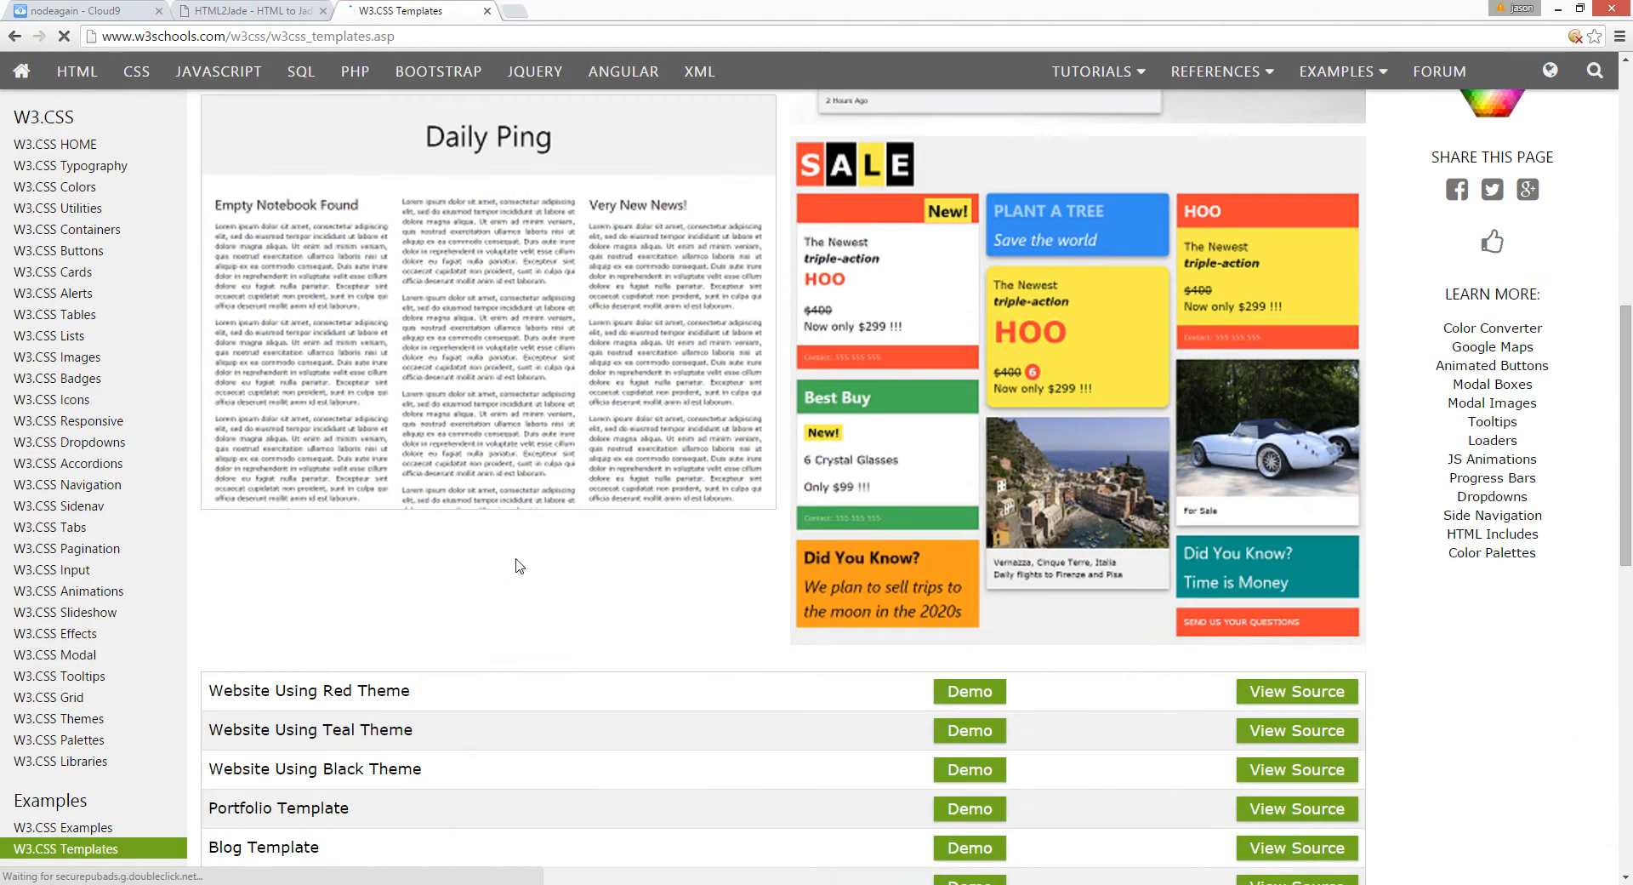
scroll("up", 3)
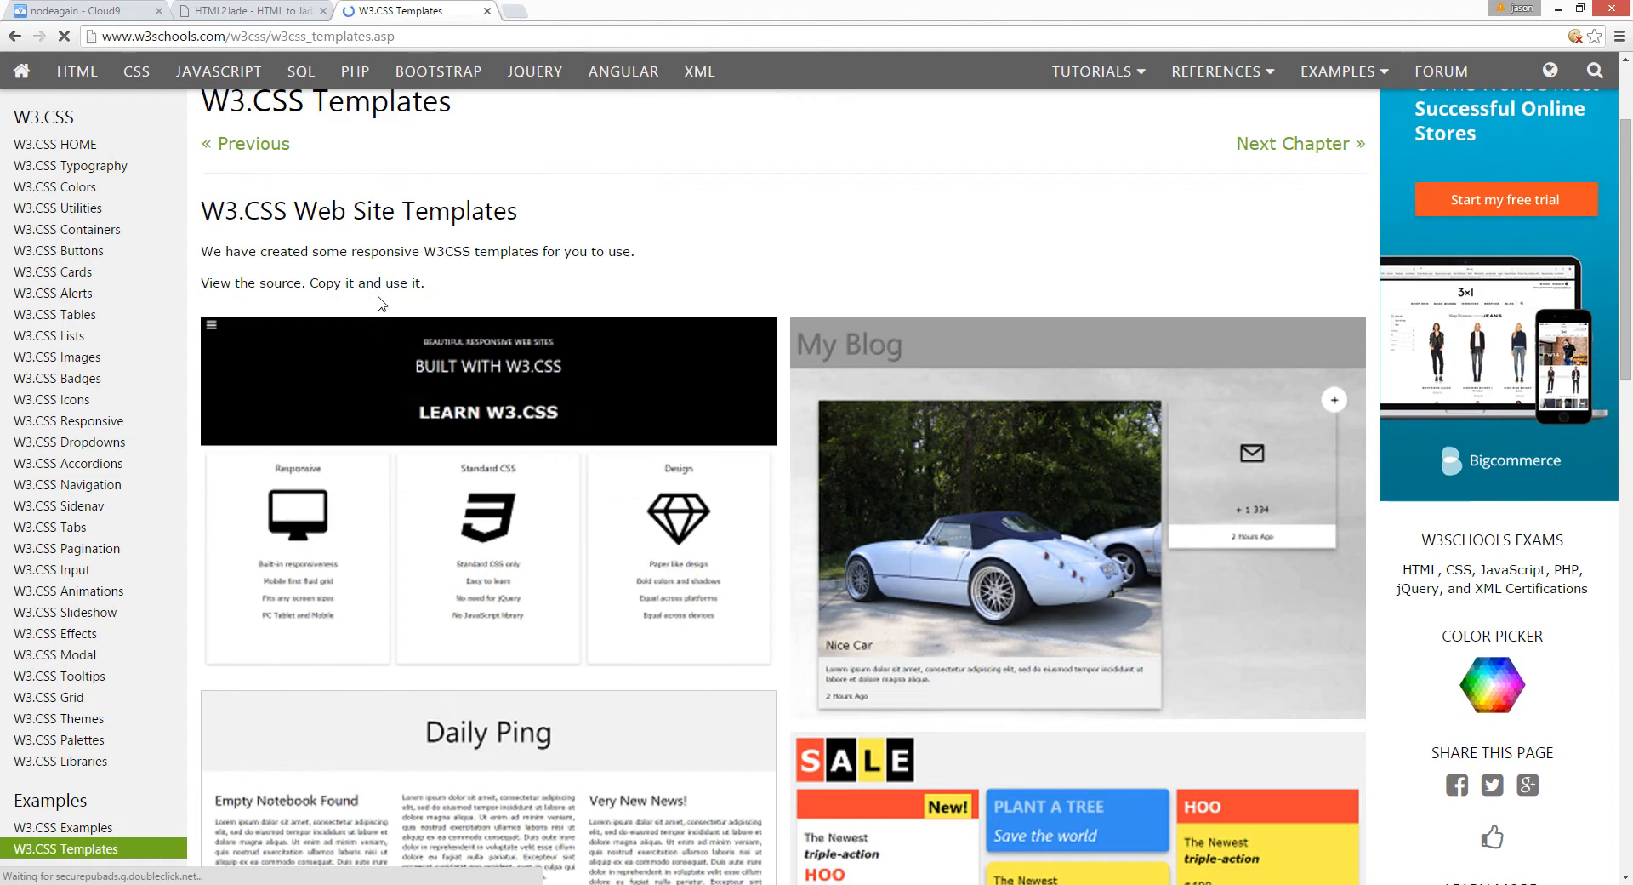
scroll("down", 3)
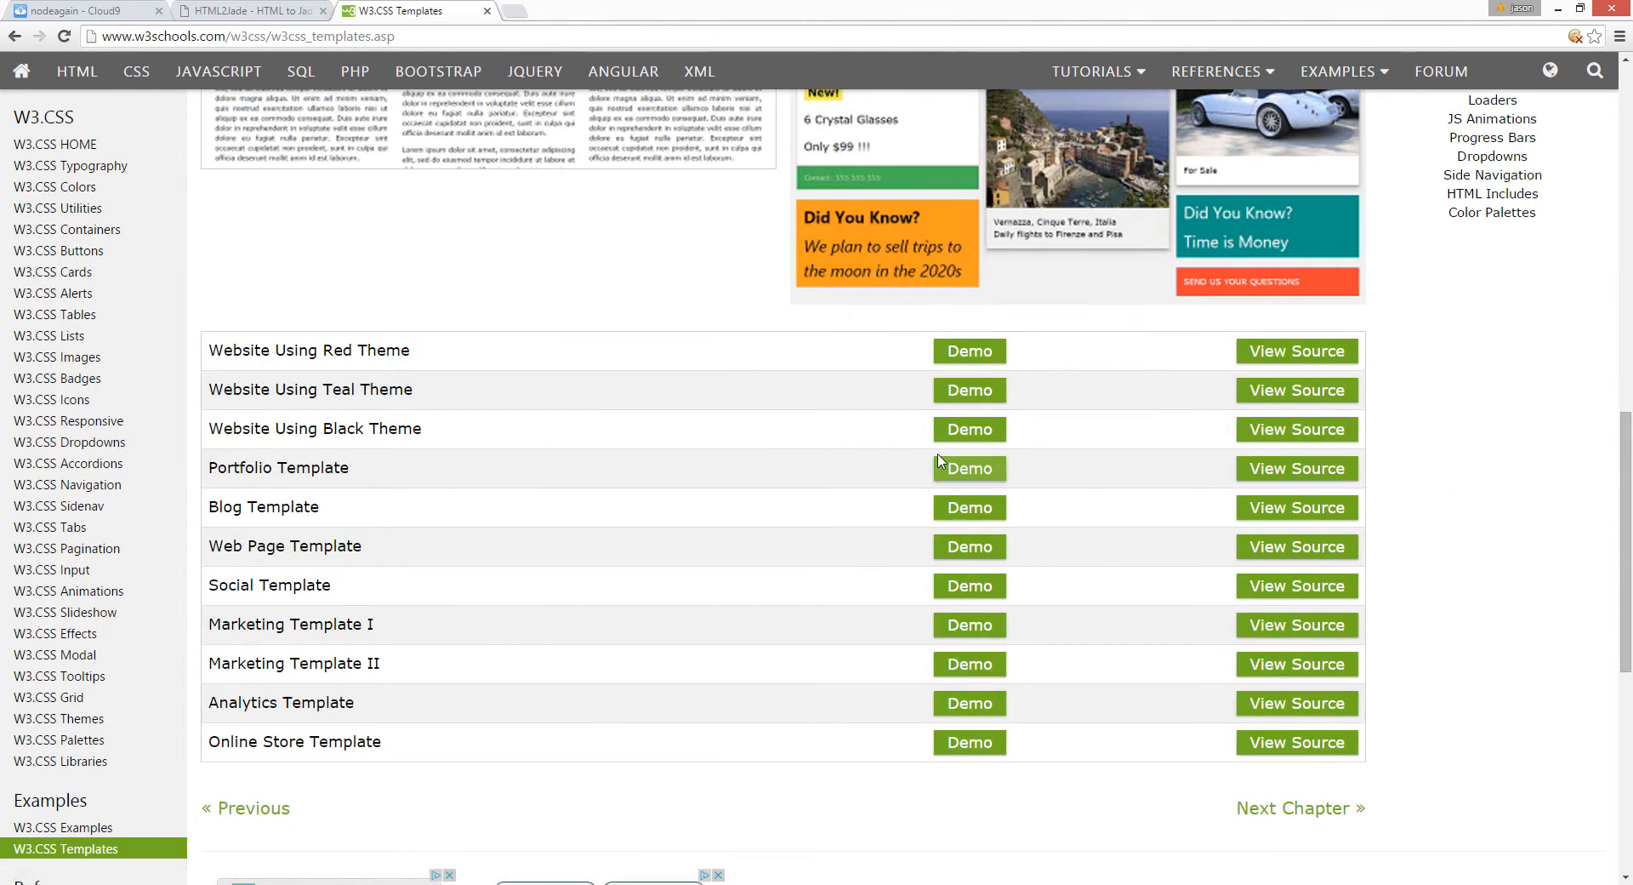
mouse_move(1296, 351)
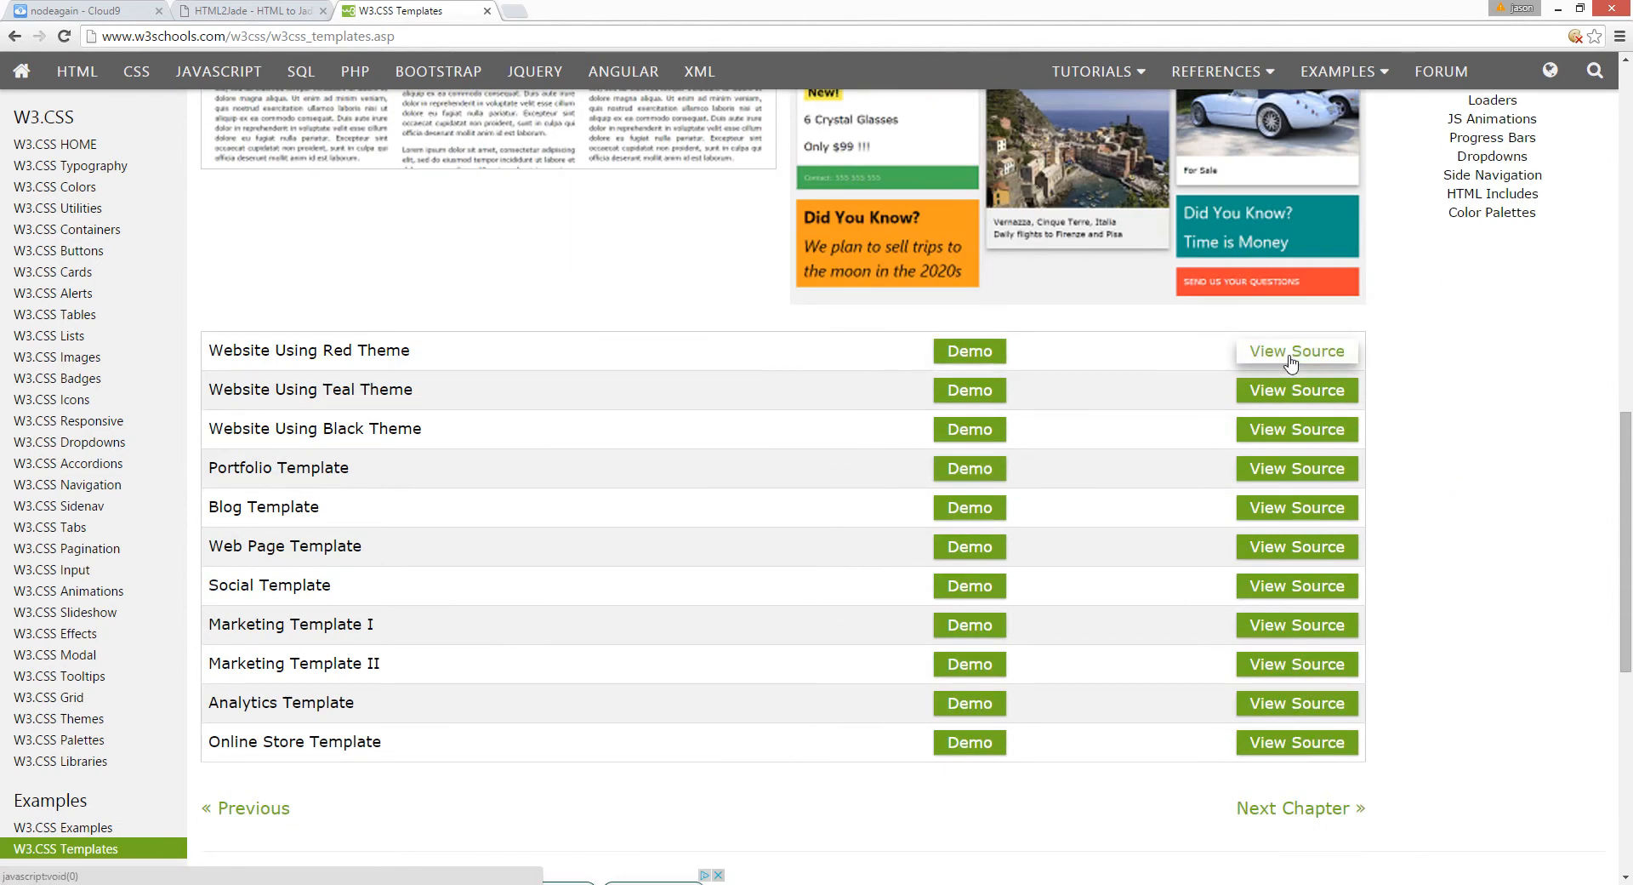
- View the Red Theme template source, select all of it and move to the HTML2Jade converter
left_click(1296, 350)
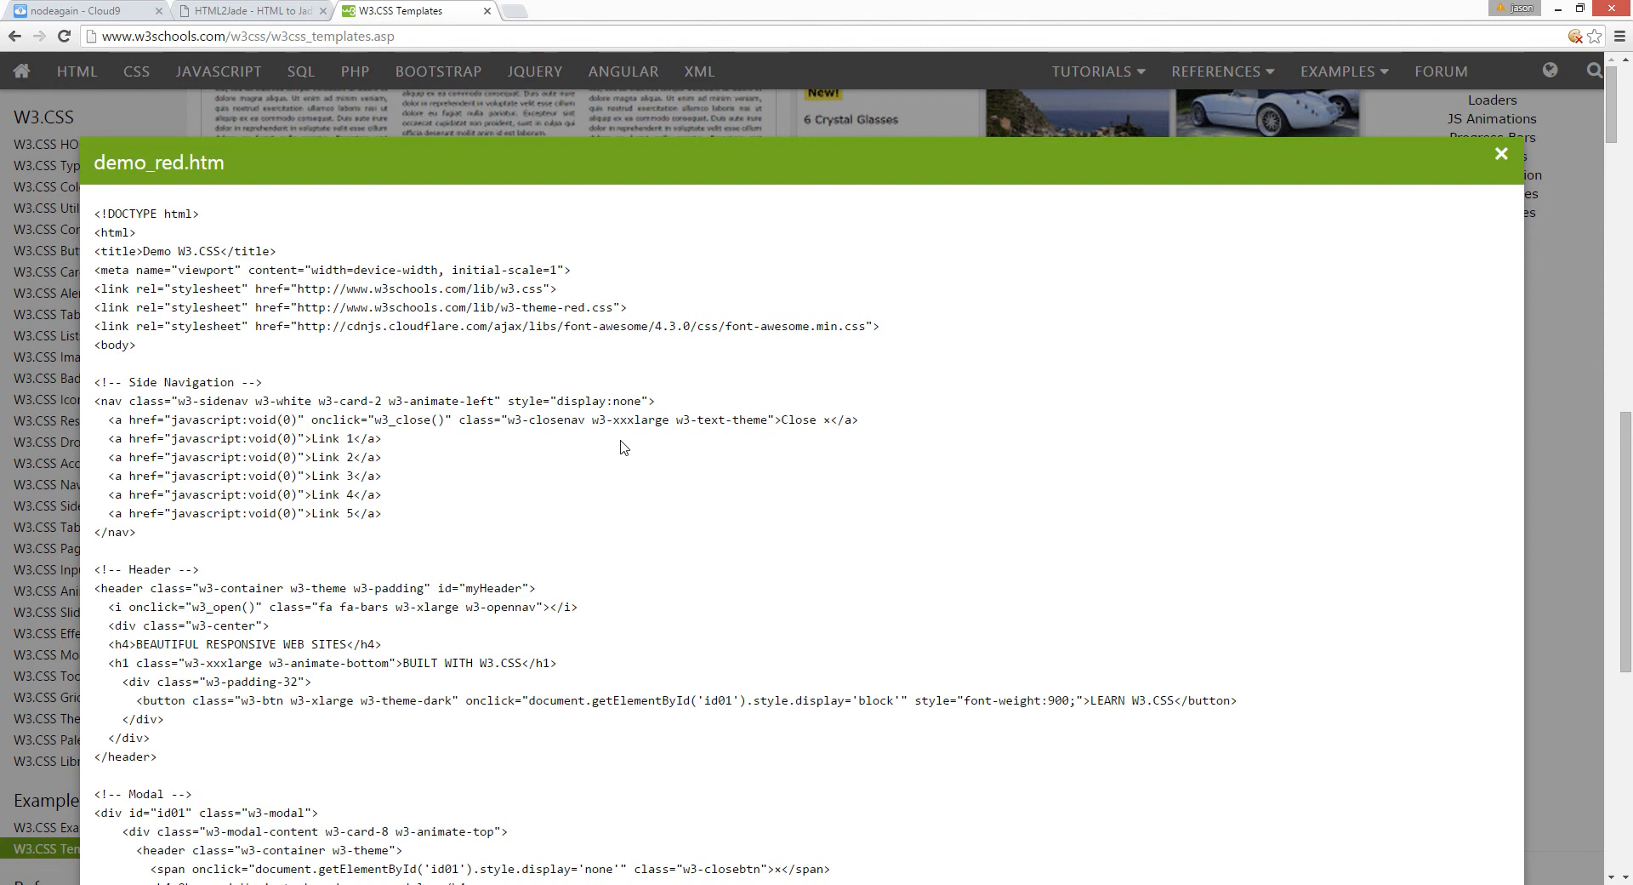
left_click(1501, 155)
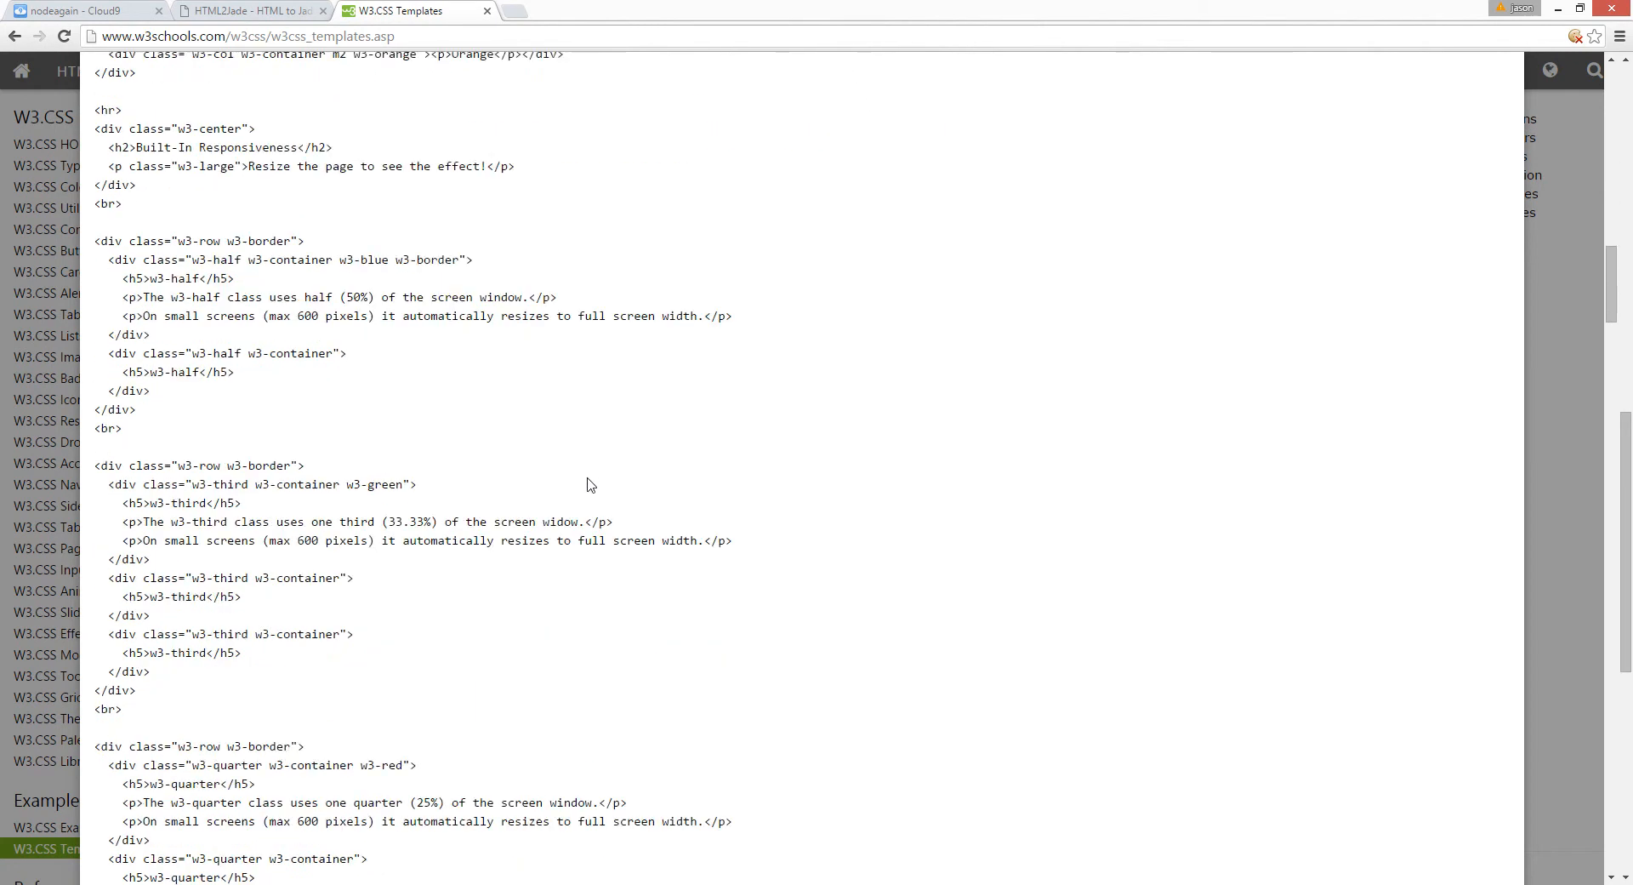
scroll("down", 3)
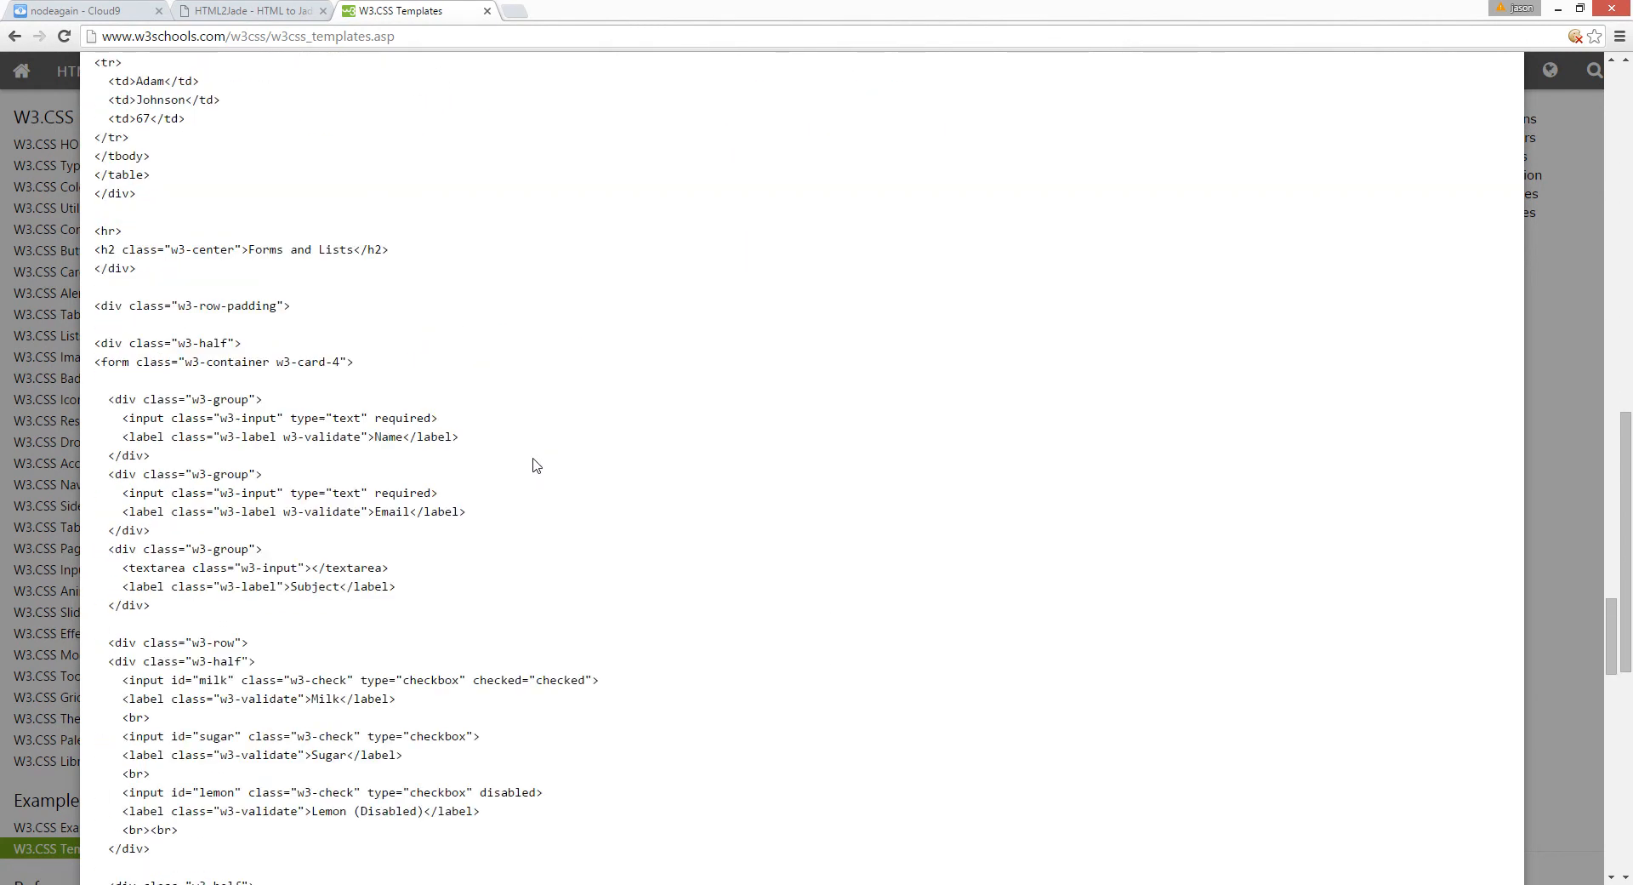
scroll("down", 3)
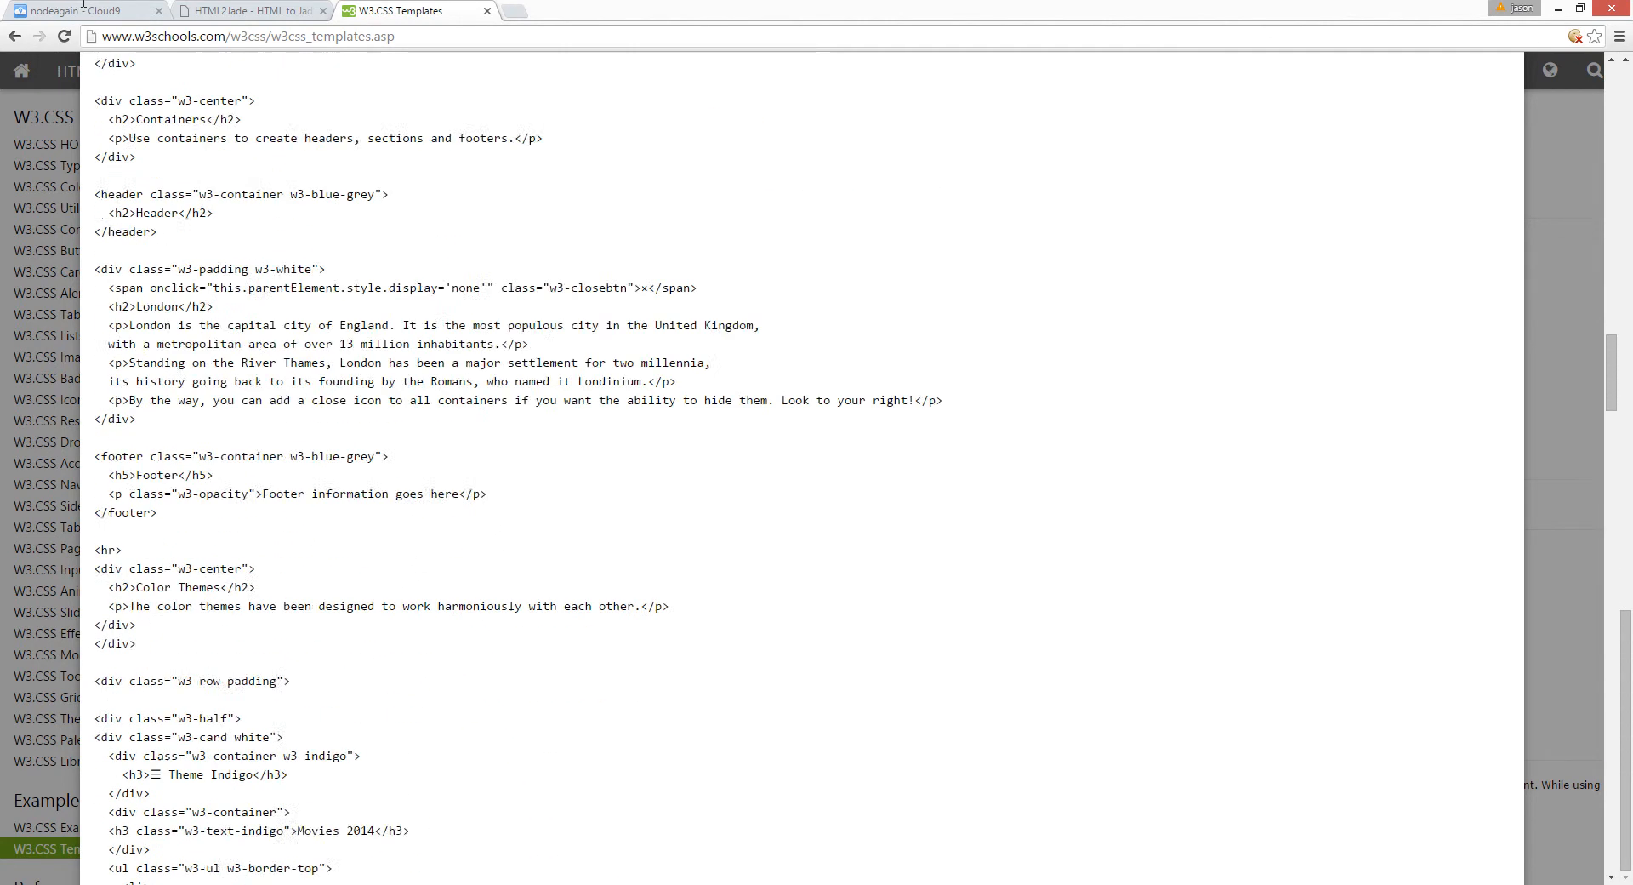
left_click(1296, 109)
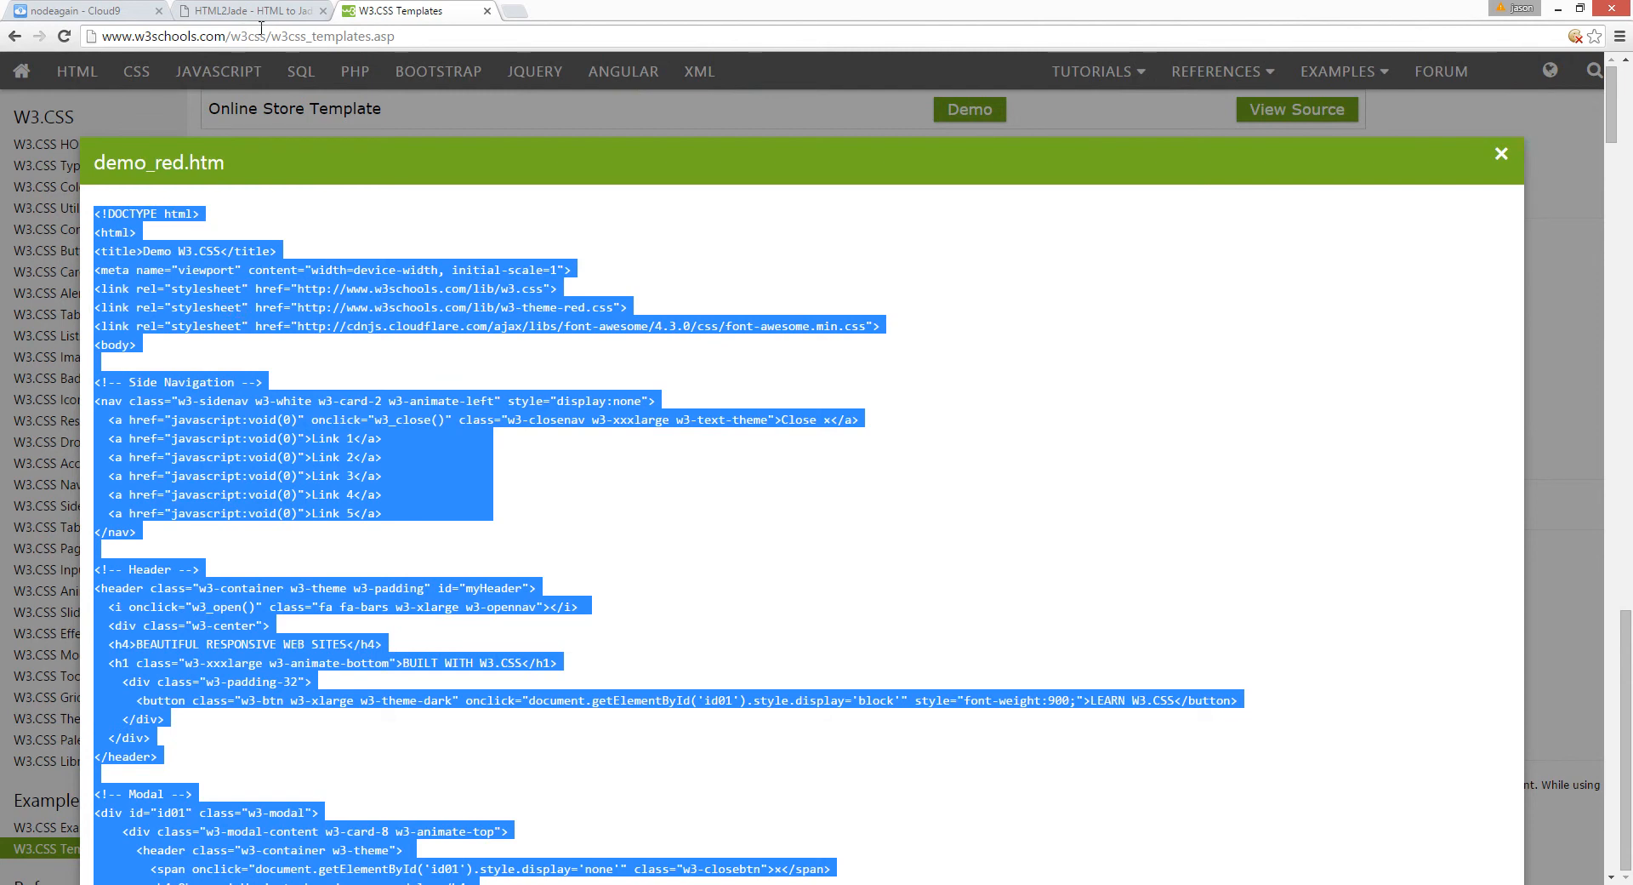
left_click(250, 10)
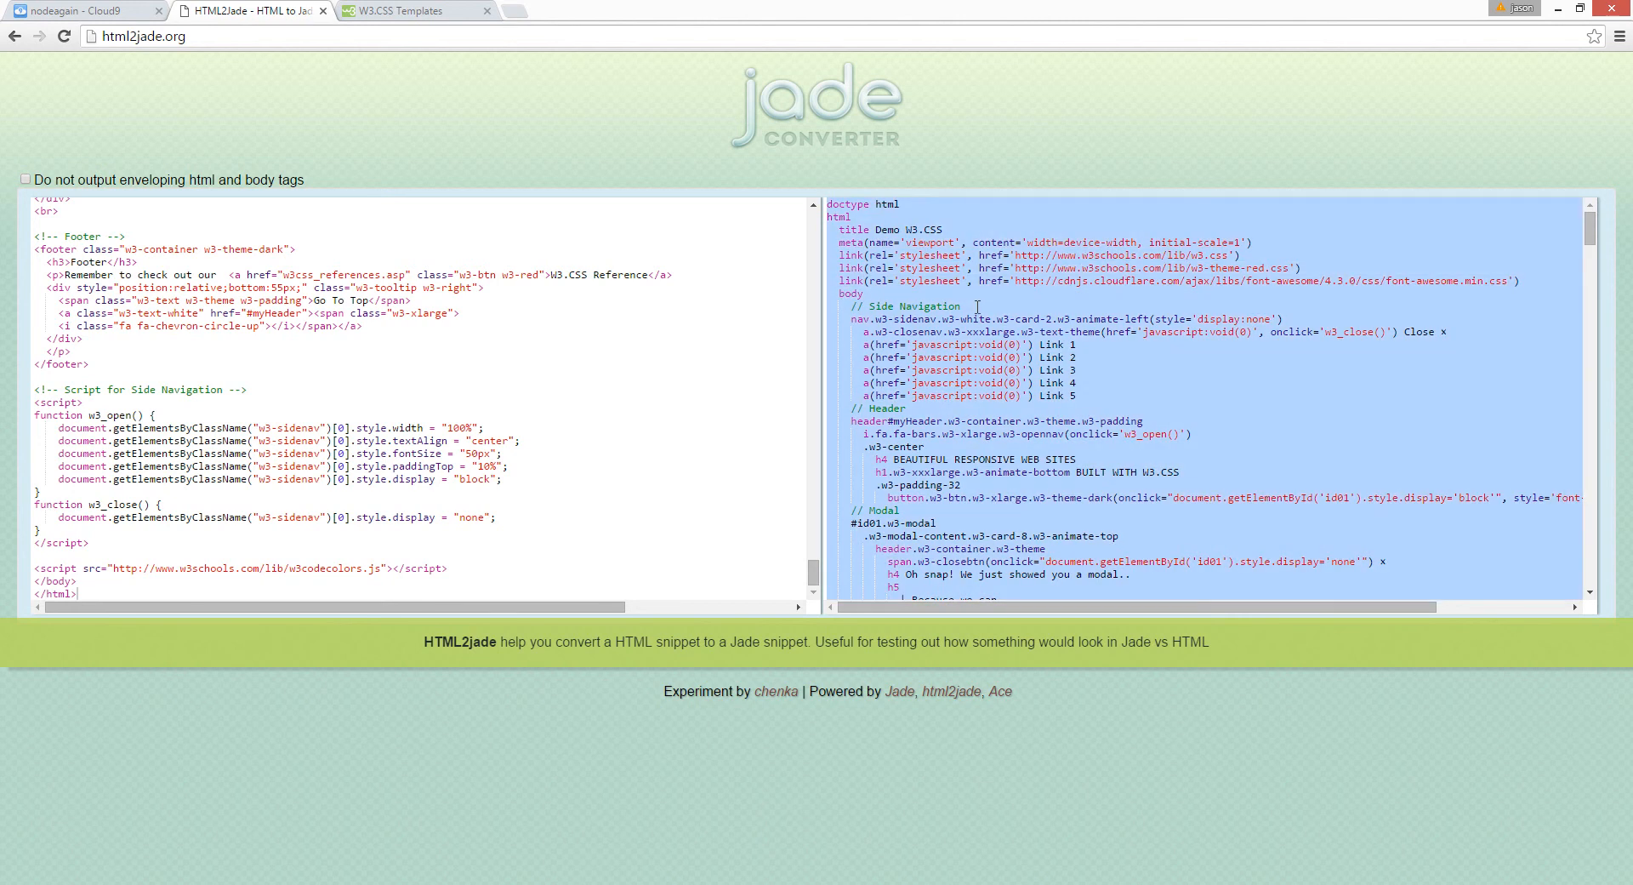
mouse_move(422, 68)
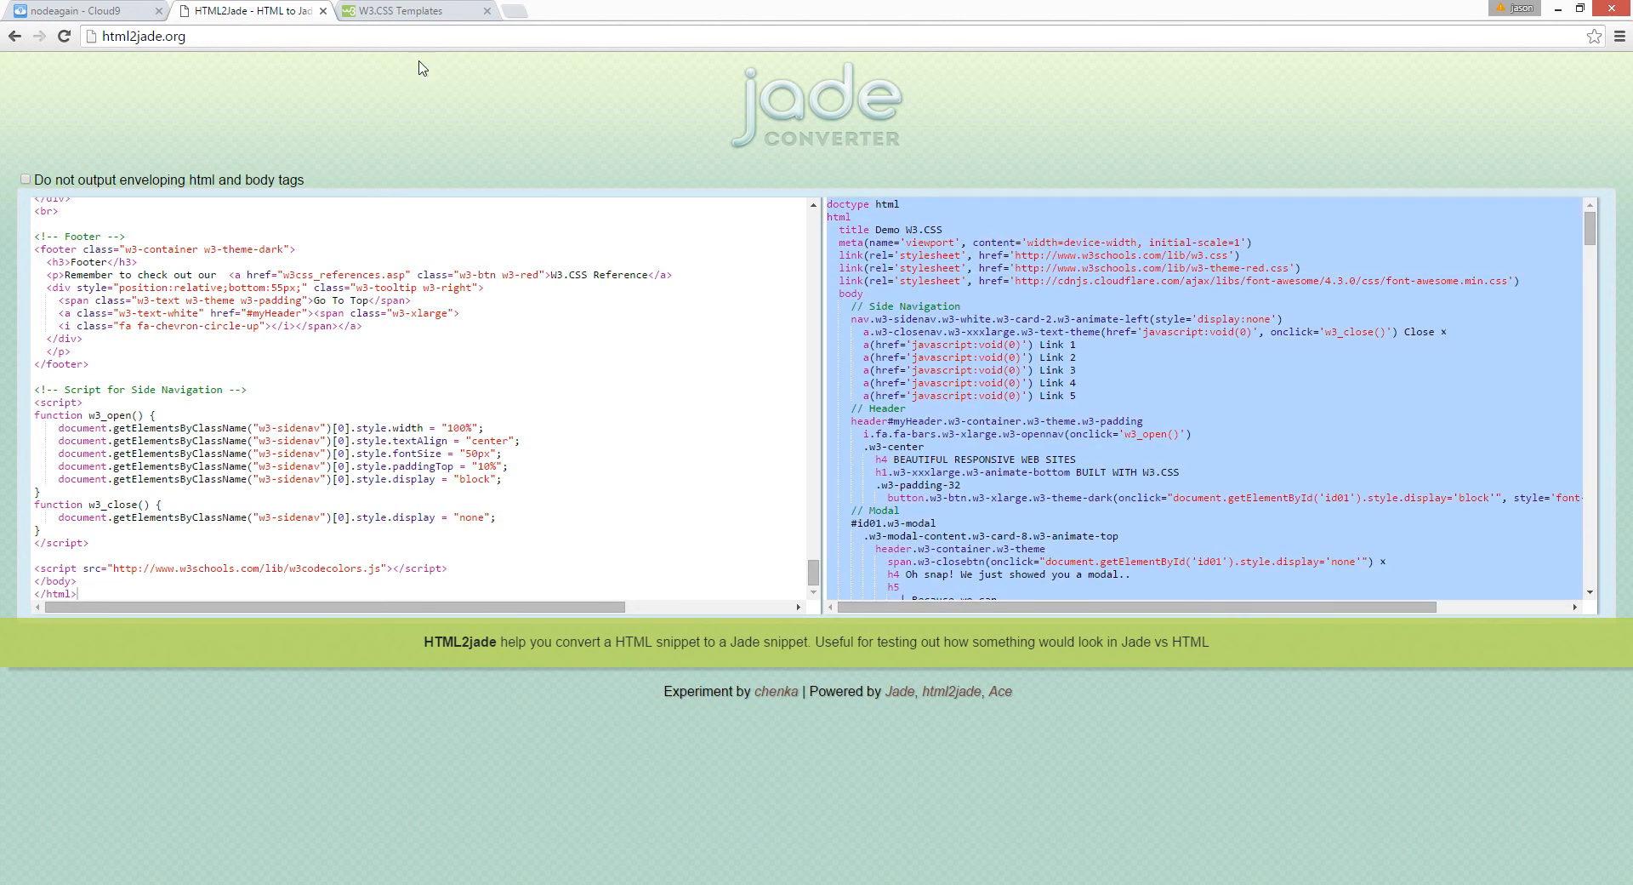
- Switch back to the Cloud9 workspace with the converted Jade ready to paste
left_click(83, 10)
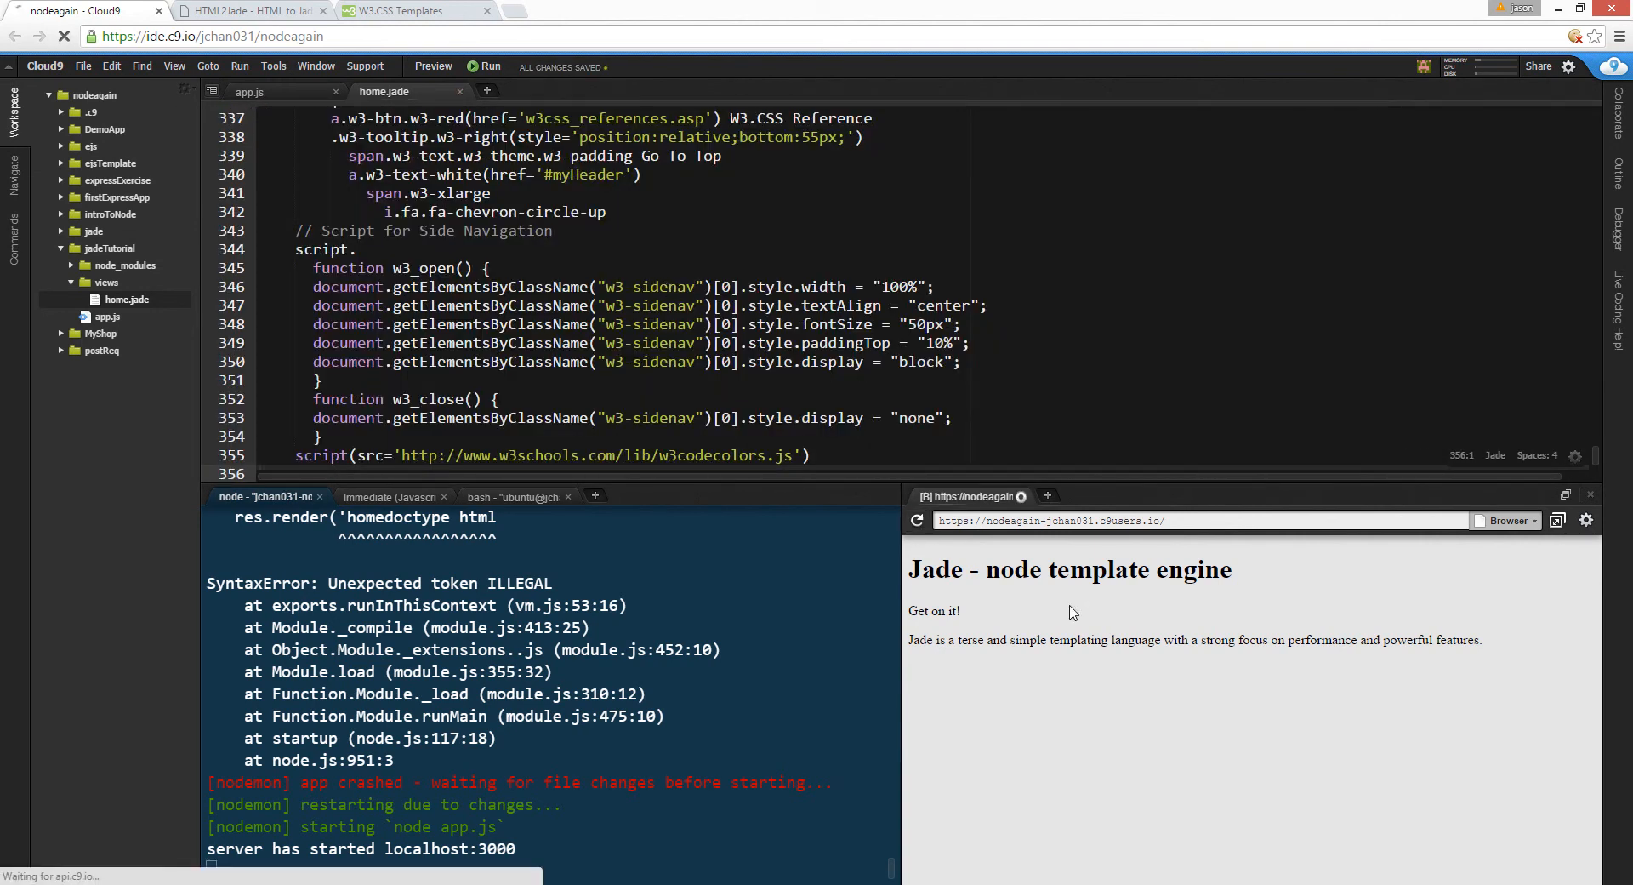
- Review the home.jade preview showing BUILT WITH W3.CSS and return to app.js
scroll("down", 3)
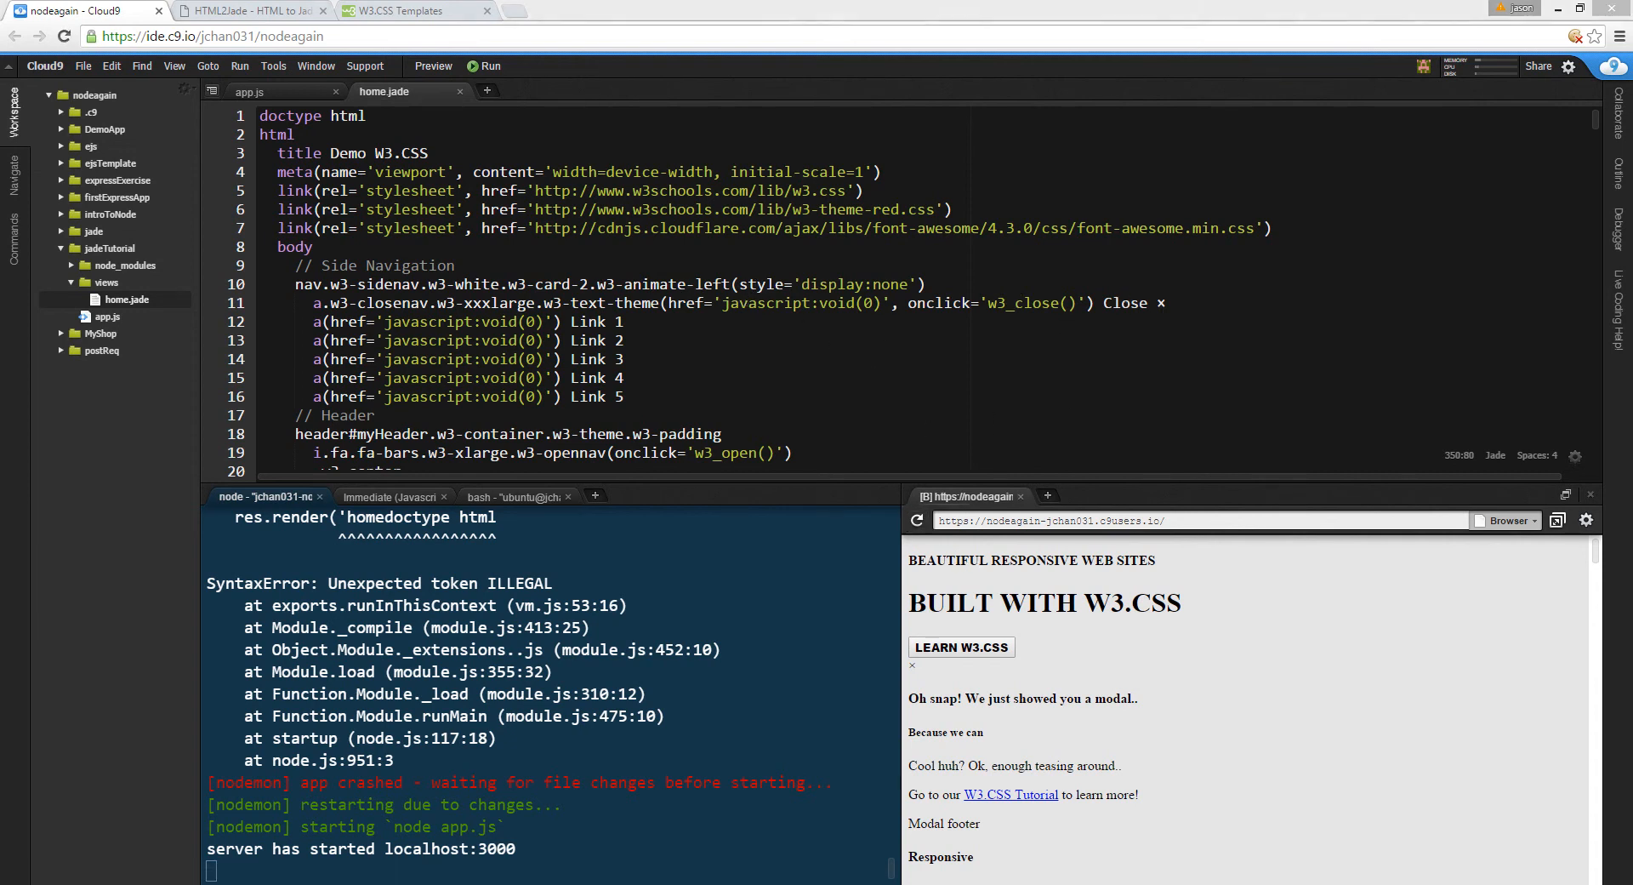
mouse_move(1286, 434)
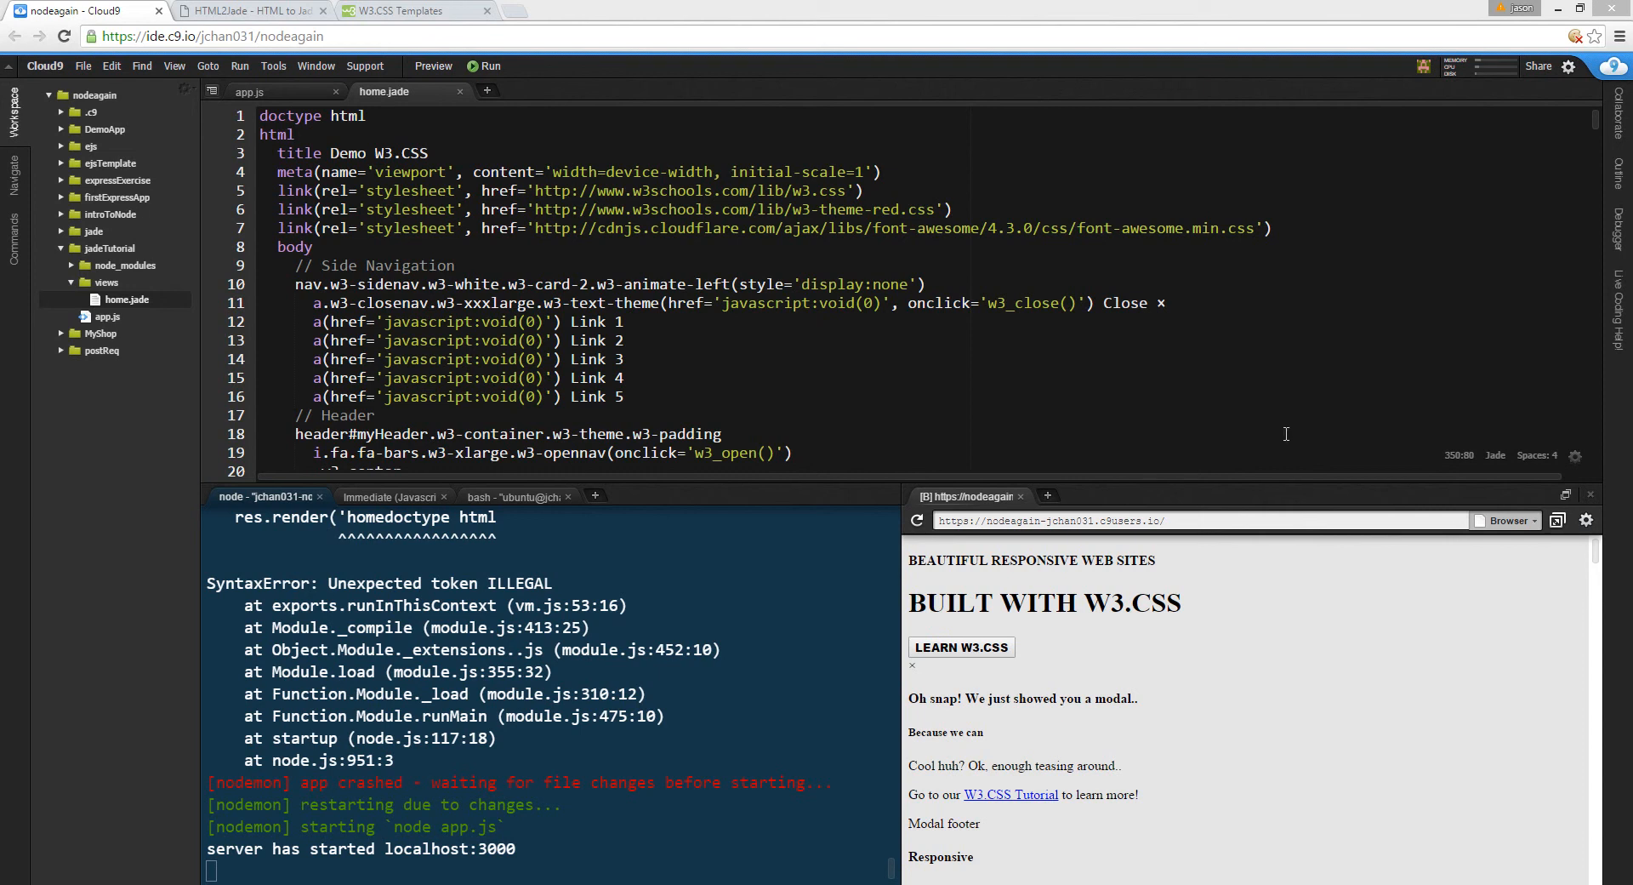
left_click(250, 92)
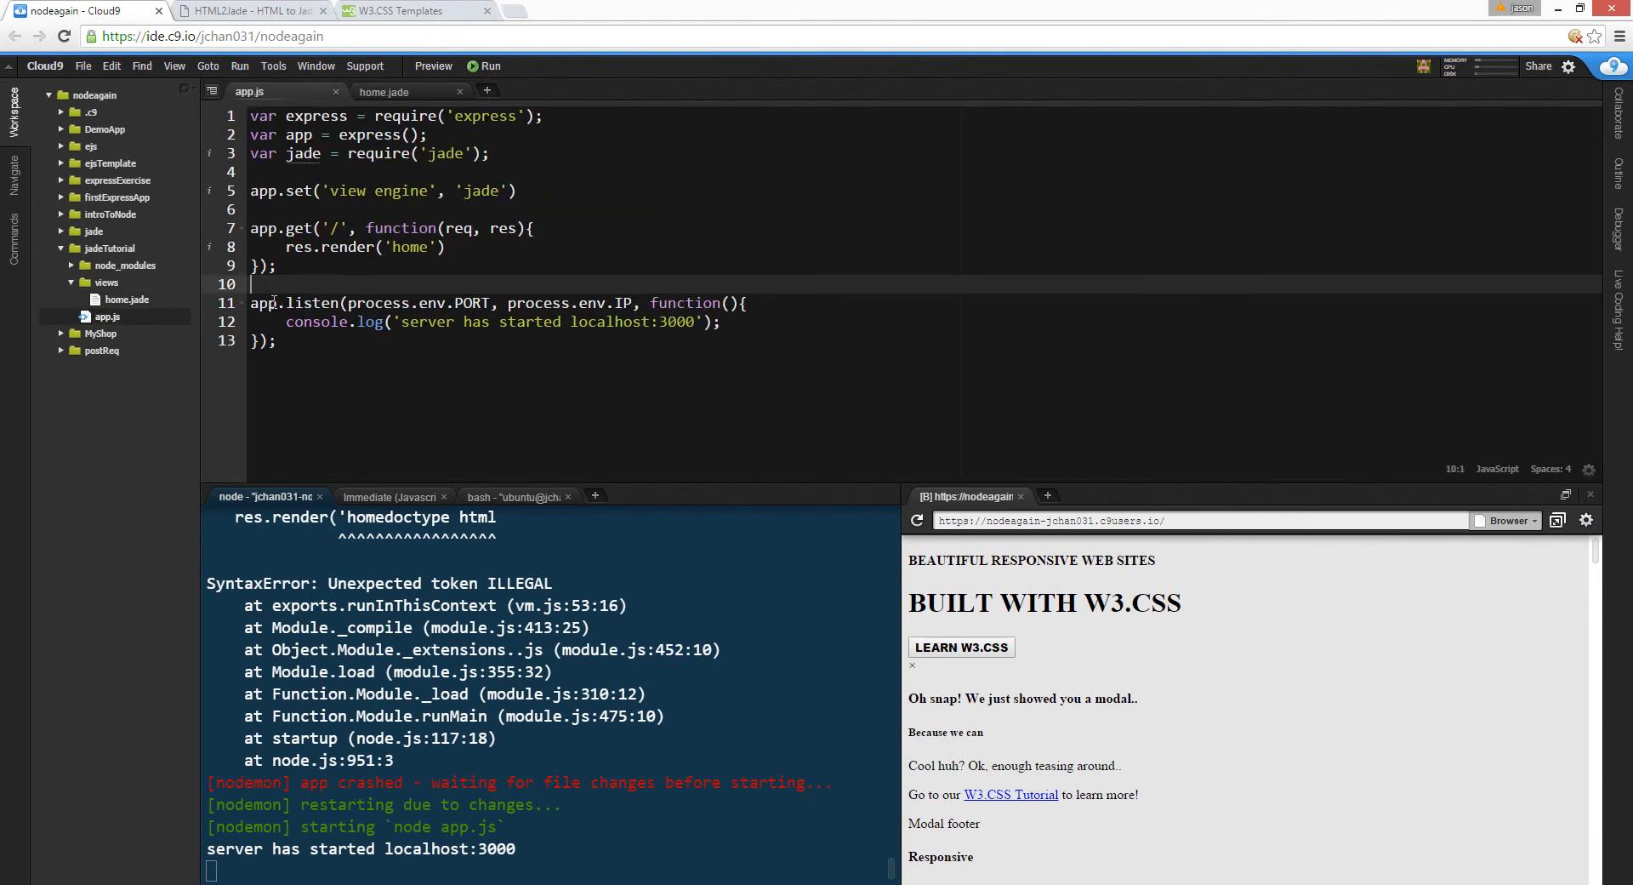
- Add app.use(express.static('public')) to app.js and rerun the server with nodemon
left_click(280, 172)
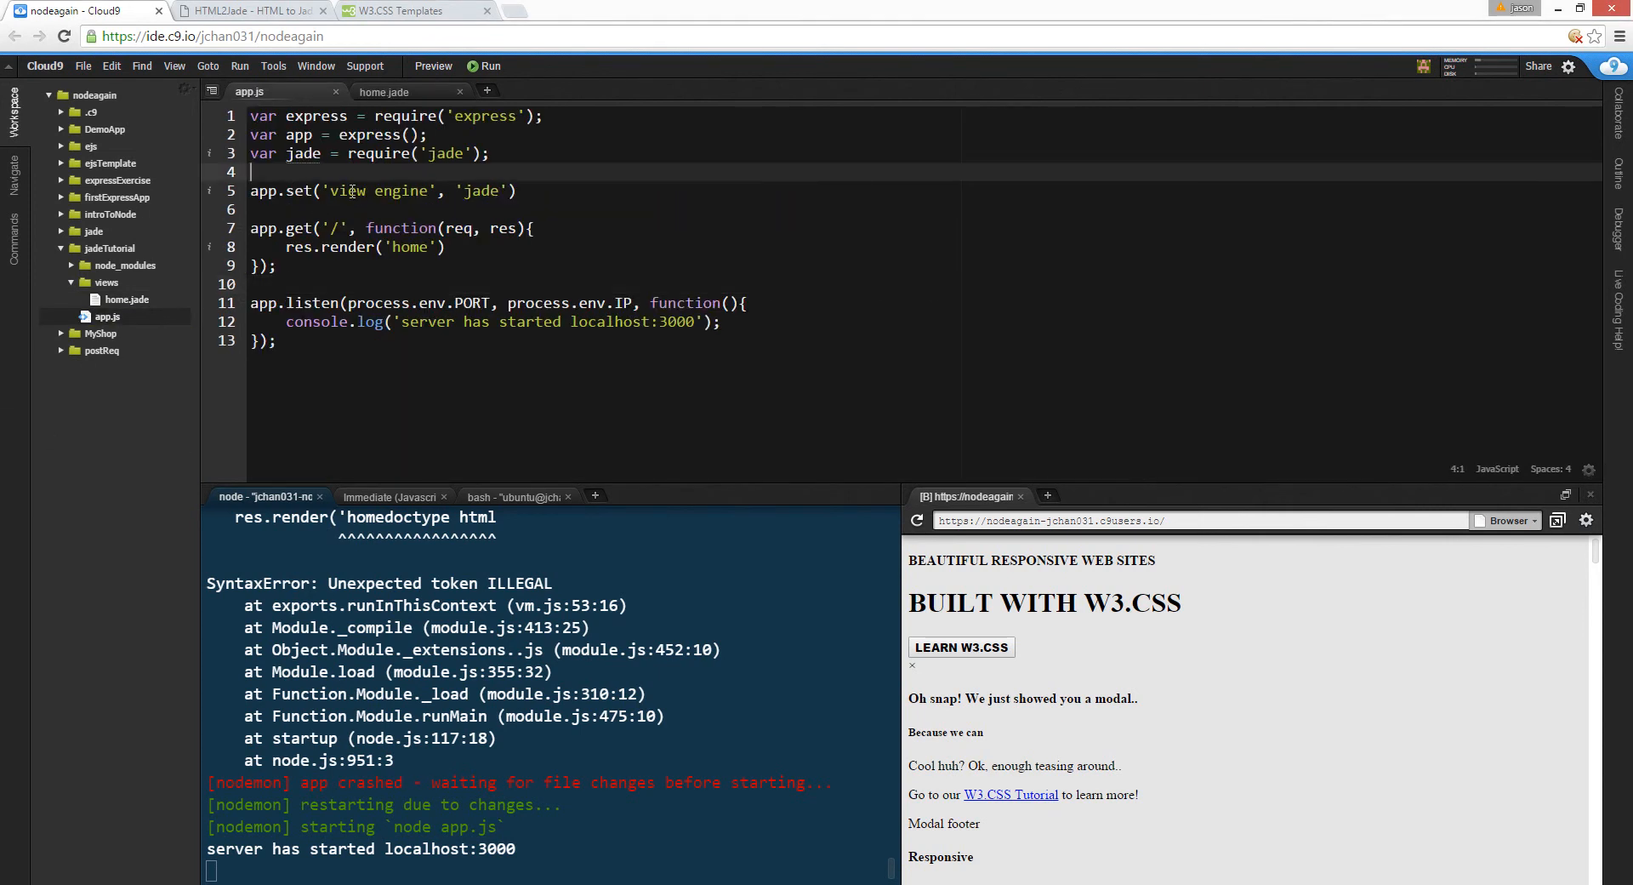
type("app.use(express.static('public'))")
left_click(549, 869)
type("nodemon app.js")
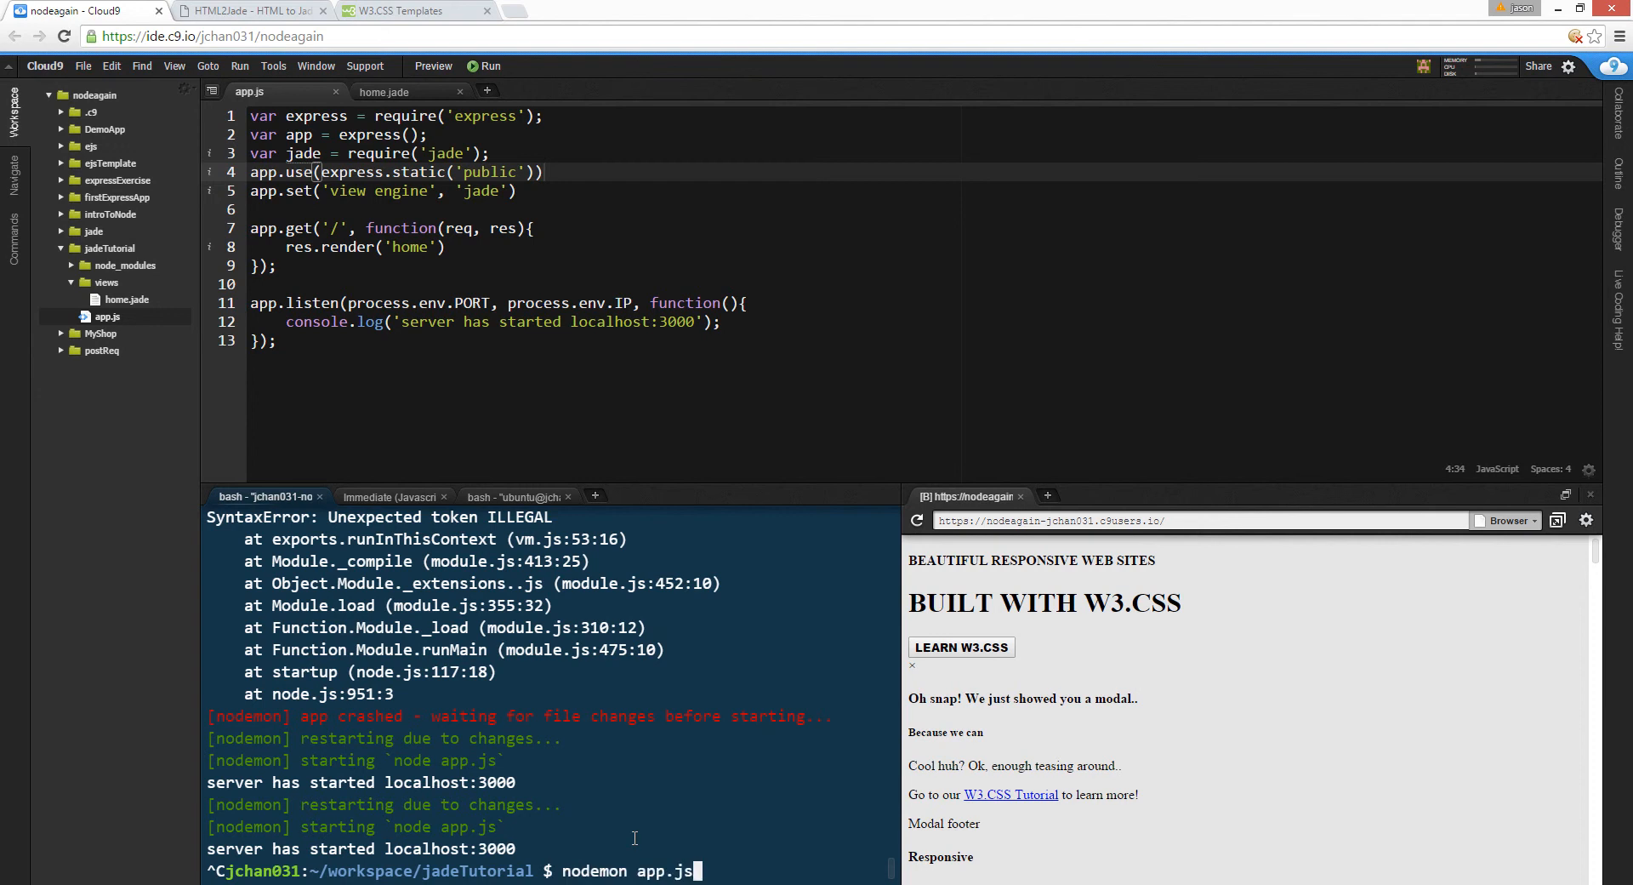
key("Return")
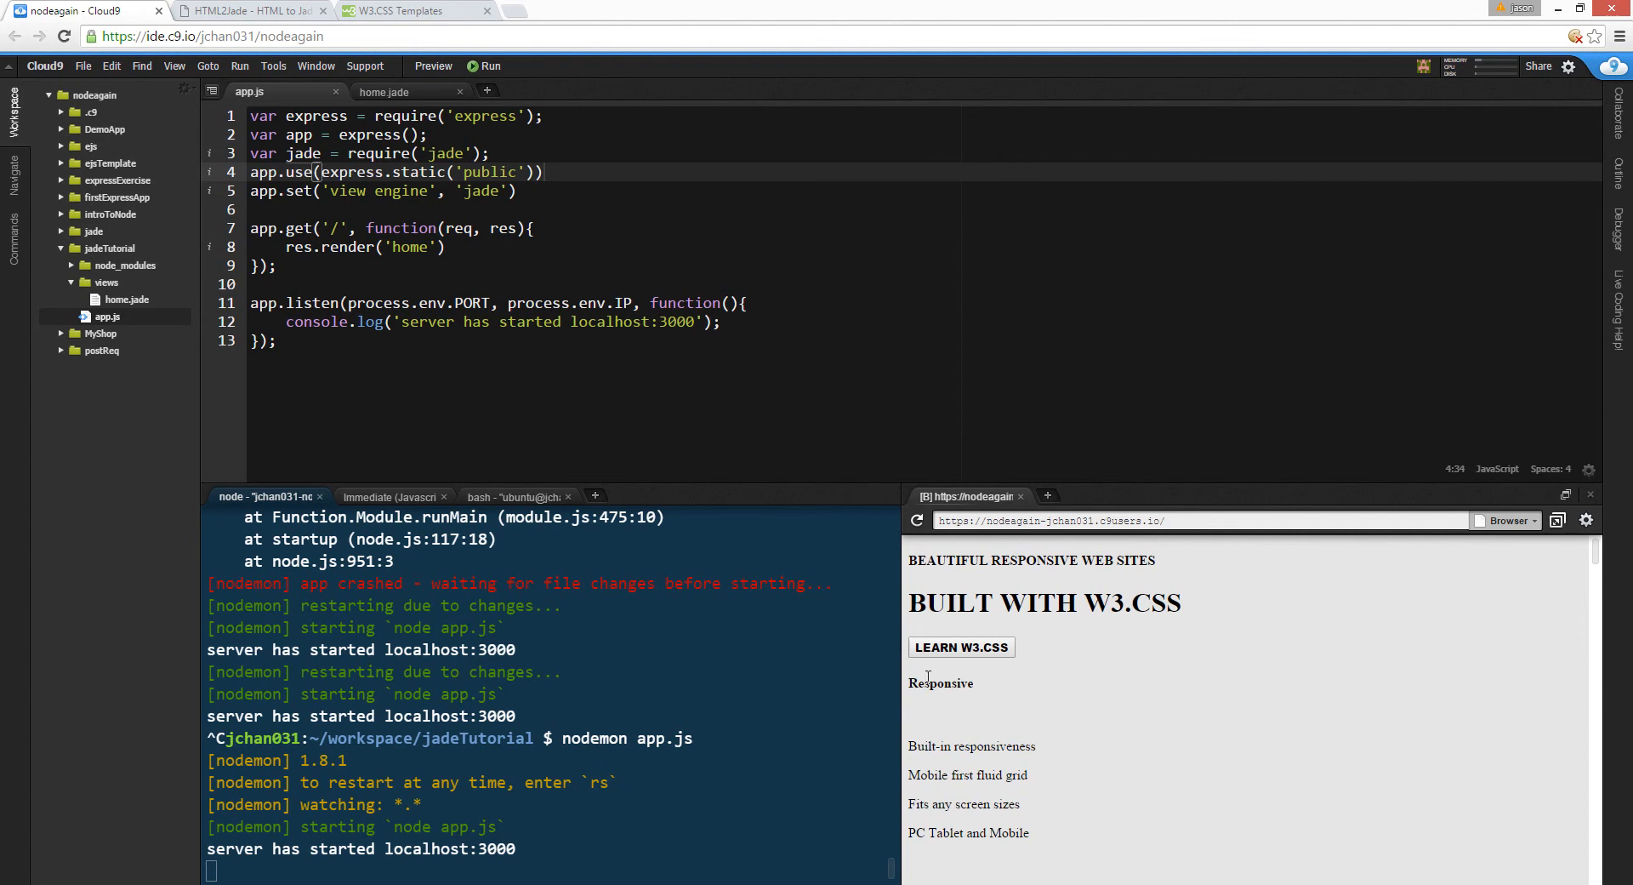
scroll("down", 3)
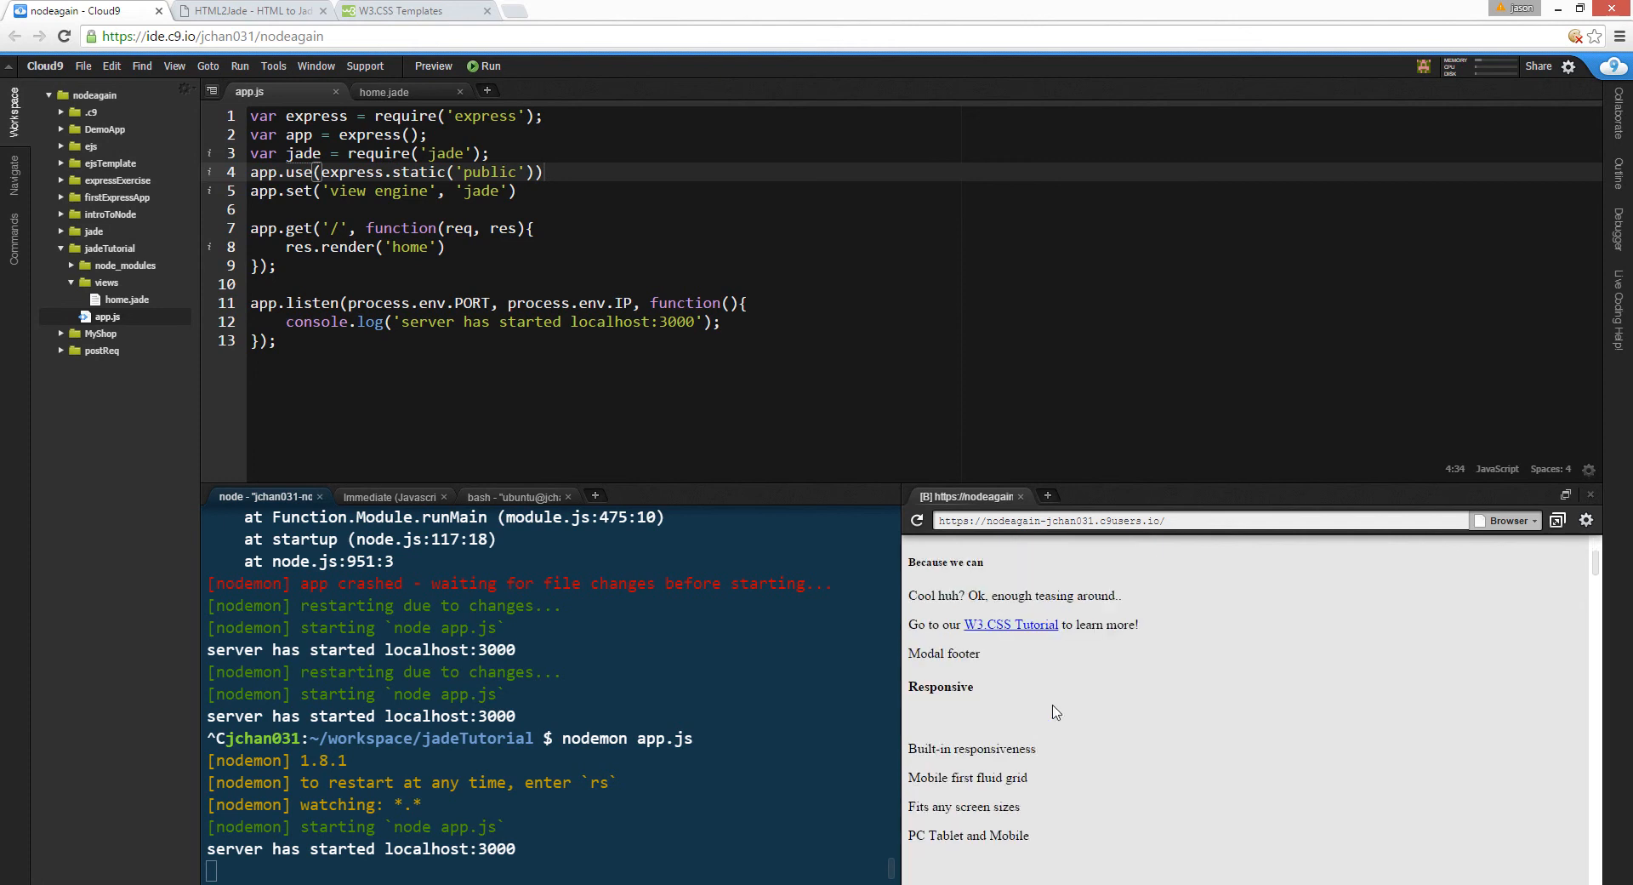
left_click(396, 11)
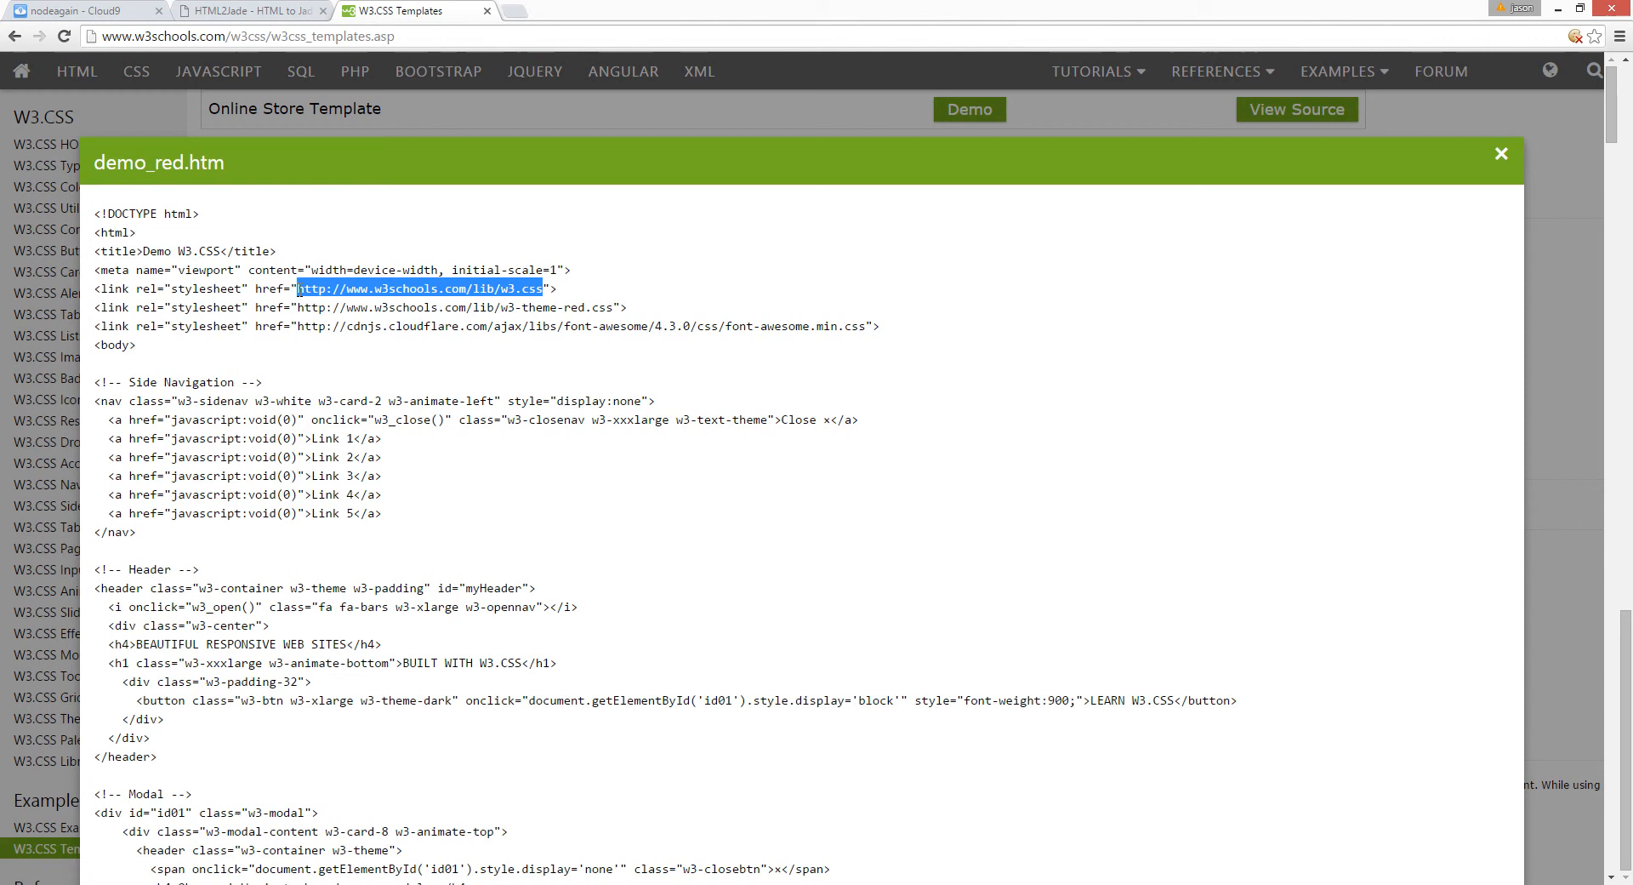
mouse_move(439, 72)
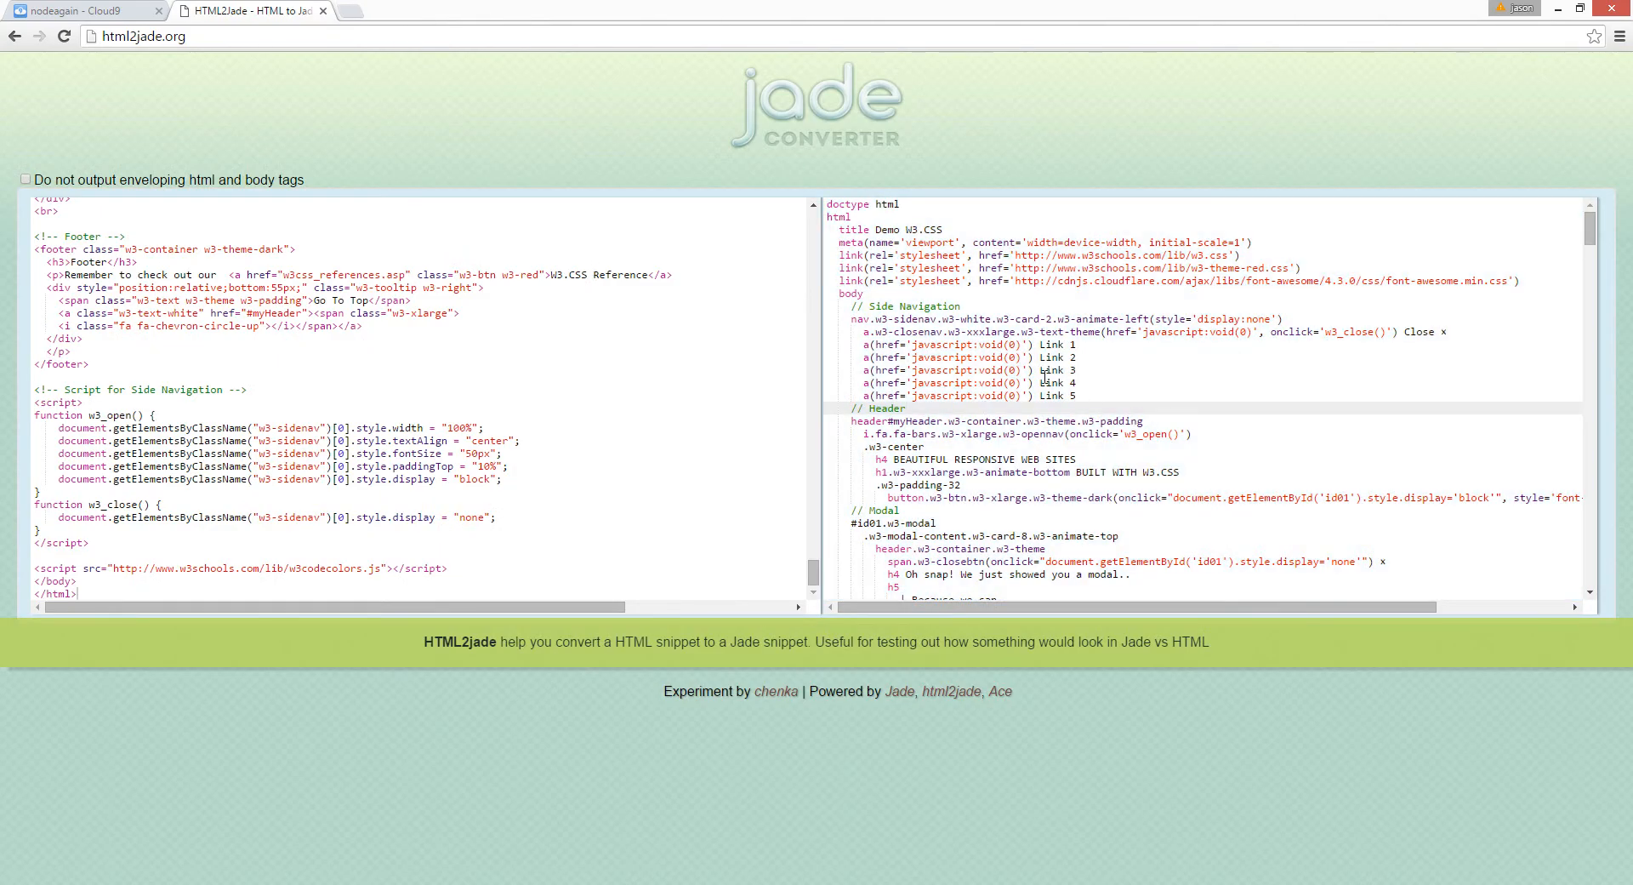
- Return to the Cloud9 workspace after checking the w3.css stylesheet link
left_click(84, 10)
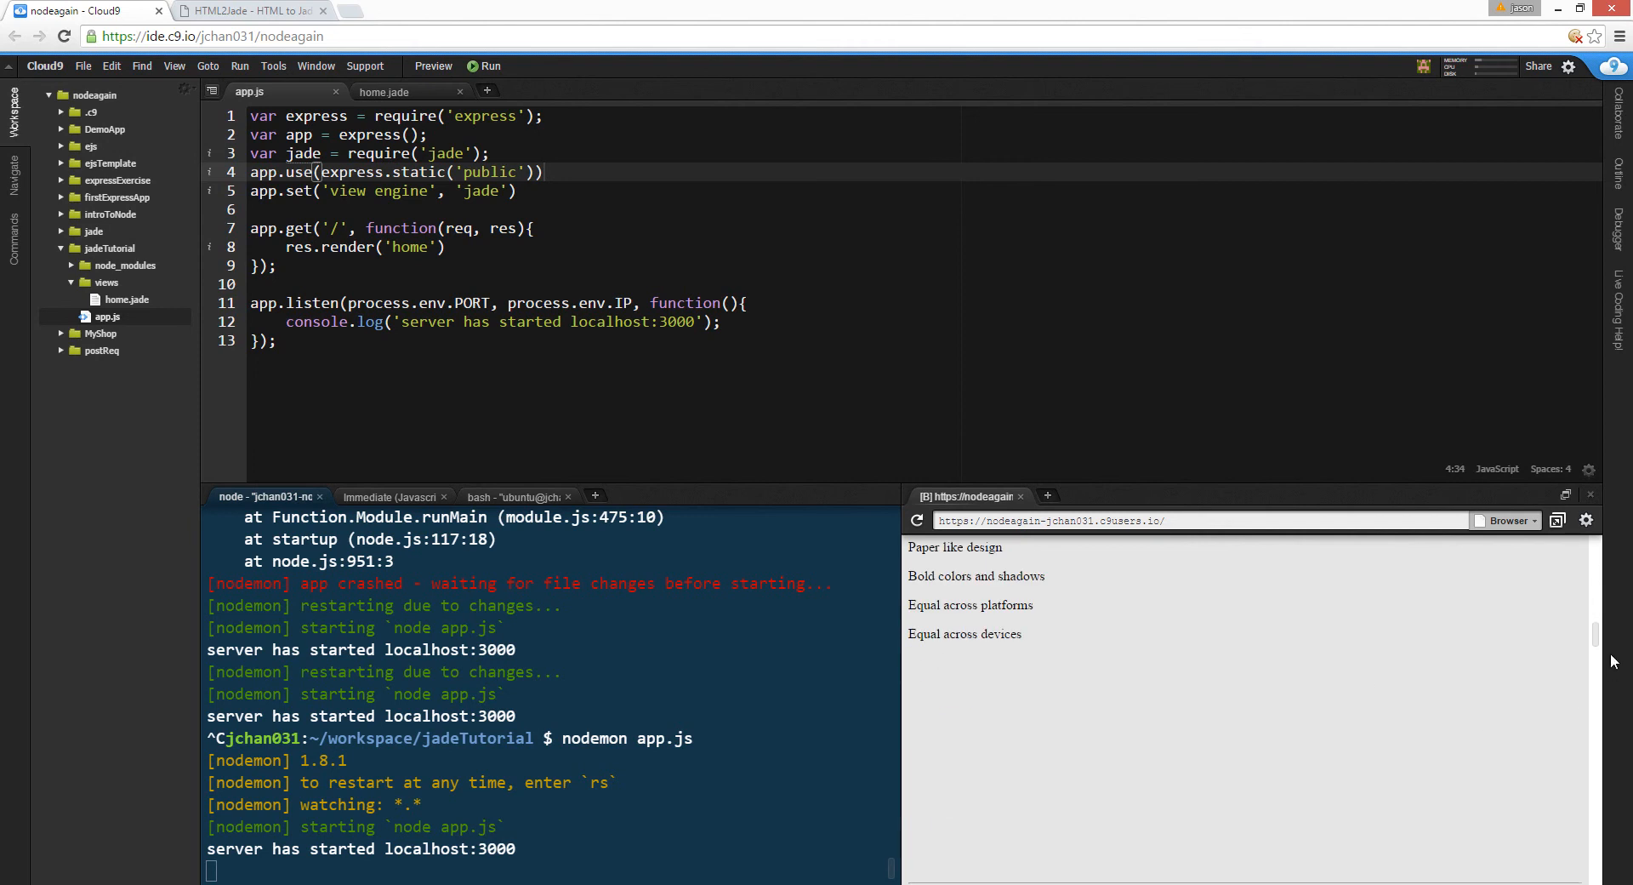
- Switch to home.jade and clear the converted template from the file
scroll("down", 3)
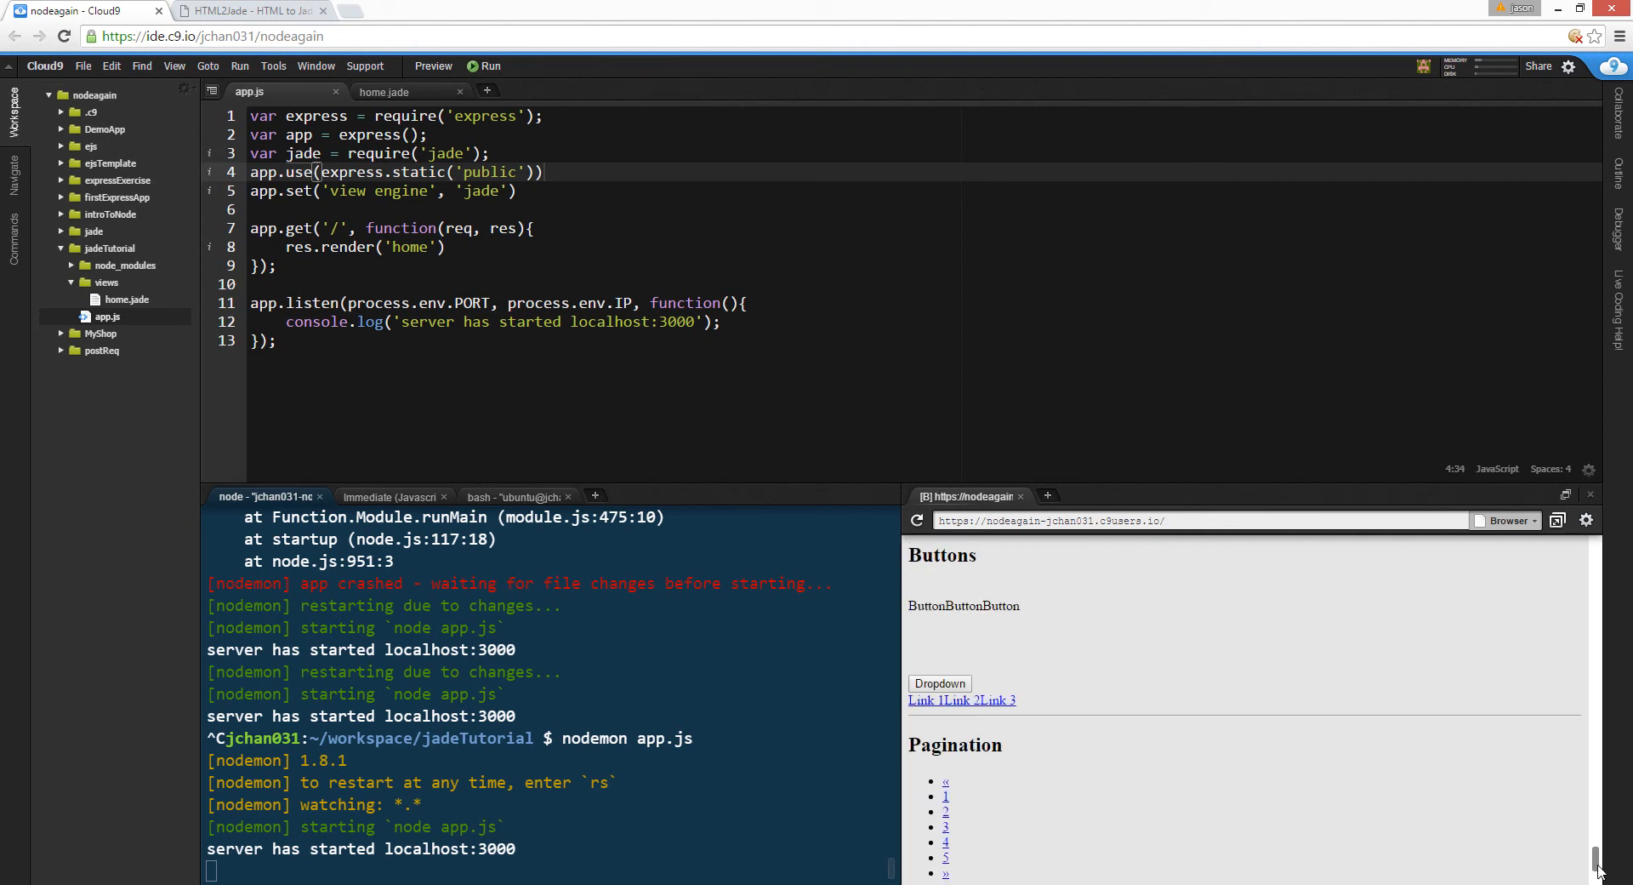
scroll("up", 3)
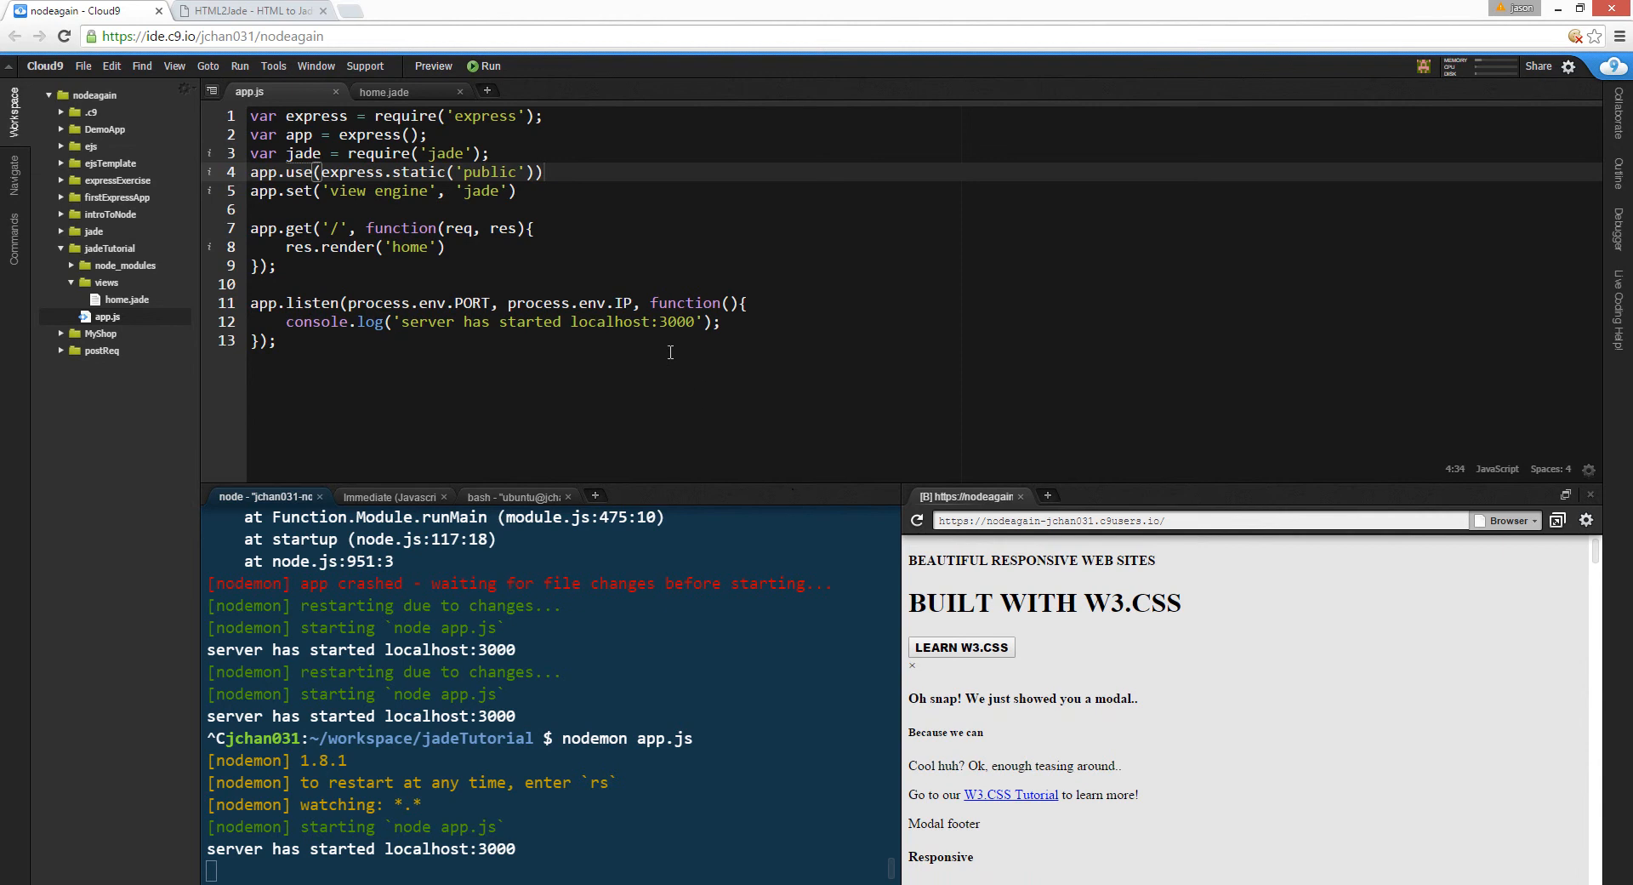
left_click(383, 92)
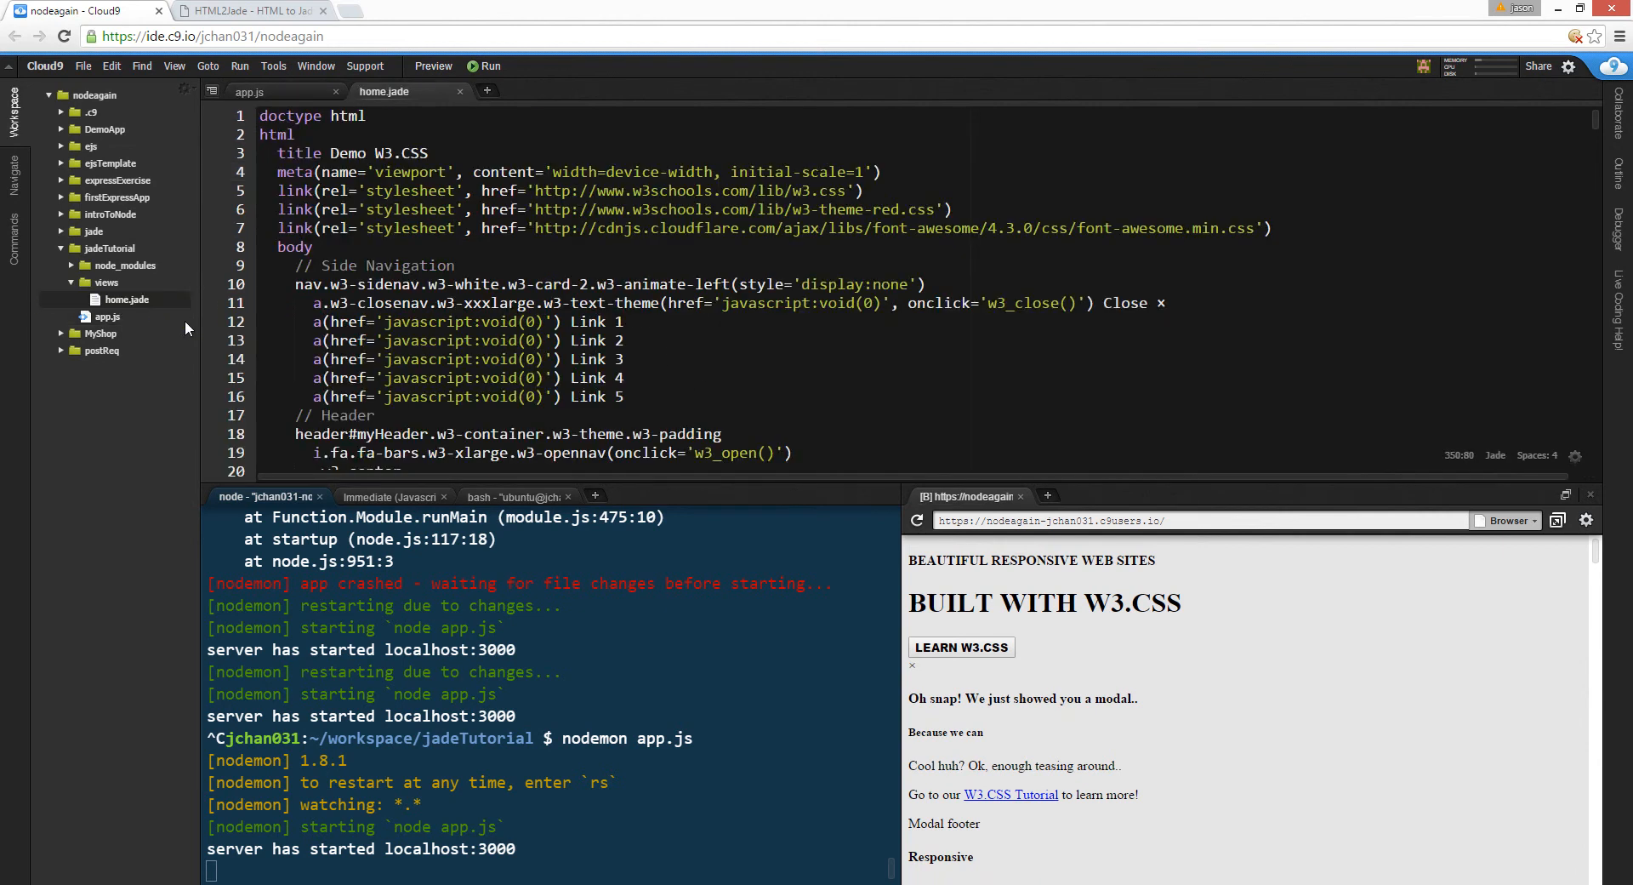
mouse_move(1414, 270)
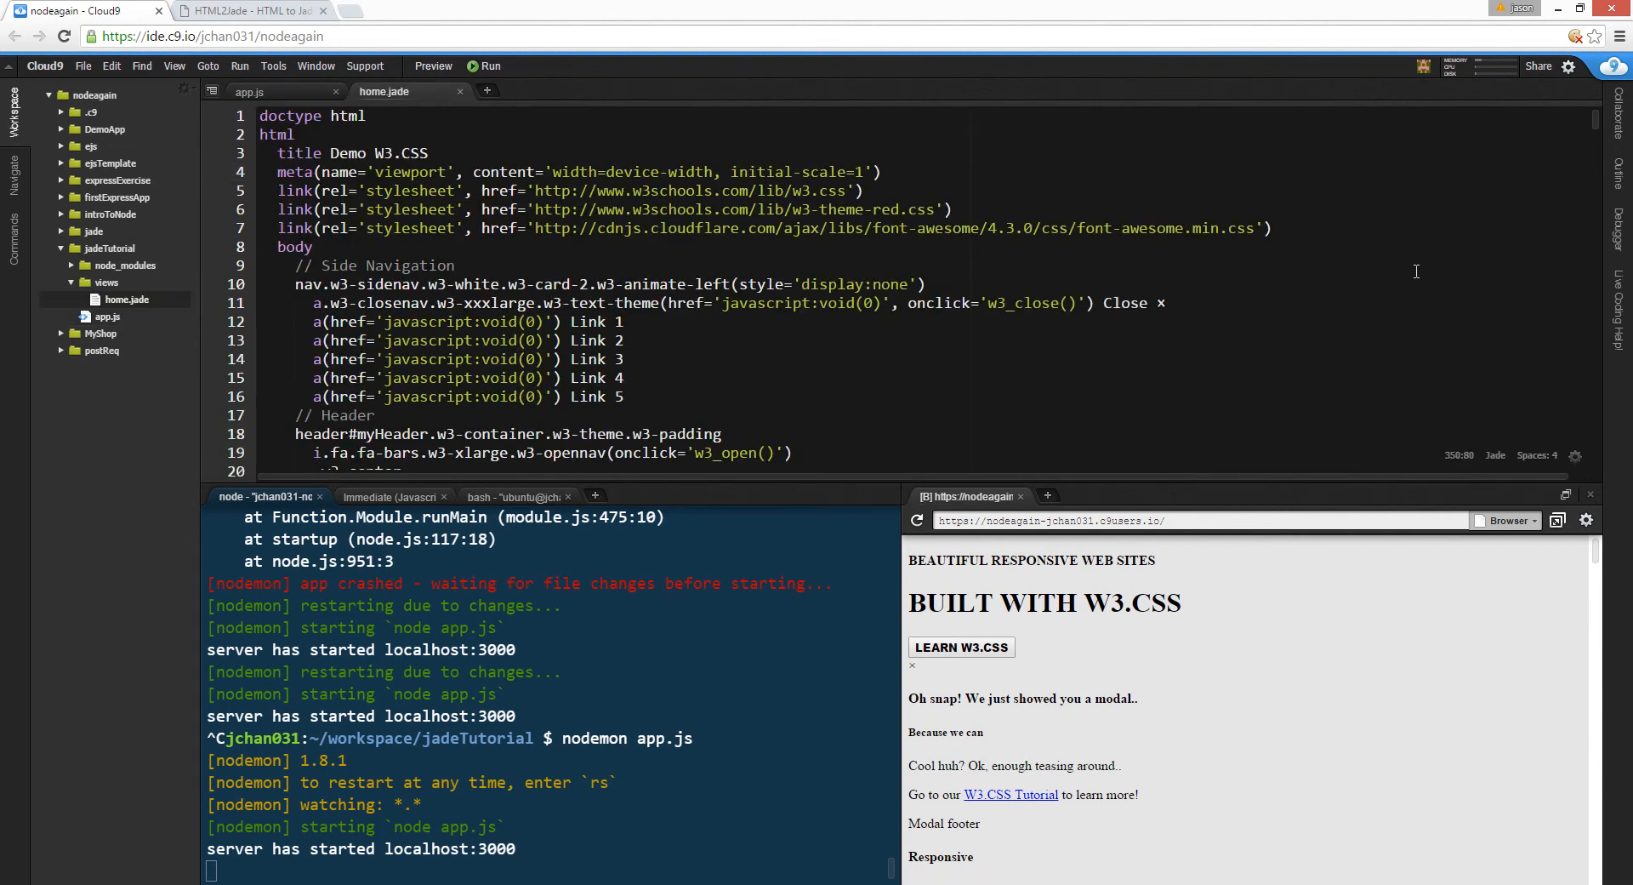
scroll("down", 3)
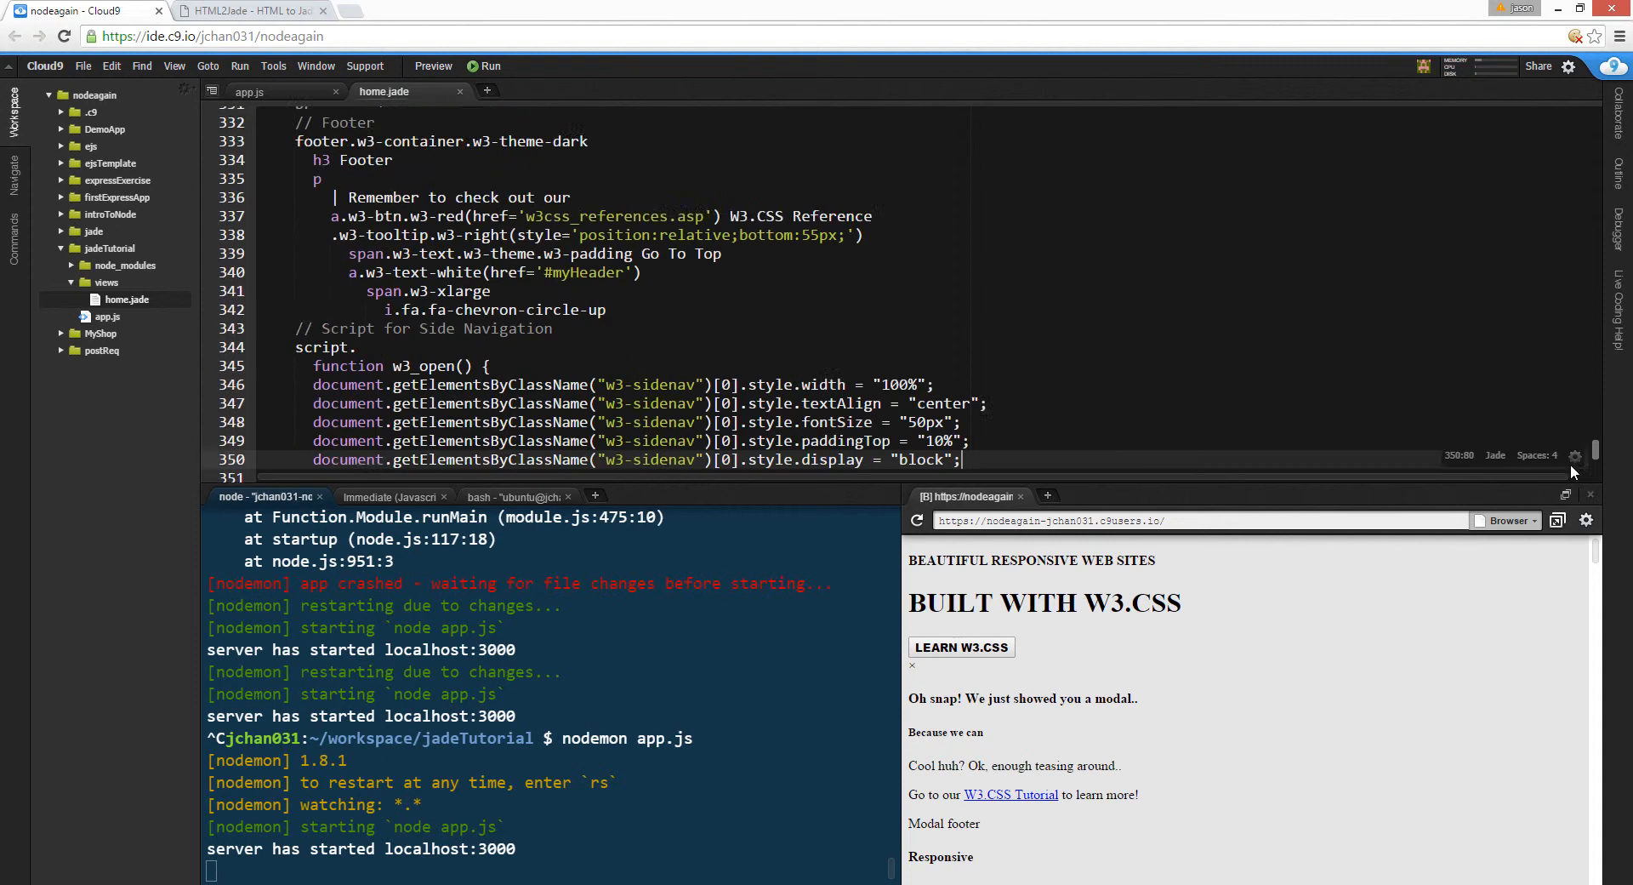
scroll("down", 3)
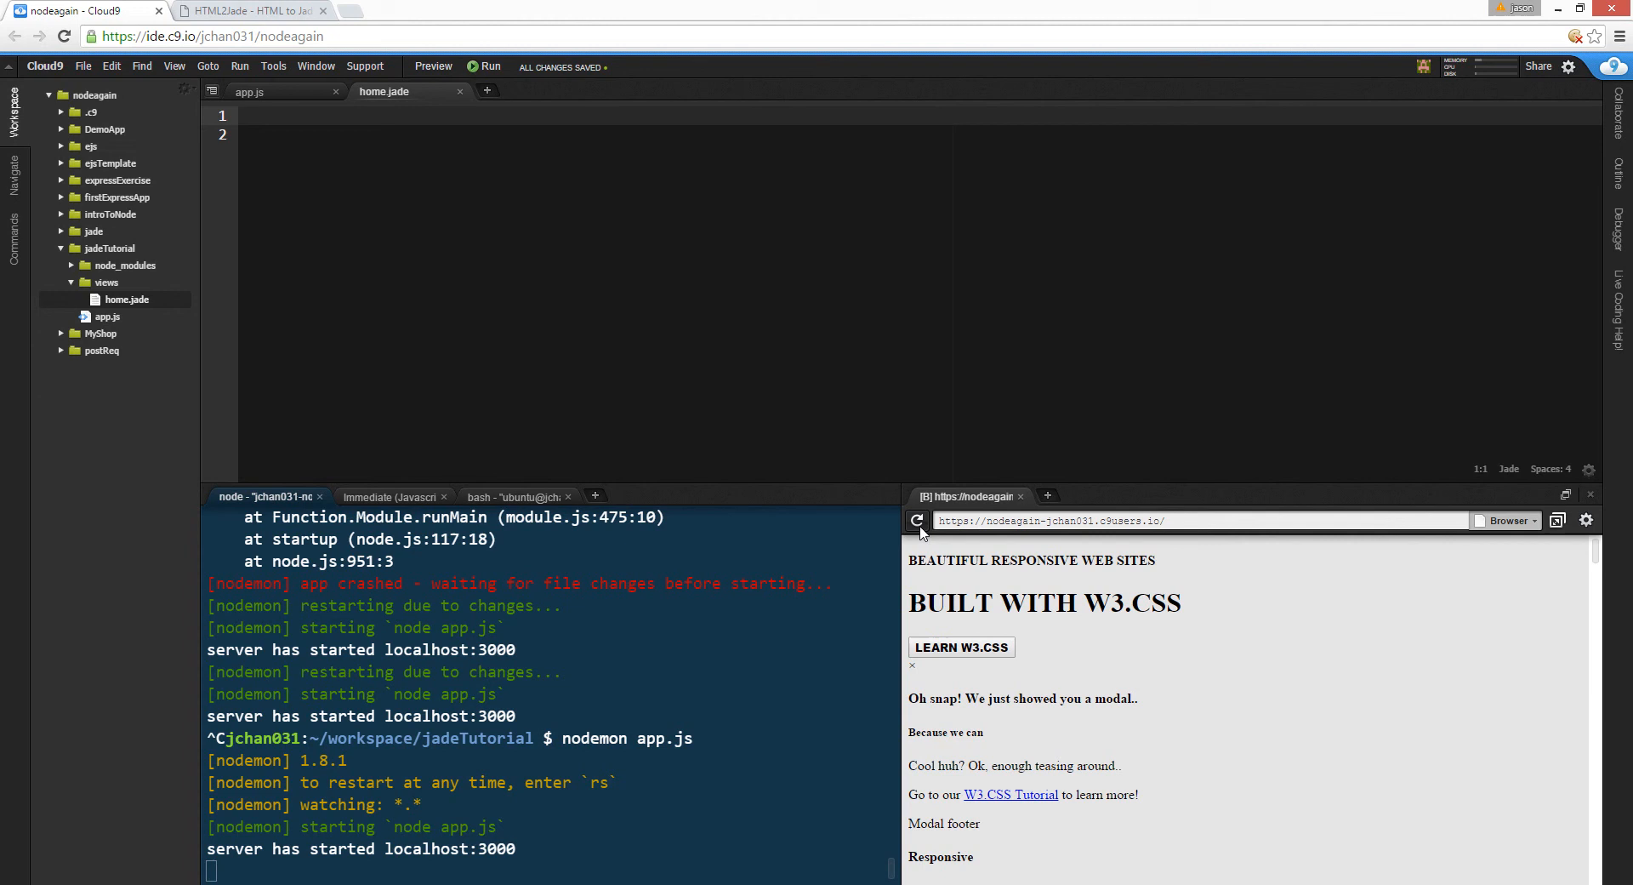
- Search Google for bootstrap and open the W3Schools Bootstrap 3 Tutorial result
left_click(250, 11)
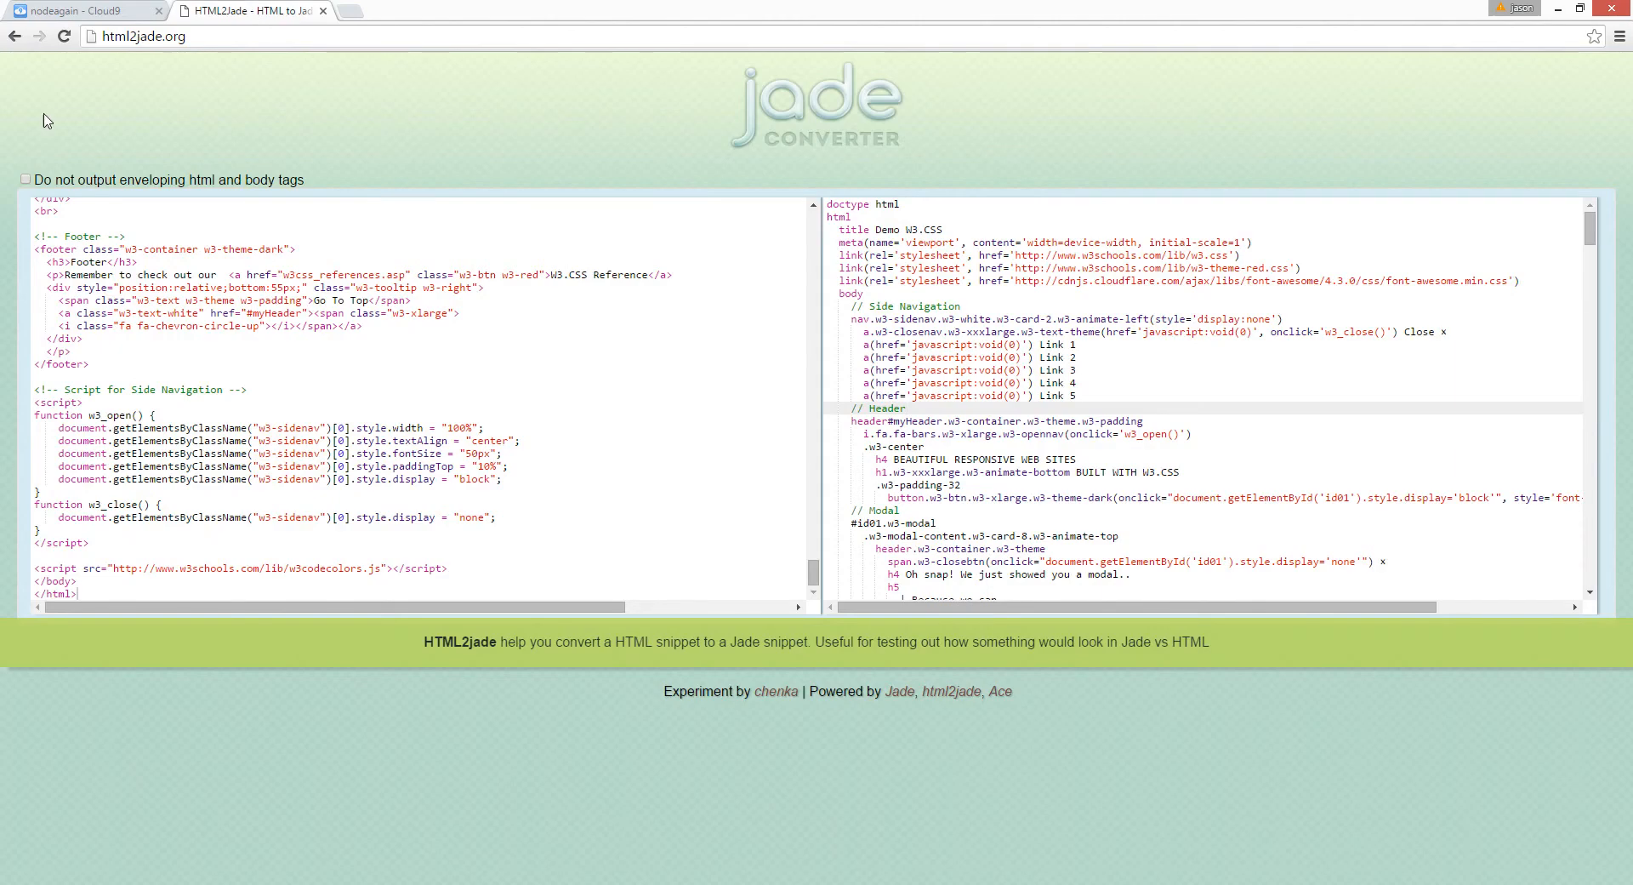
left_click(411, 10)
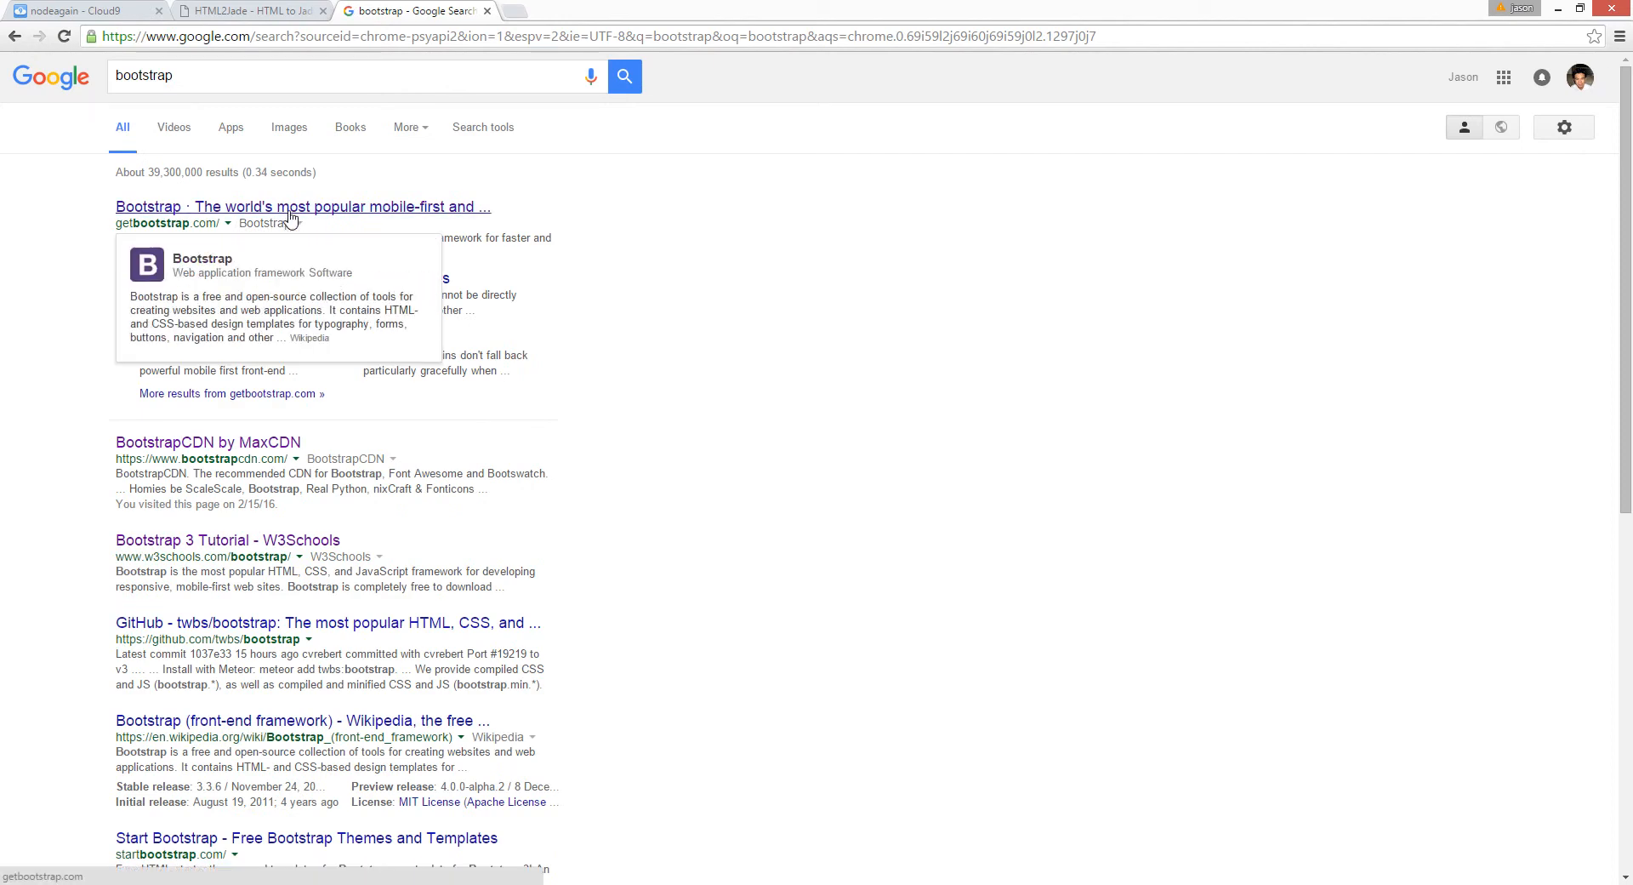
left_click(302, 206)
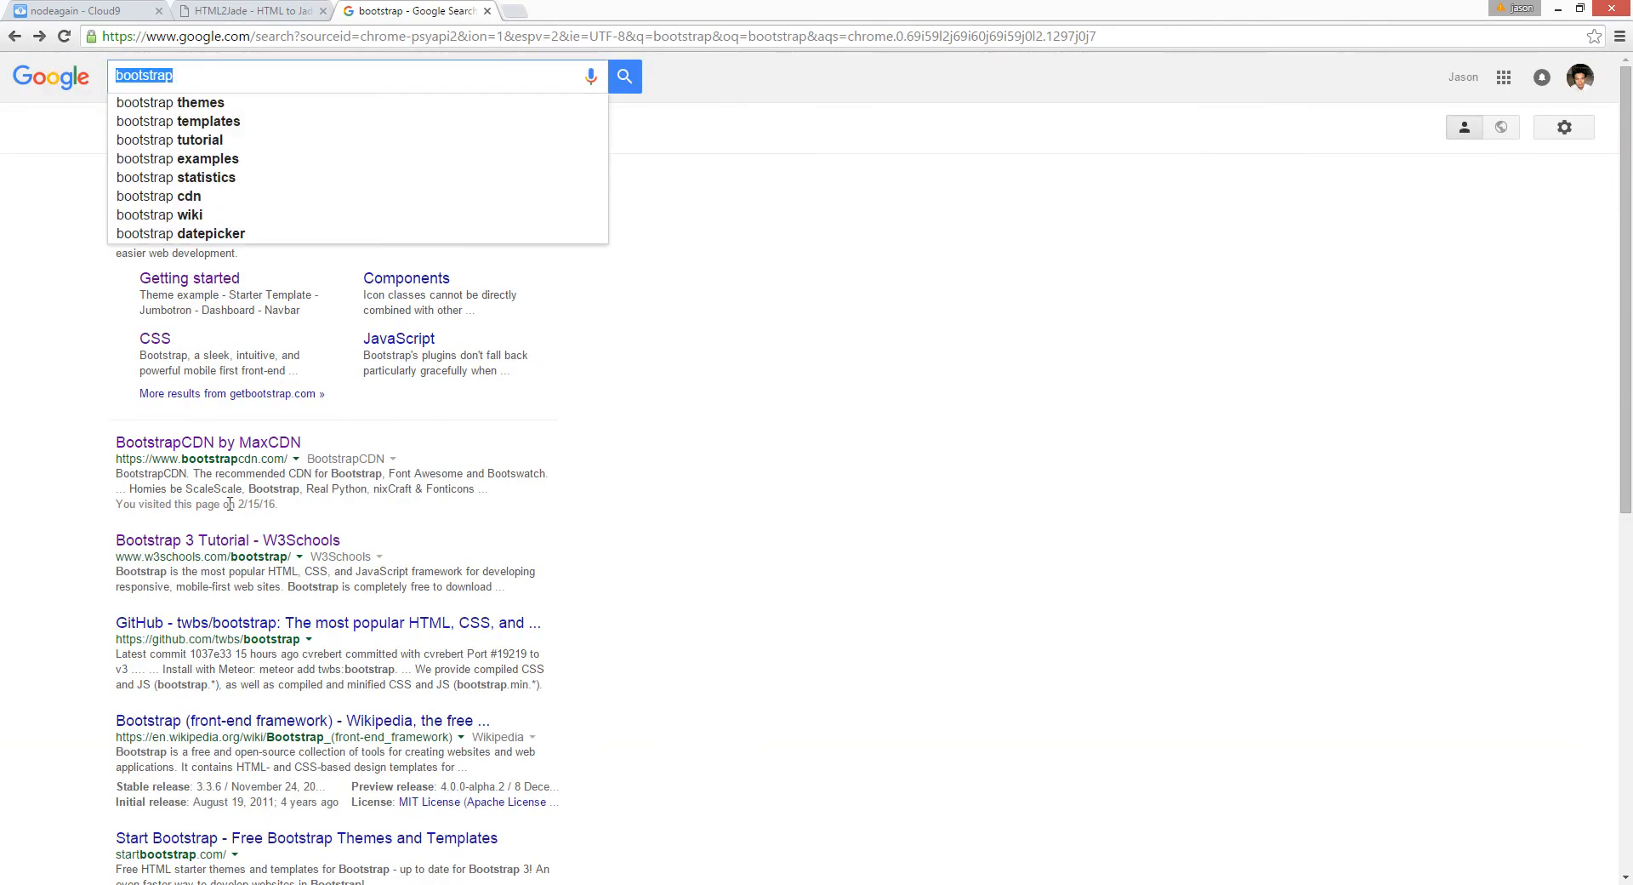
left_click(226, 539)
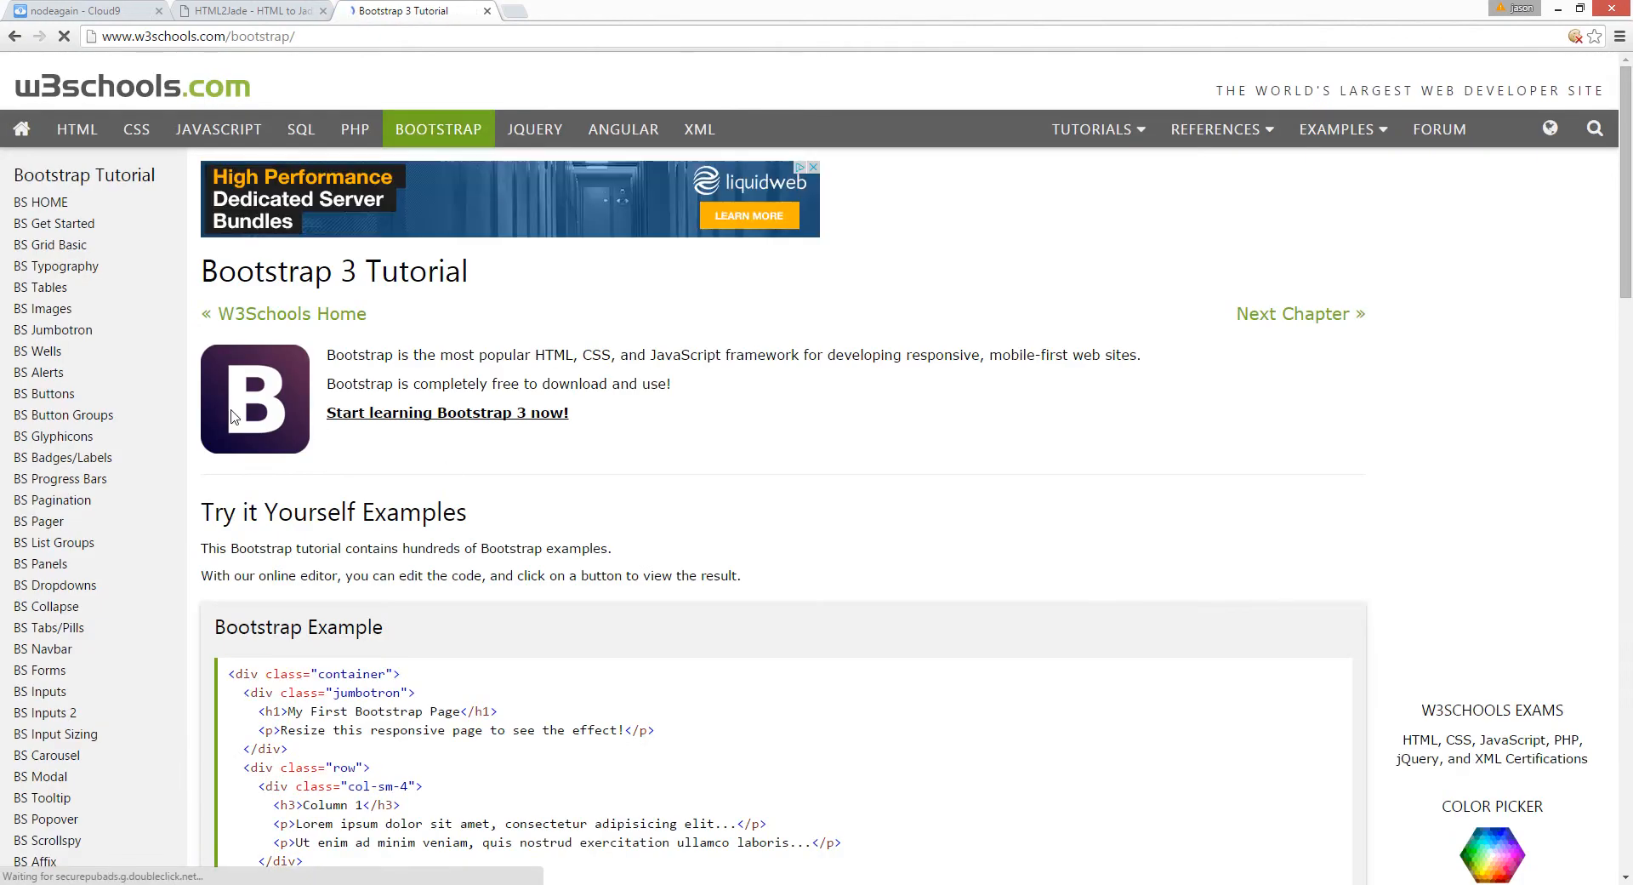
- Open the BS Grid System lesson and scroll to its grid examples
scroll("down", 3)
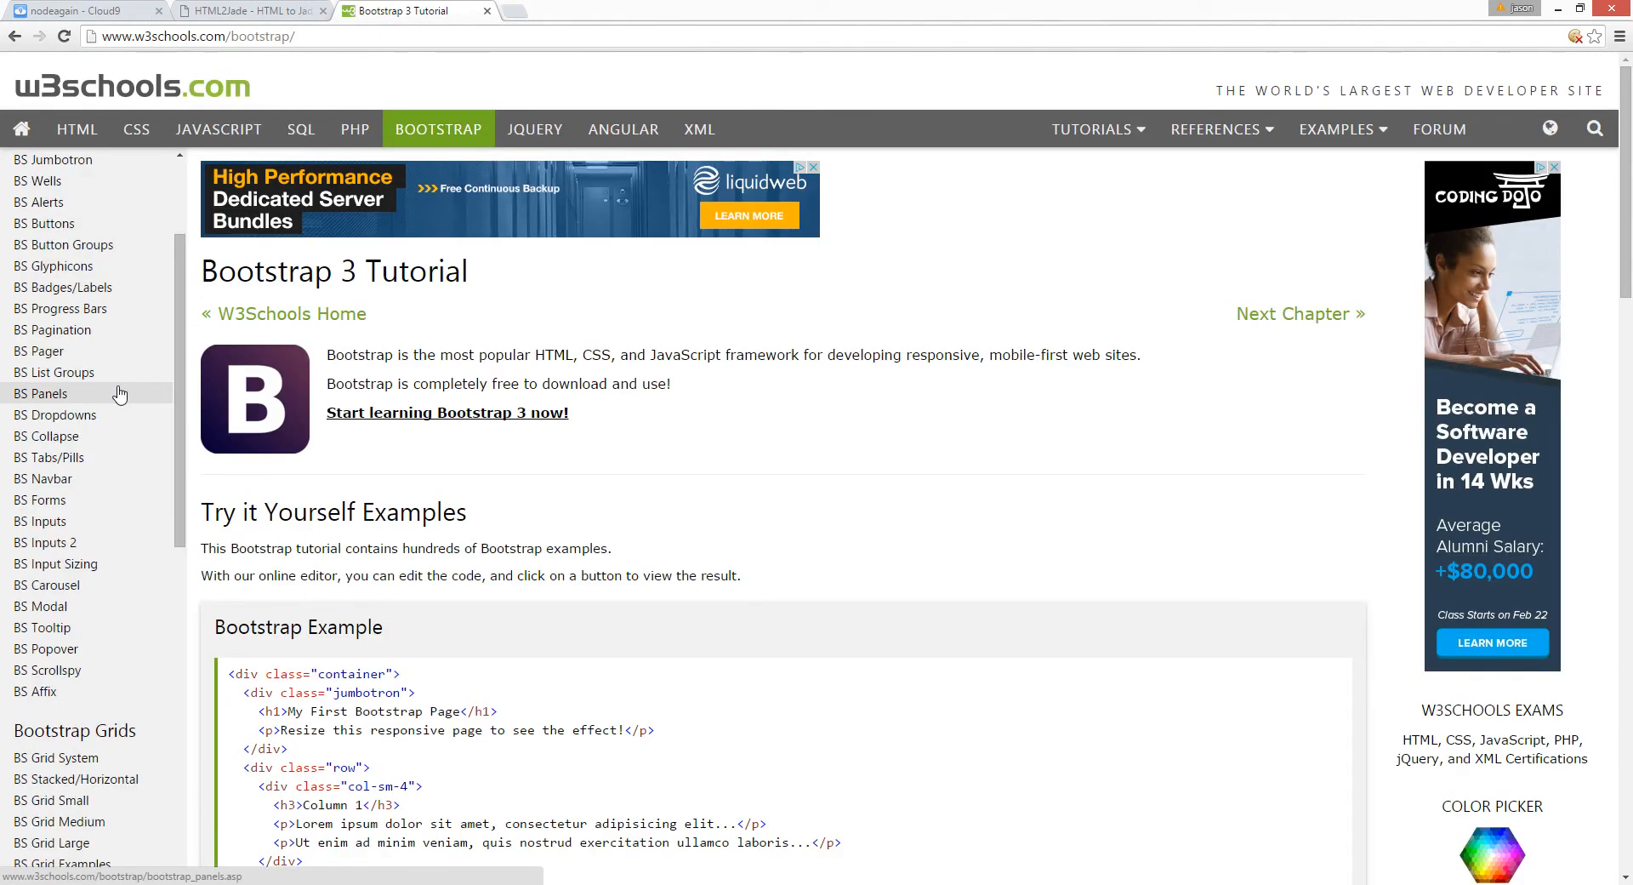
scroll("down", 3)
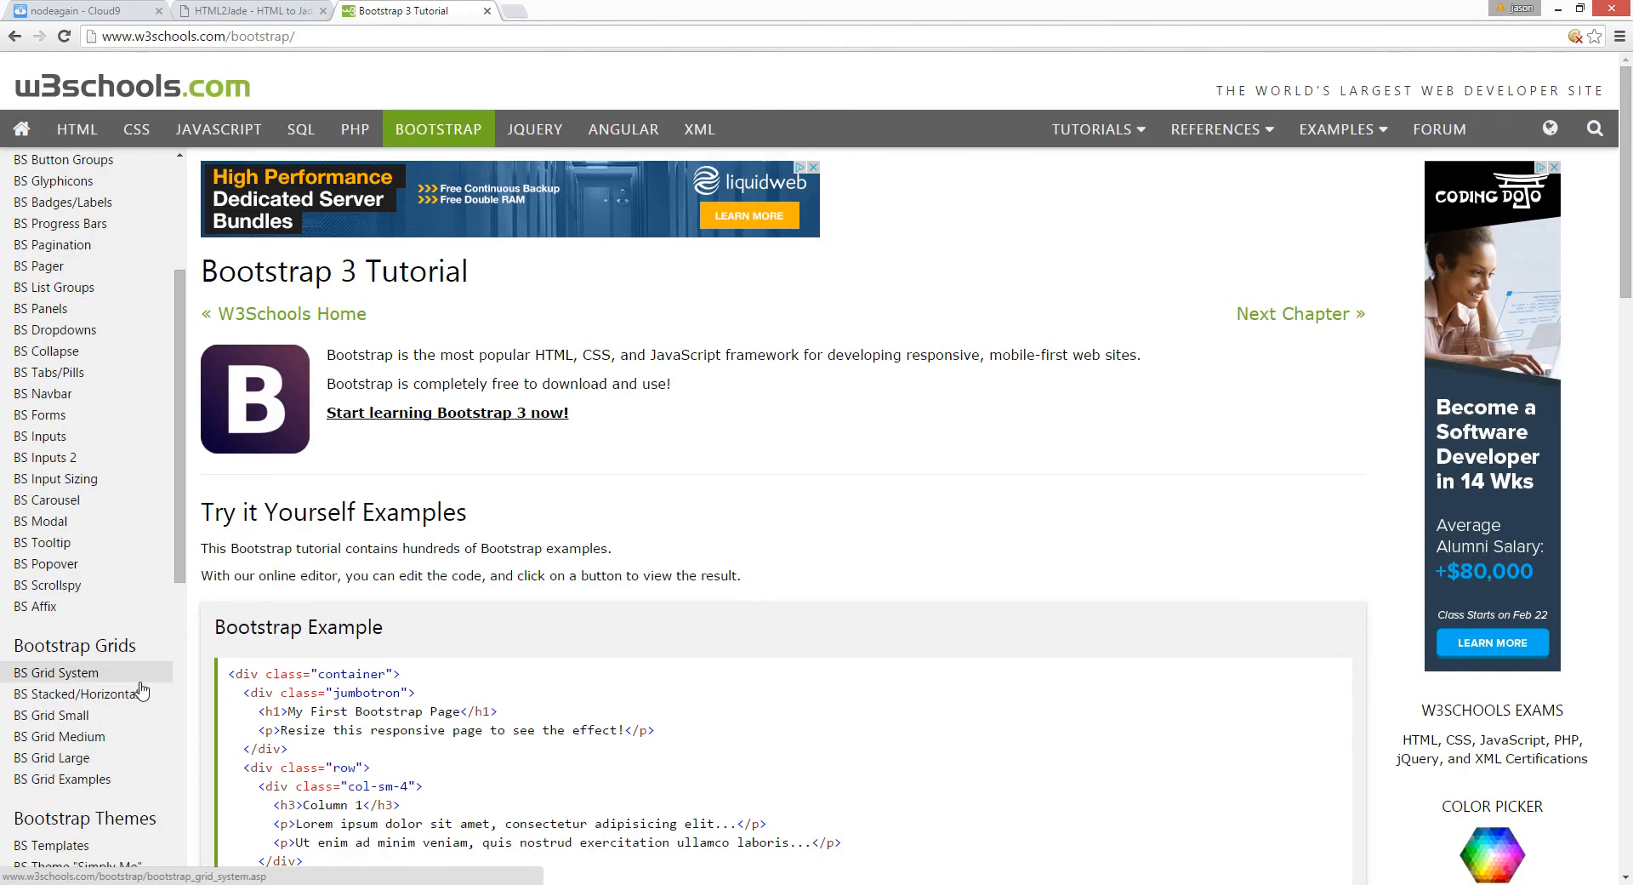
left_click(56, 672)
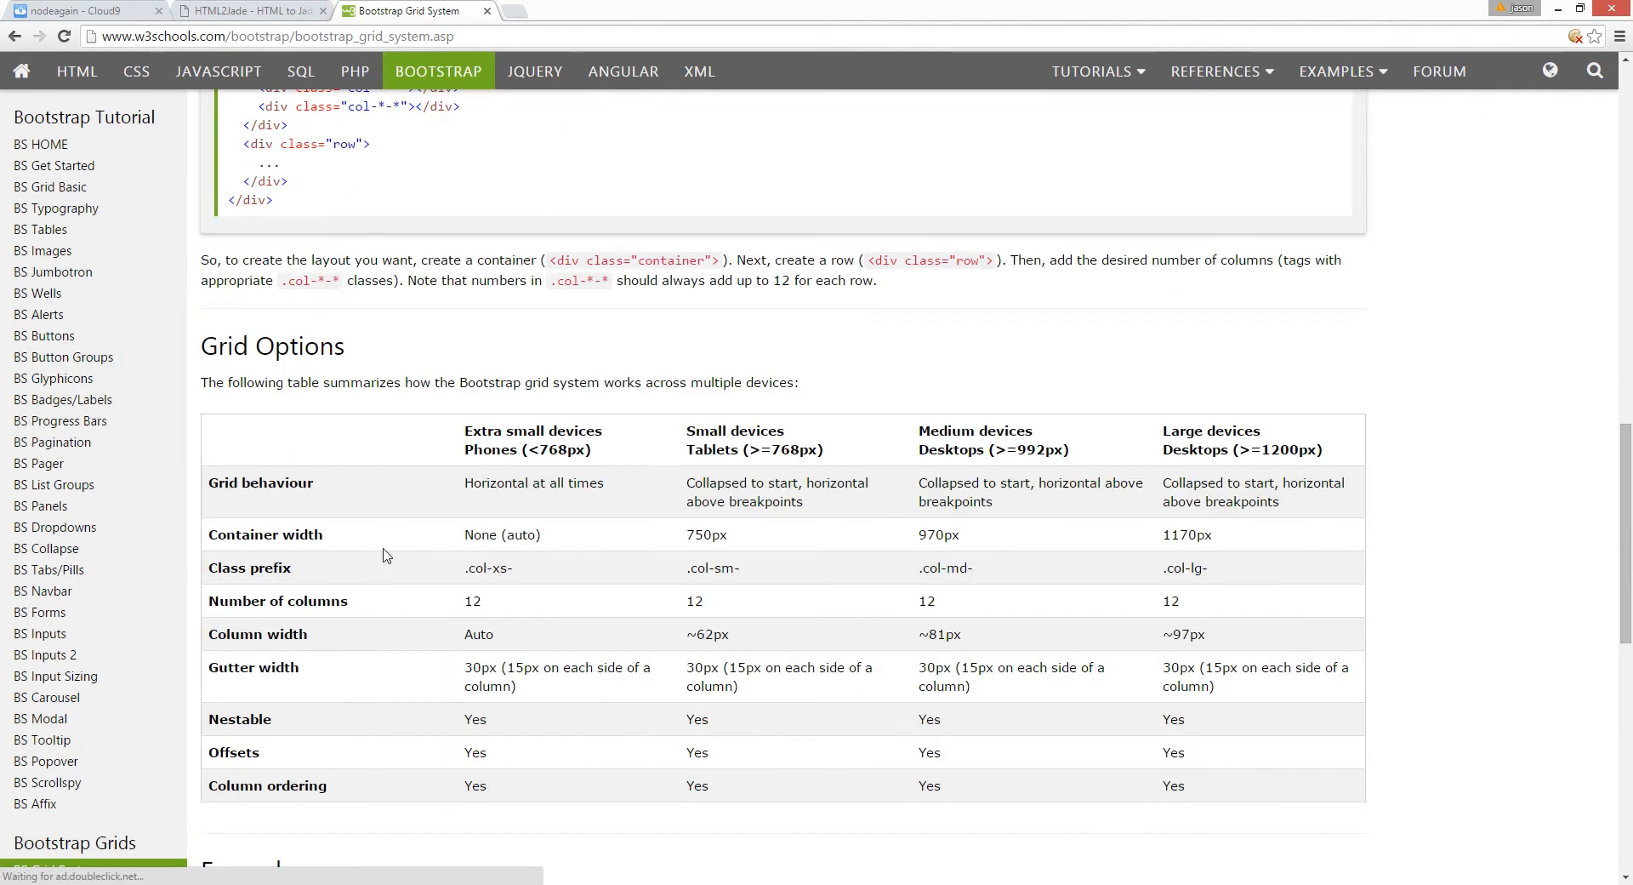
scroll("down", 3)
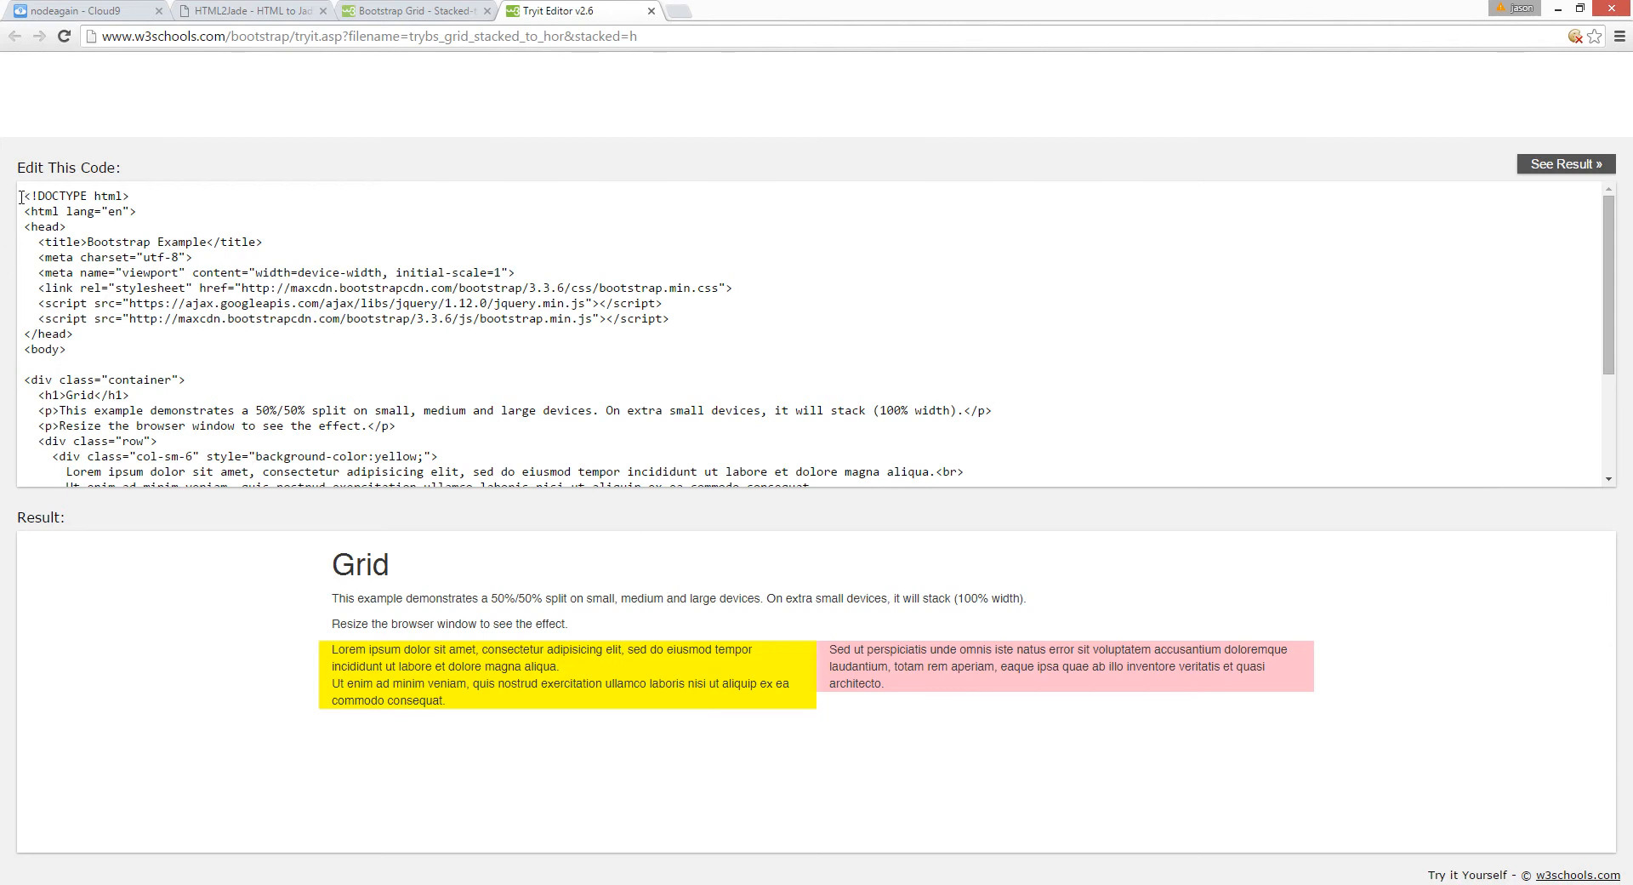
- Select all of the stacked-to-horizontal grid example code and switch to HTML2Jade
key("ctrl+a")
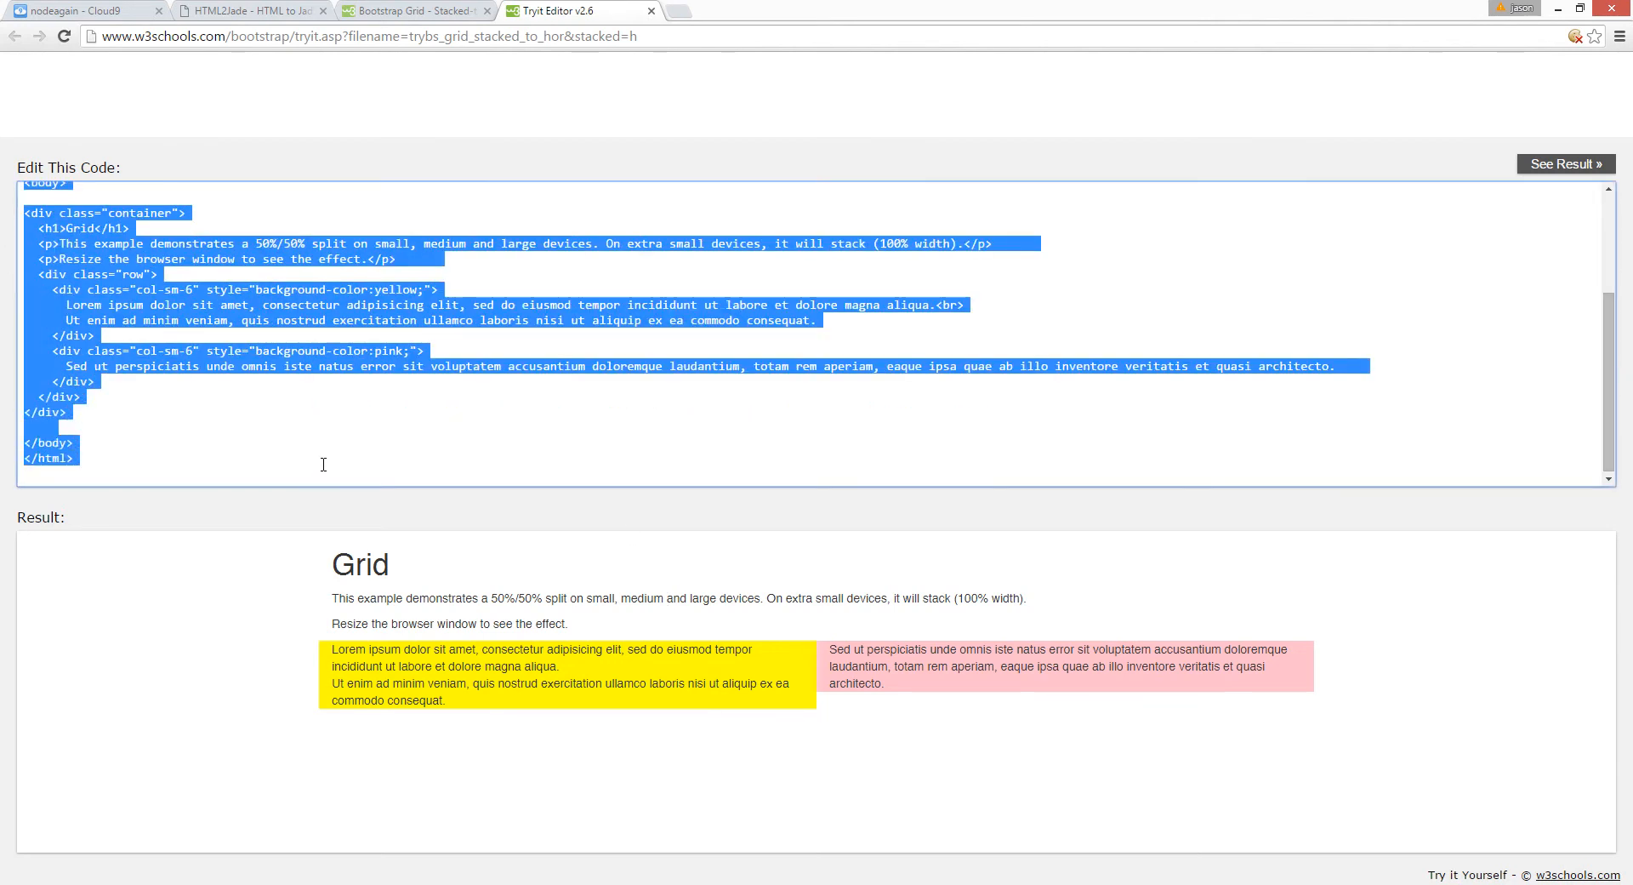
left_click(250, 10)
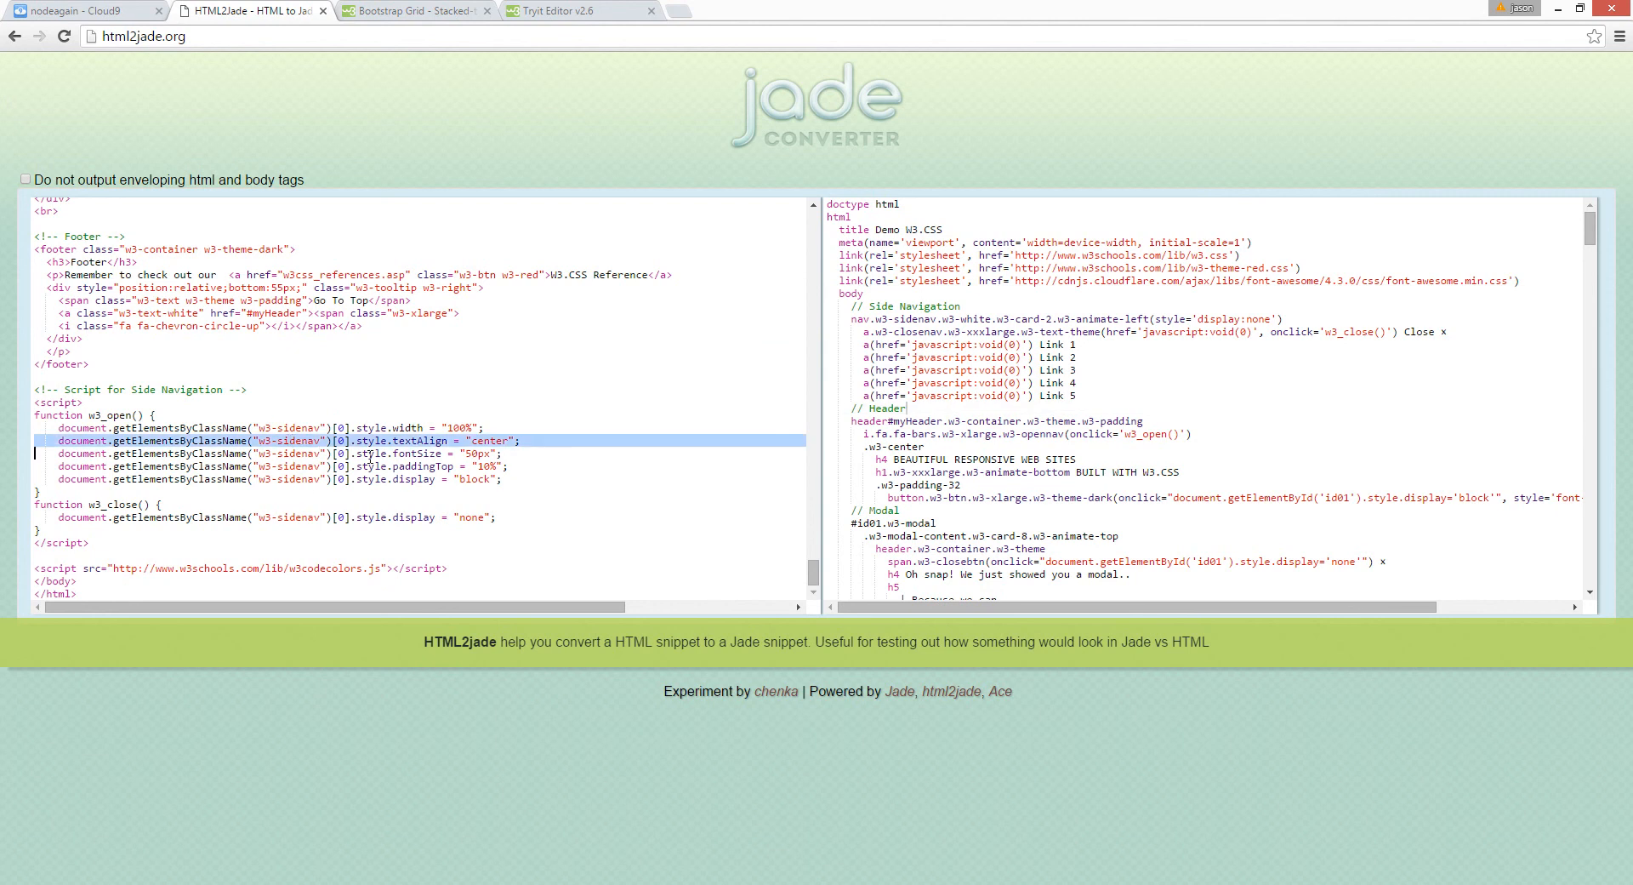
- Convert the Bootstrap grid HTML to Jade and carry it back to the Cloud9 workspace
scroll("up", 3)
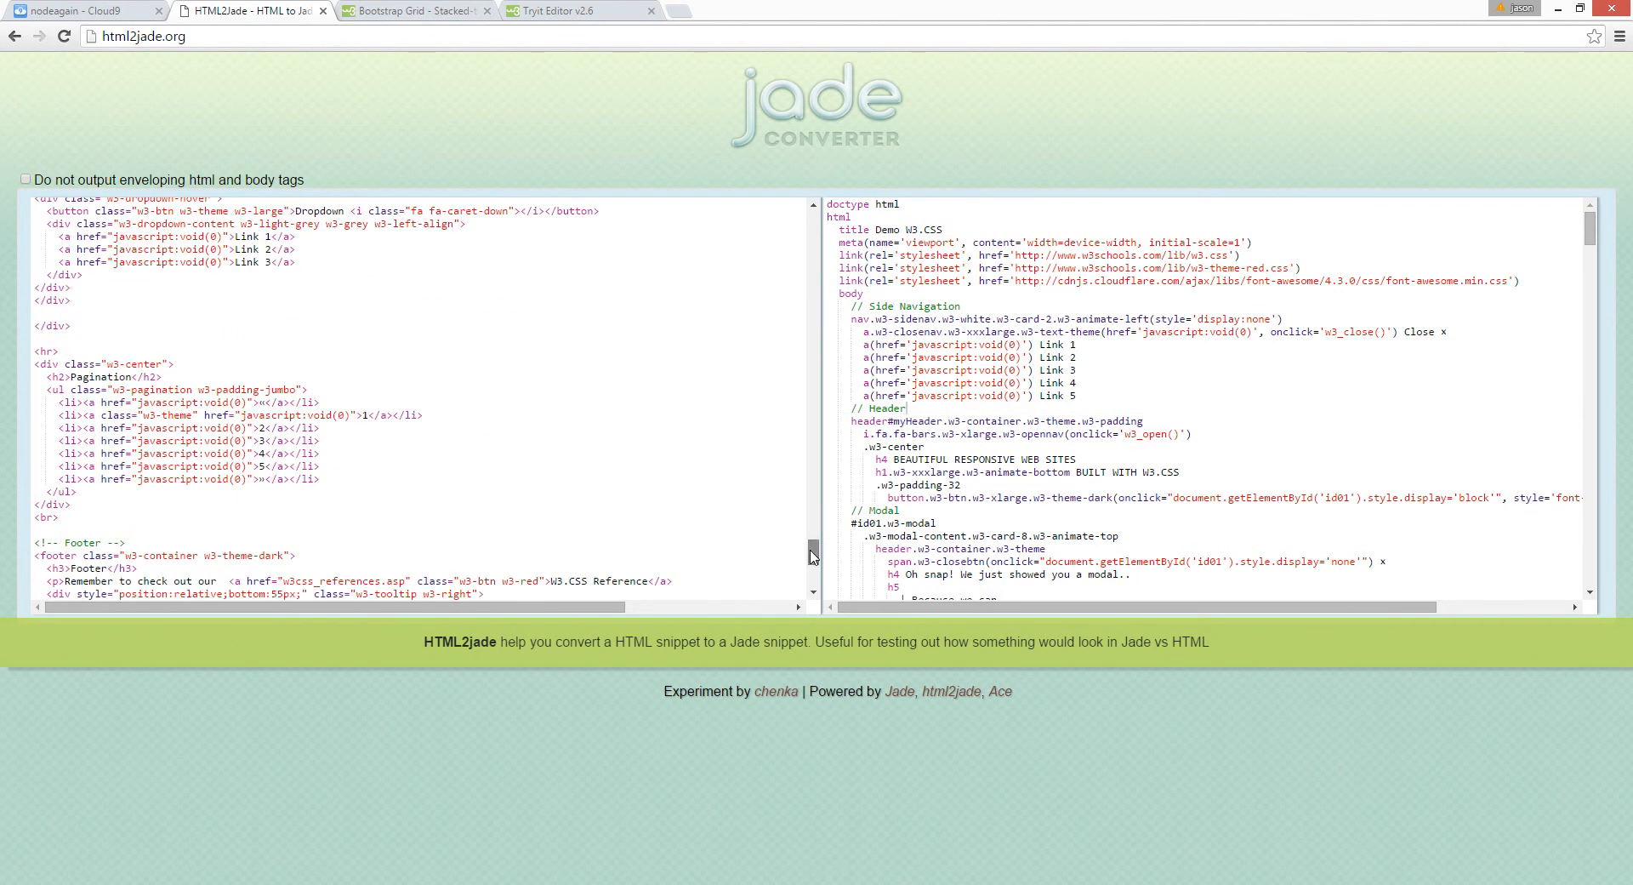
scroll("up", 3)
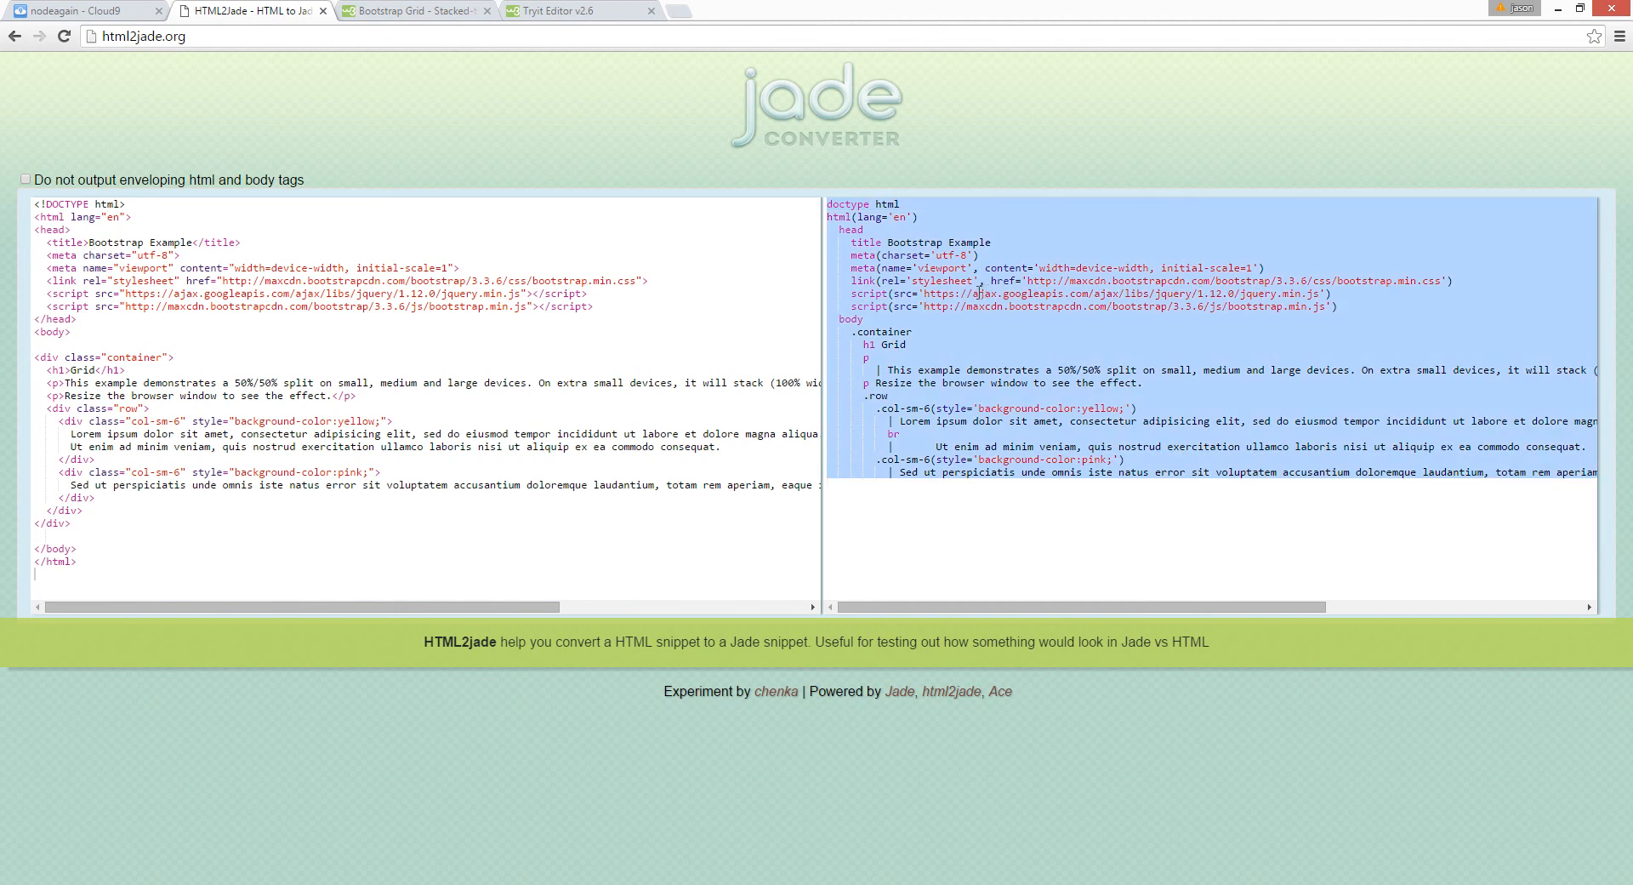
left_click(84, 11)
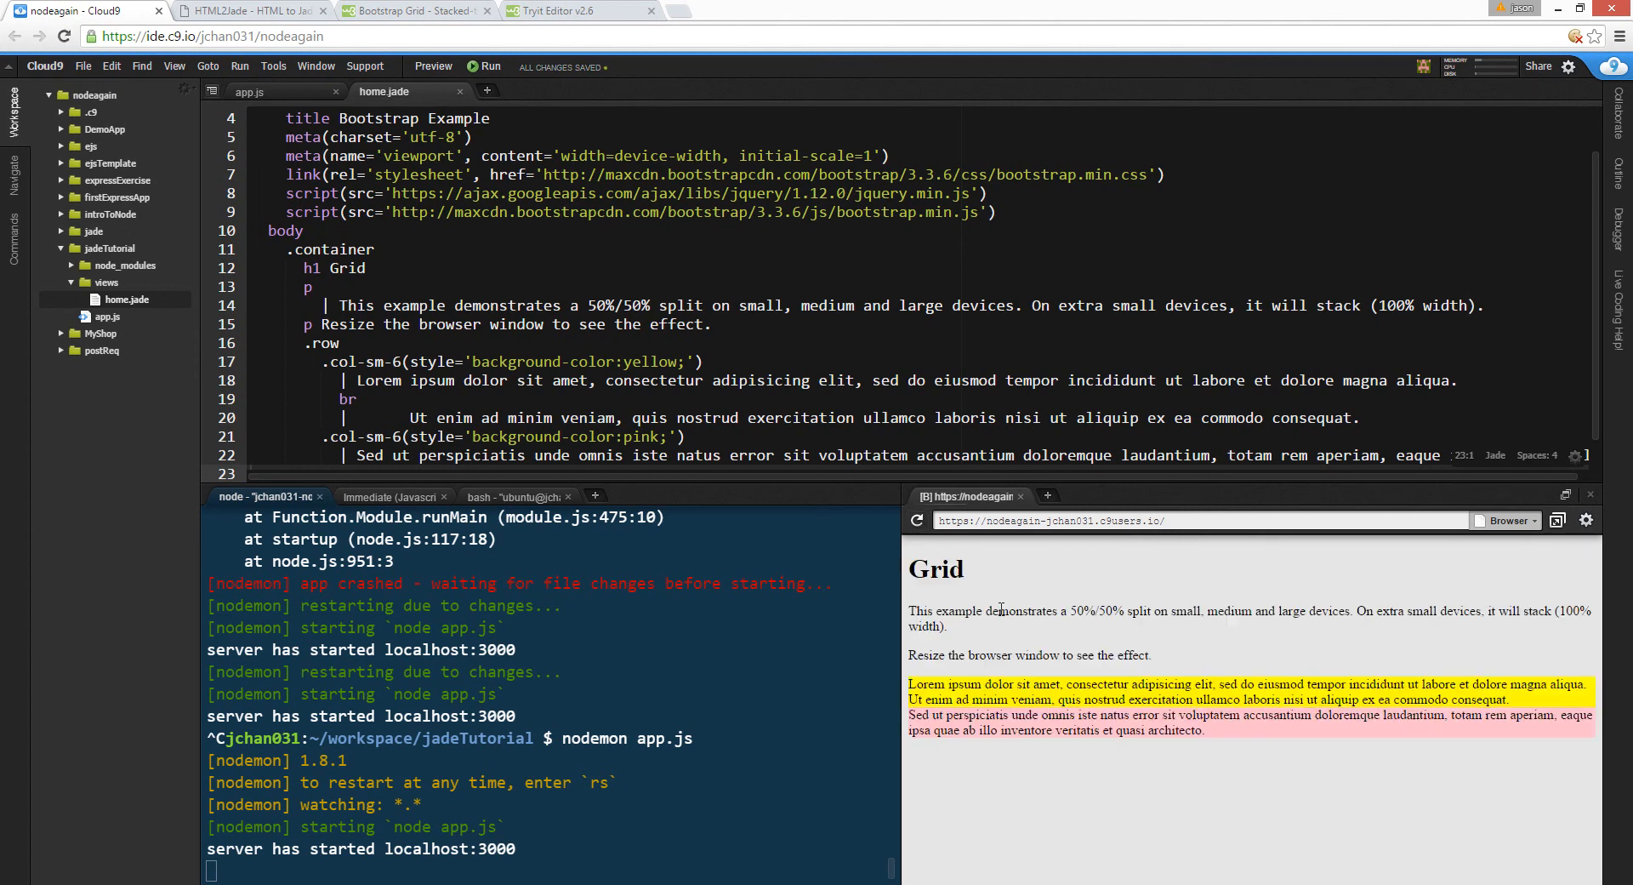
mouse_move(1043, 541)
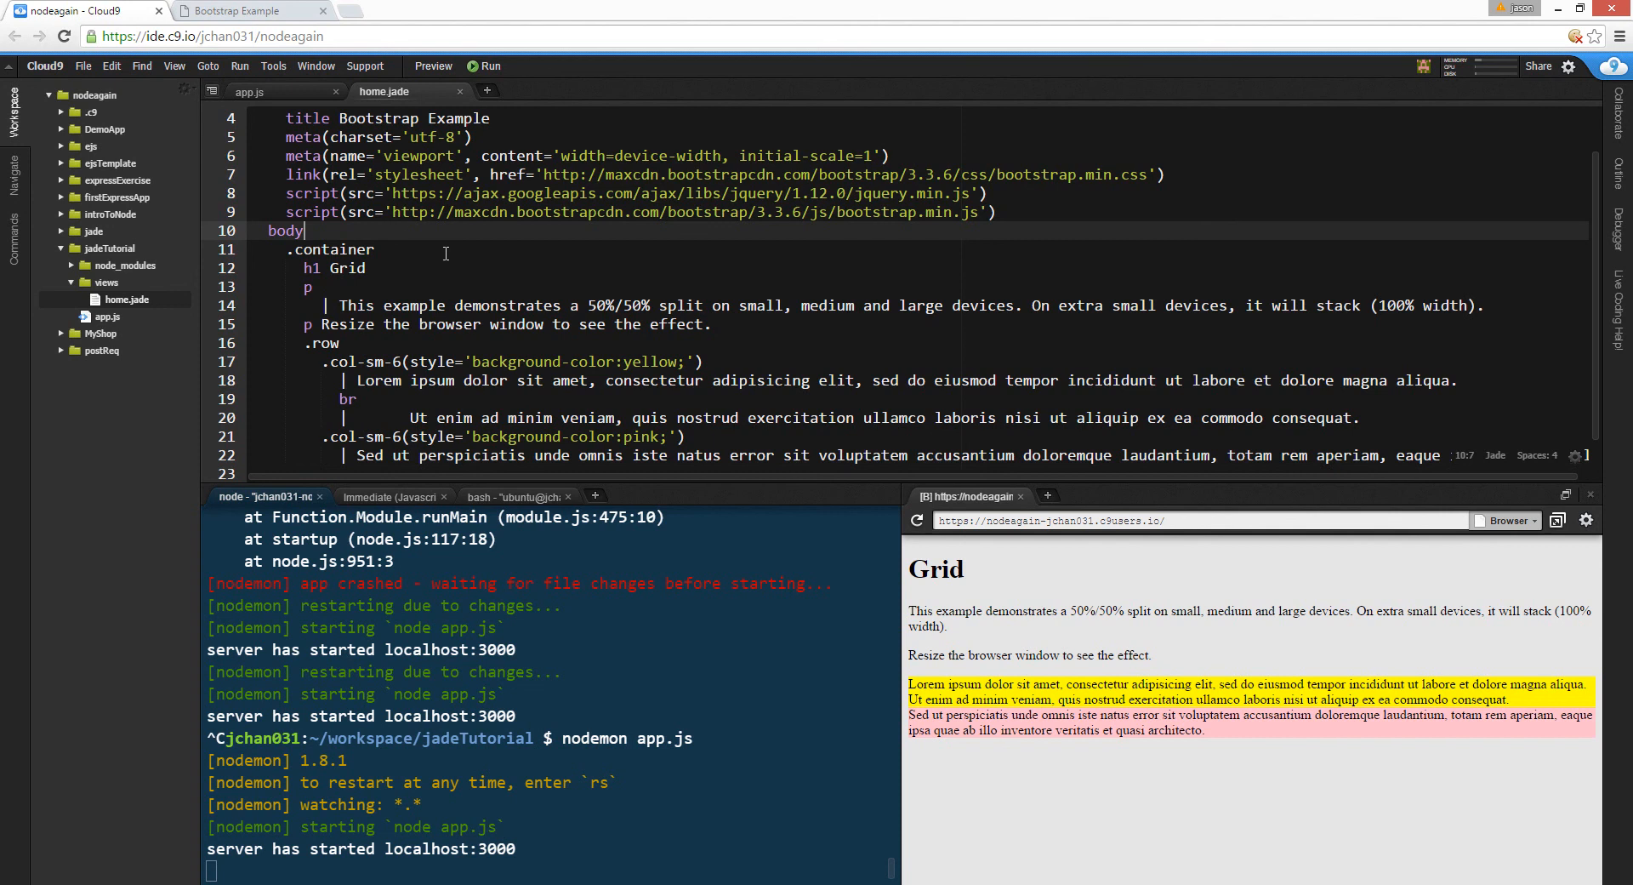
- Add the .jumbotron class to home.jade's outer .container and save the file
type(".j")
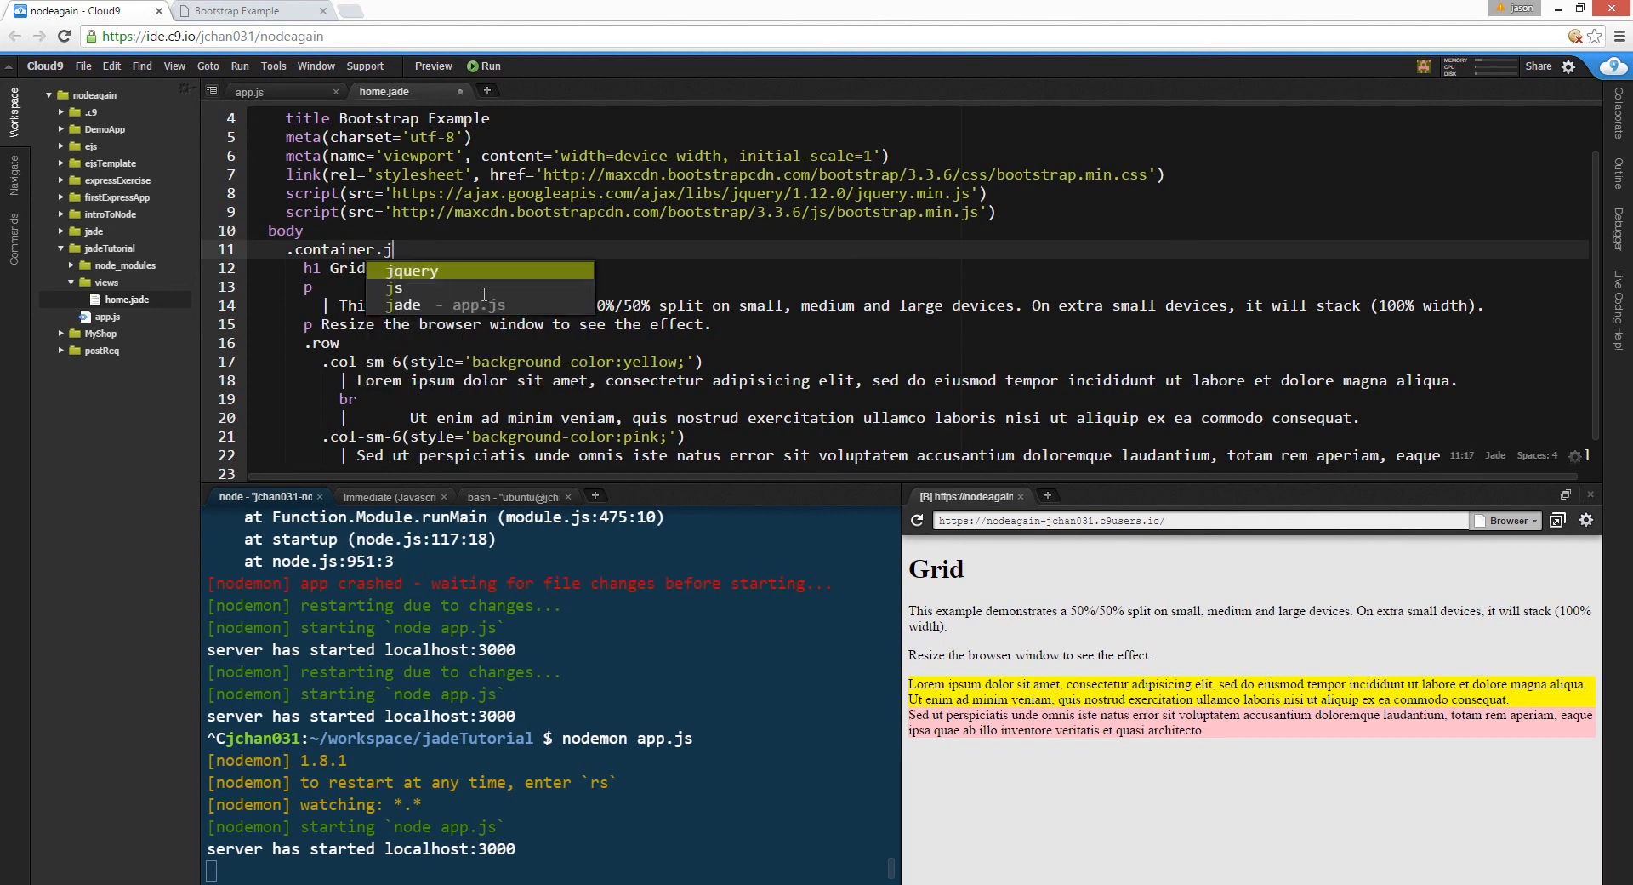
type("umbotron")
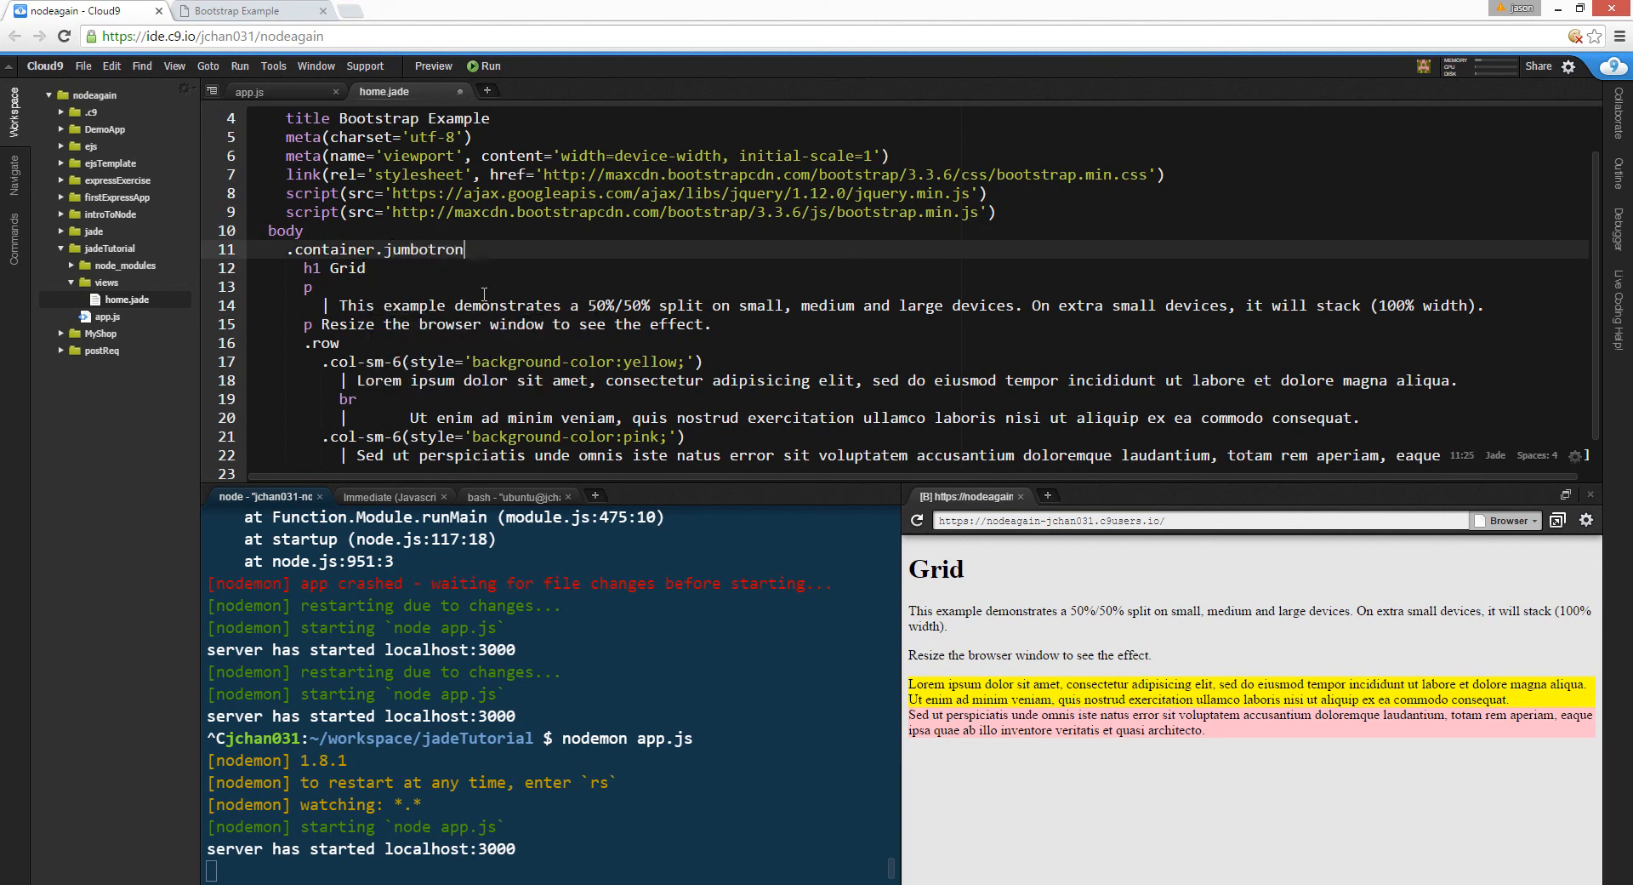
key("ctrl+s")
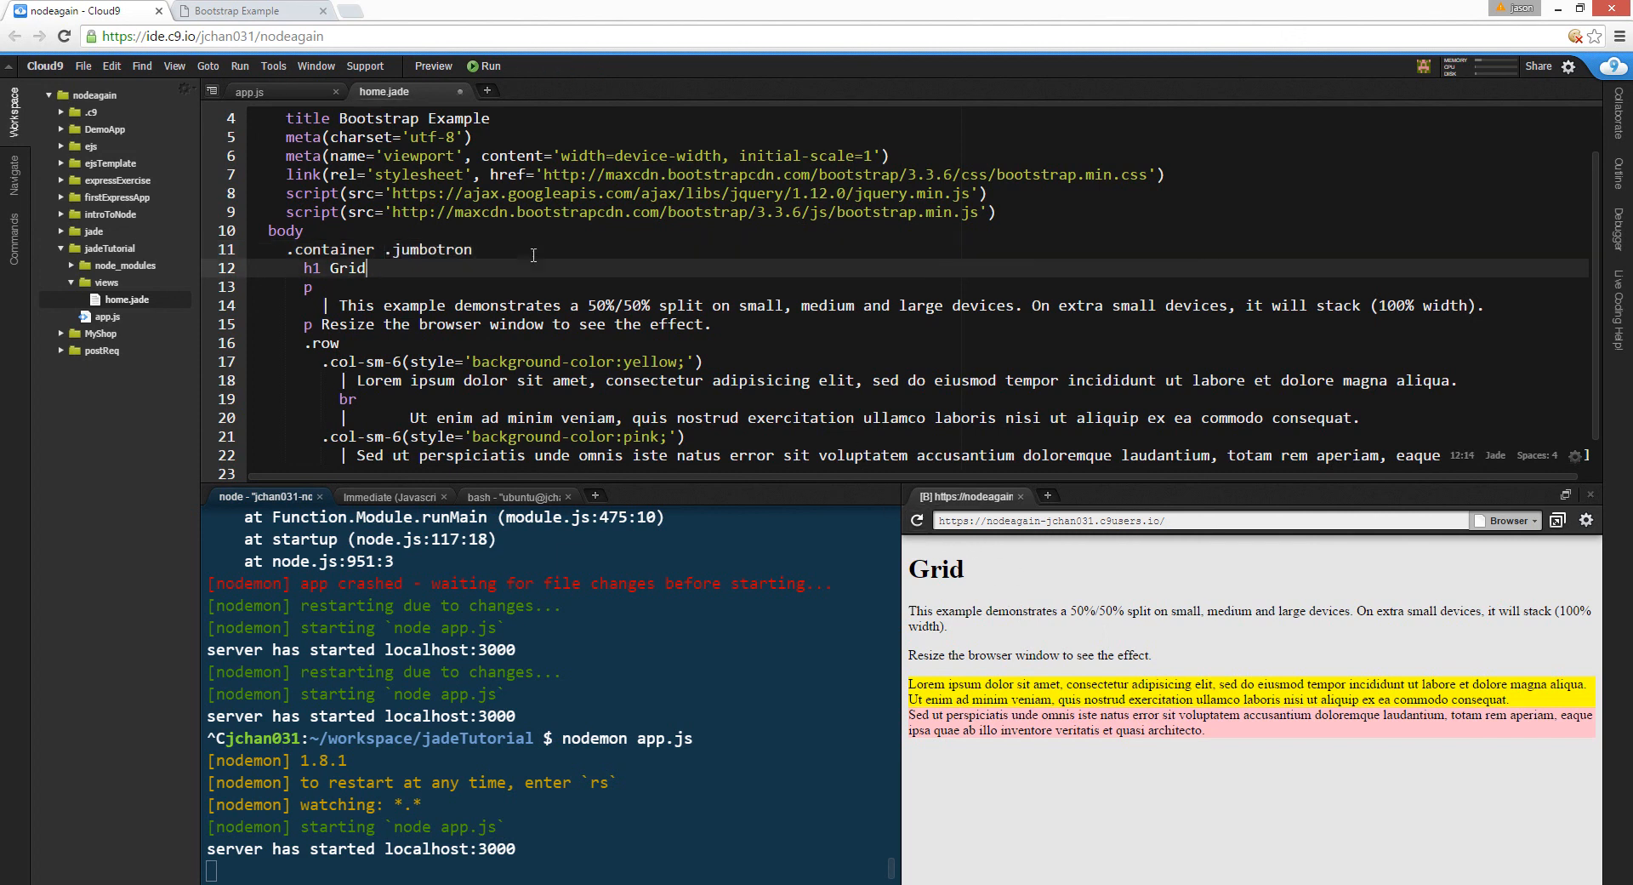
key("ctrl+s")
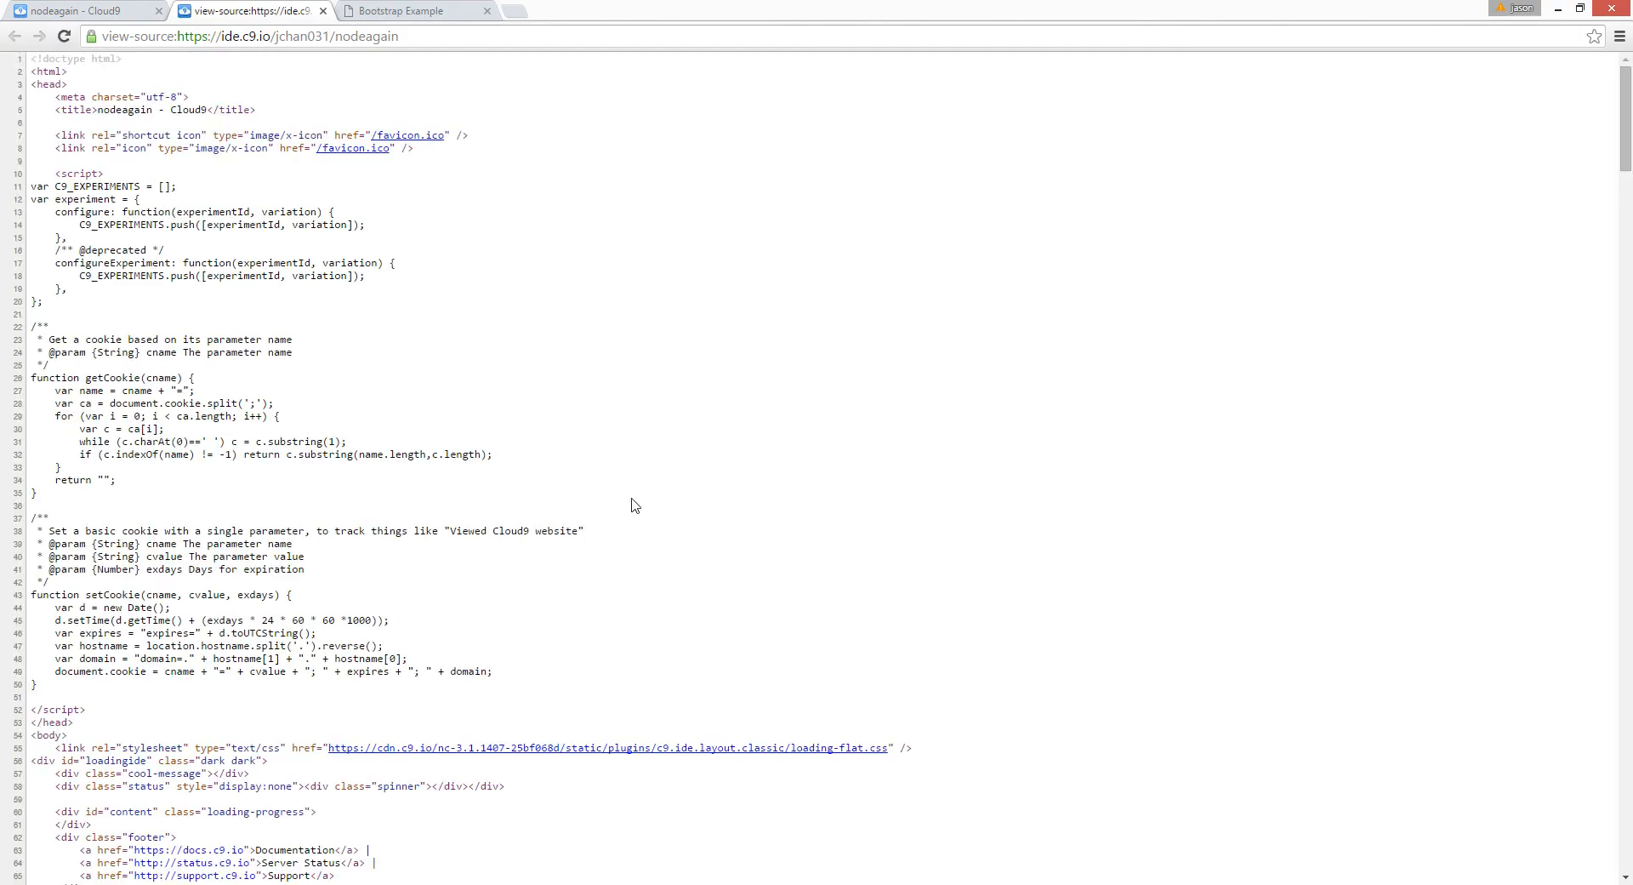
- Check the running app's HTML source for the 'container jumbotron' div, then close the source tabs
scroll("down", 3)
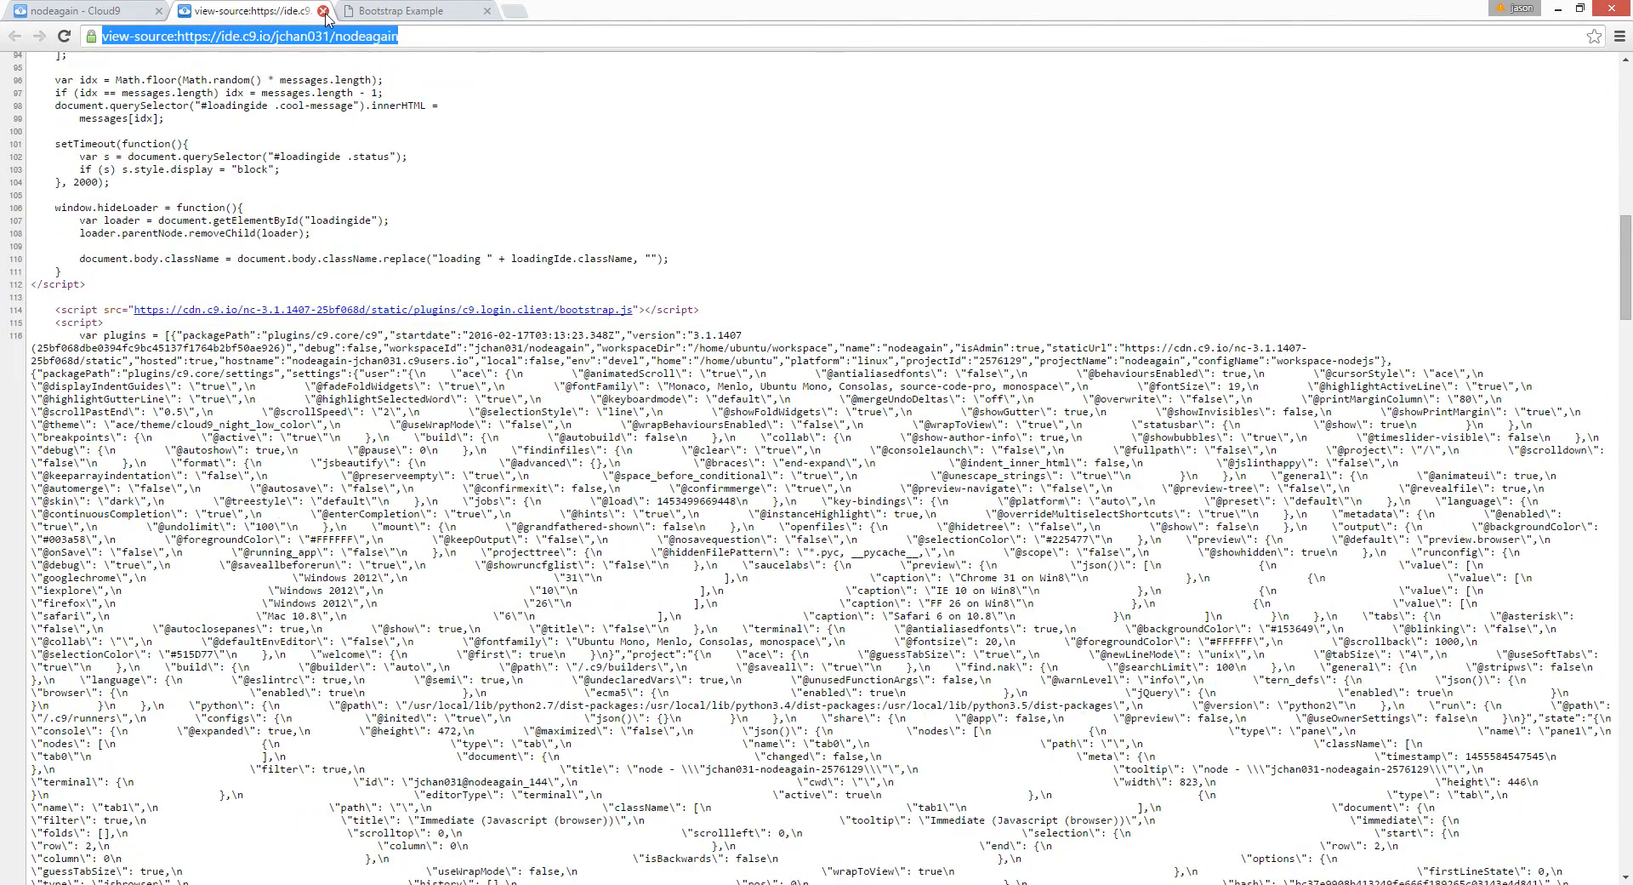
left_click(311, 12)
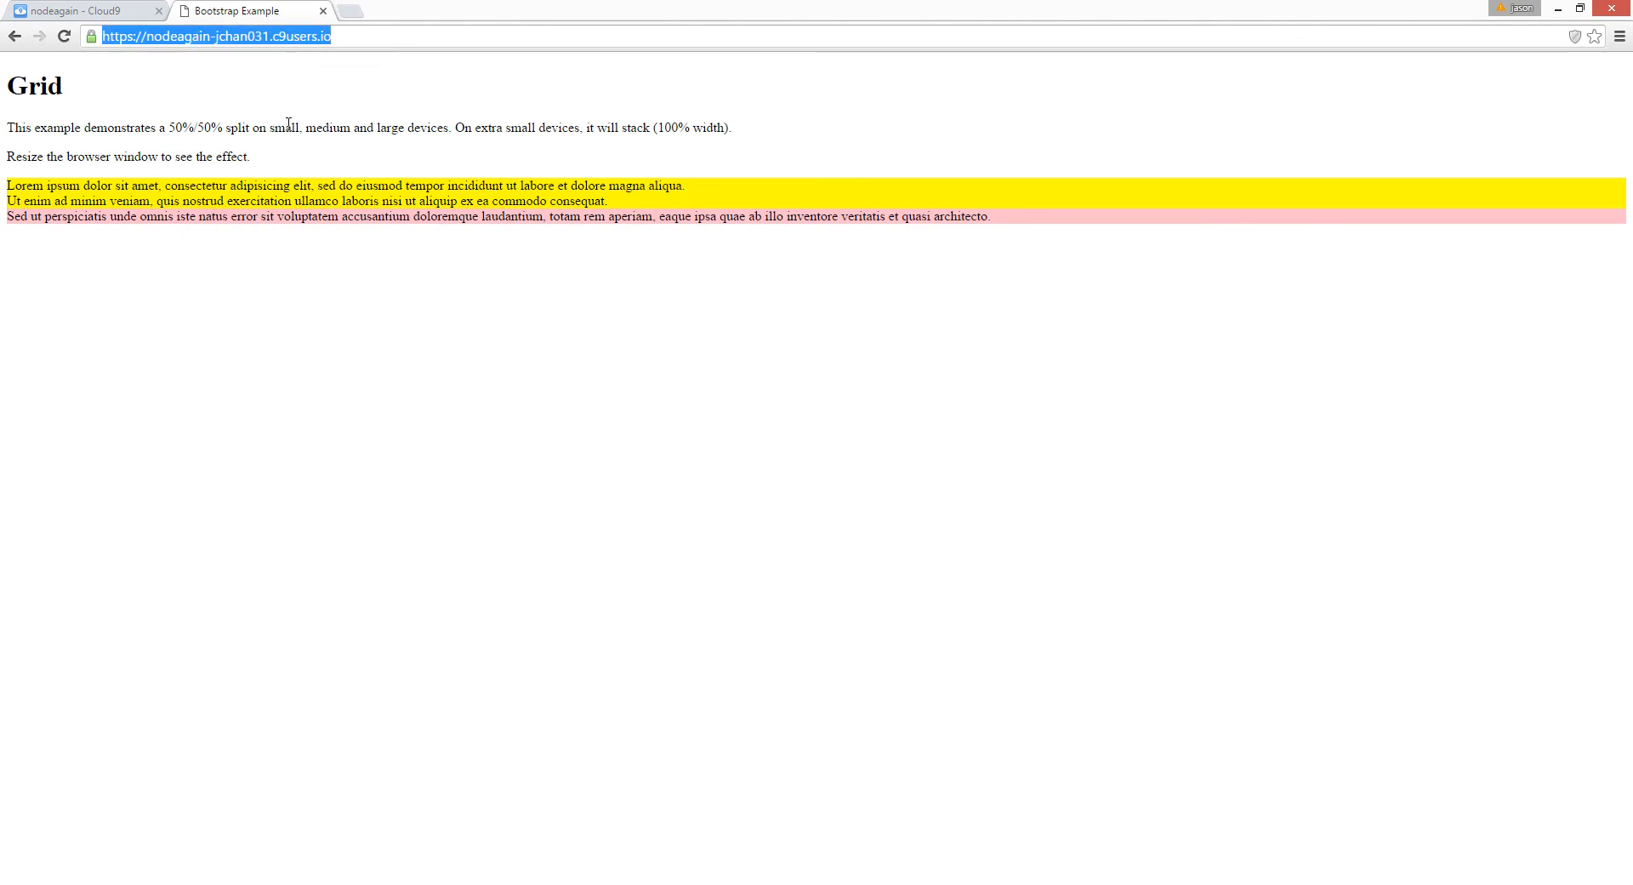
left_click(236, 109)
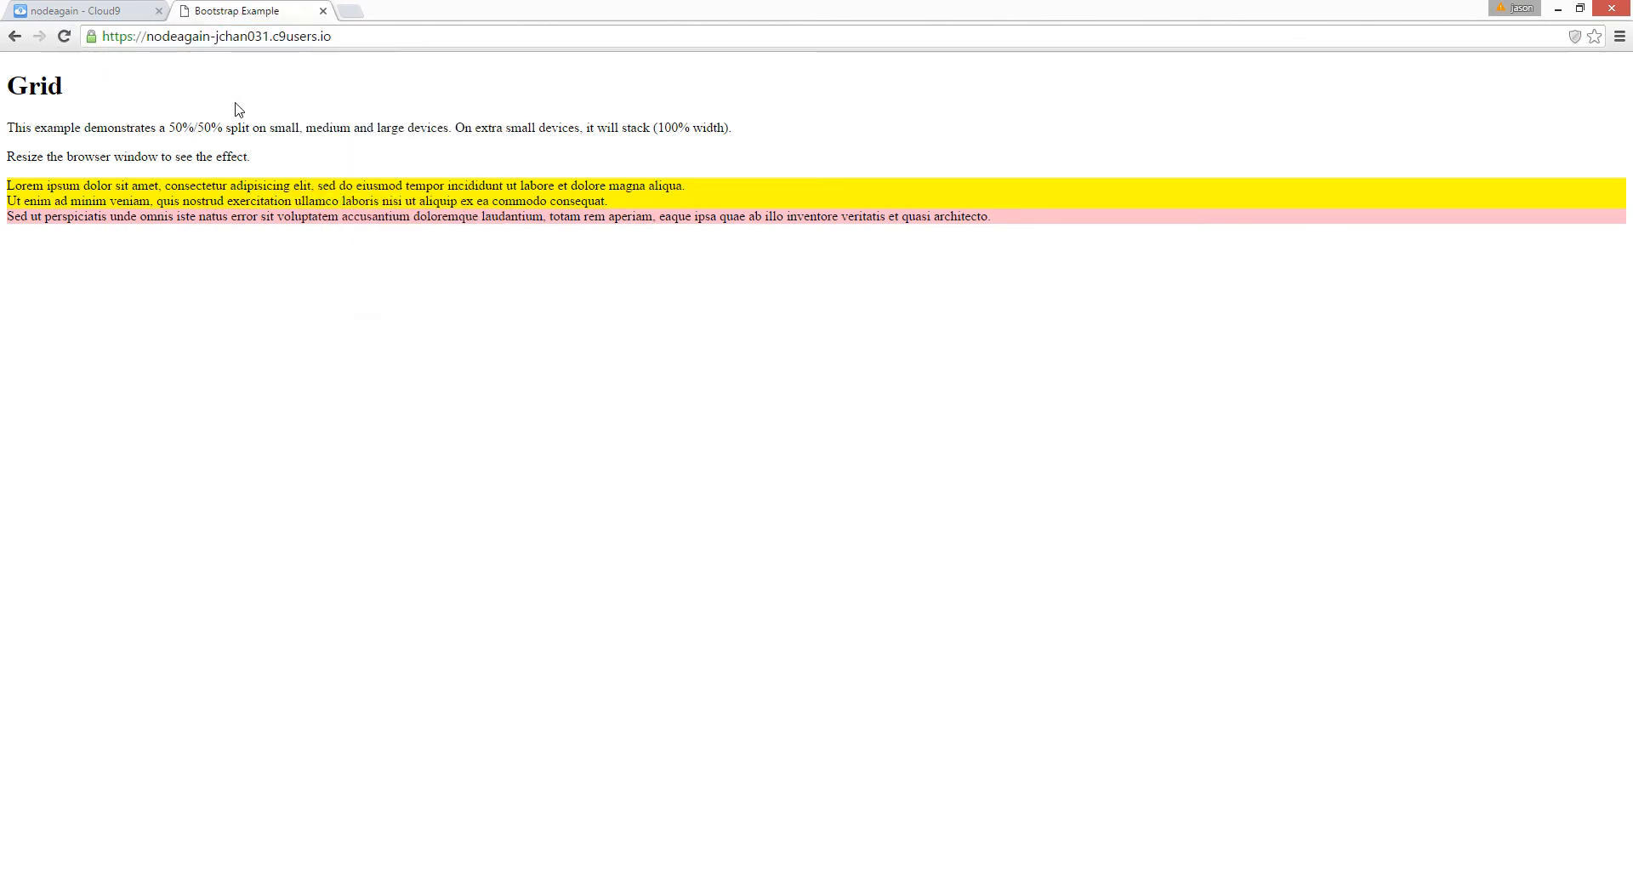
key("ctrl+u")
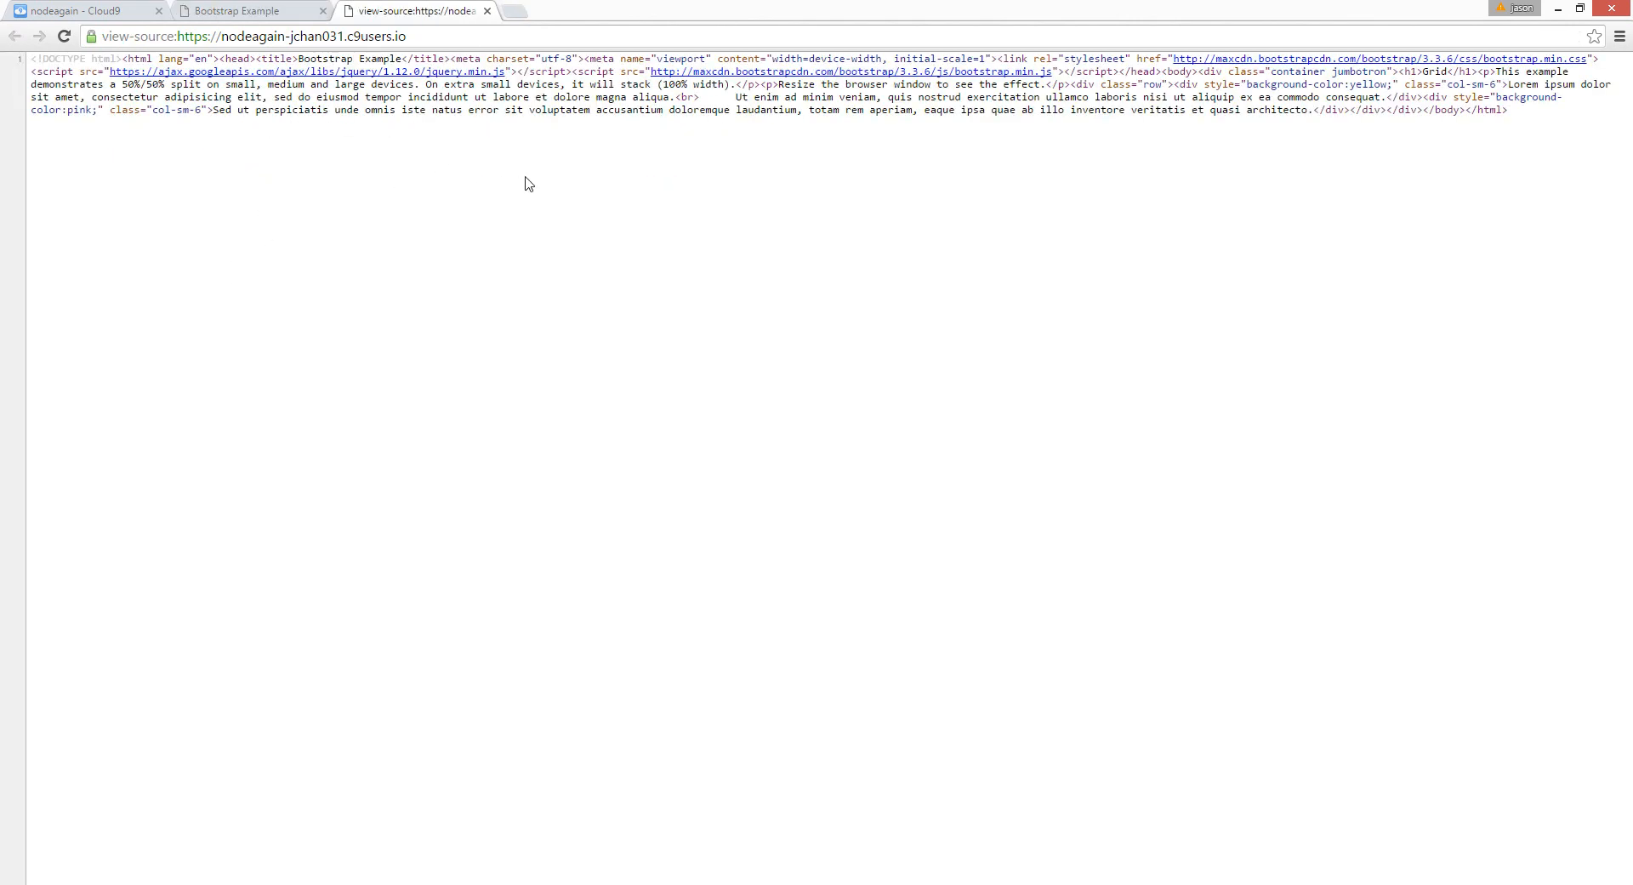
mouse_move(1320, 105)
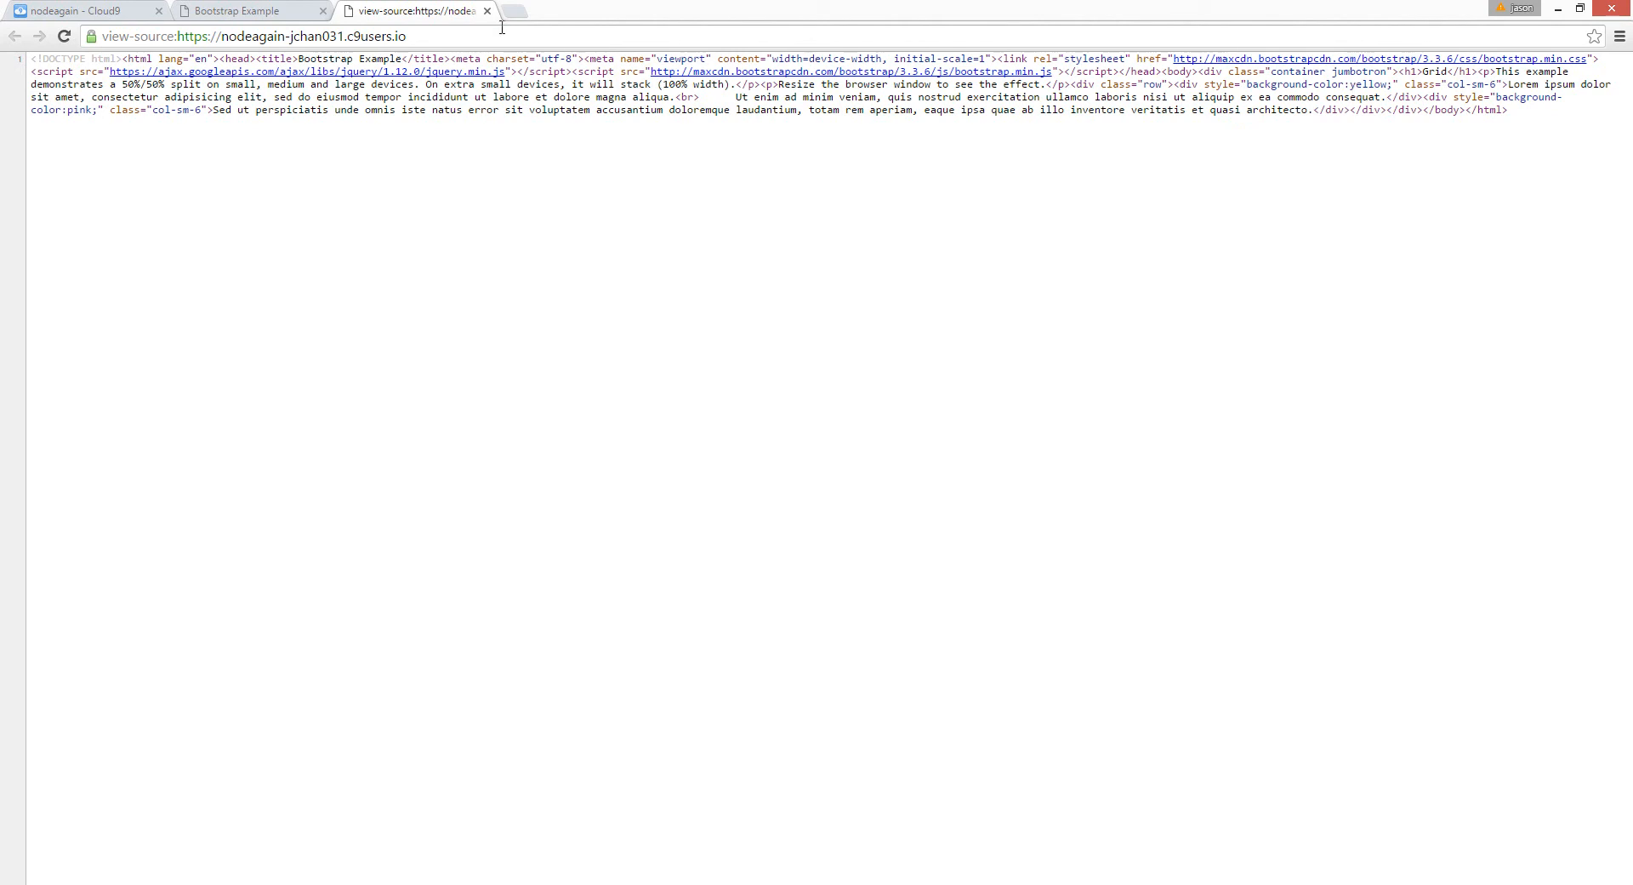
left_click(487, 10)
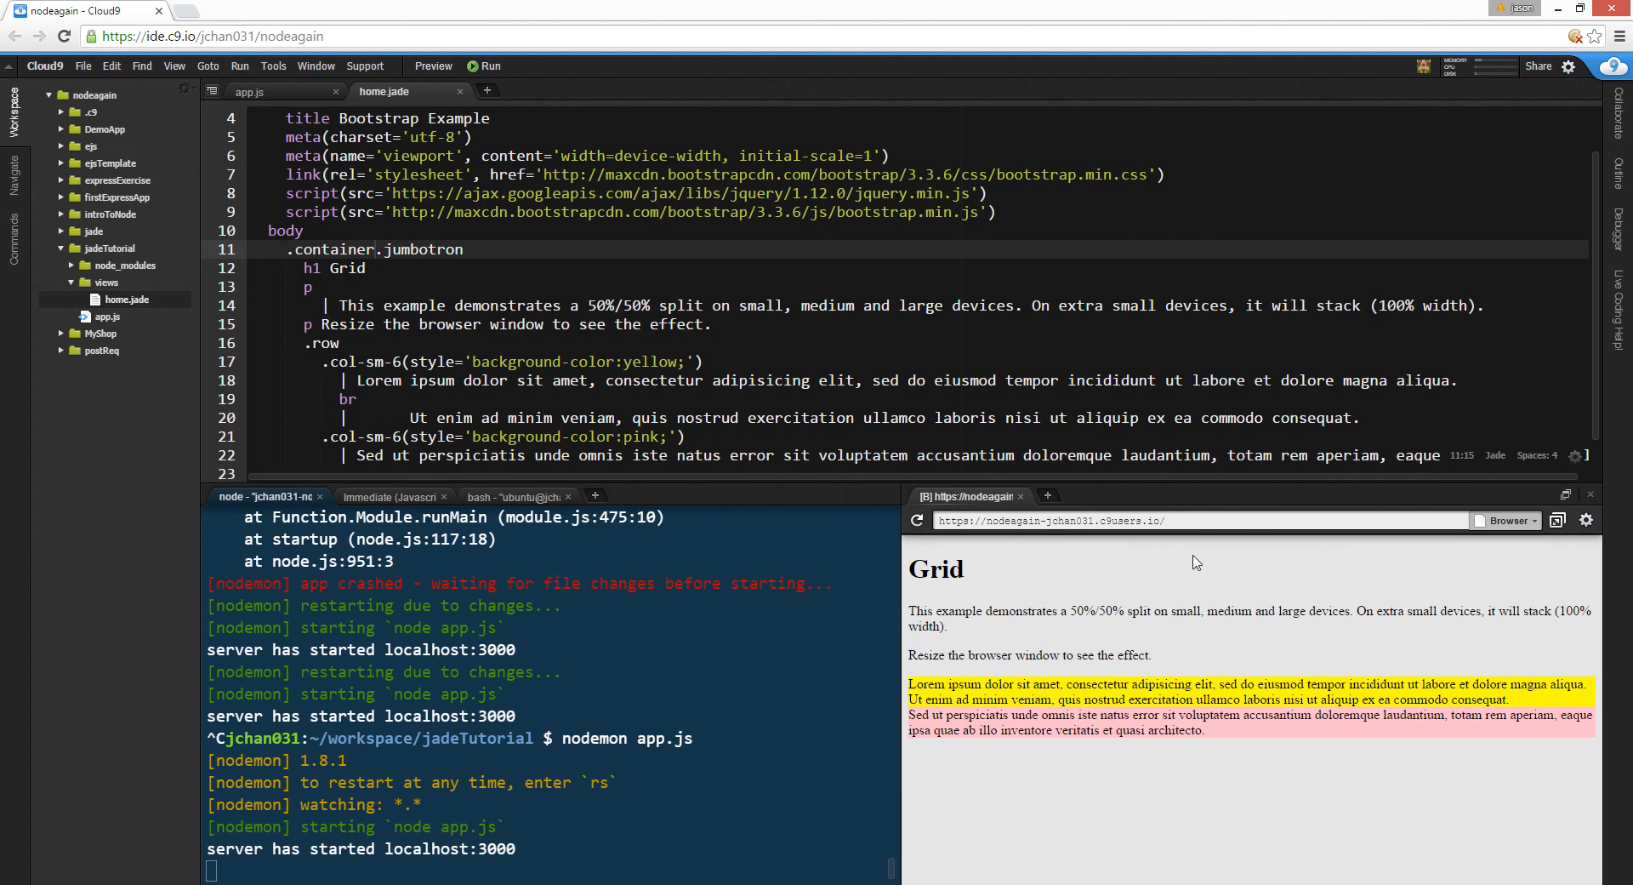
mouse_move(973, 378)
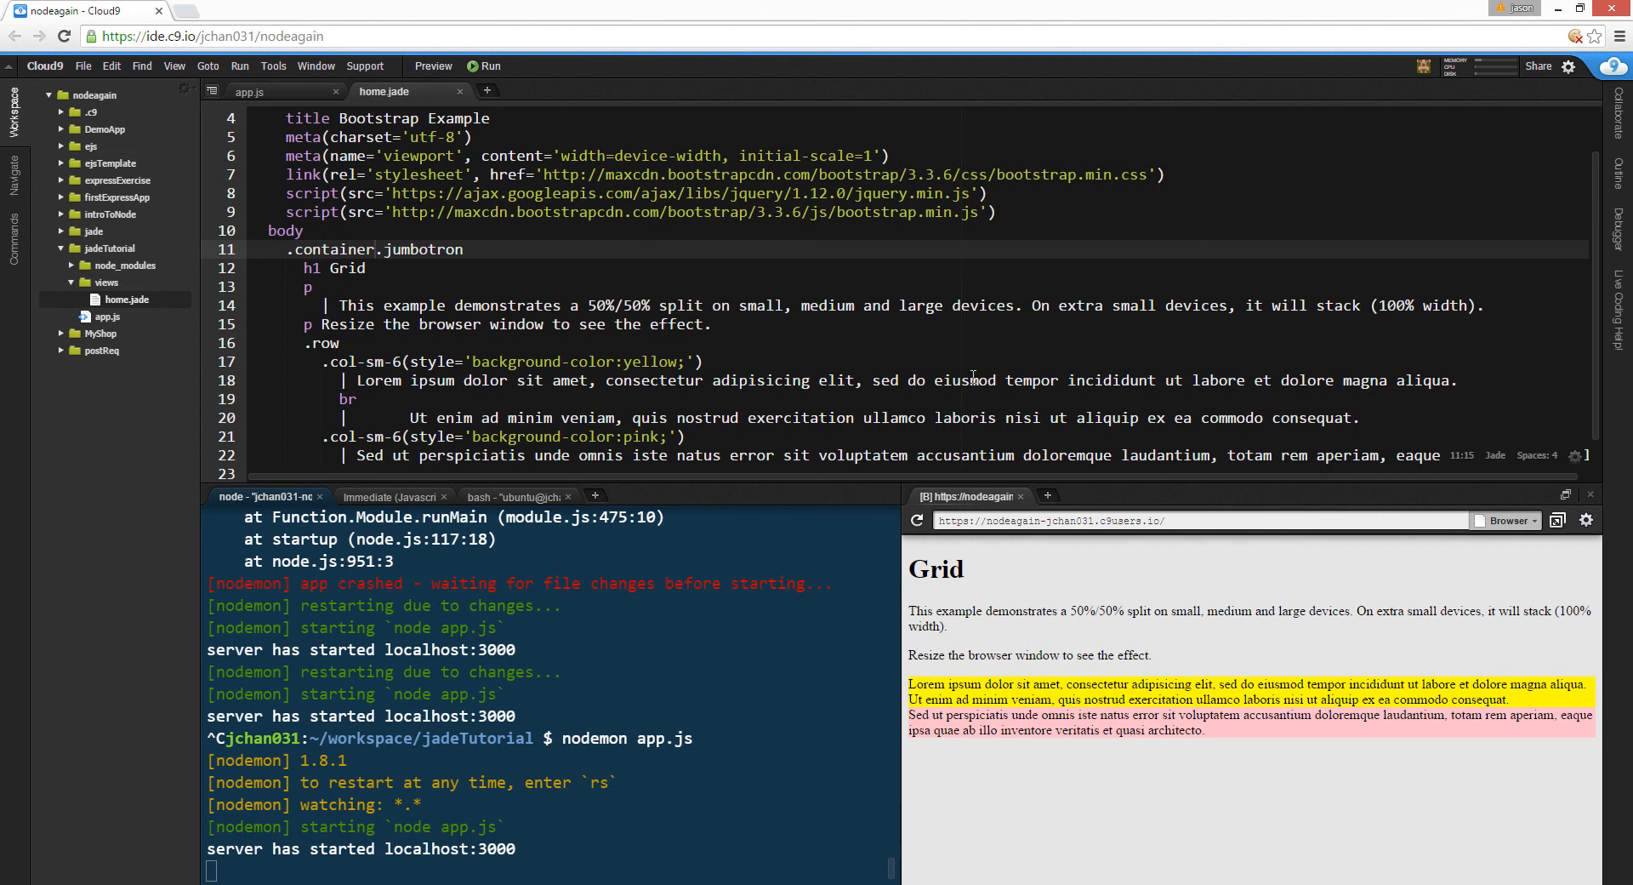
mouse_move(726, 674)
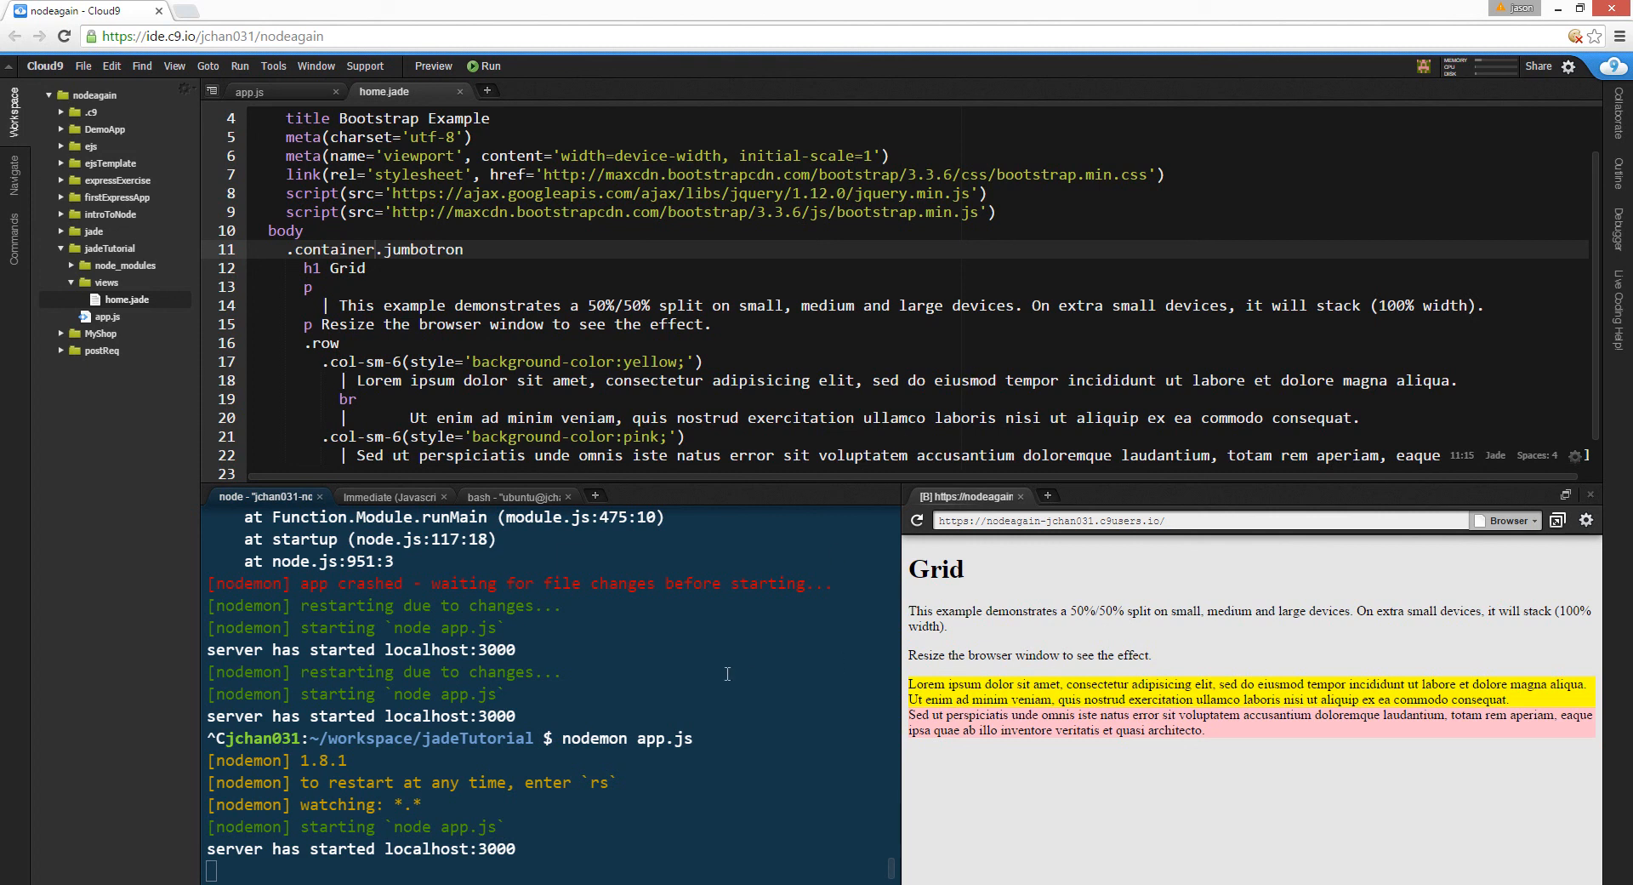
mouse_move(735, 665)
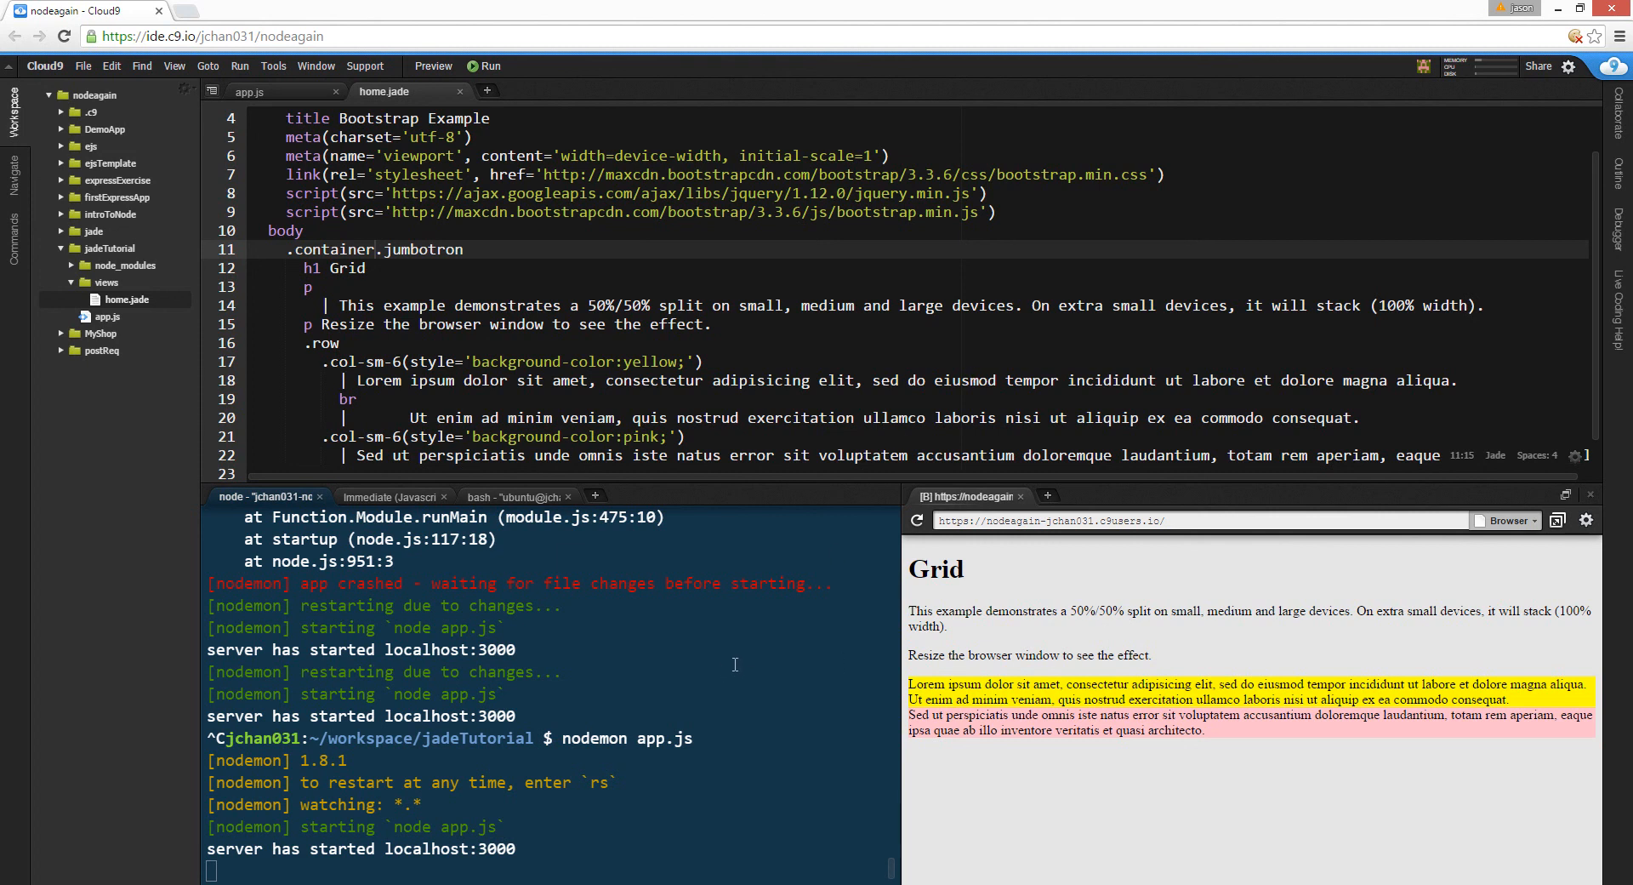
- Return to app.js showing the static 'public' setup and home route
left_click(713, 323)
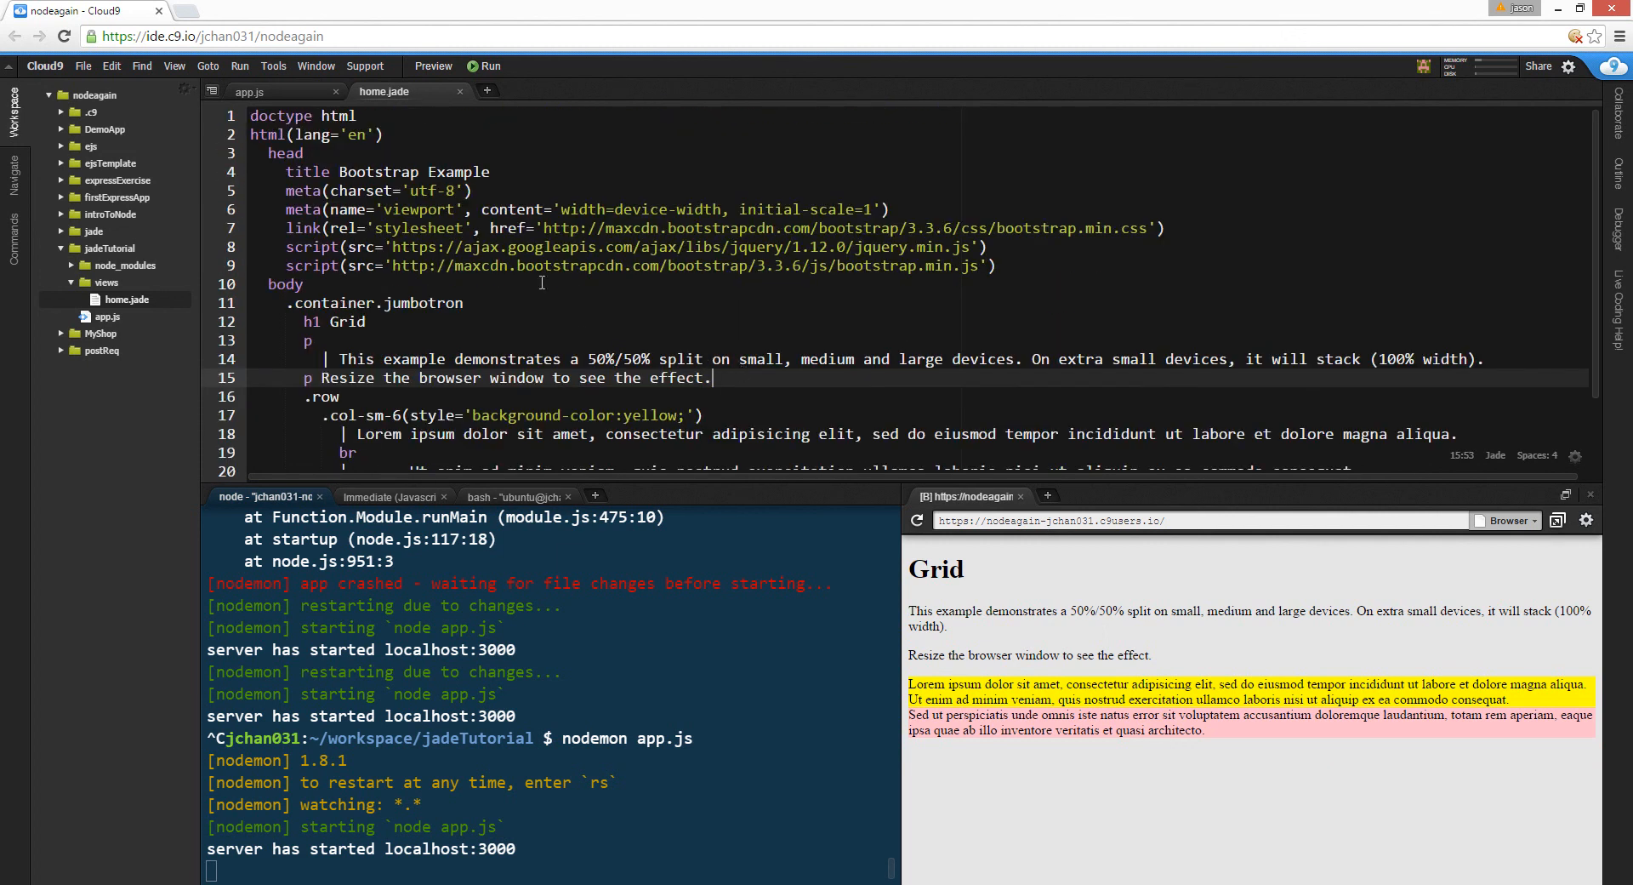
left_click(277, 92)
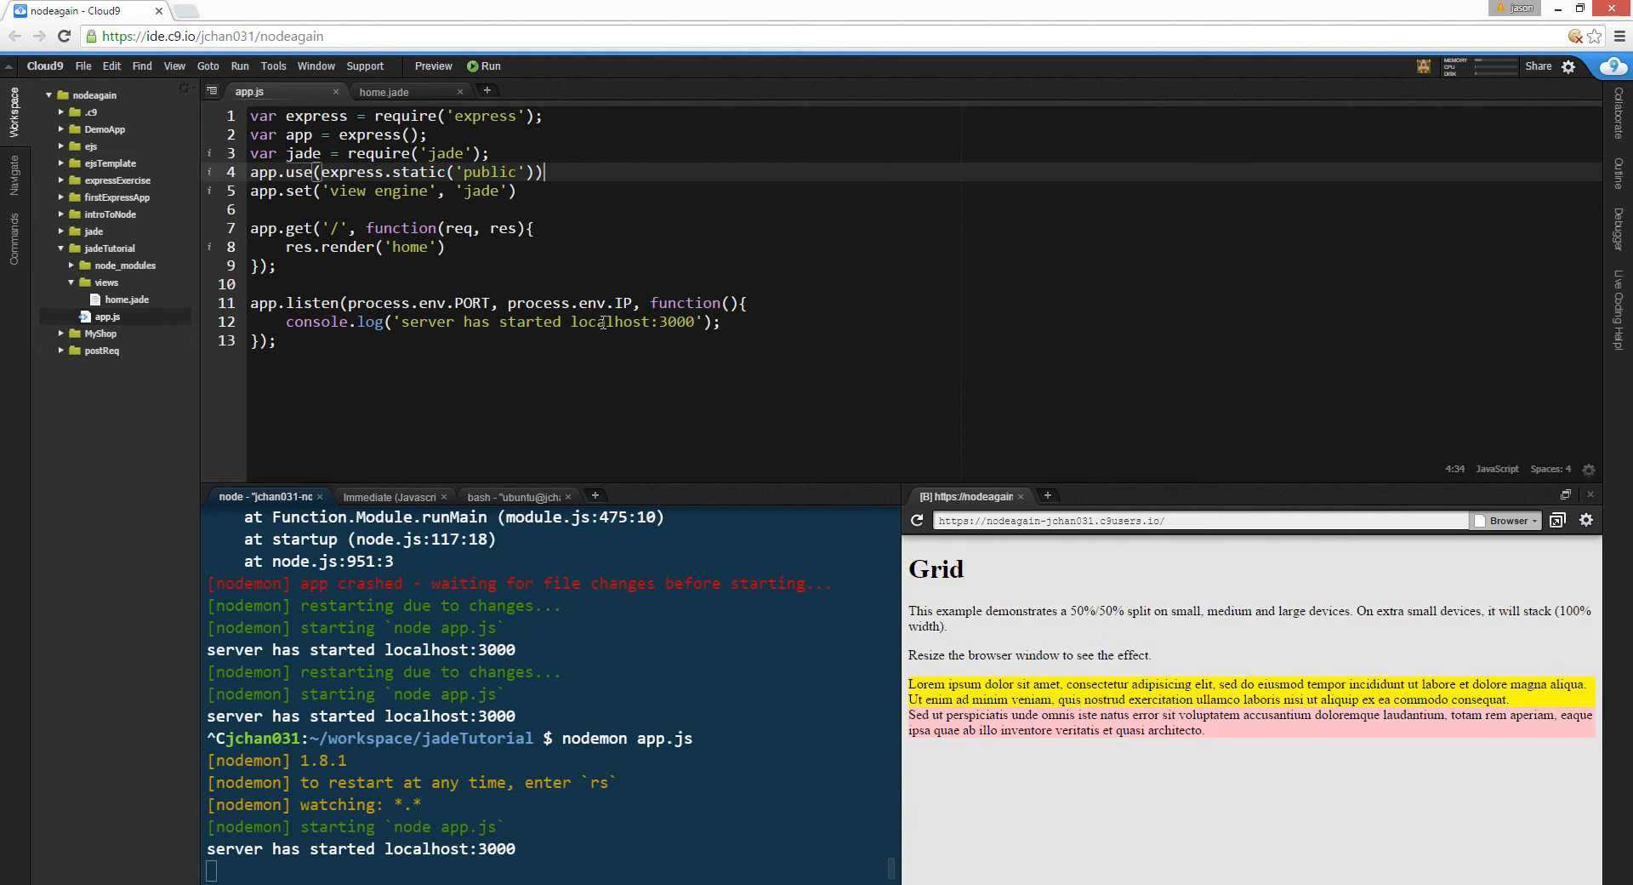
mouse_move(571, 179)
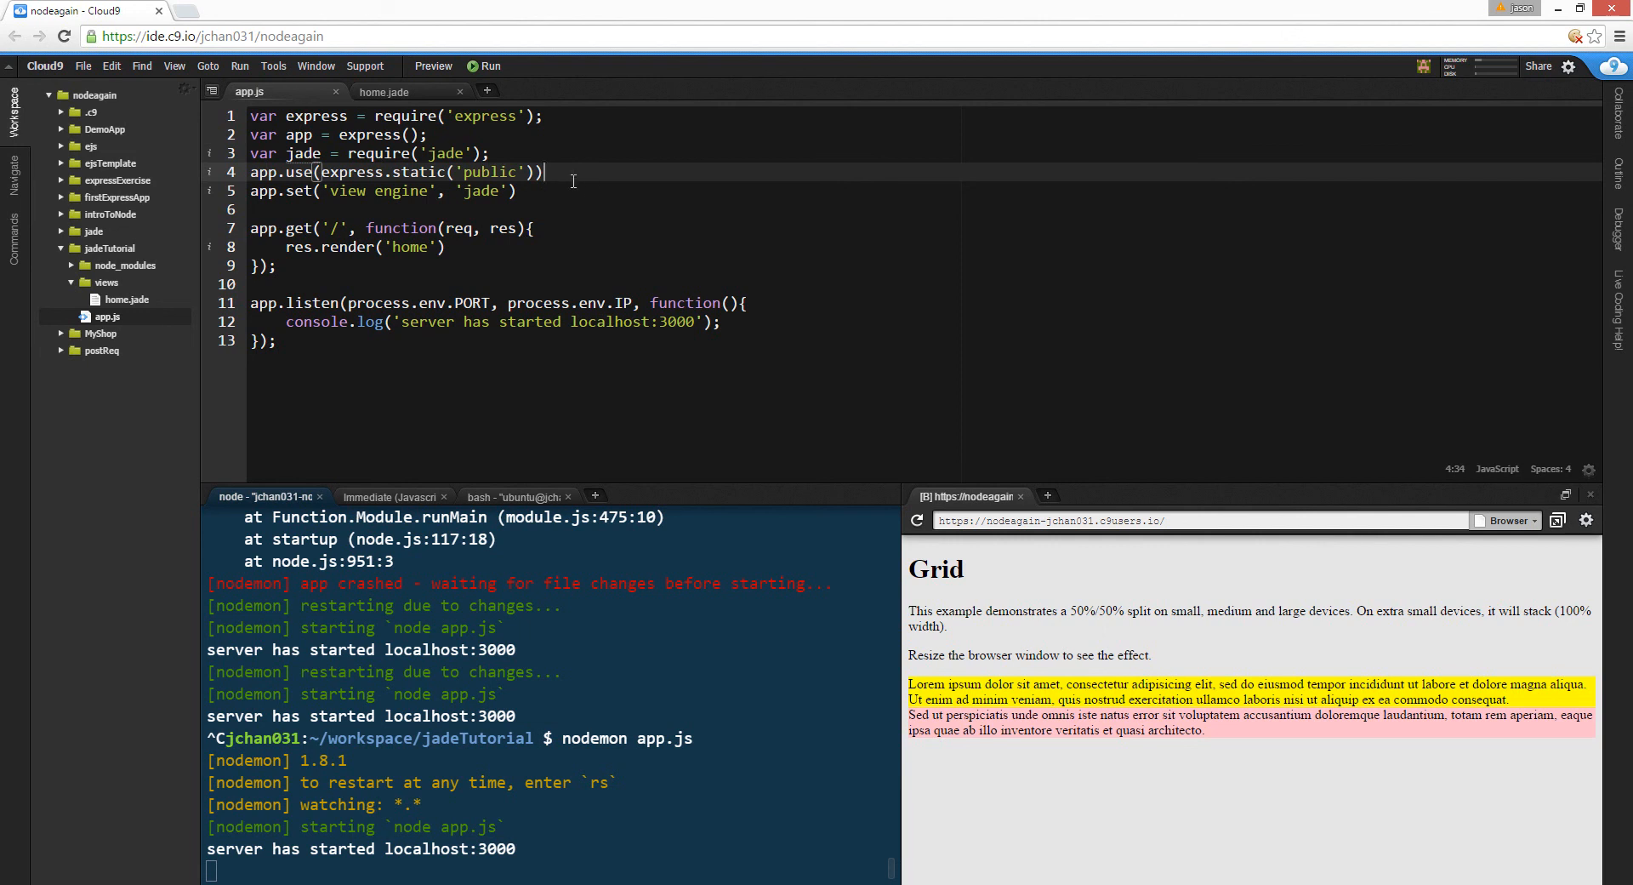
mouse_move(1340, 752)
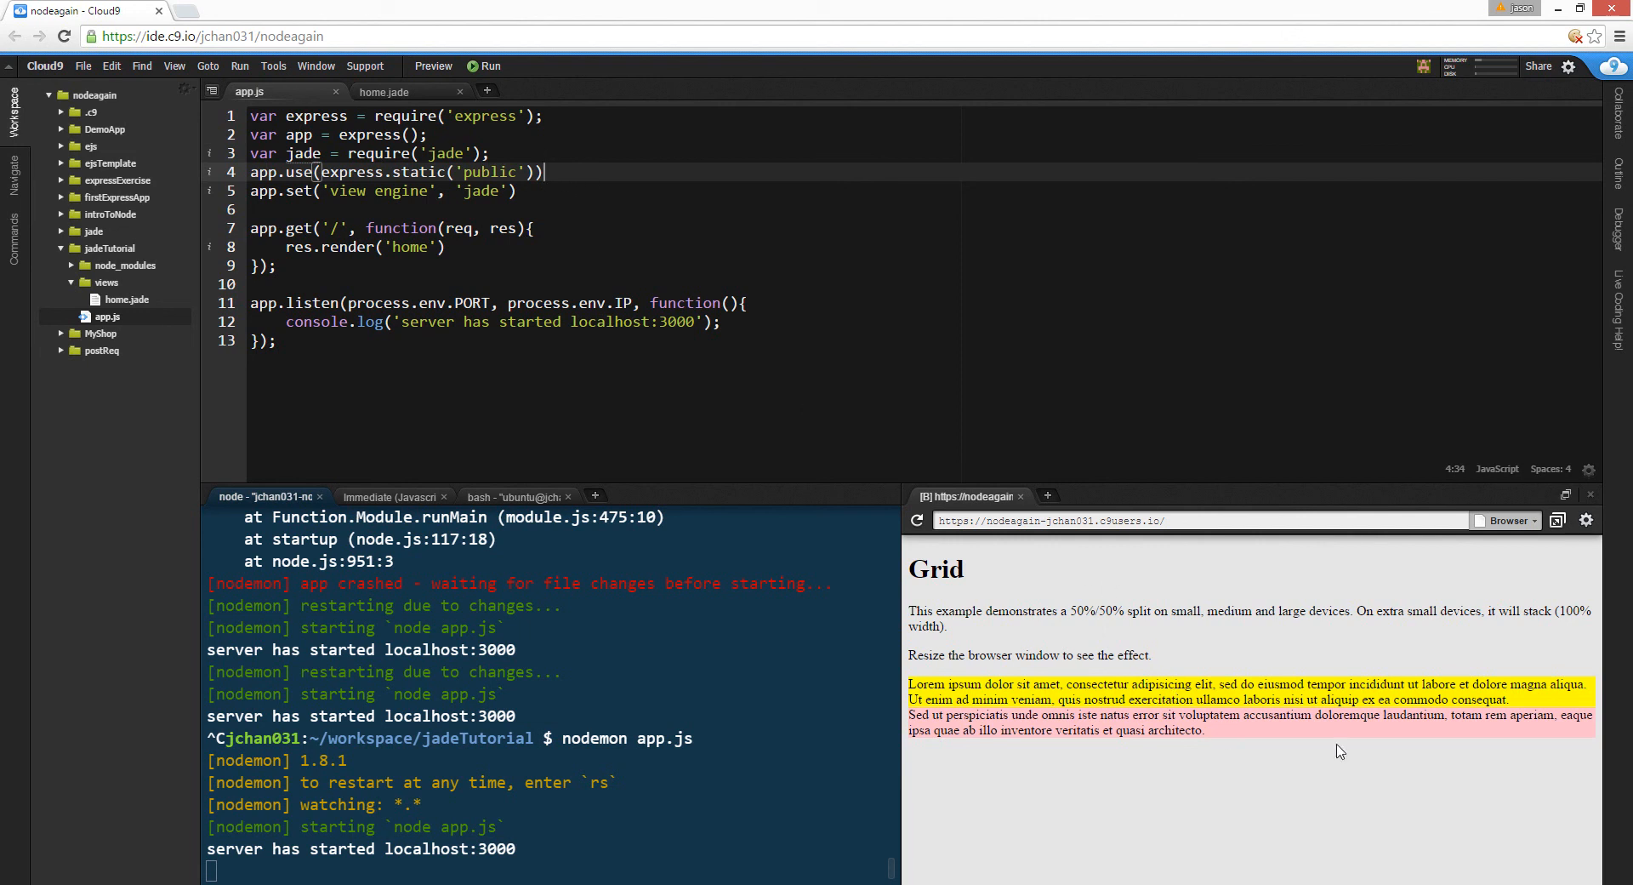